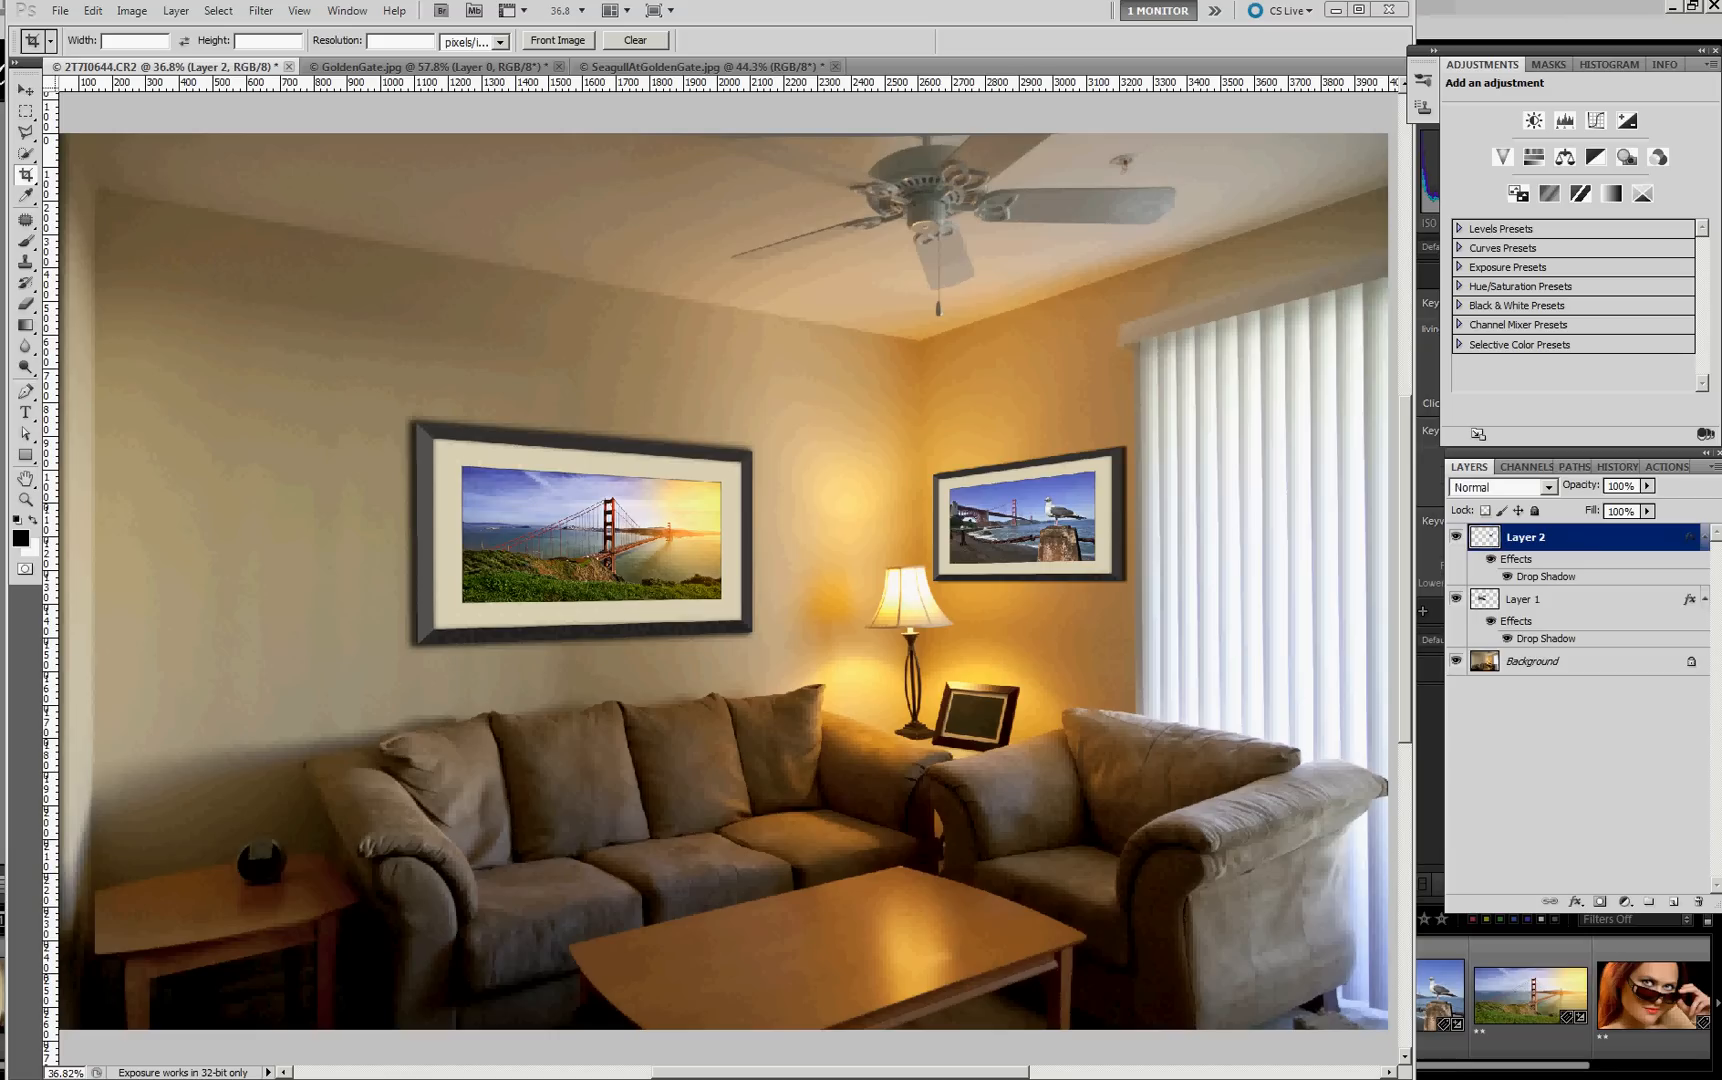
mouse_move(656, 580)
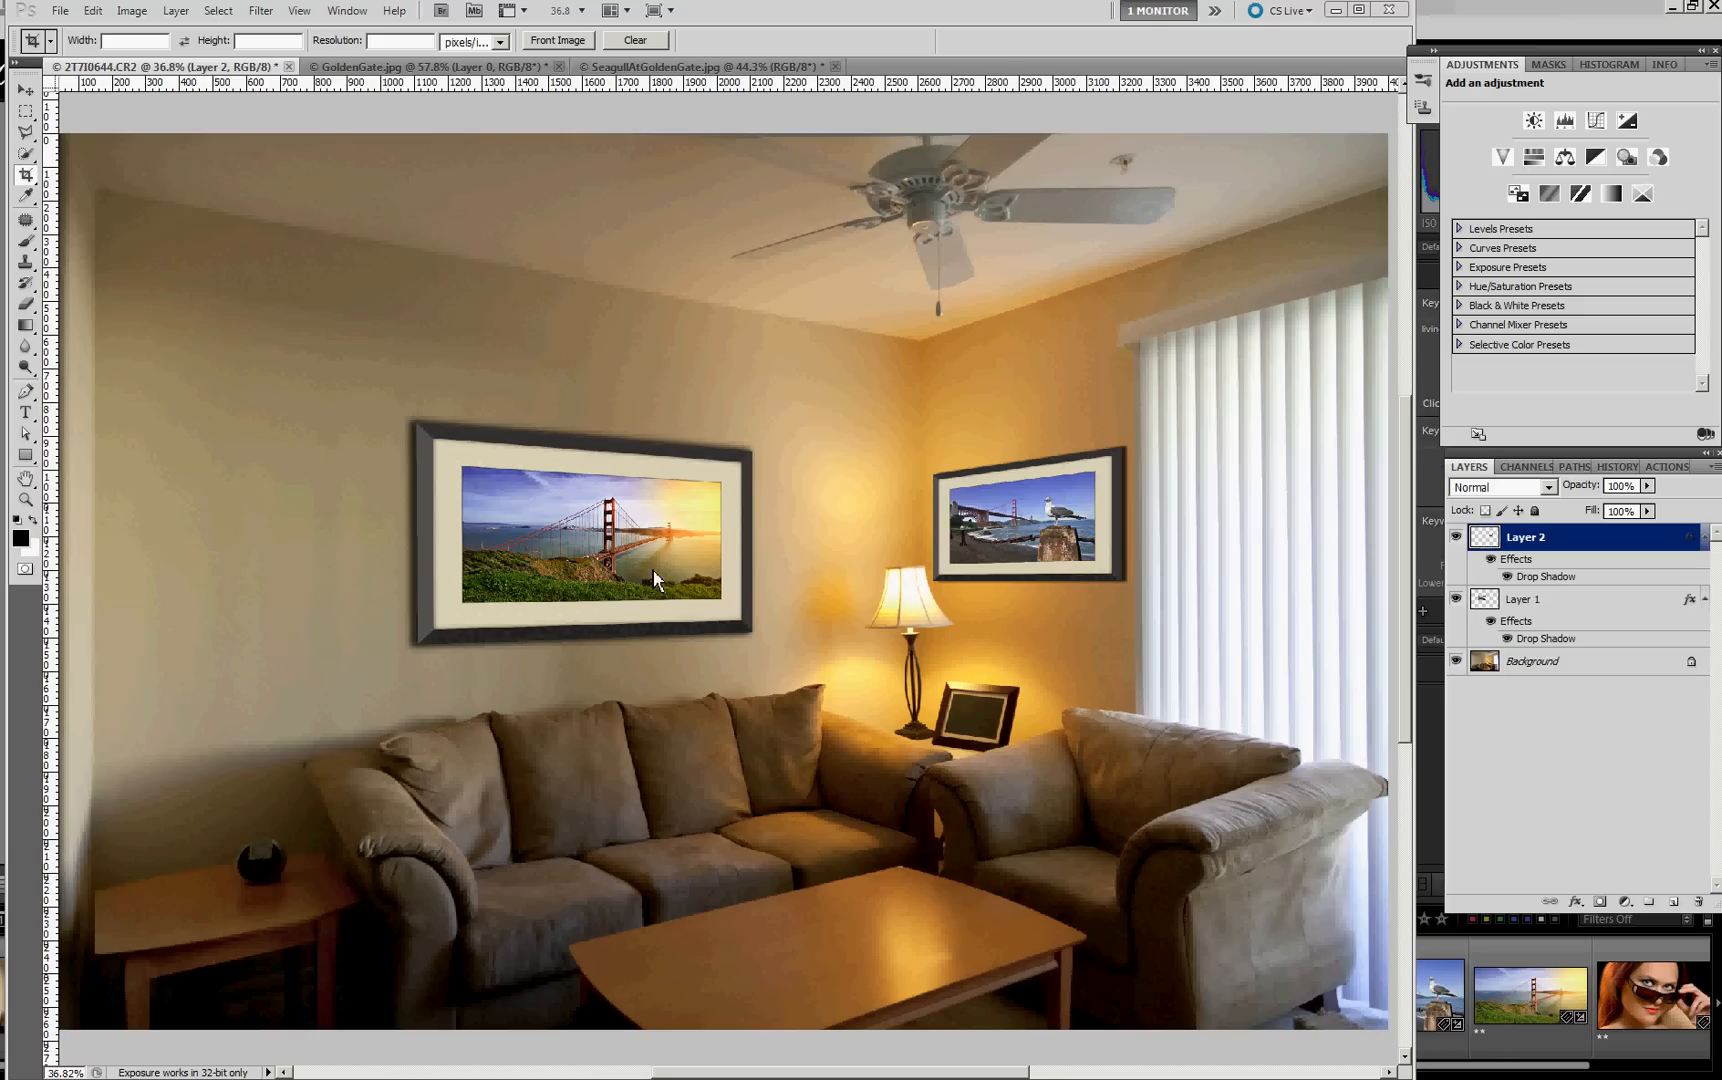
mouse_move(906, 472)
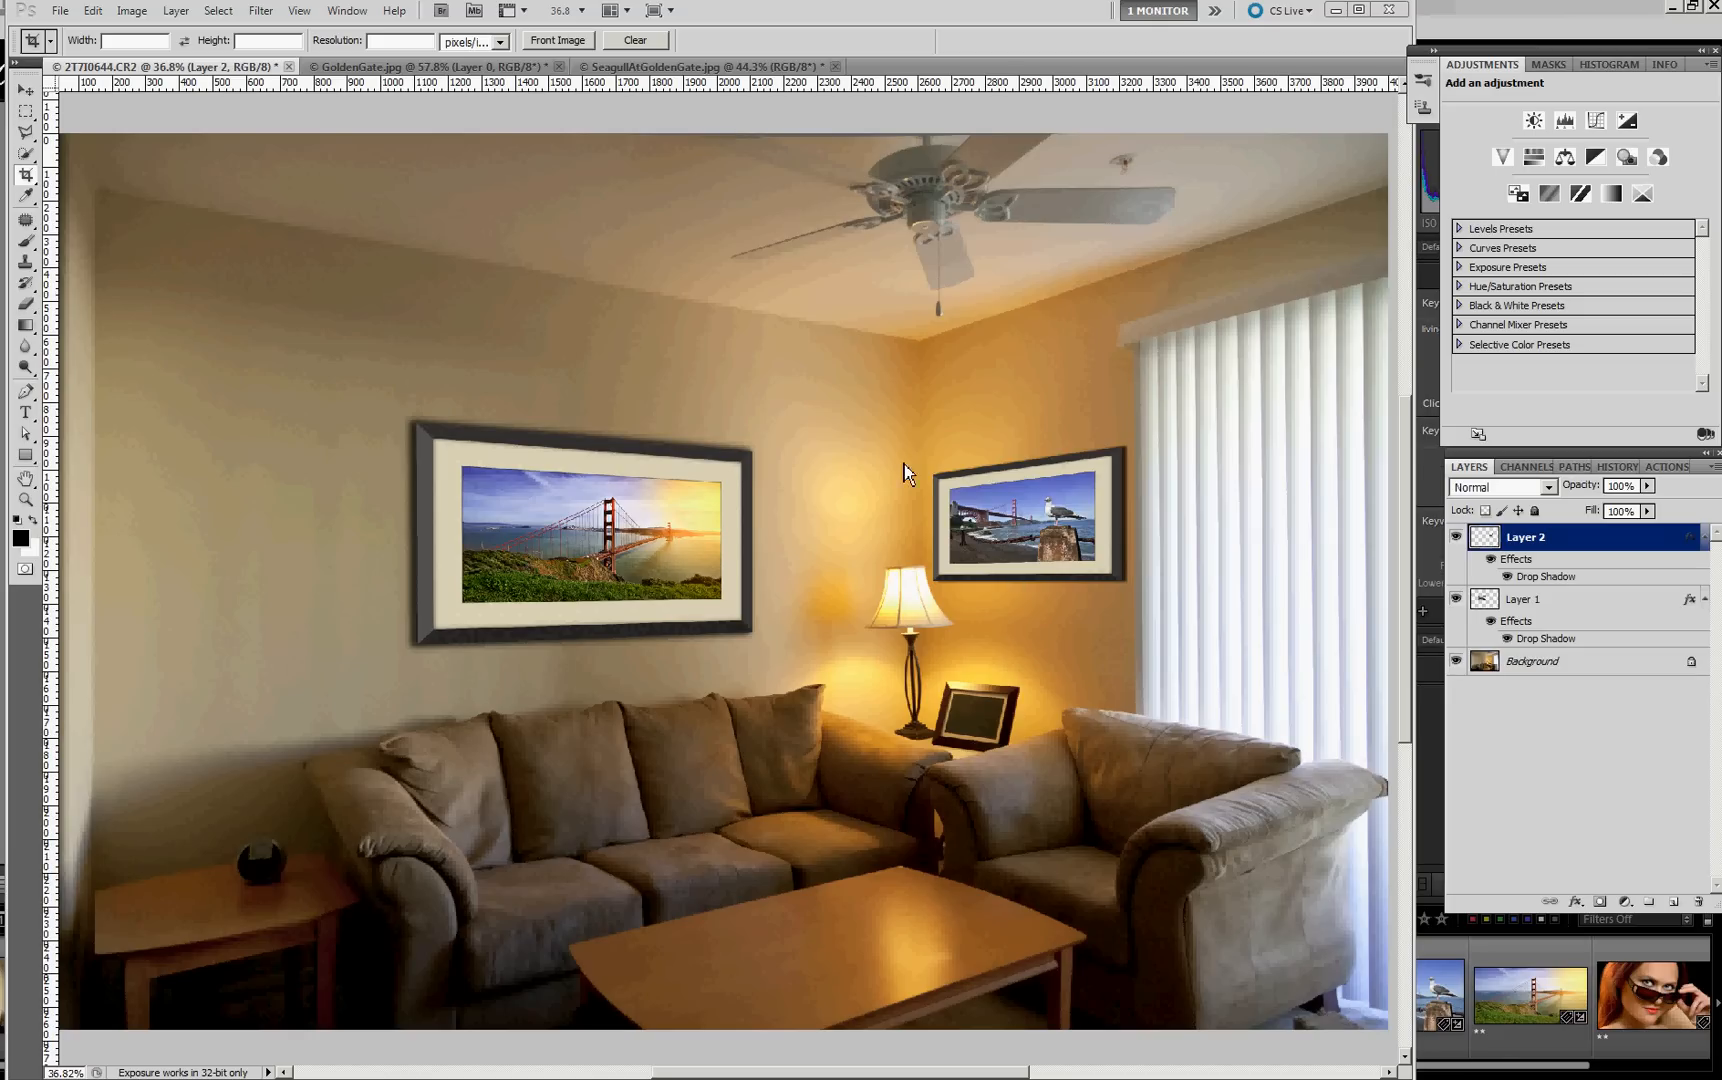
mouse_move(832, 494)
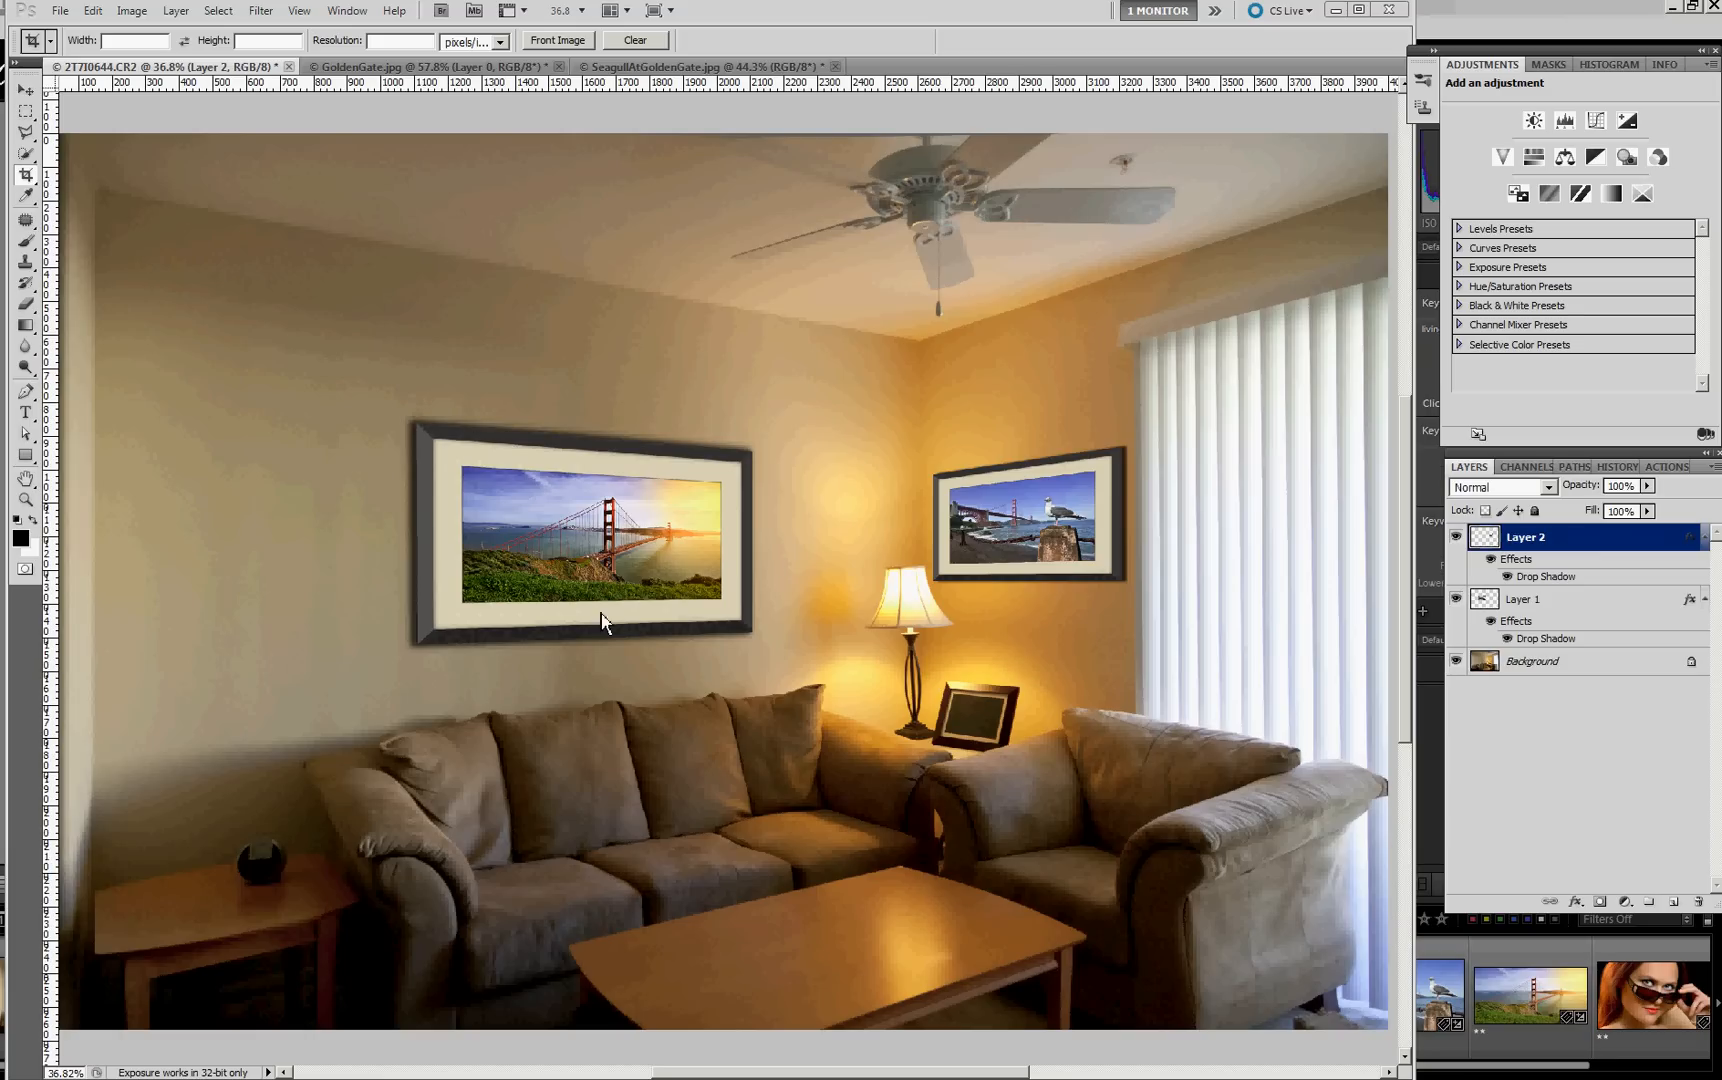
mouse_move(700, 414)
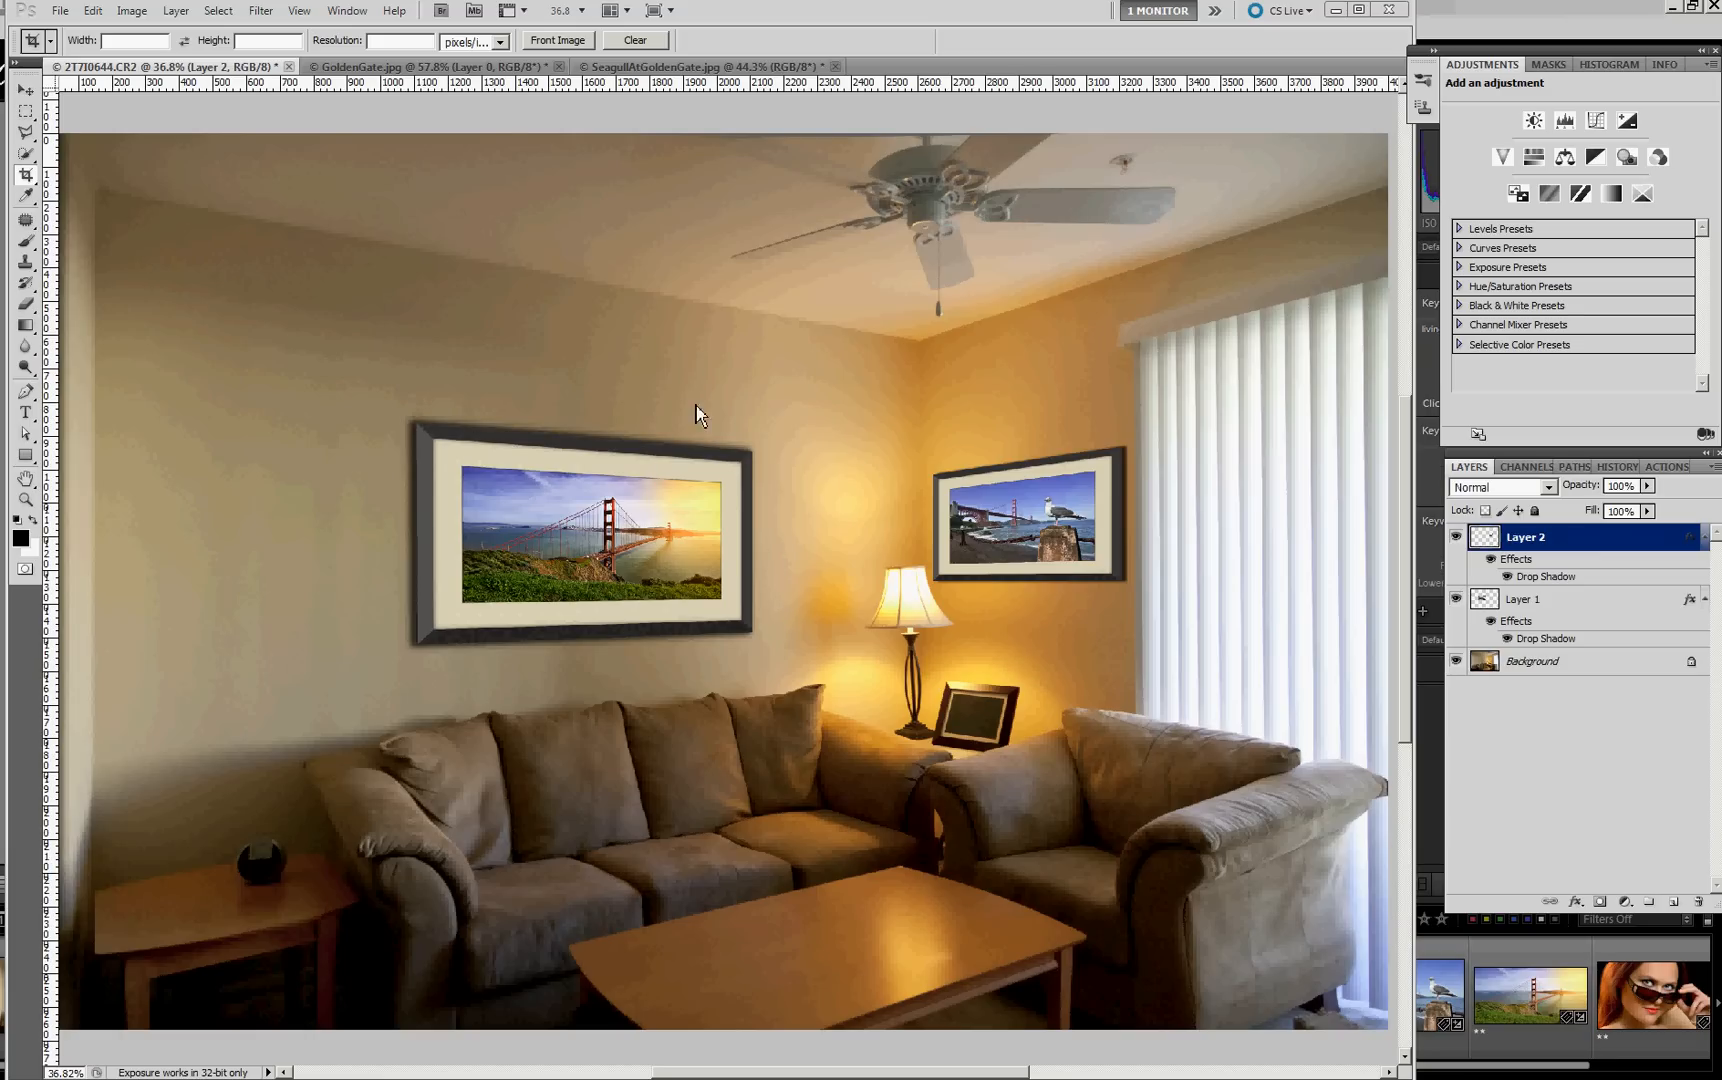
- Switch from the room mockup to the GoldenGate.jpg document
click(362, 68)
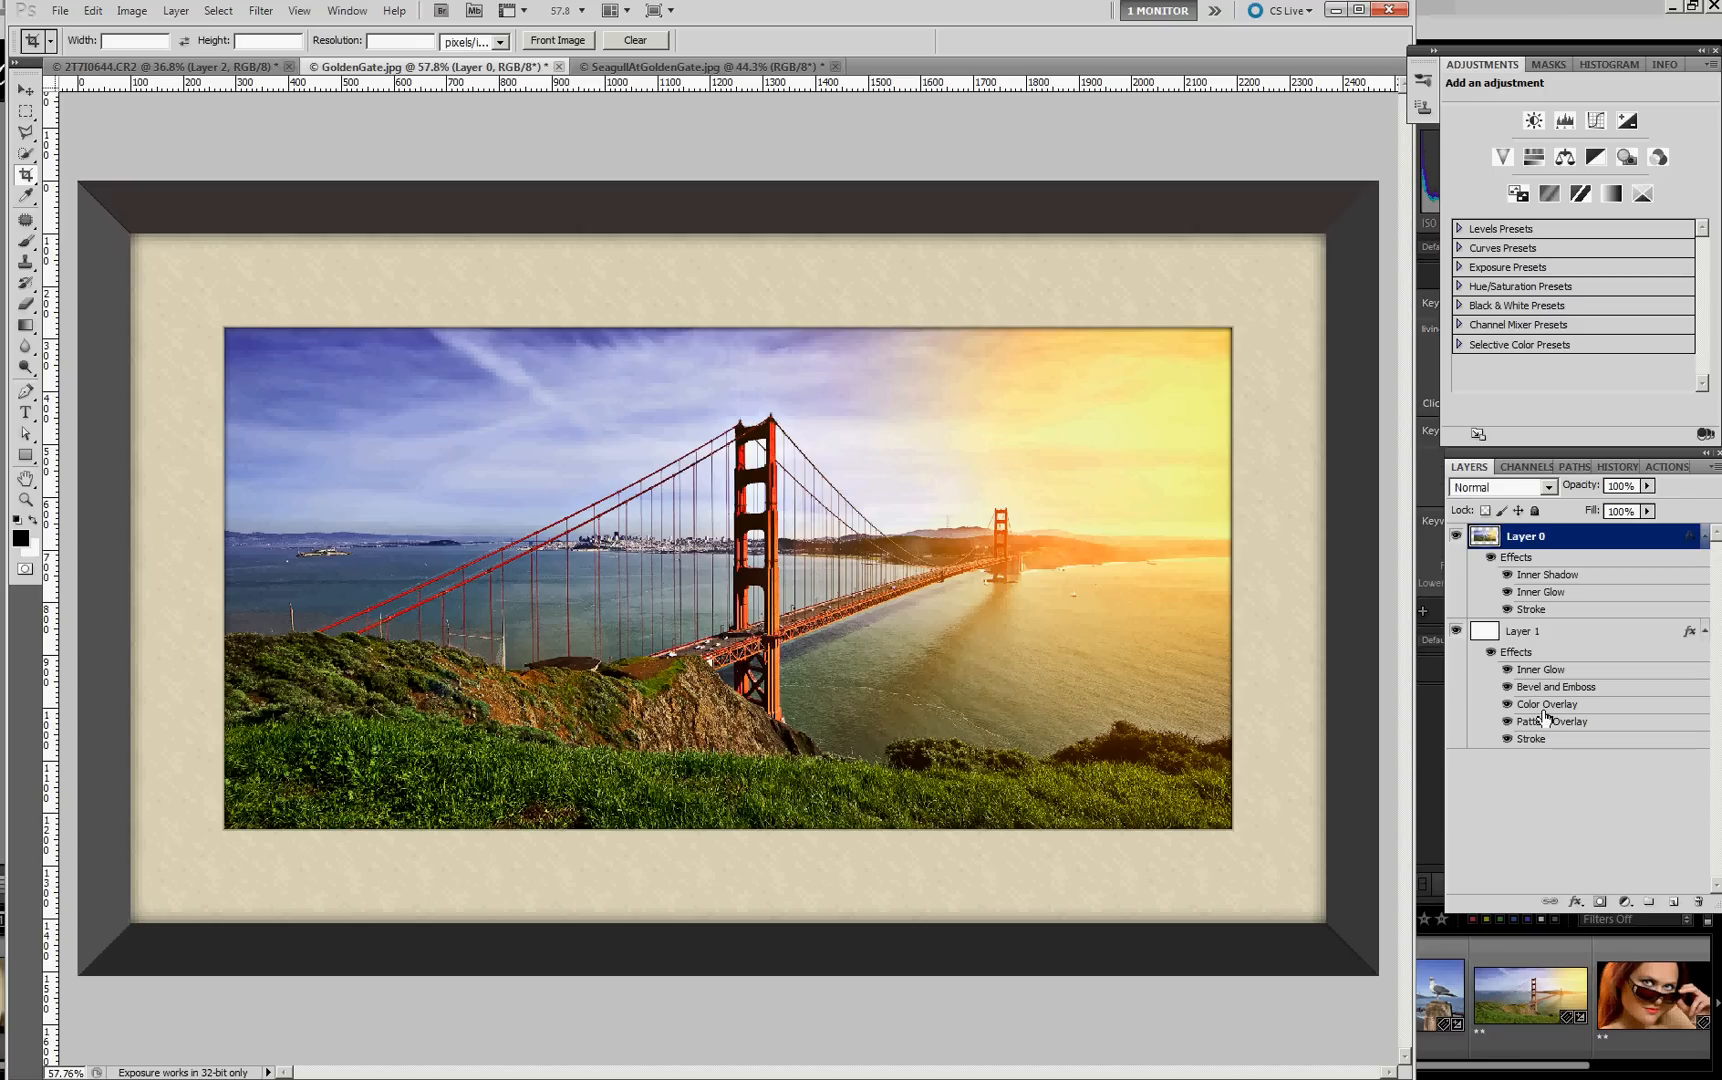
mouse_move(1548, 722)
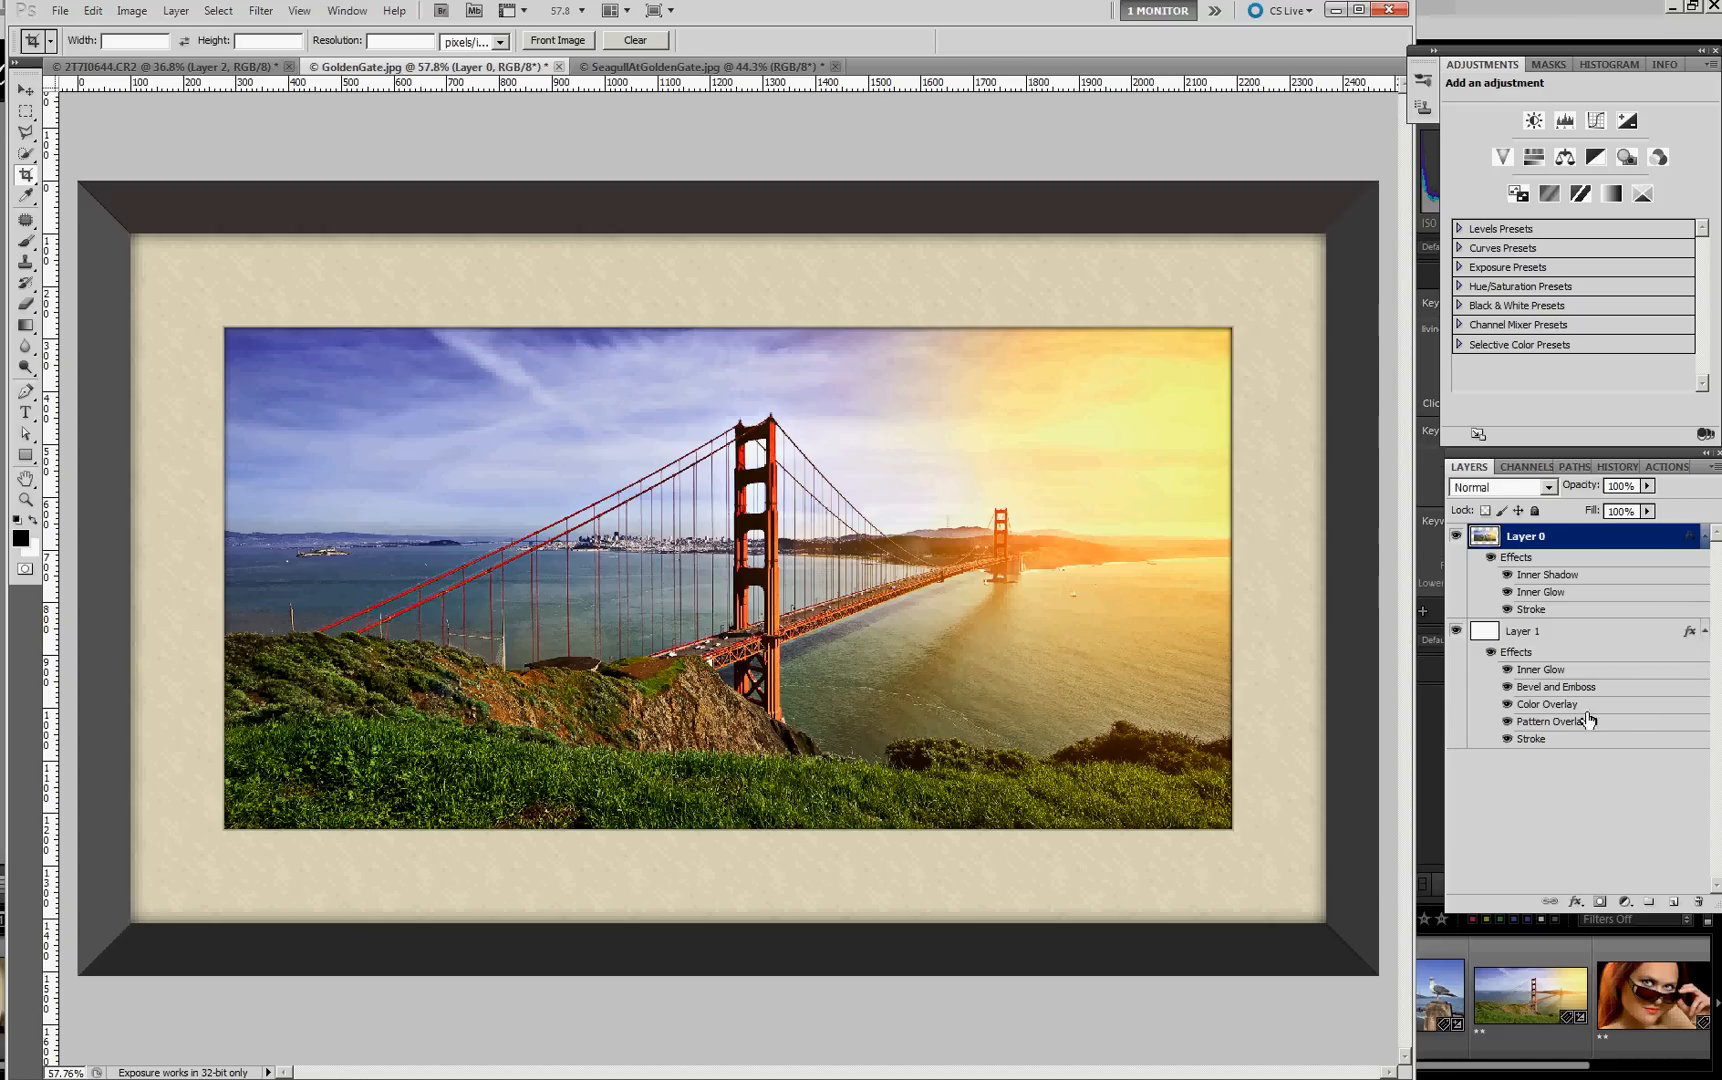
mouse_move(1534, 586)
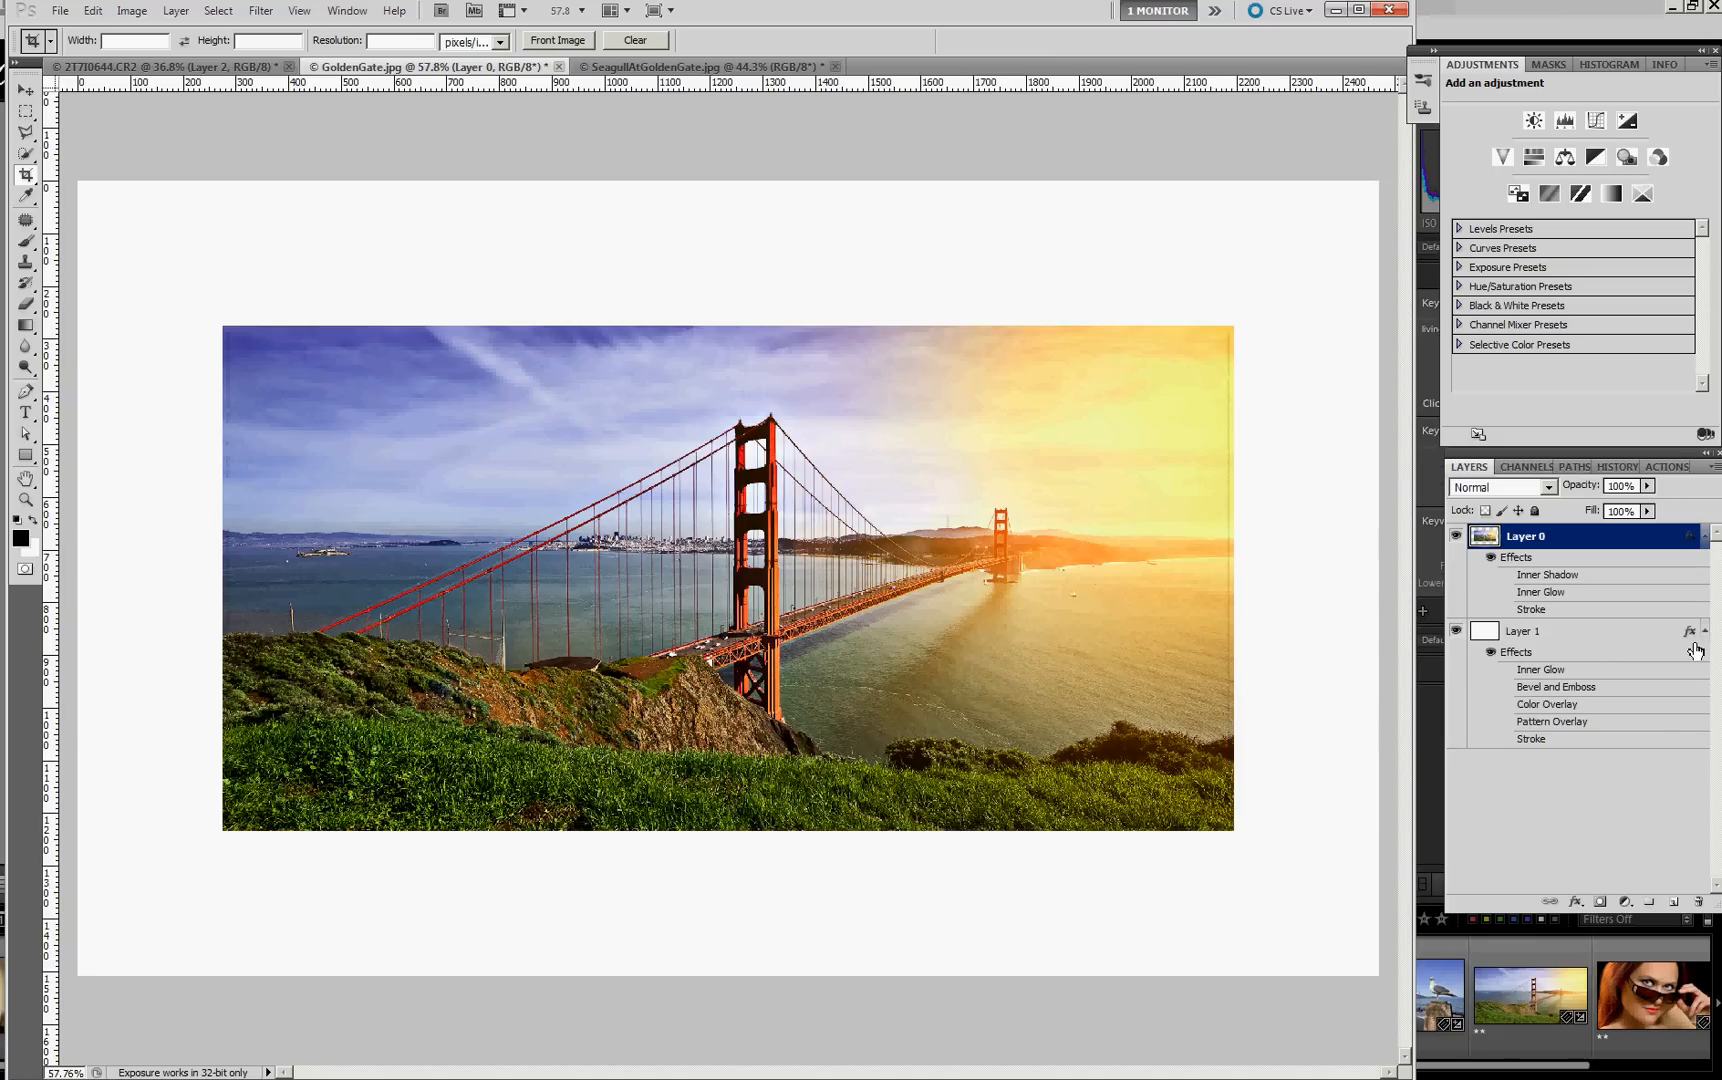
mouse_move(1690, 630)
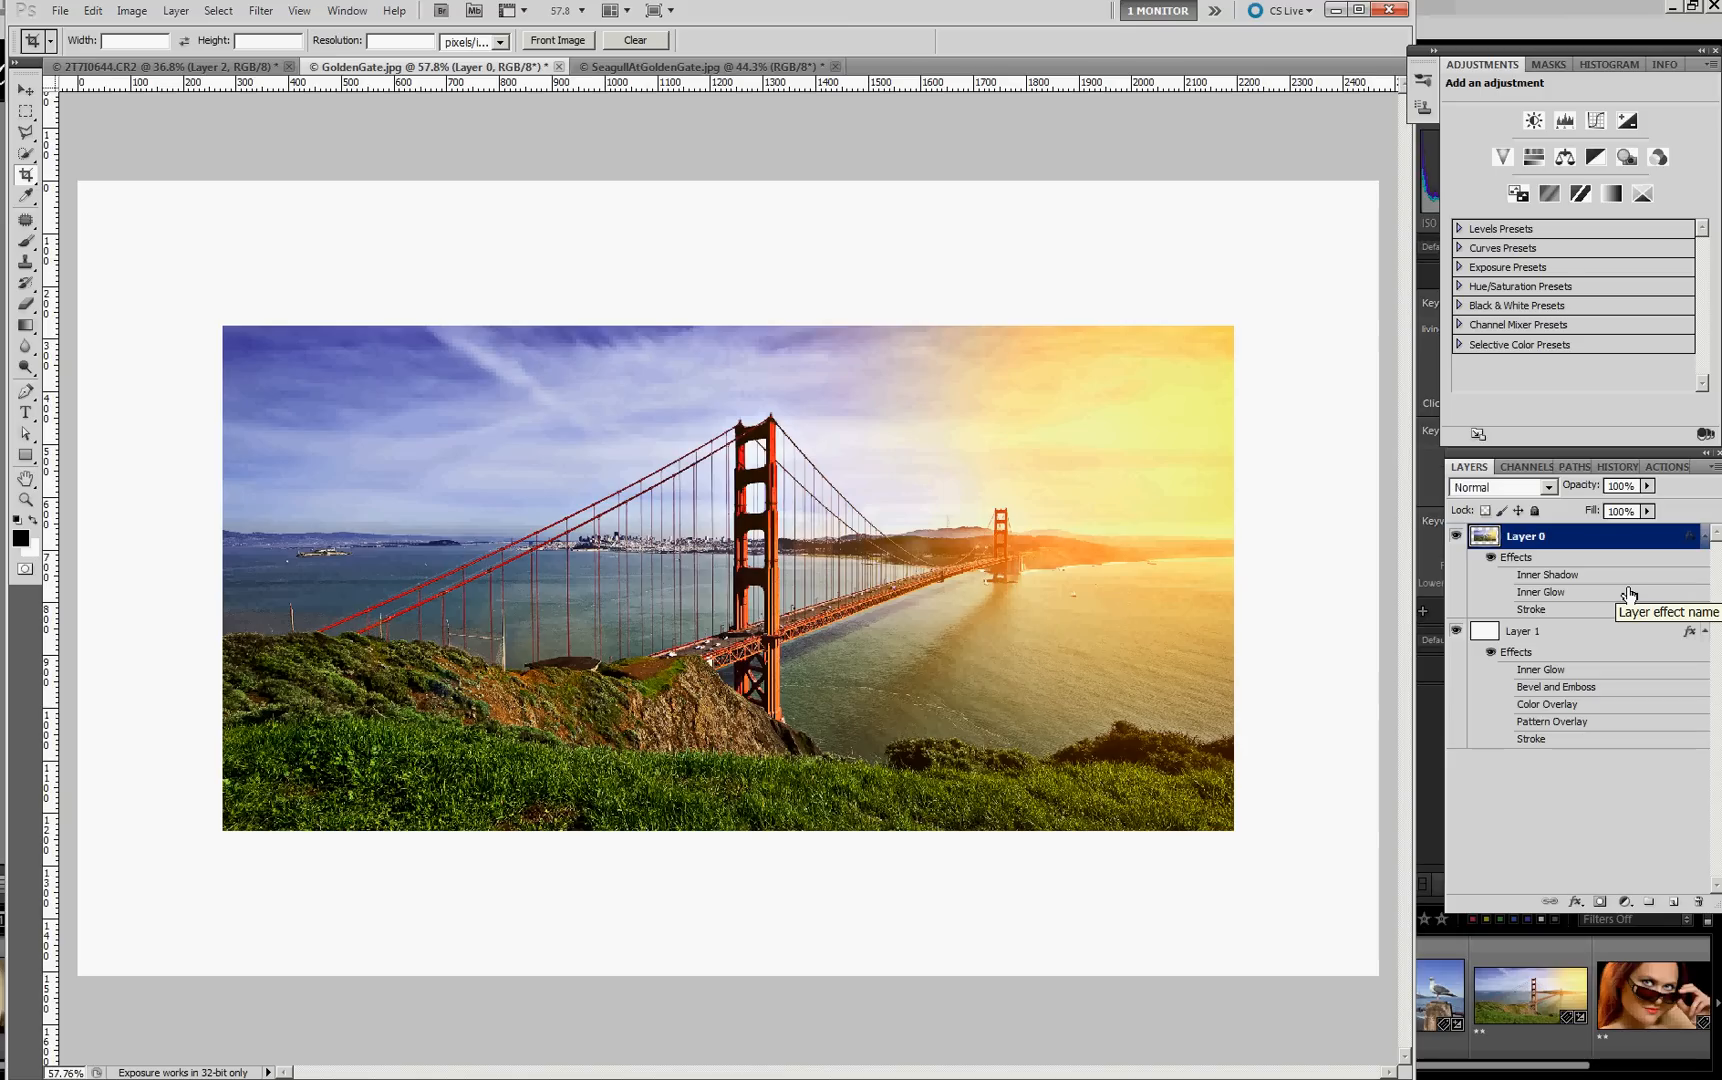
mouse_move(1592, 596)
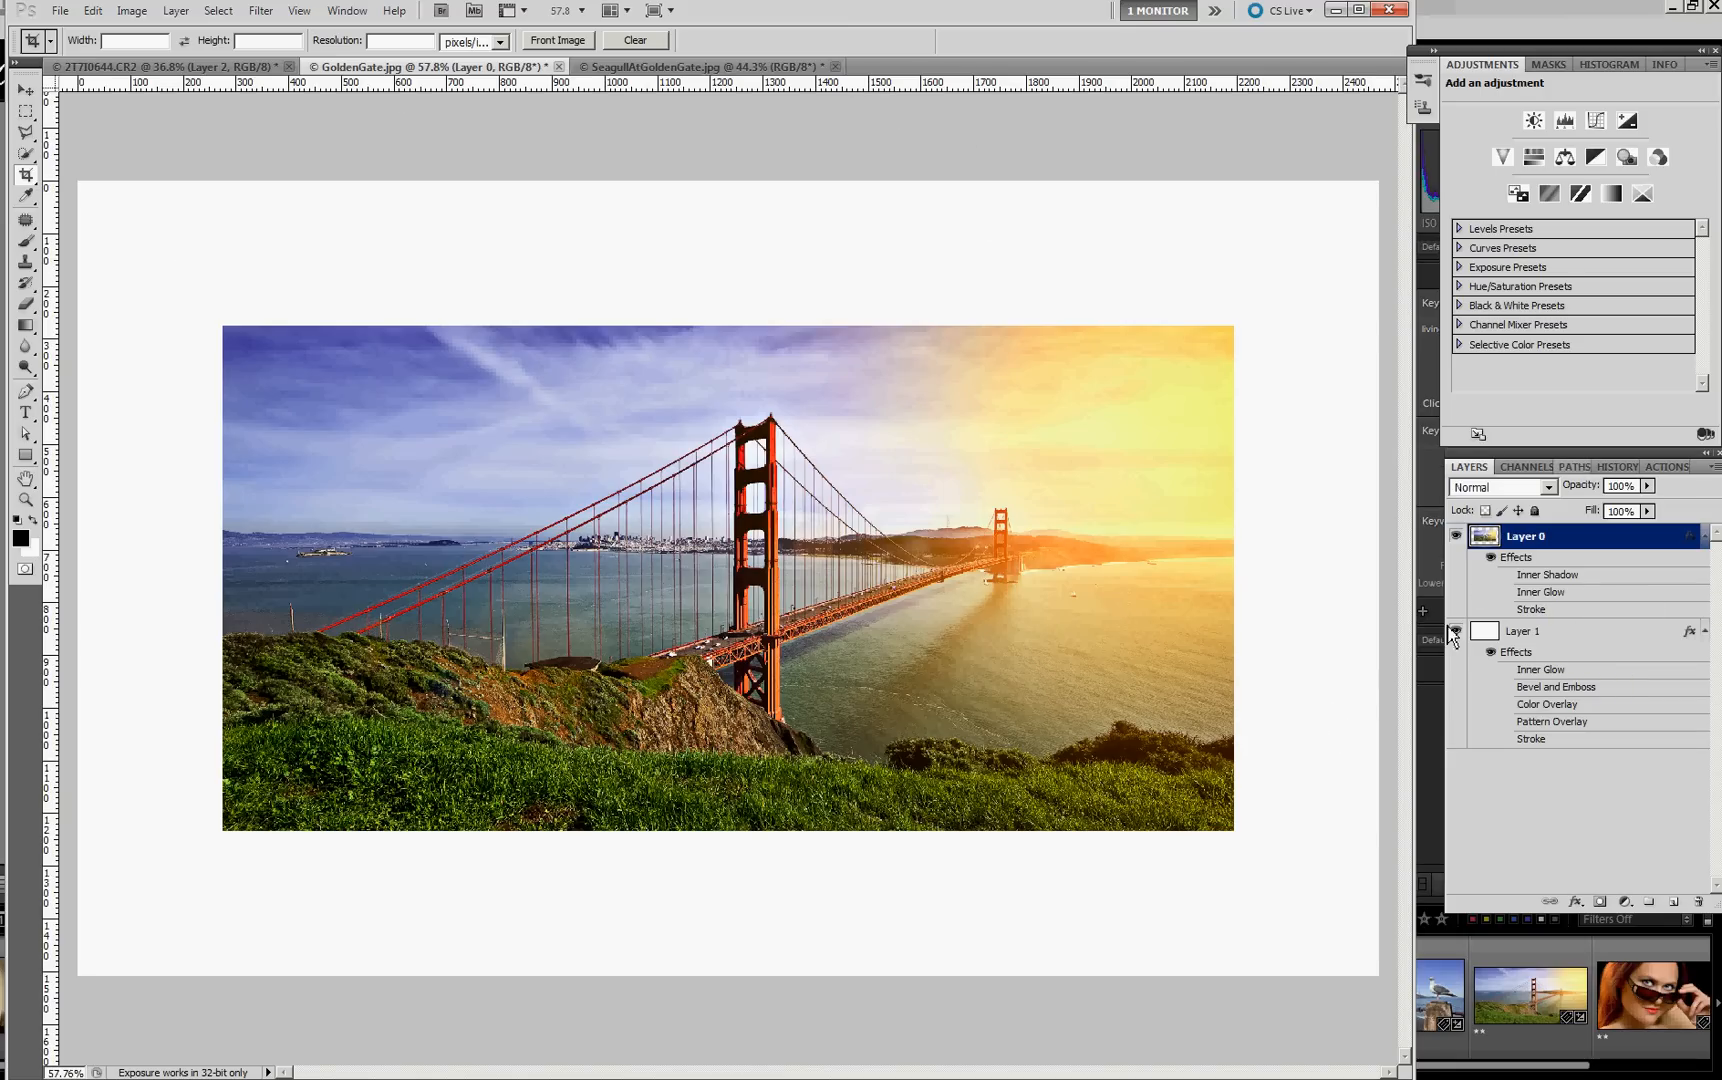
- Toggle the frame layer's visibility off and back on to reveal the transparency
click(1456, 632)
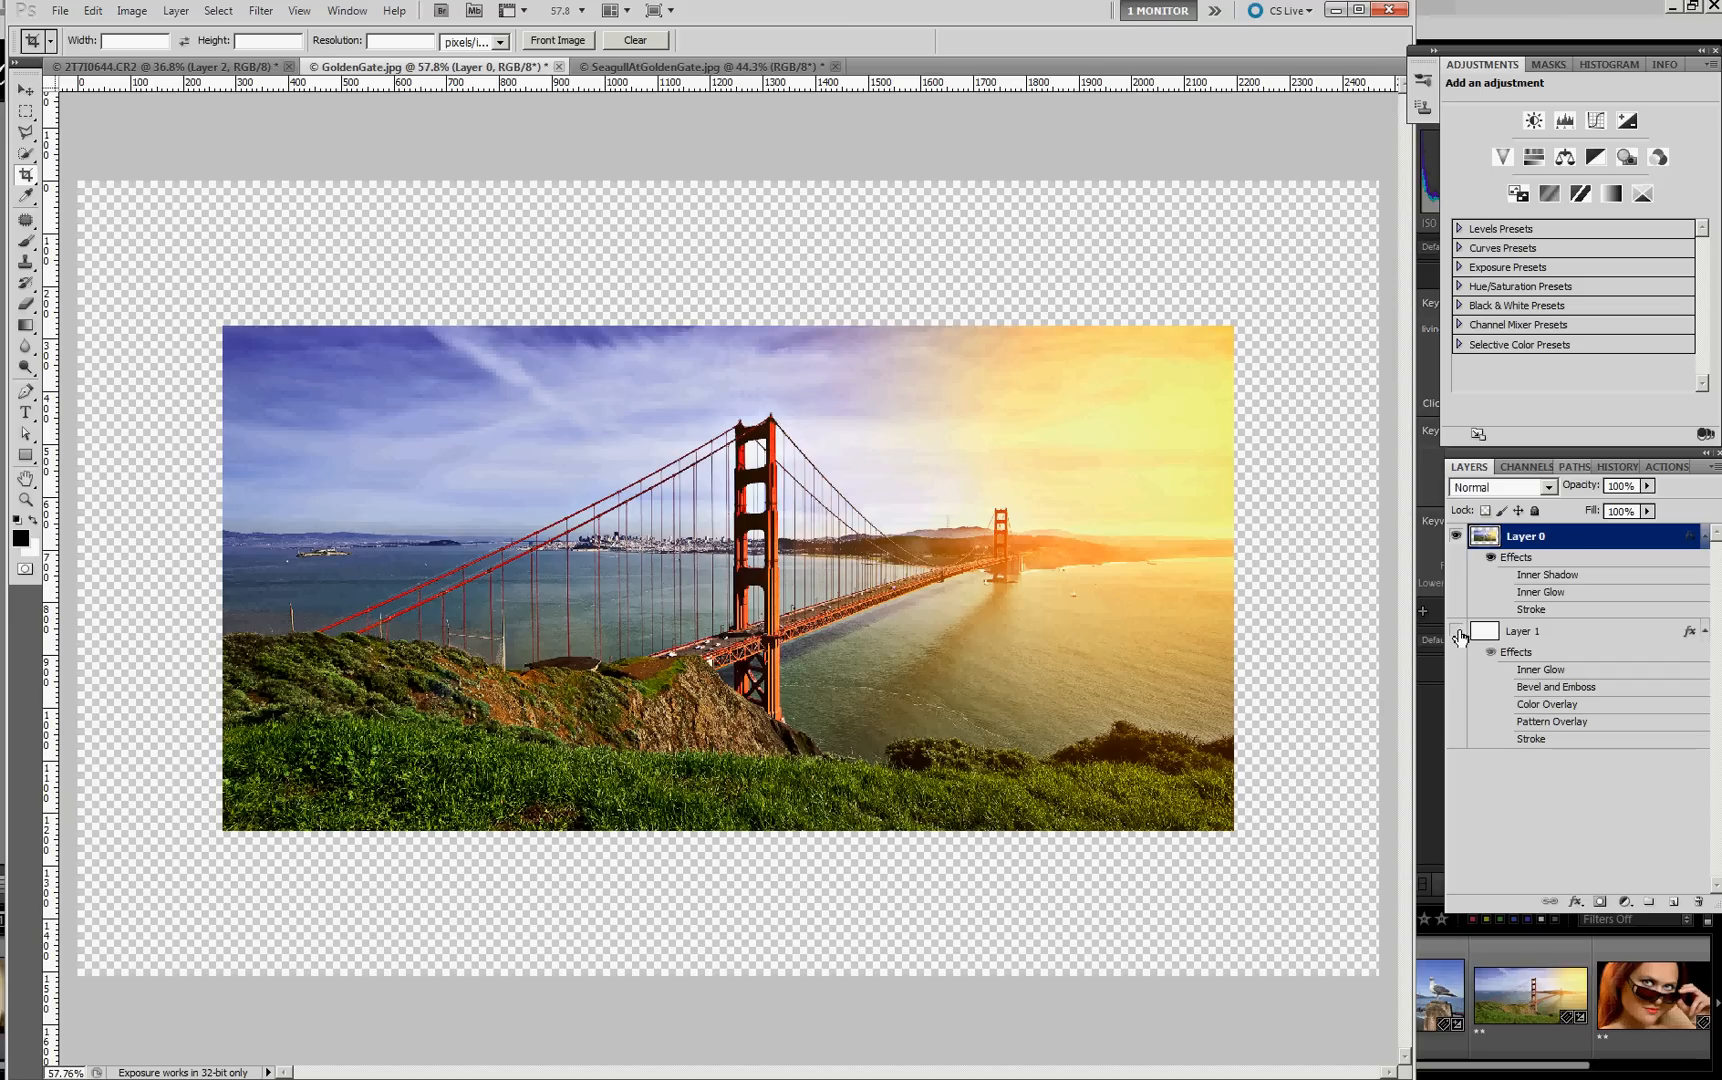
click(1456, 630)
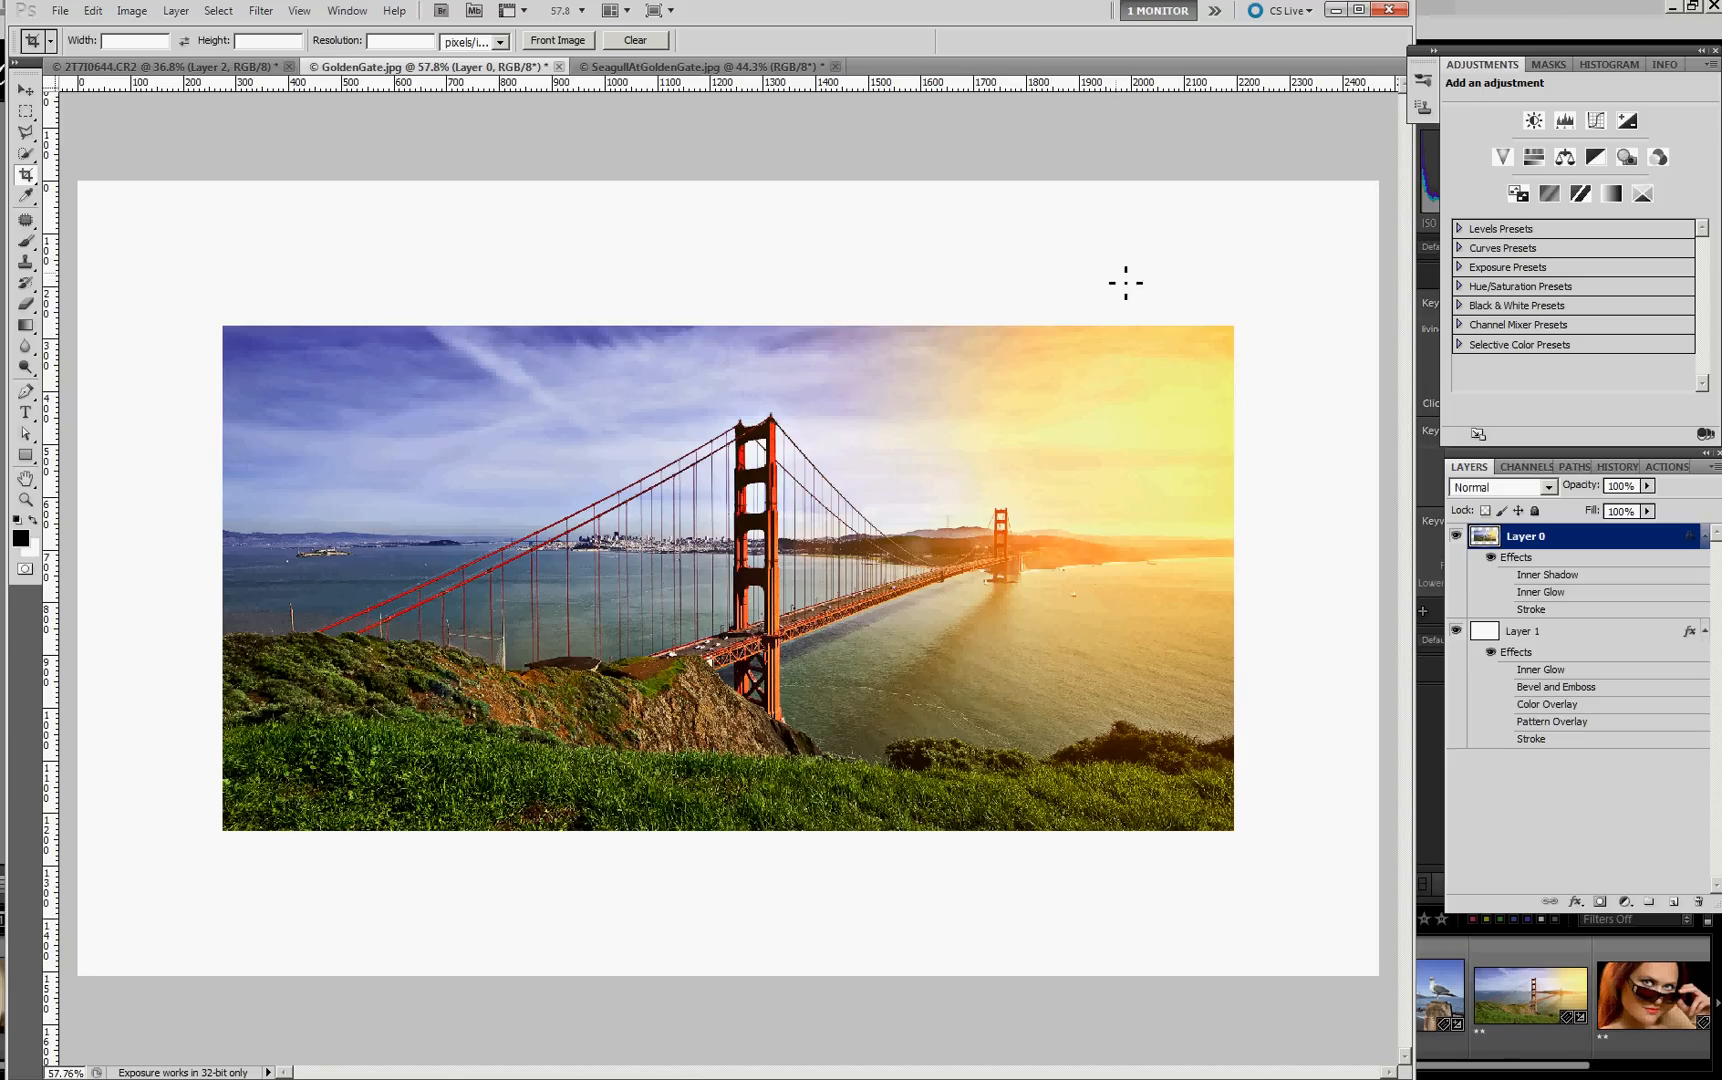
mouse_move(960, 942)
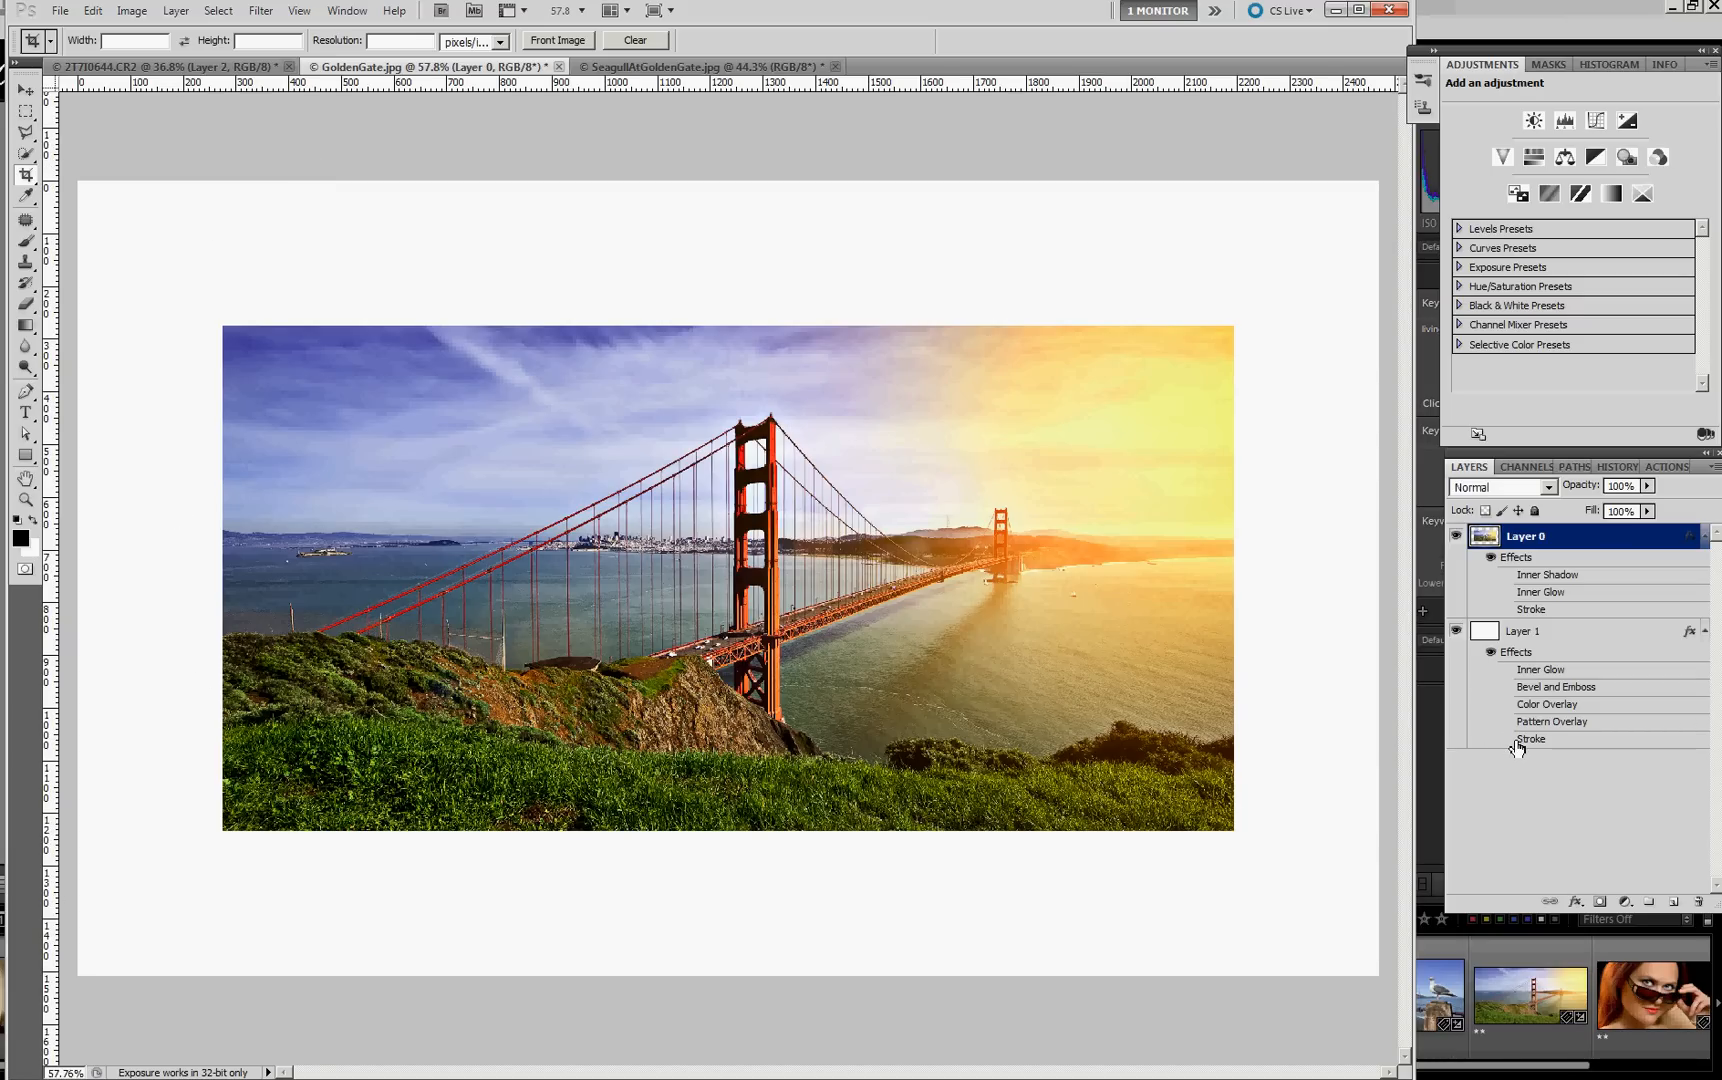
- Re-enable the backing layer's stroke border and tan colour overlay
click(1524, 630)
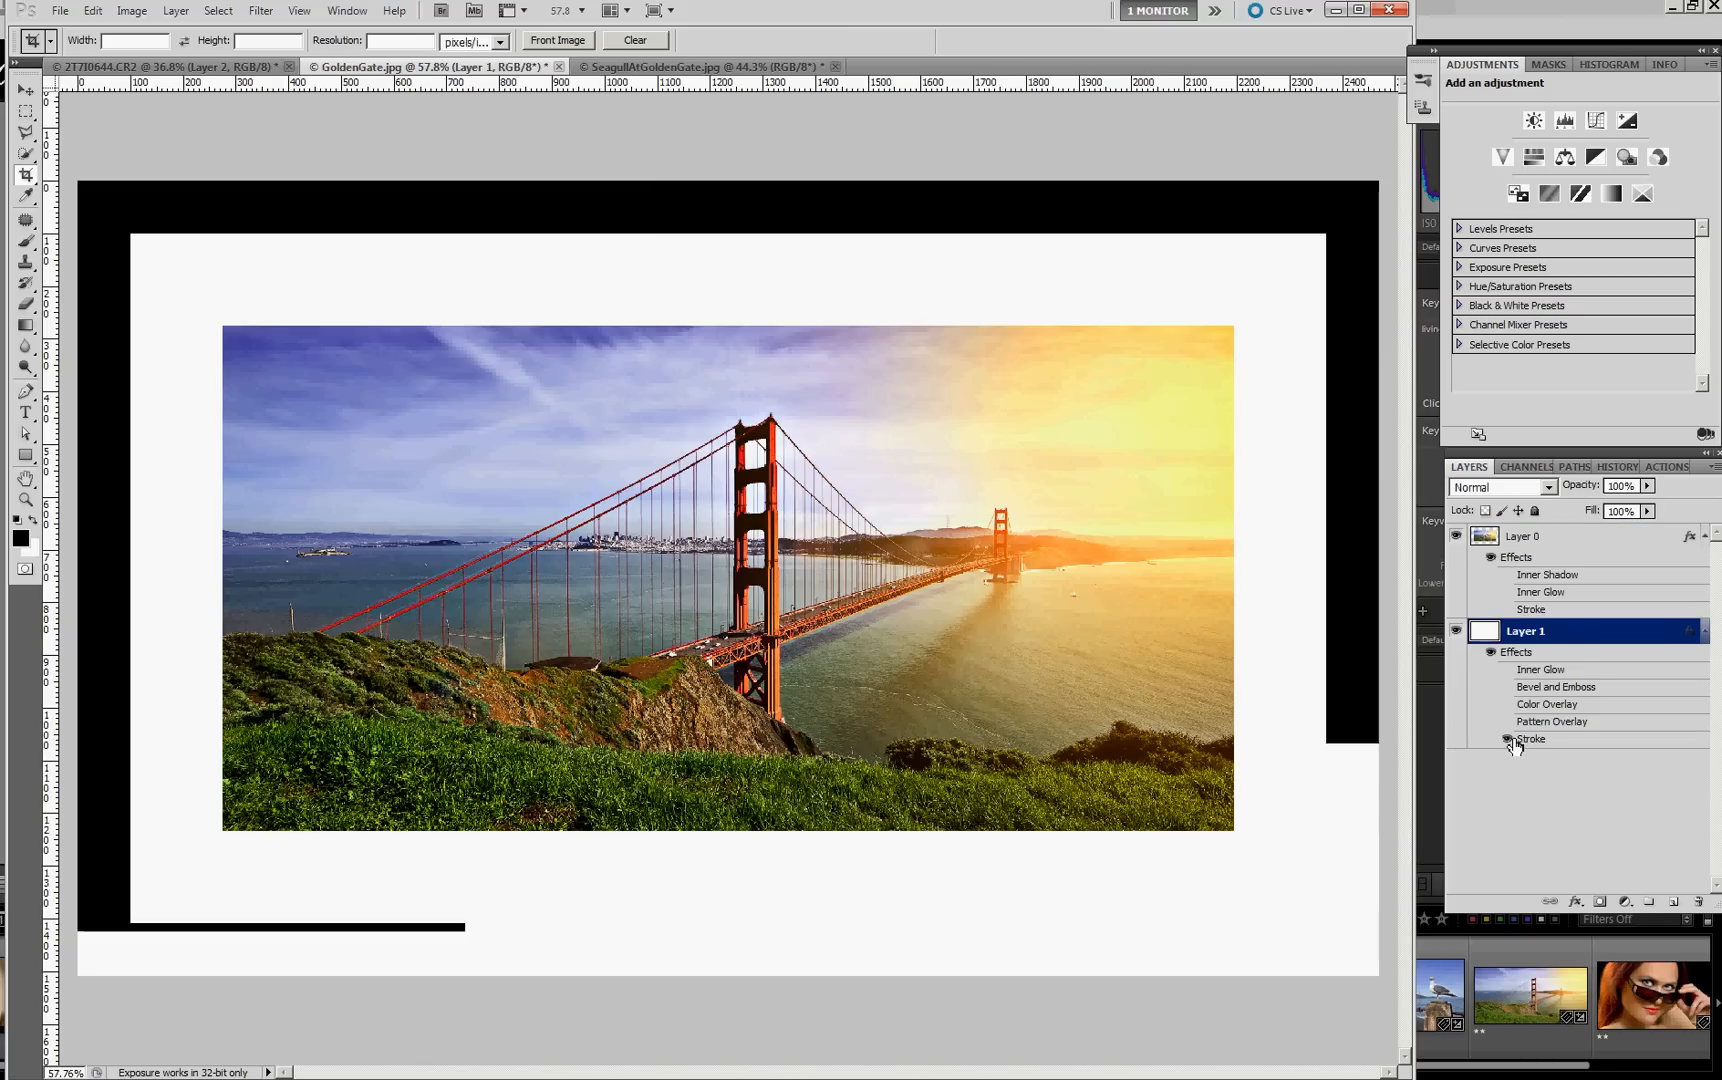
mouse_move(1508, 738)
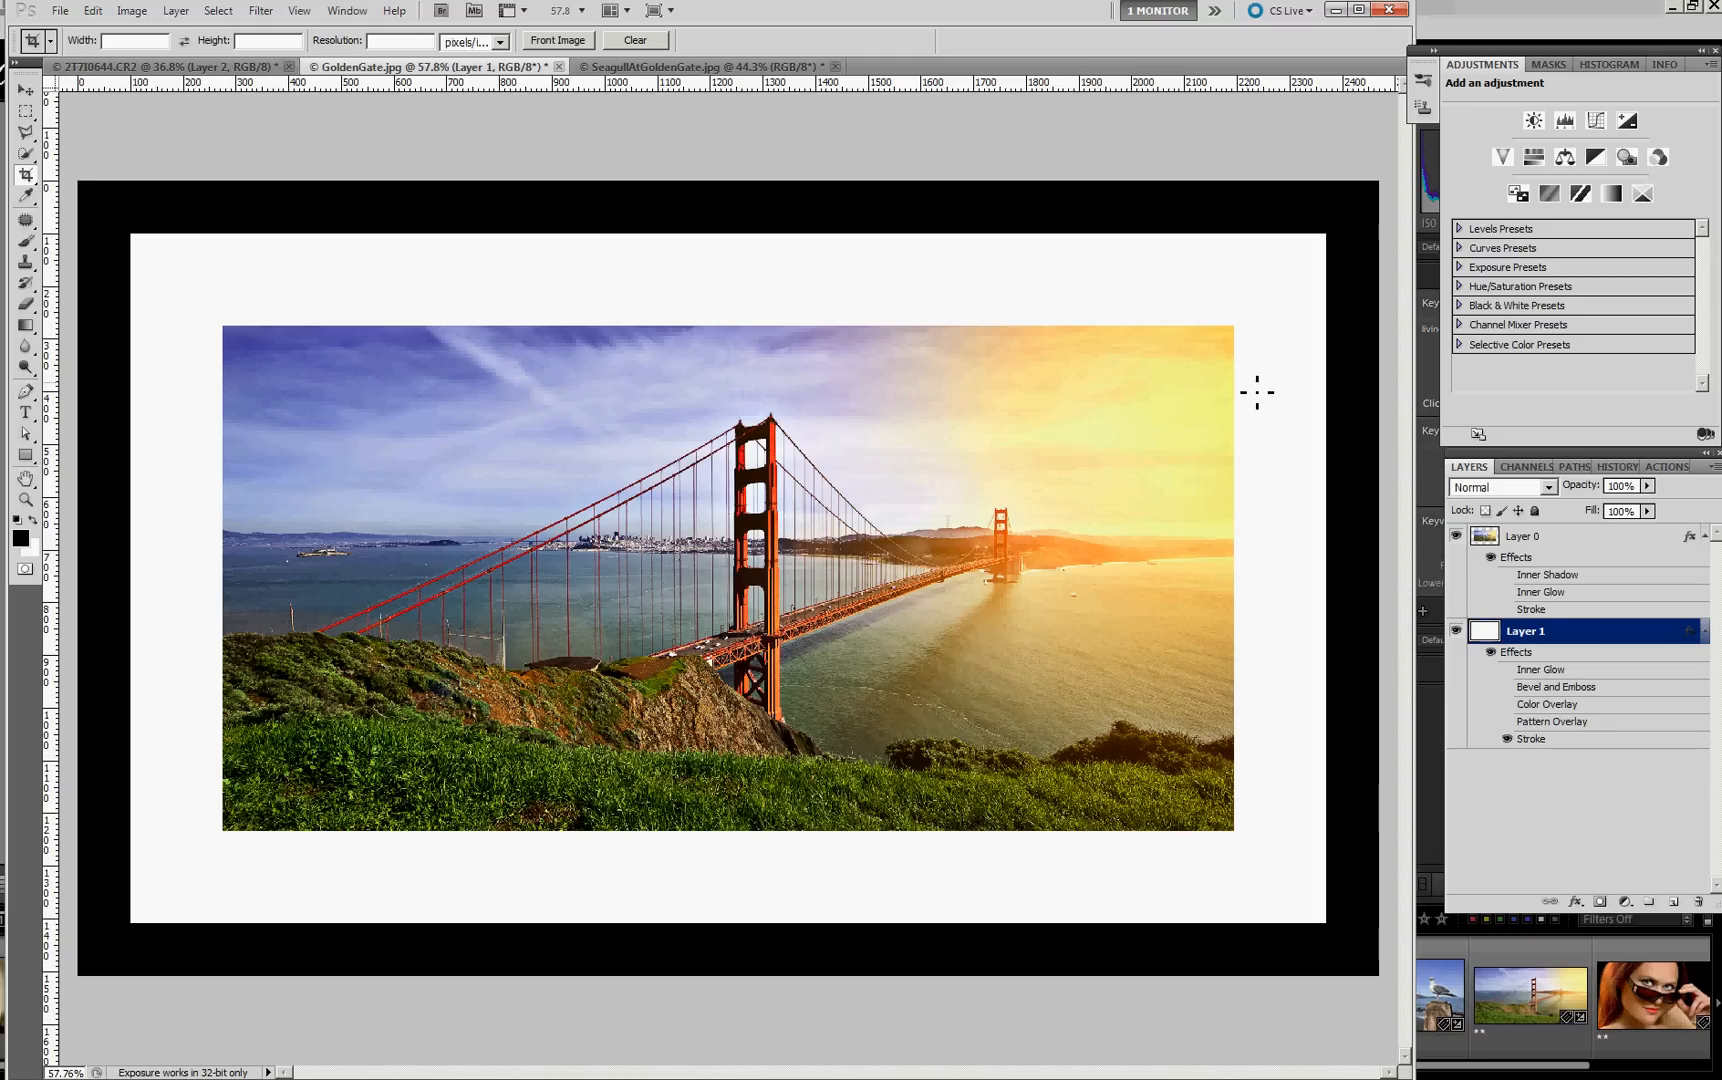
mouse_move(1386, 540)
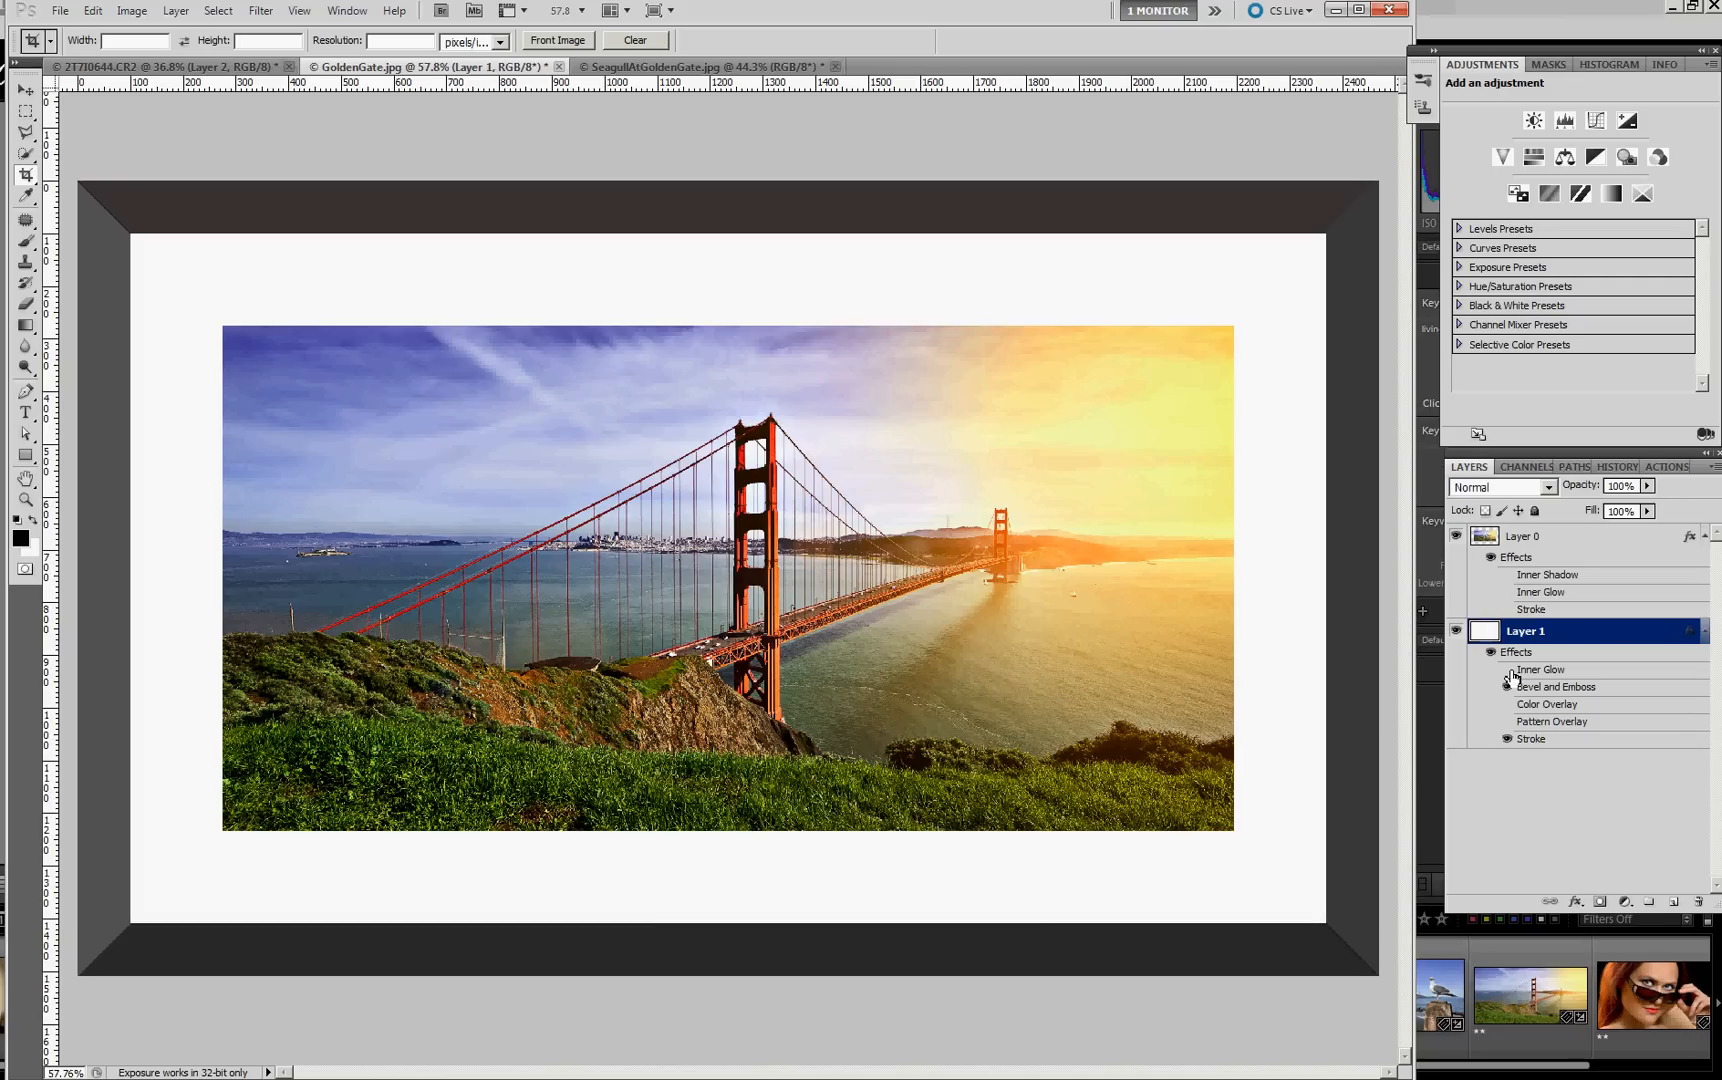
mouse_move(1508, 684)
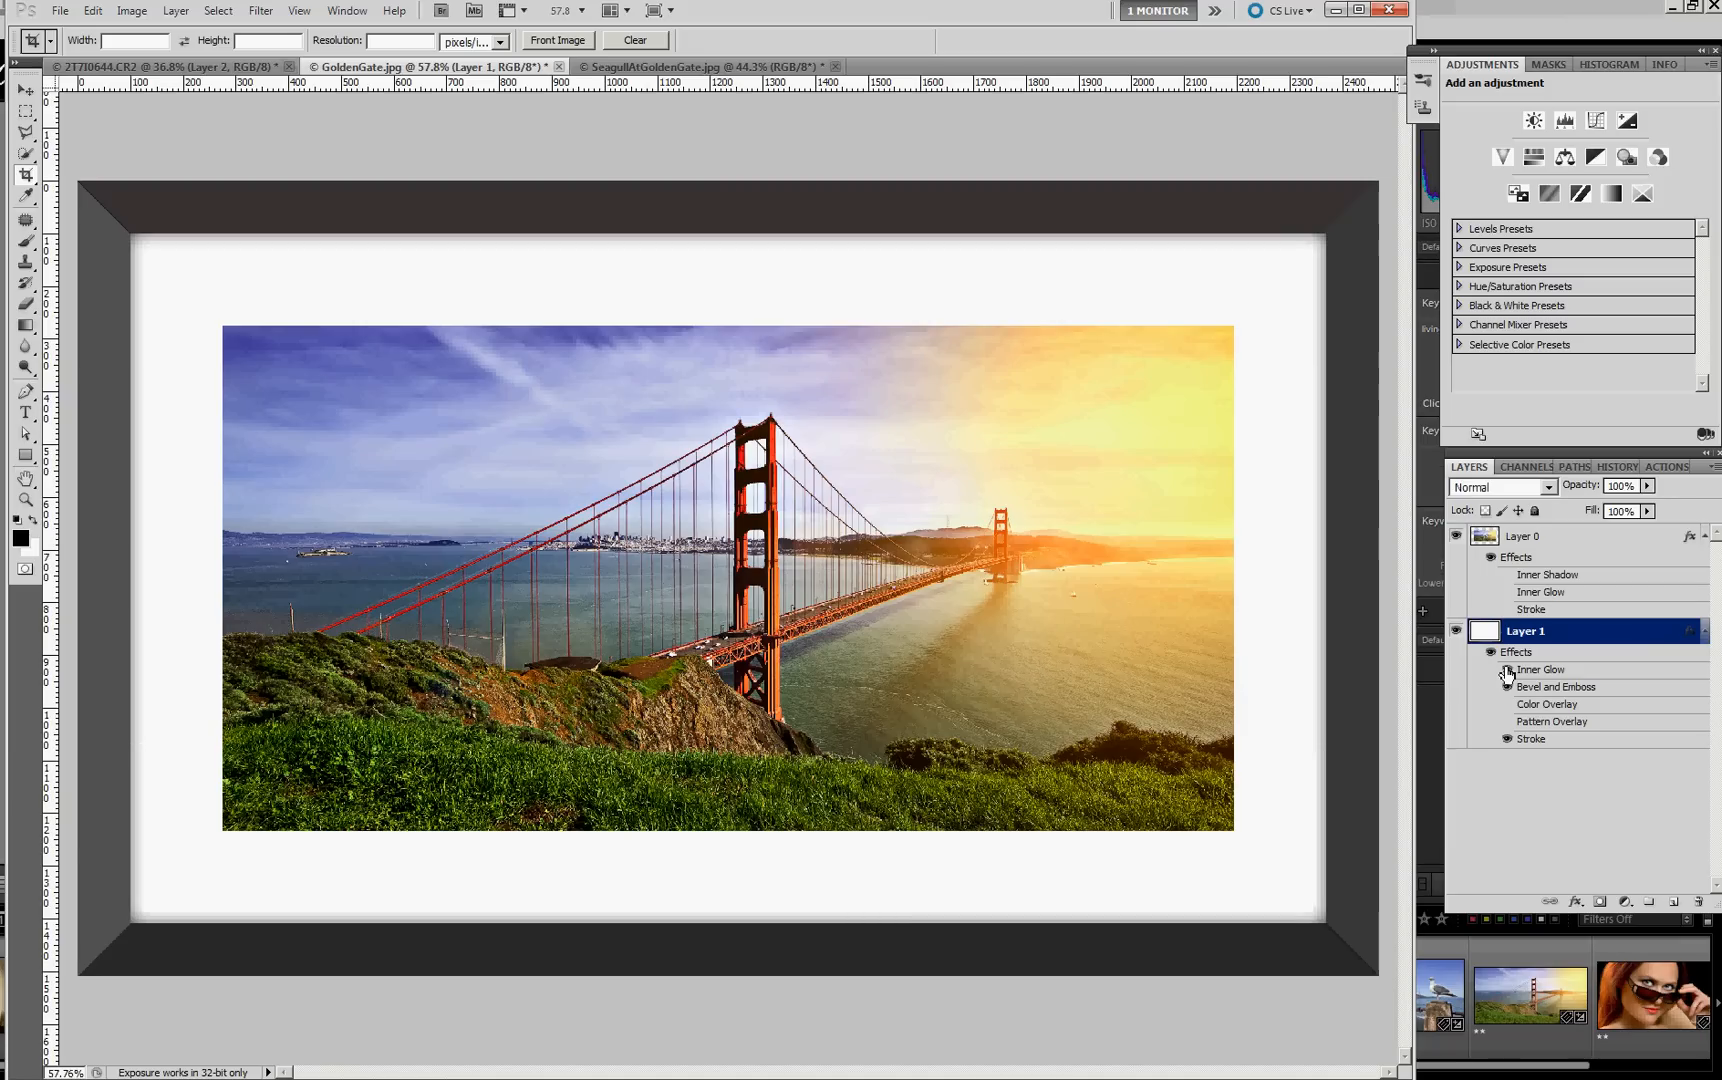
click(1508, 652)
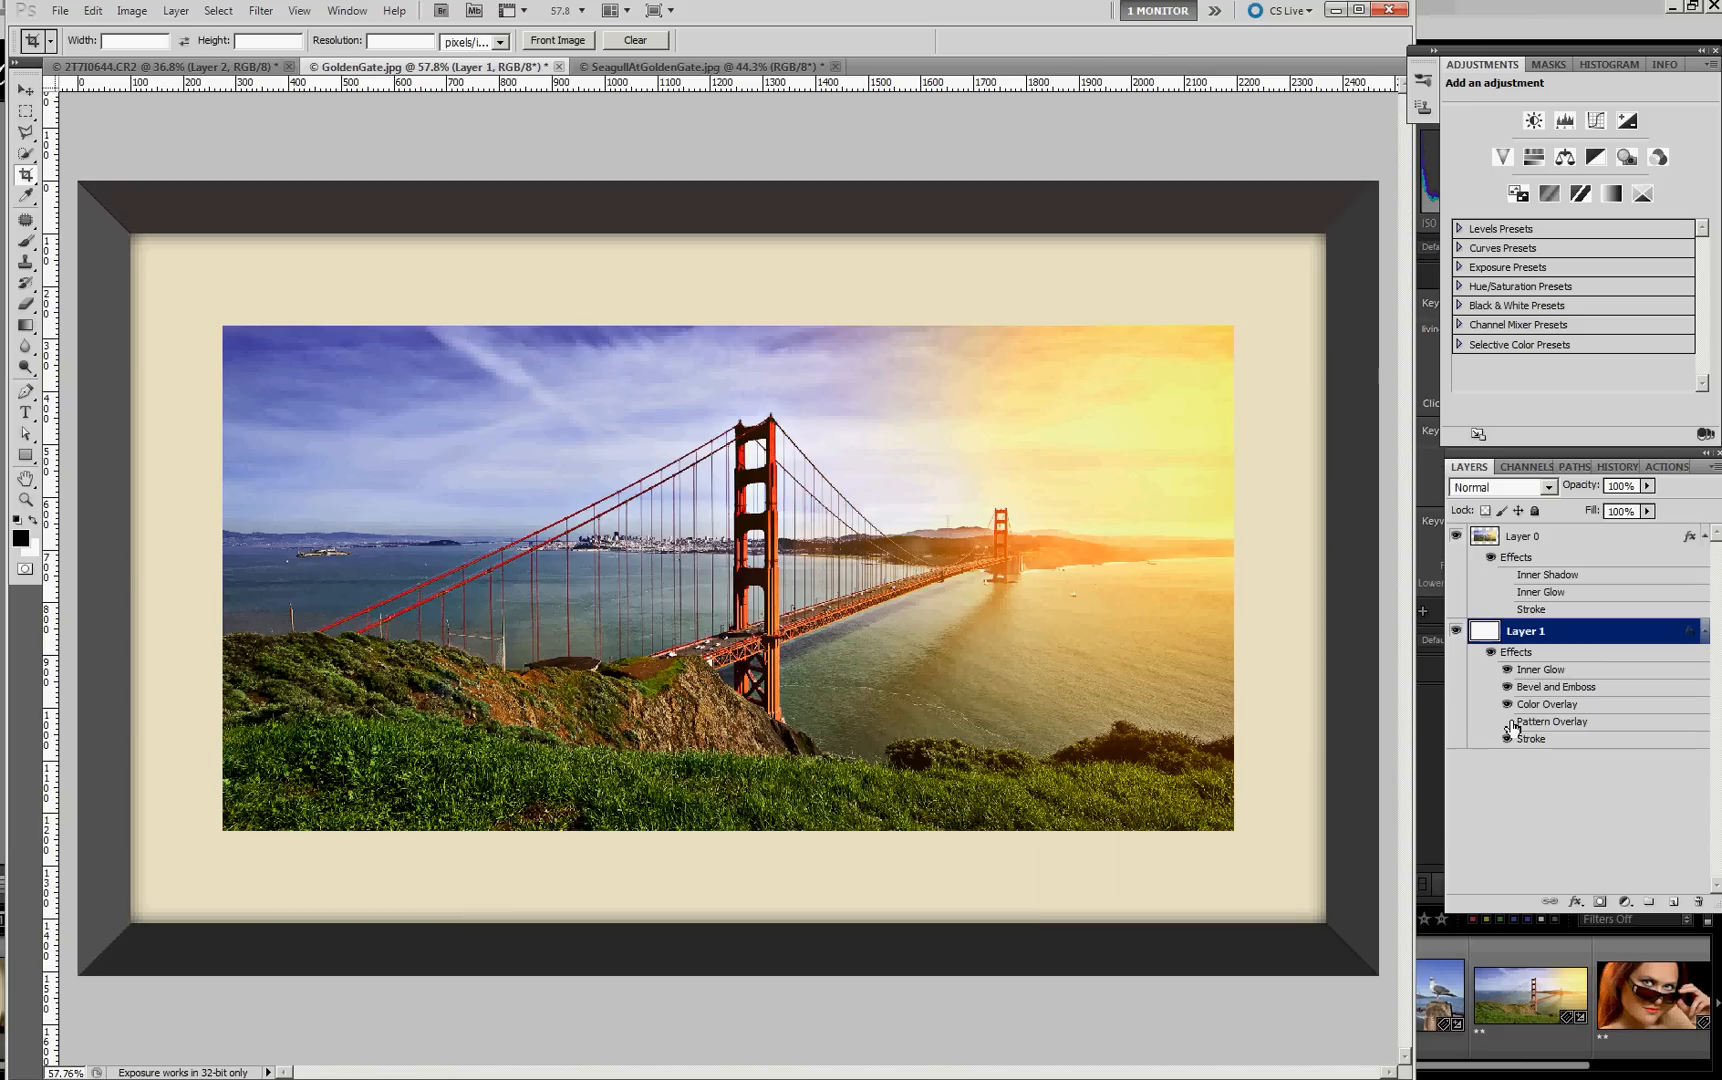
mouse_move(1508, 734)
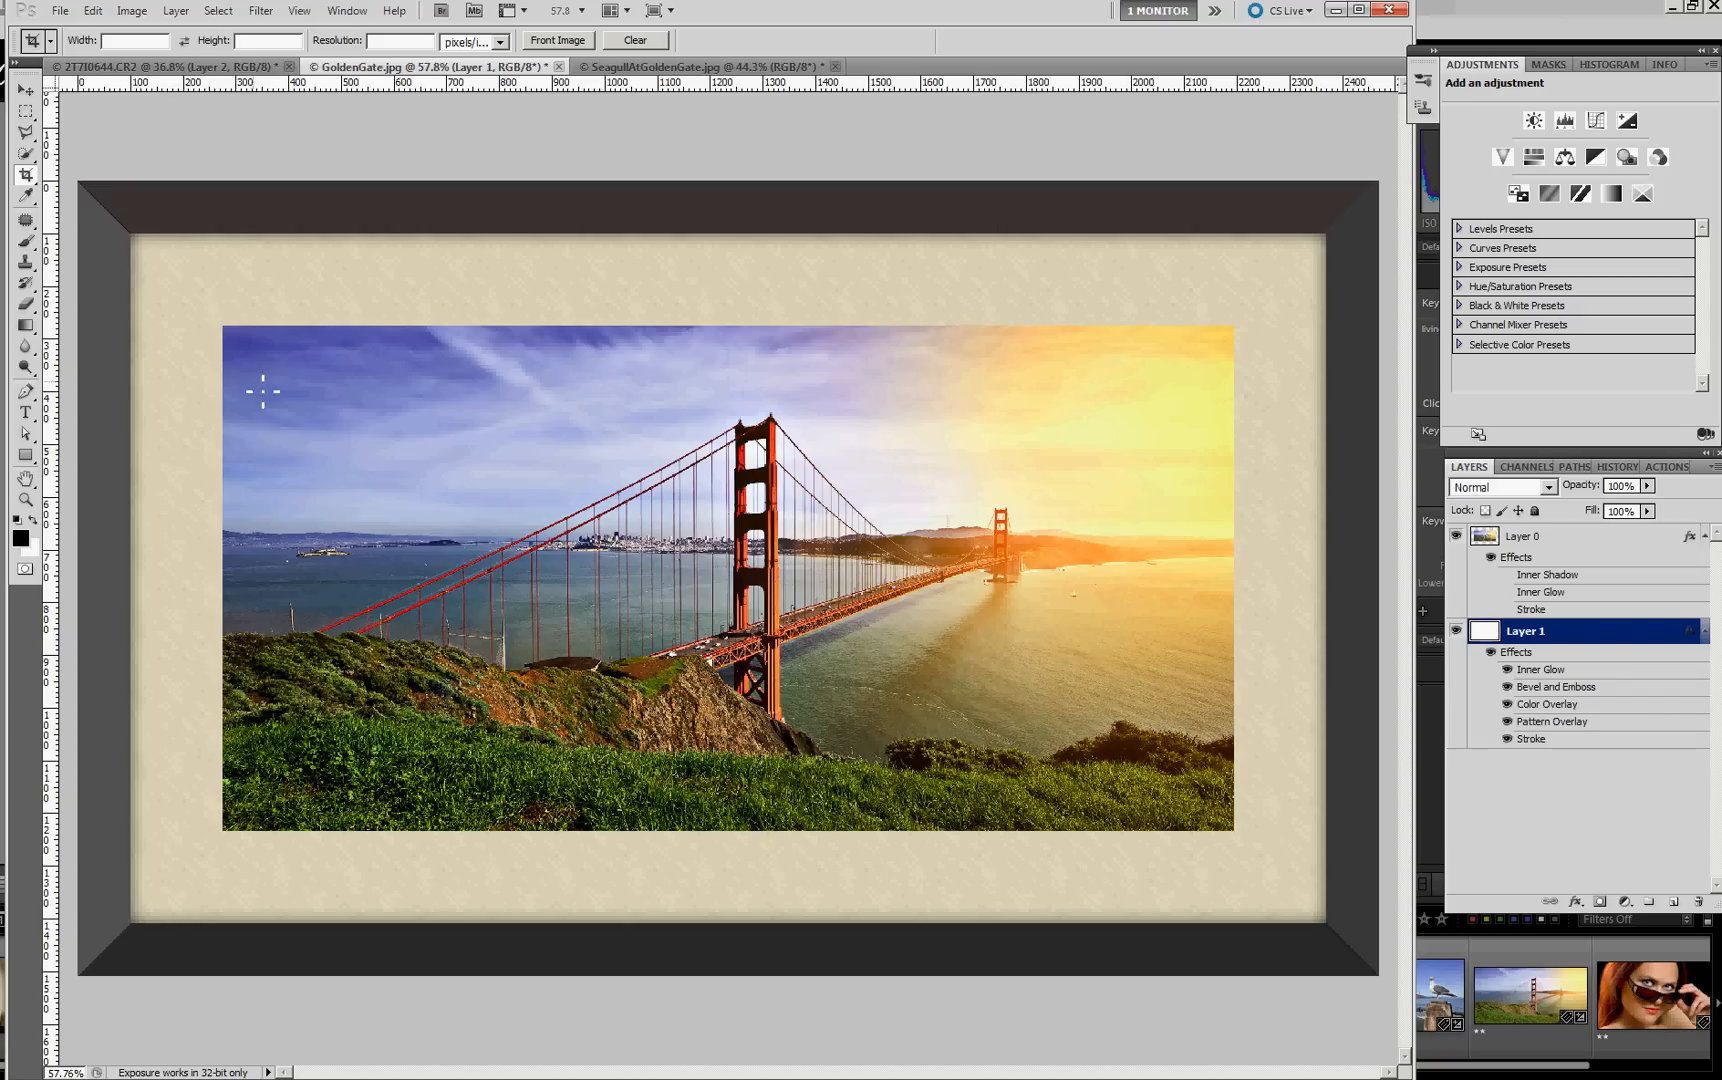
mouse_move(230, 340)
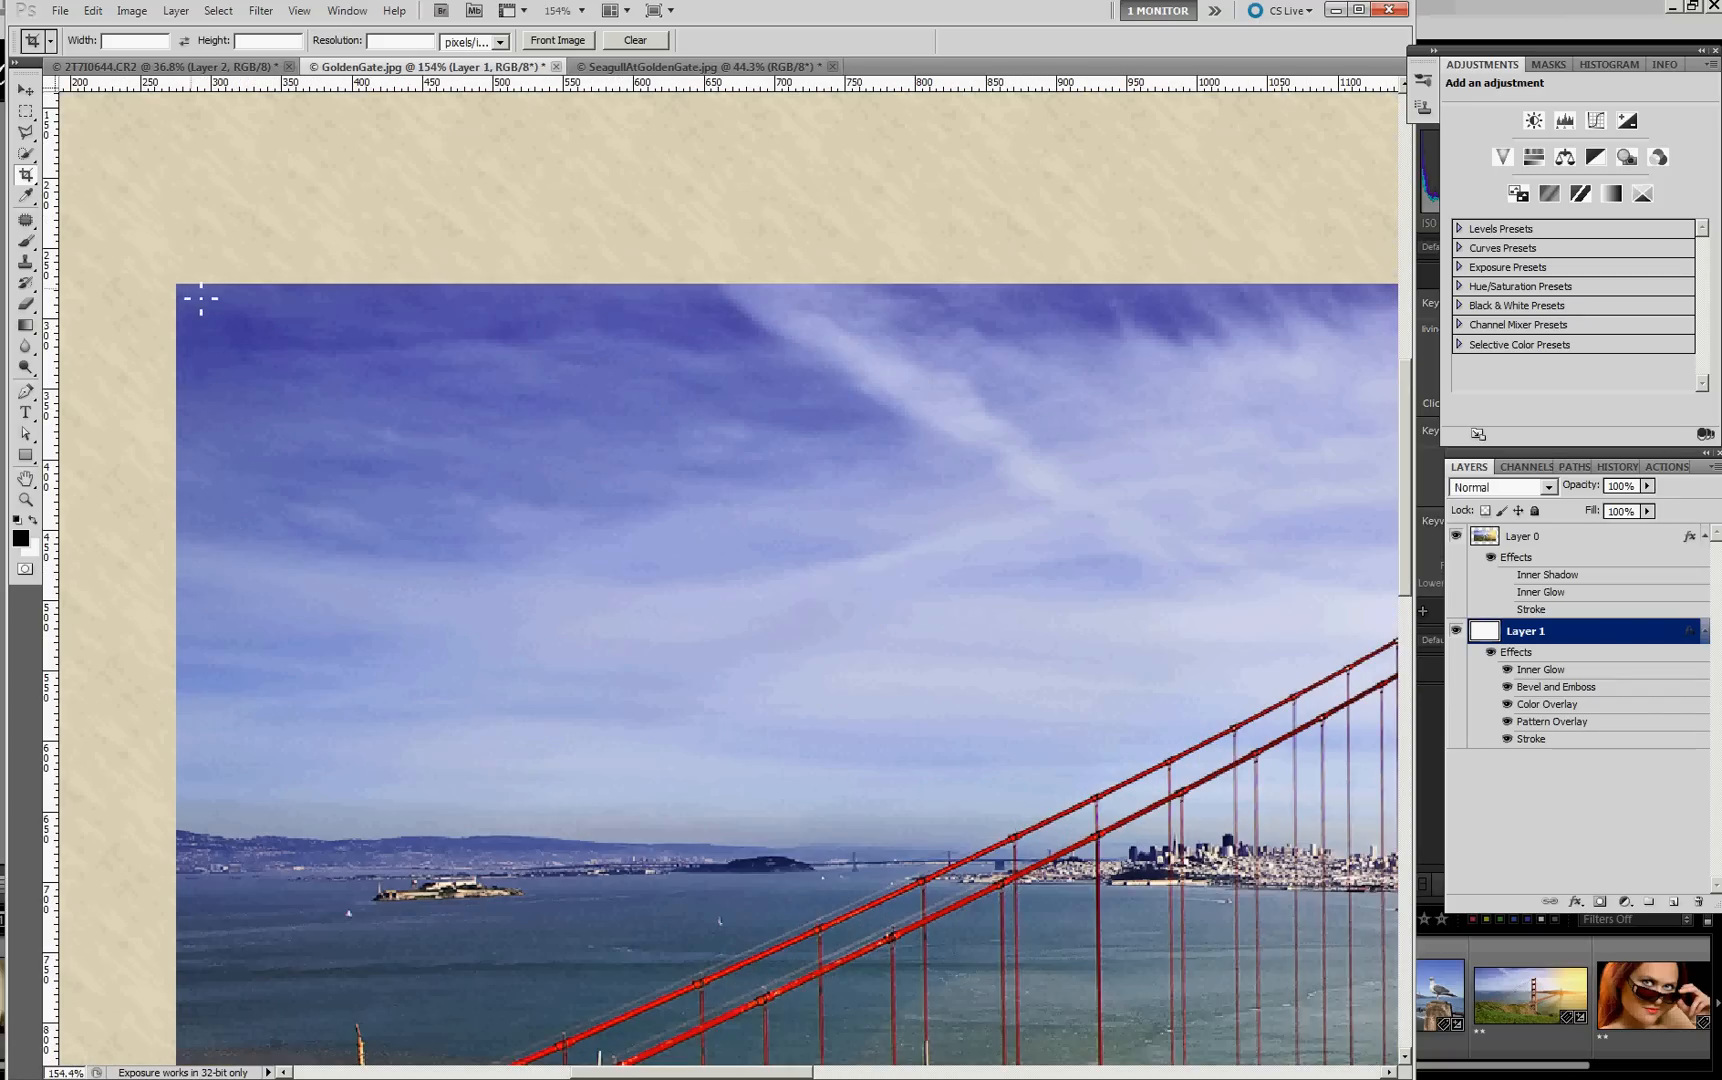
mouse_move(176, 368)
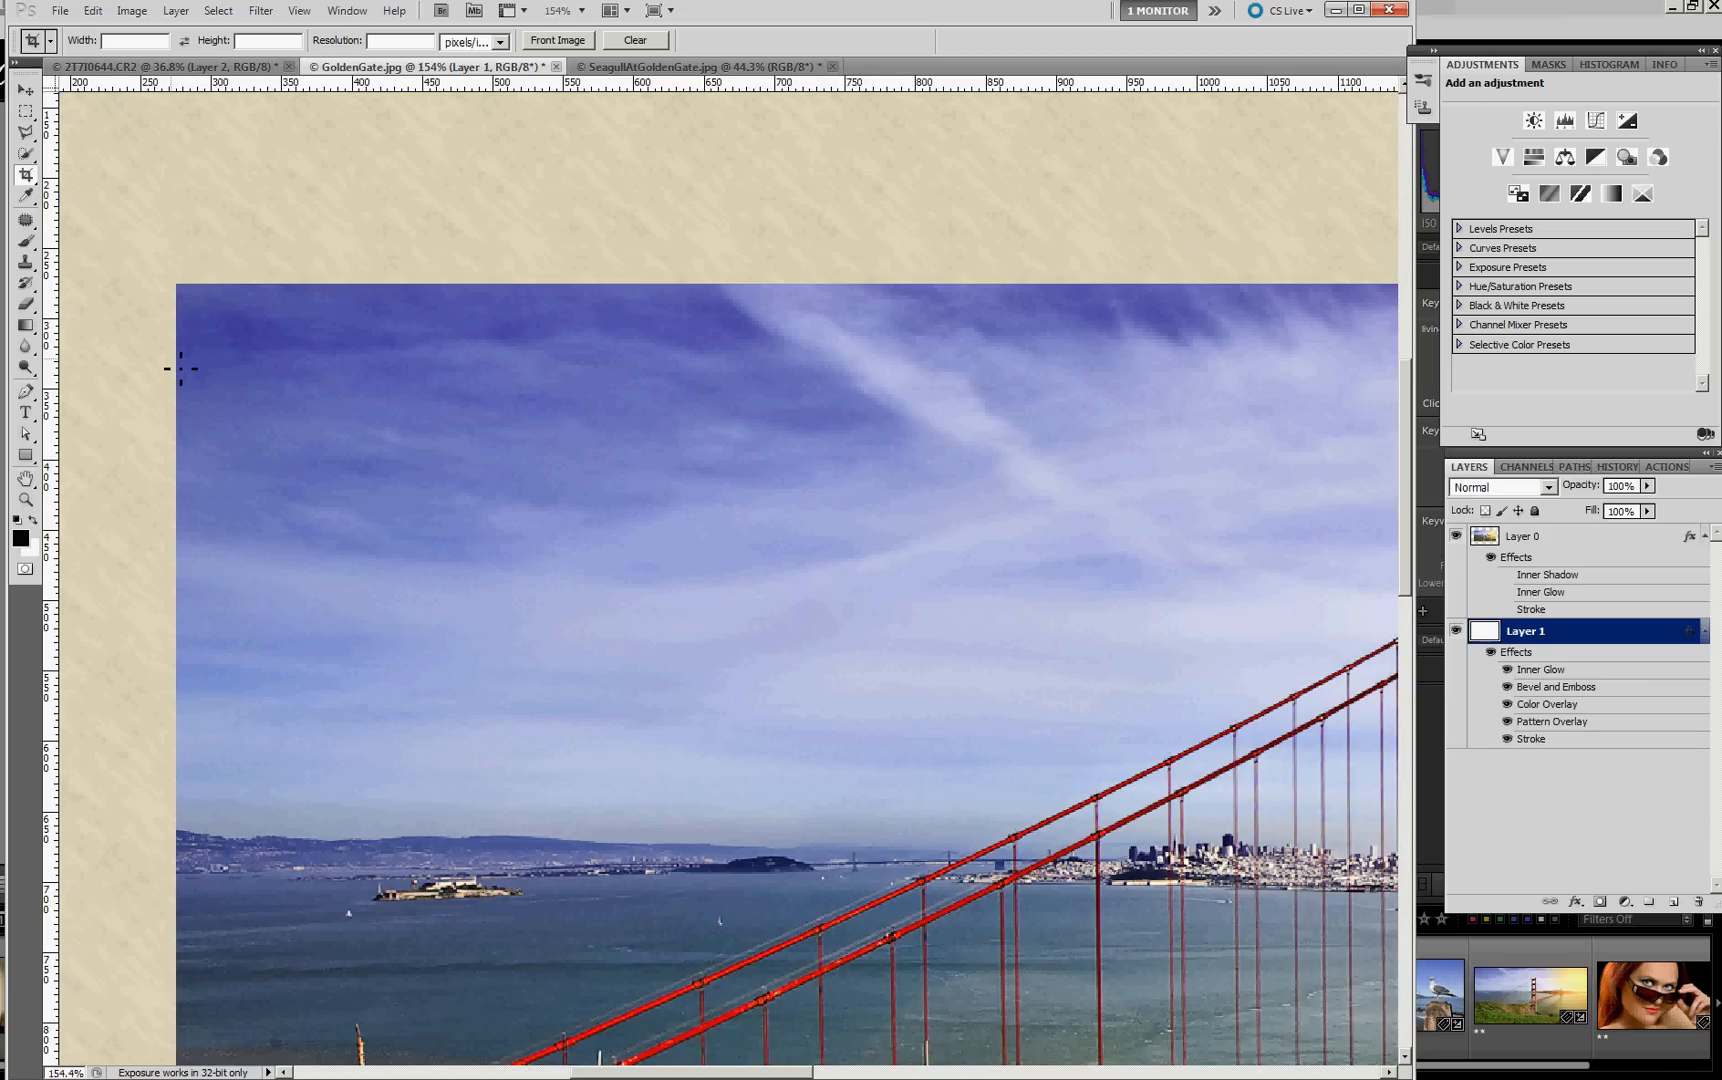
mouse_move(1560, 548)
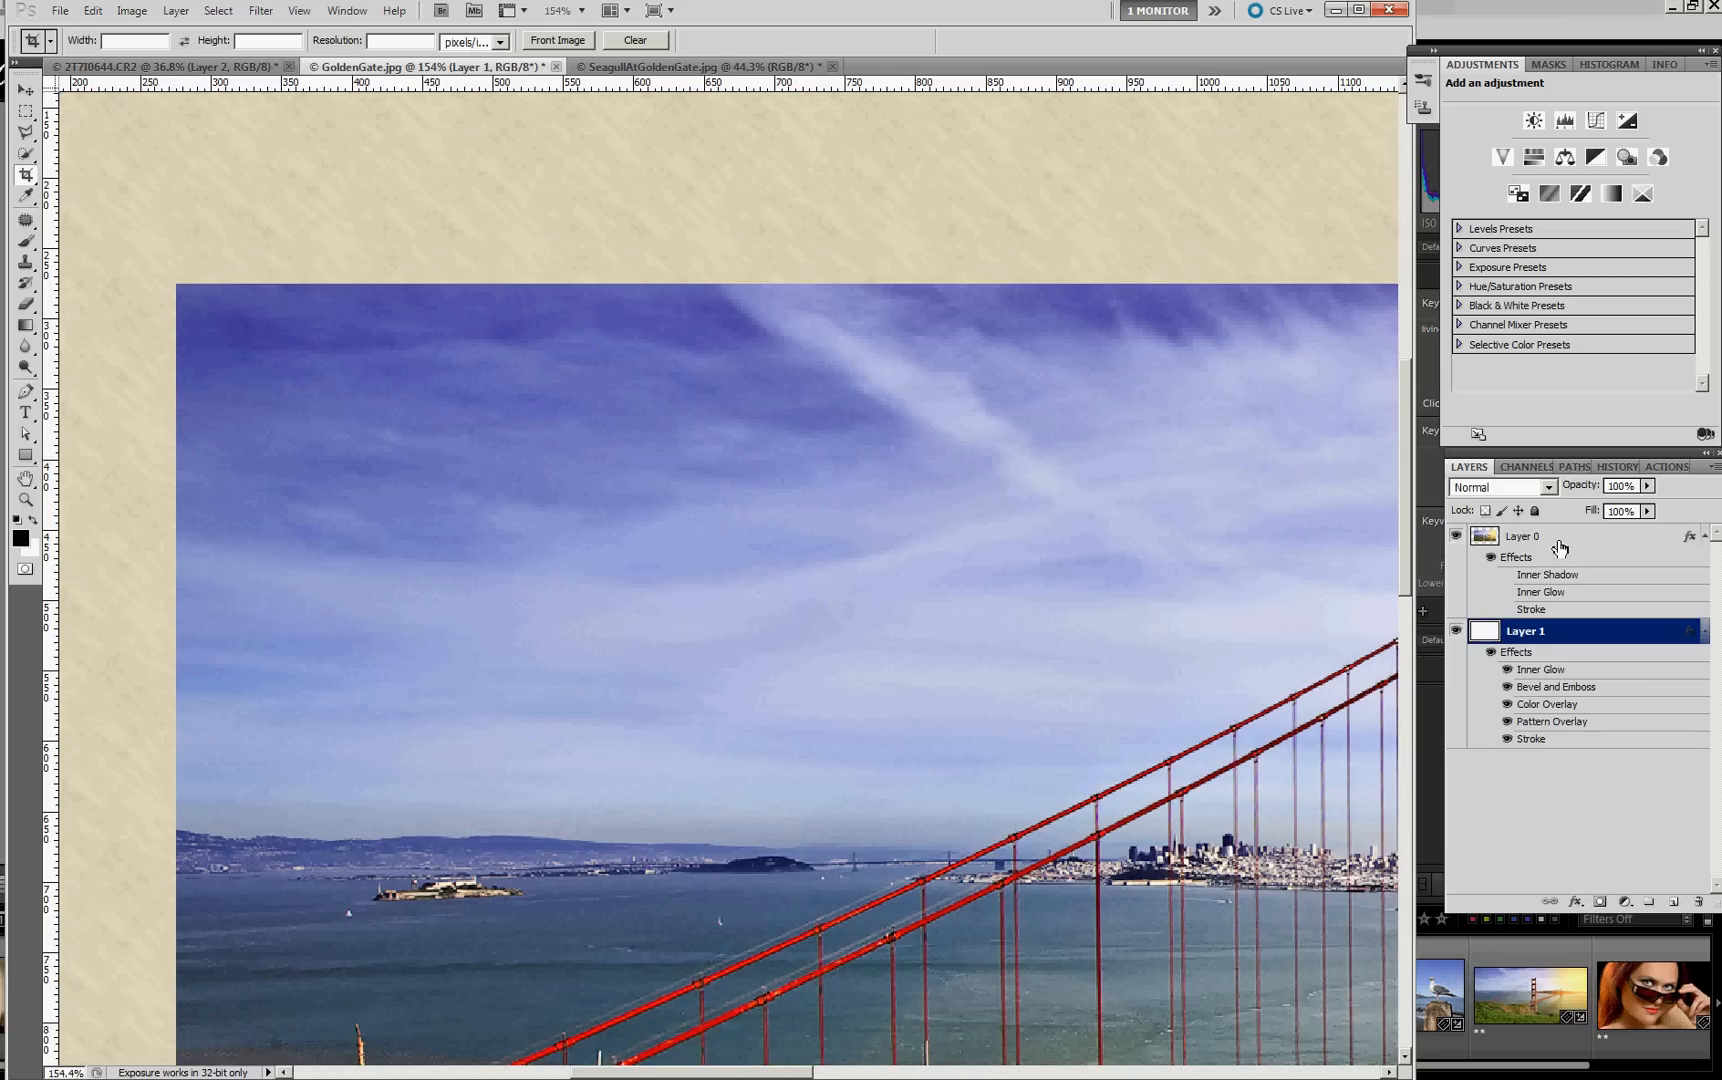
mouse_move(1488, 538)
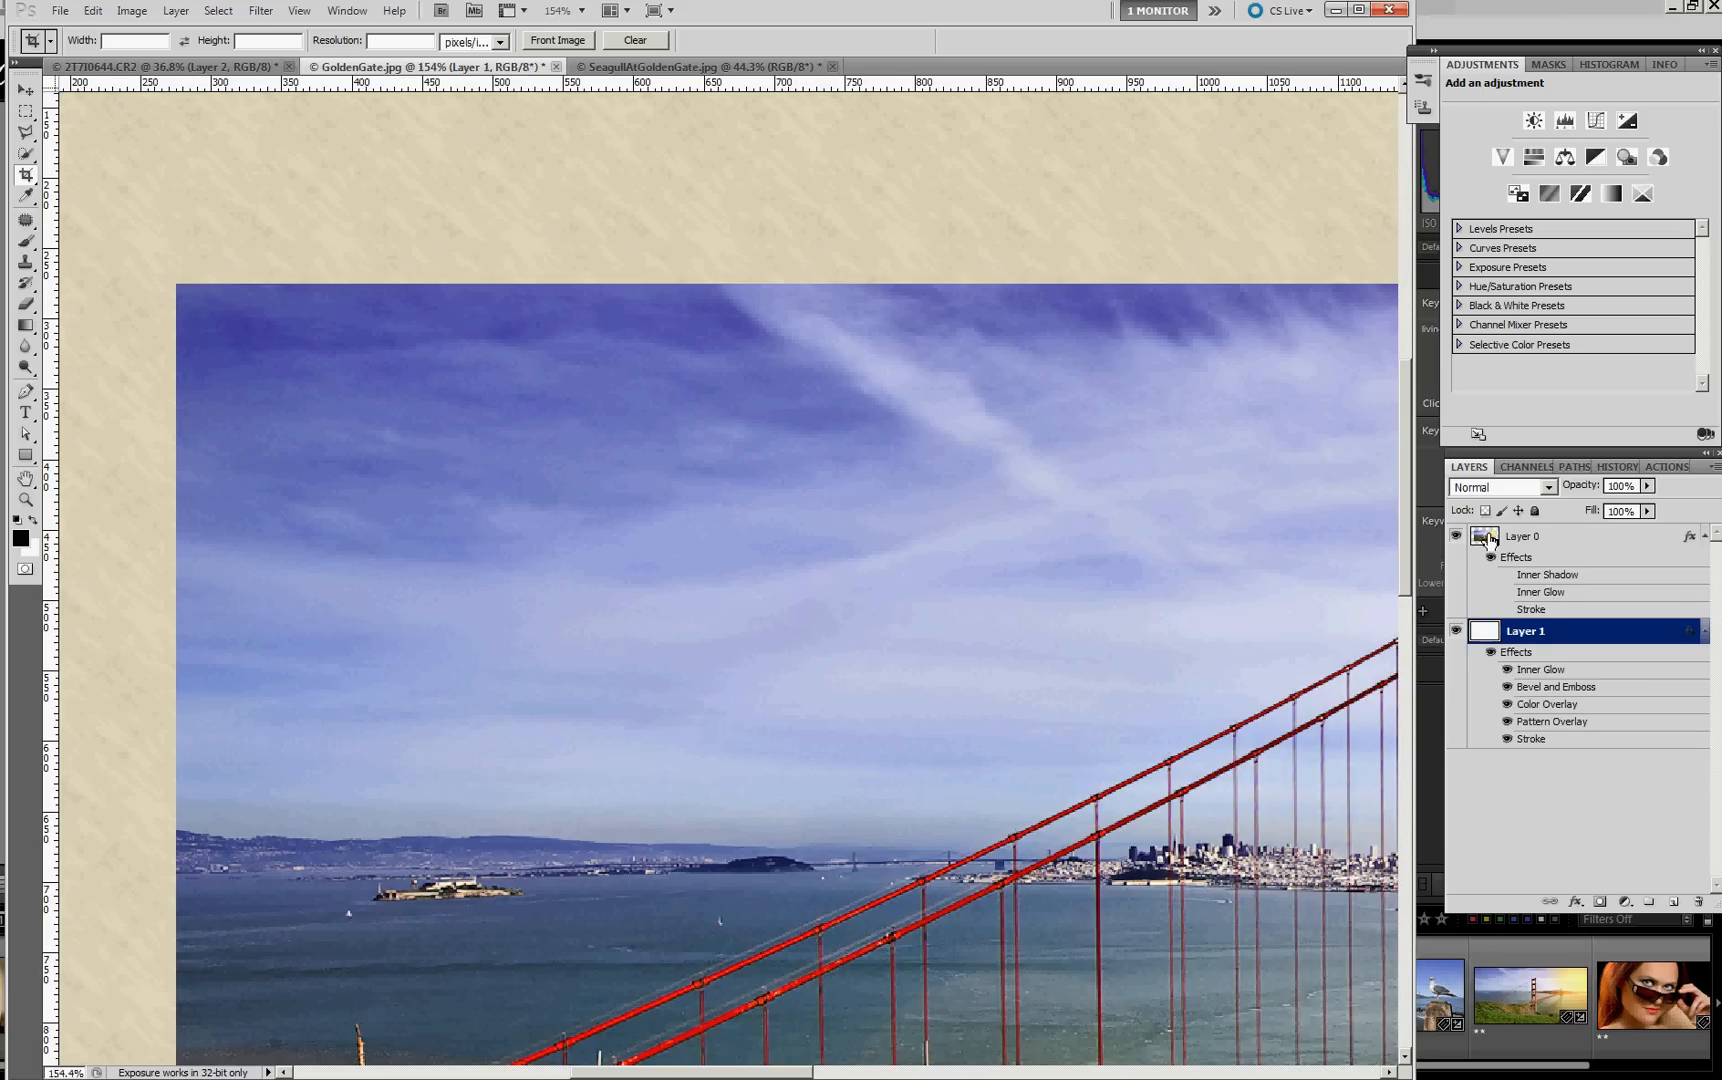
- Select the photo layer (Layer 0) to work on its edge effects
click(1524, 536)
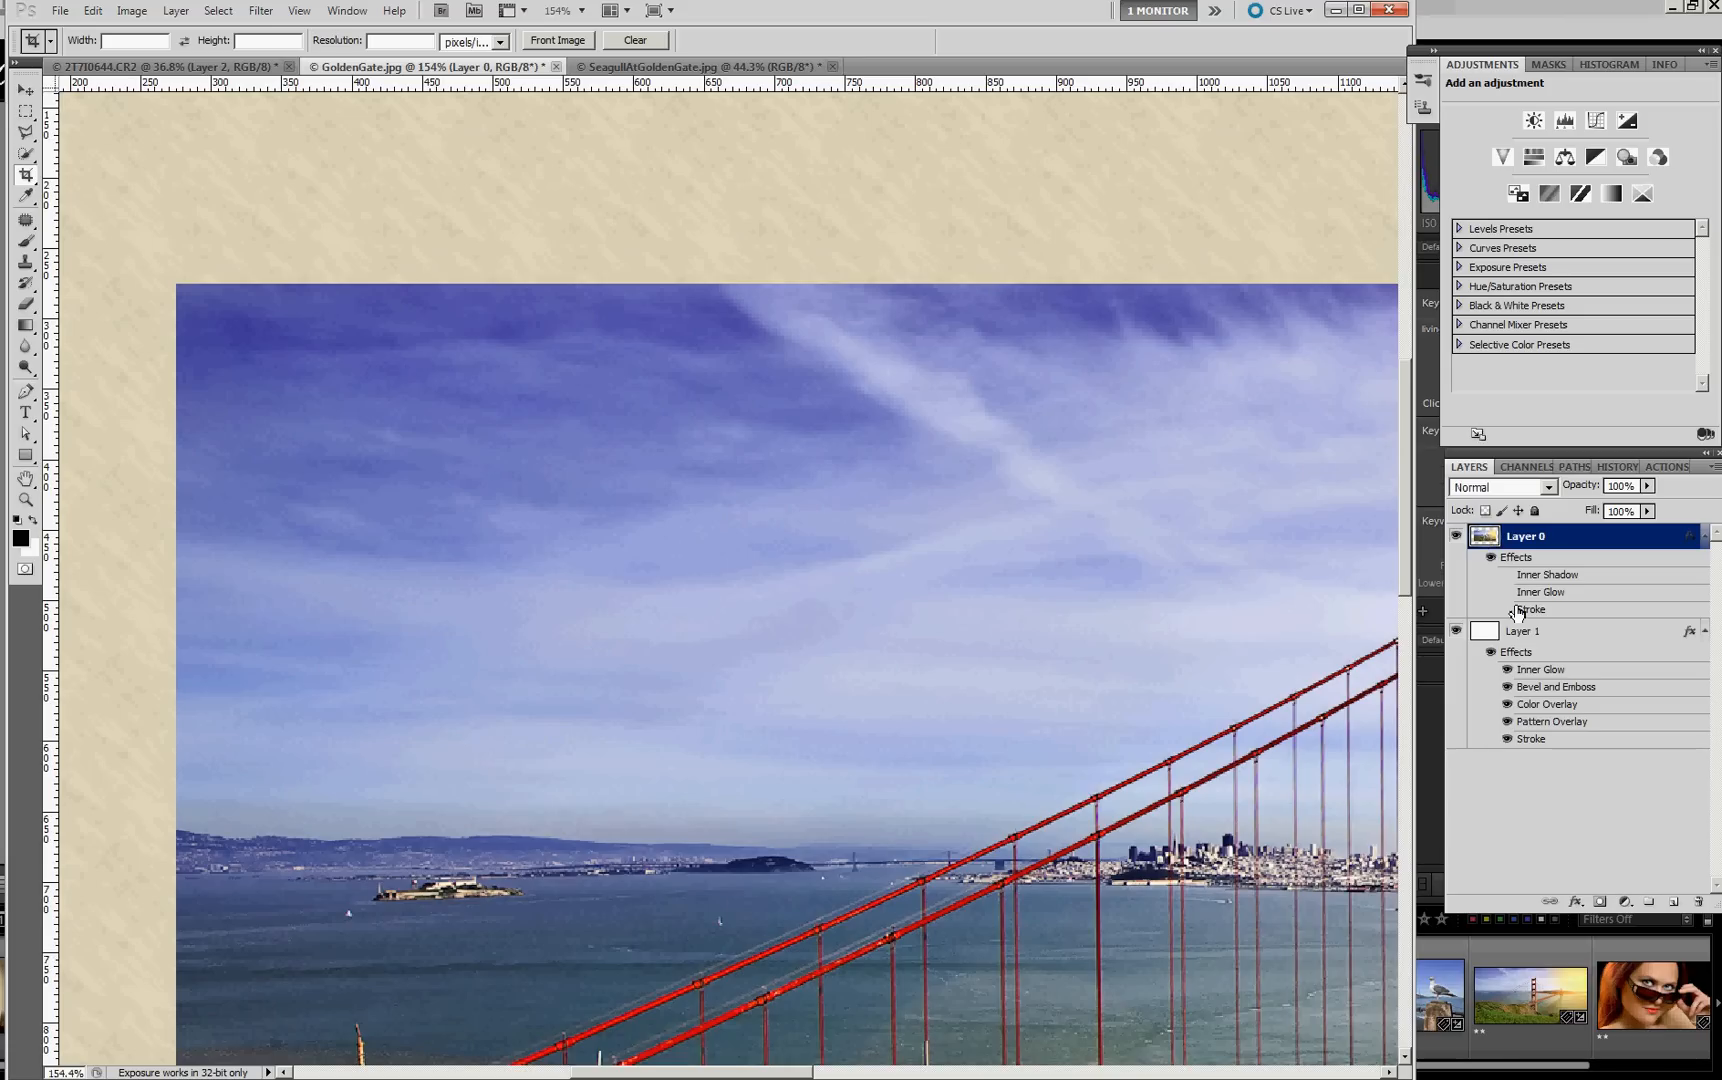
mouse_move(1506, 614)
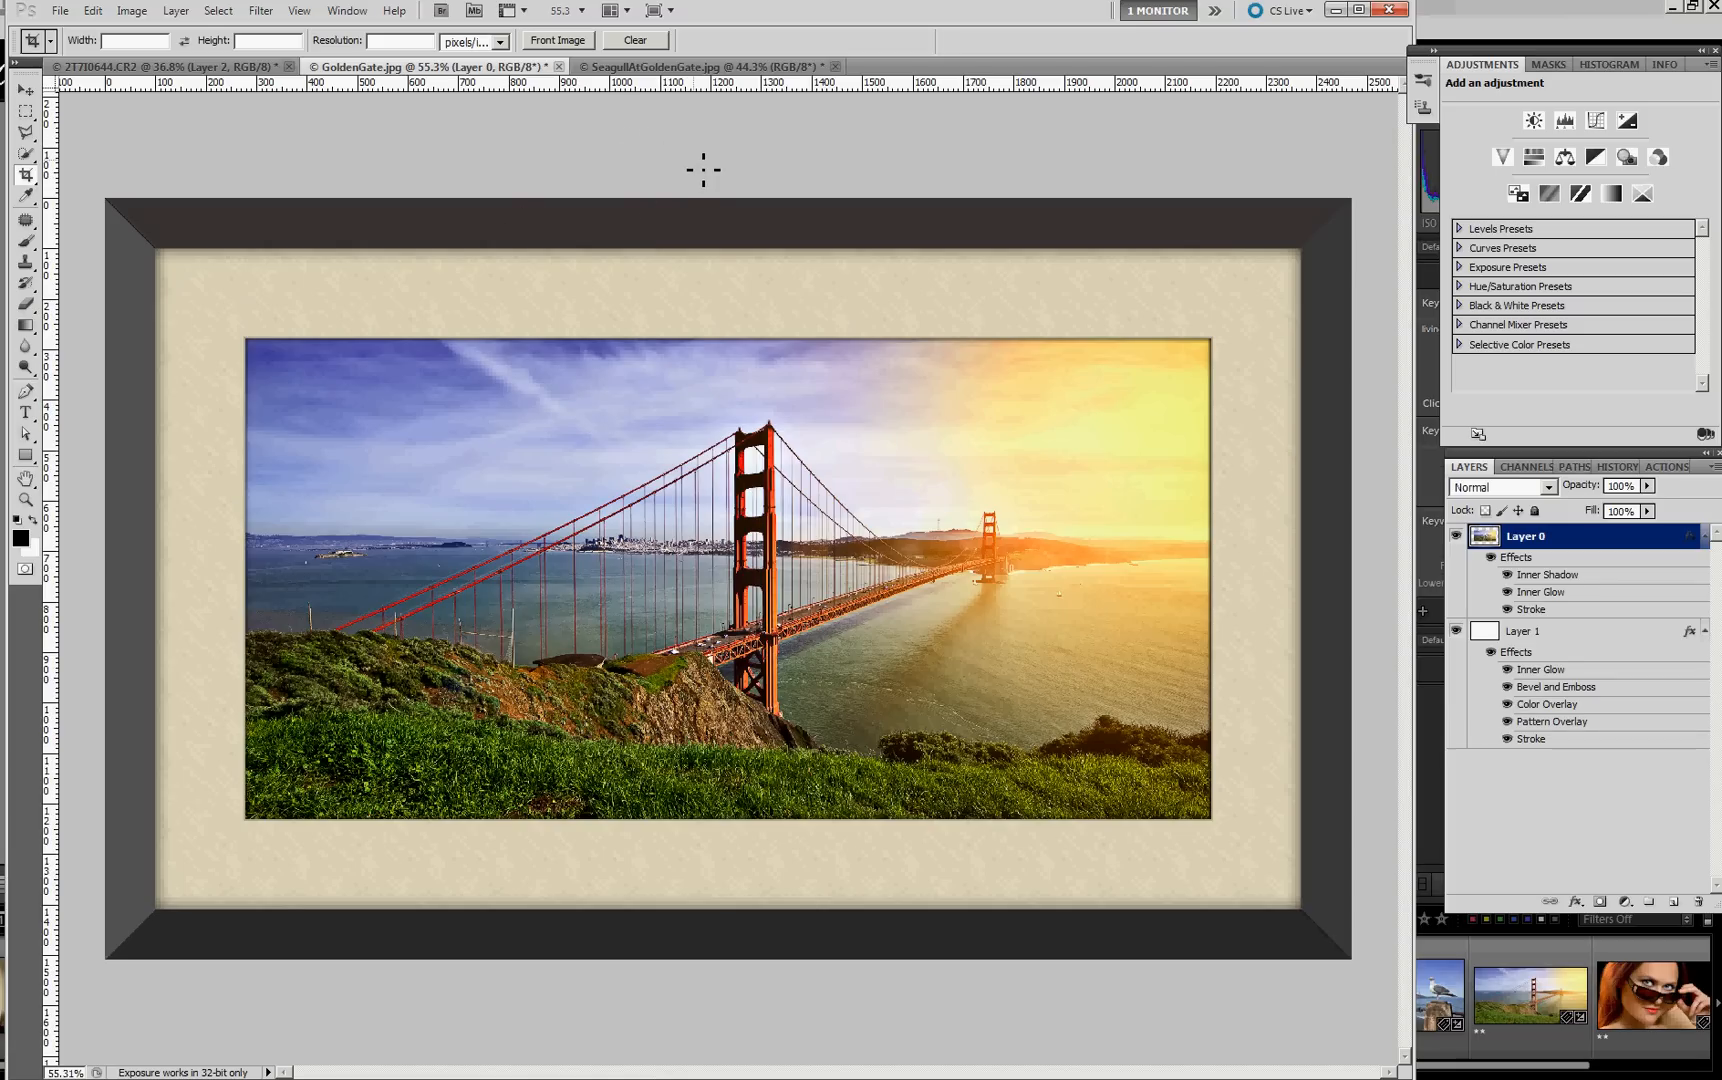
mouse_move(900, 130)
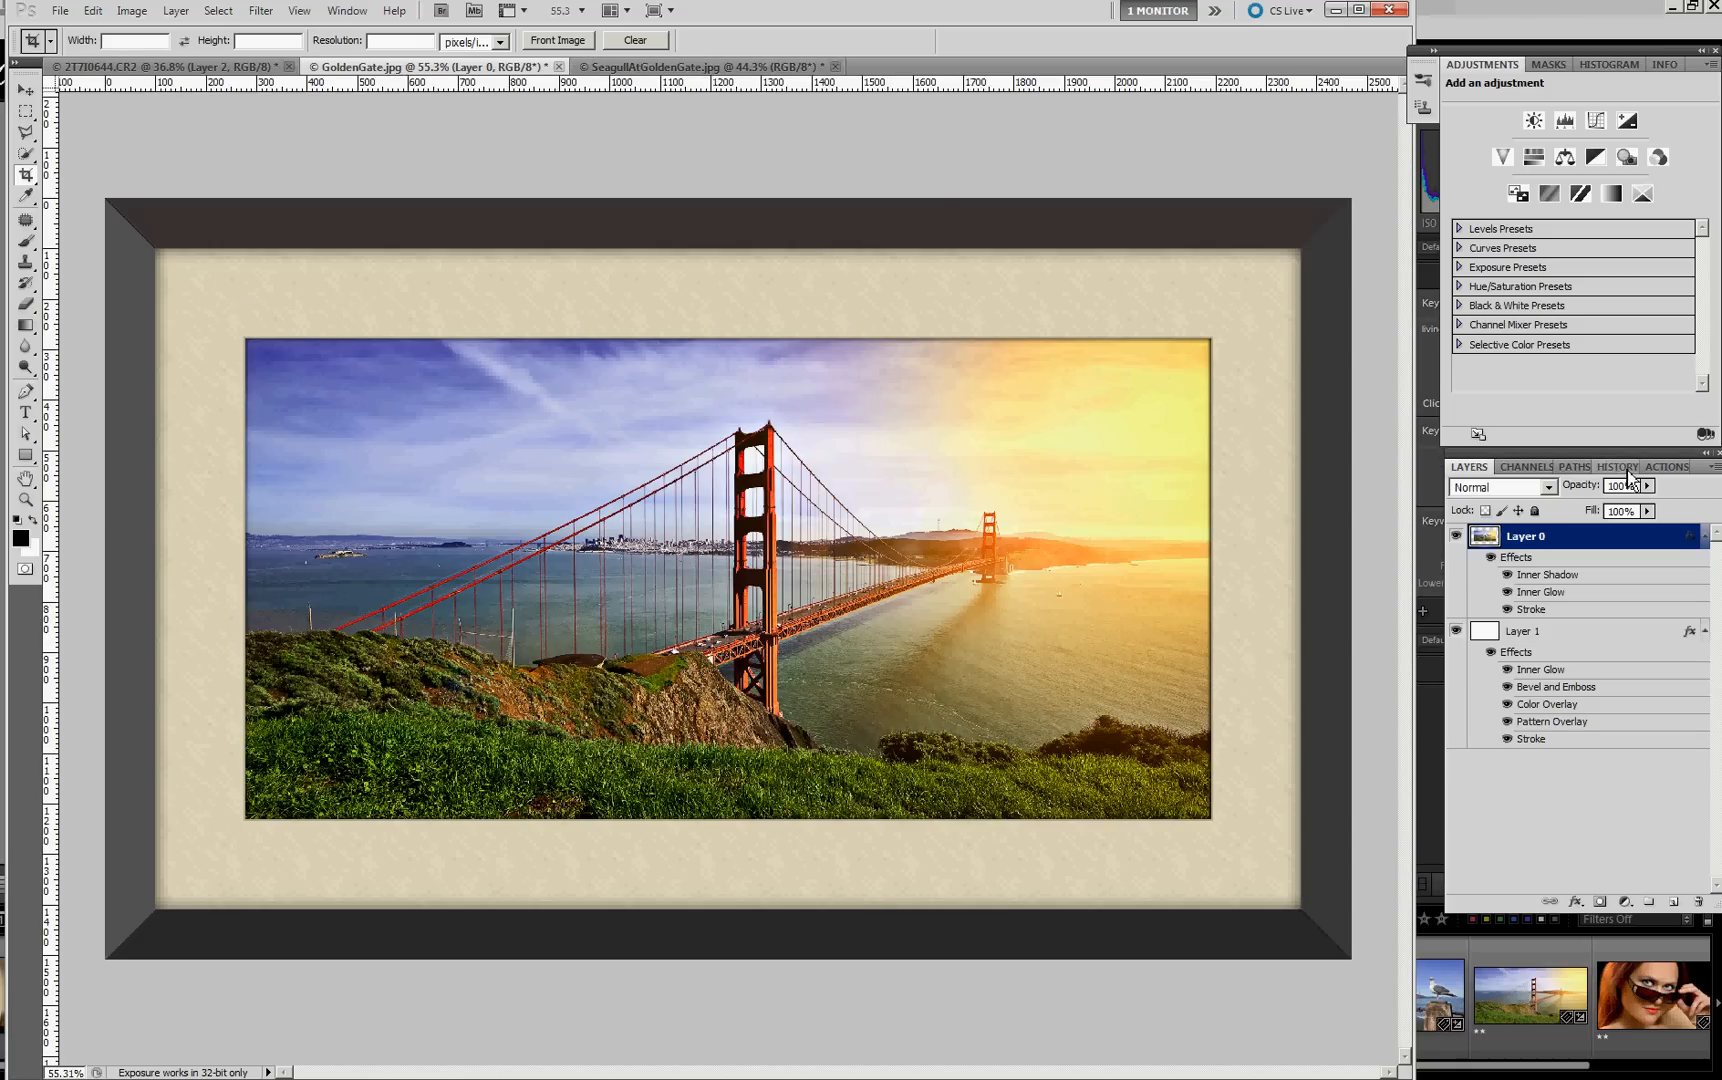
click(1662, 466)
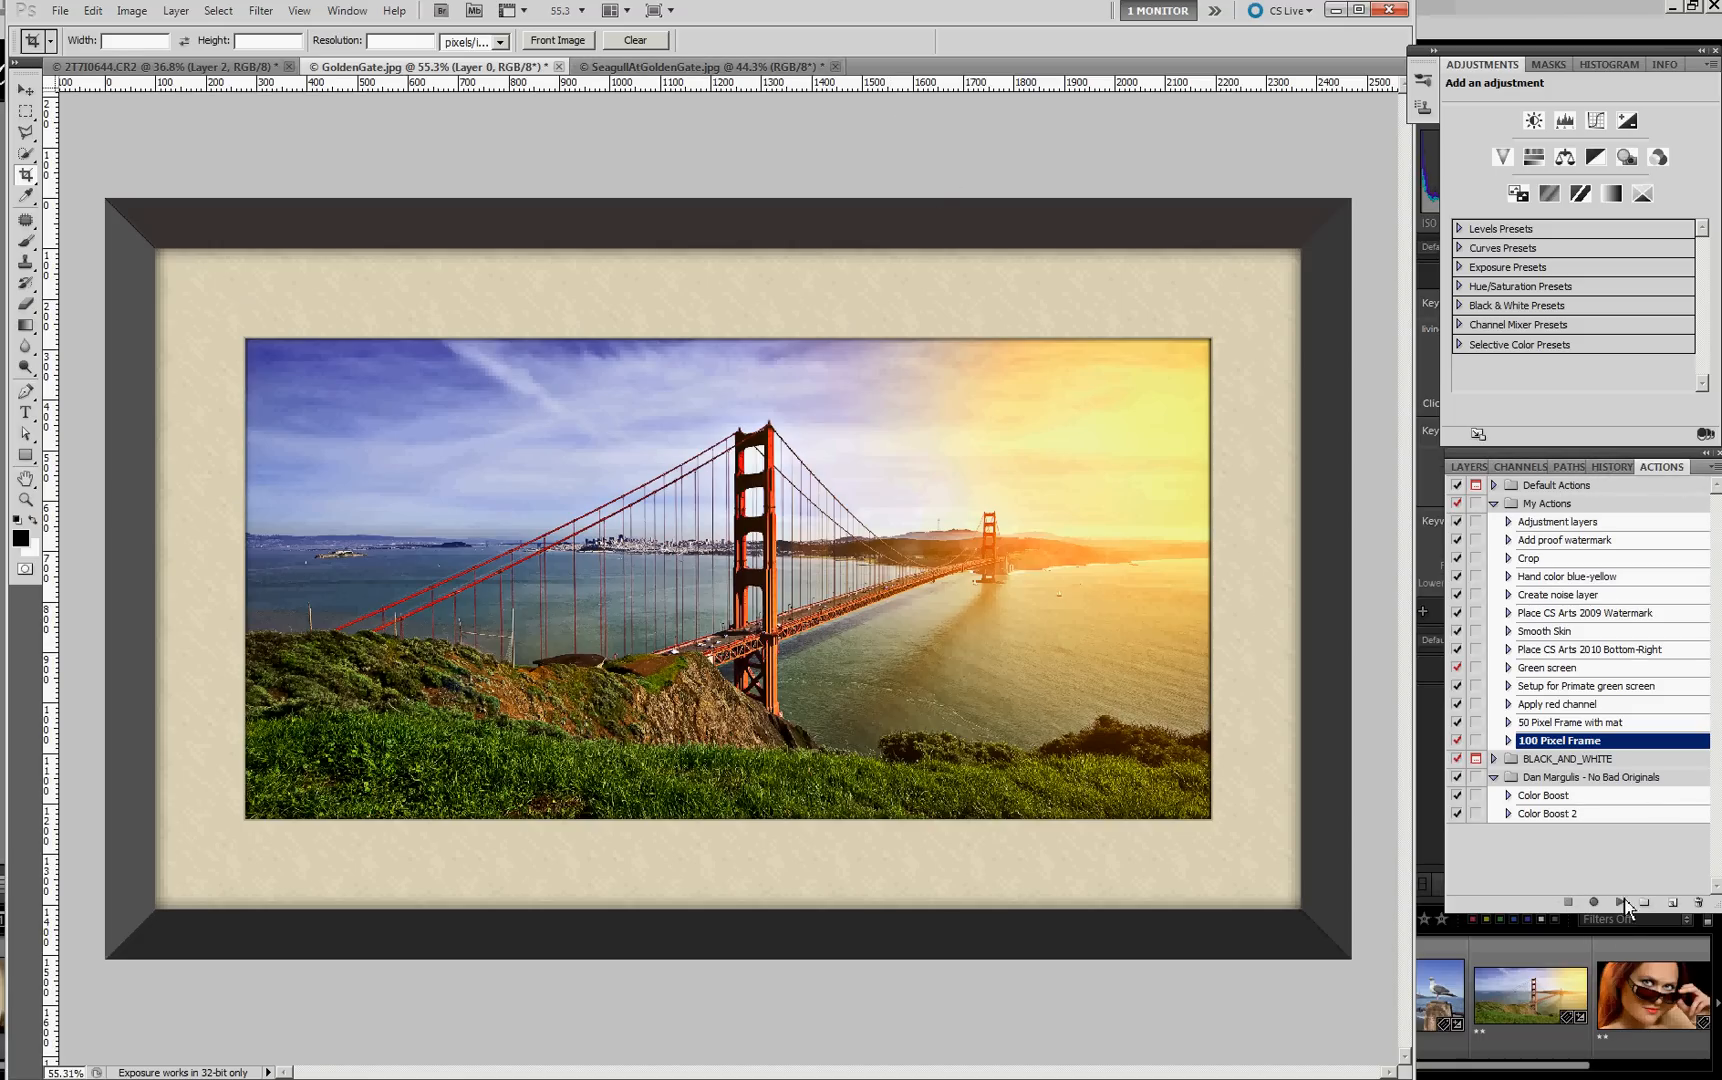
click(1618, 904)
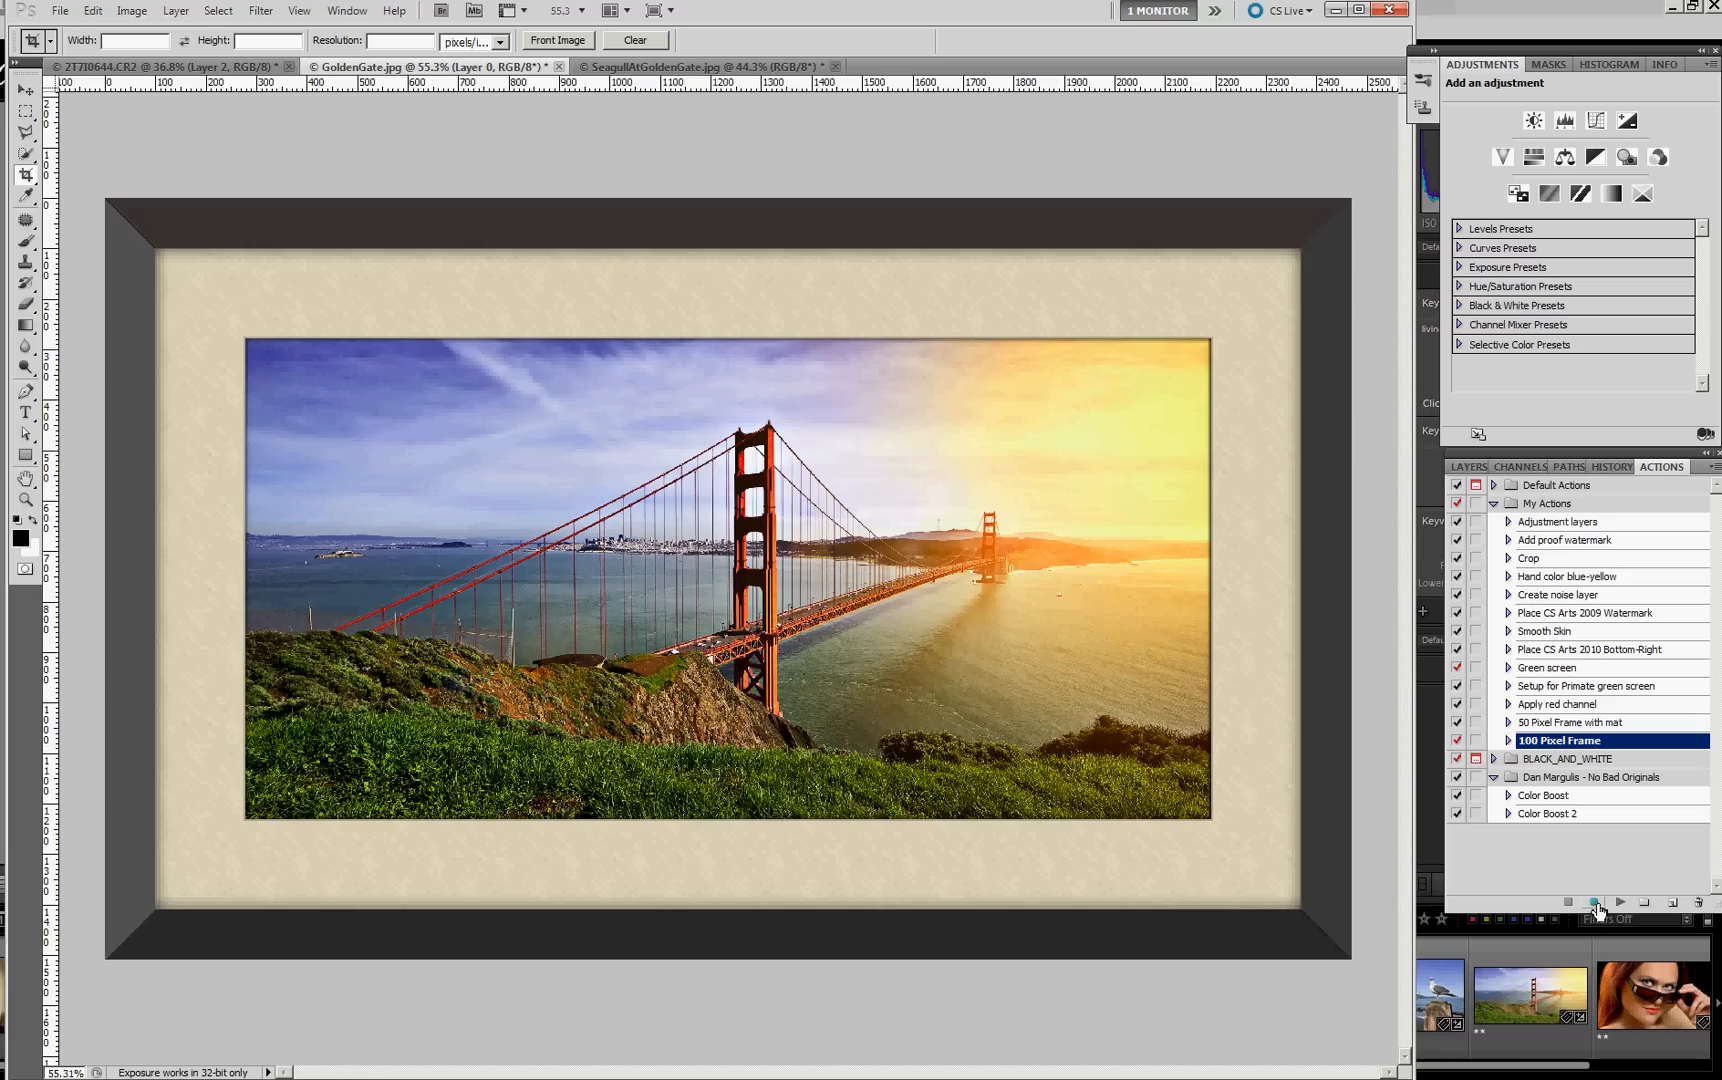
mouse_move(1596, 902)
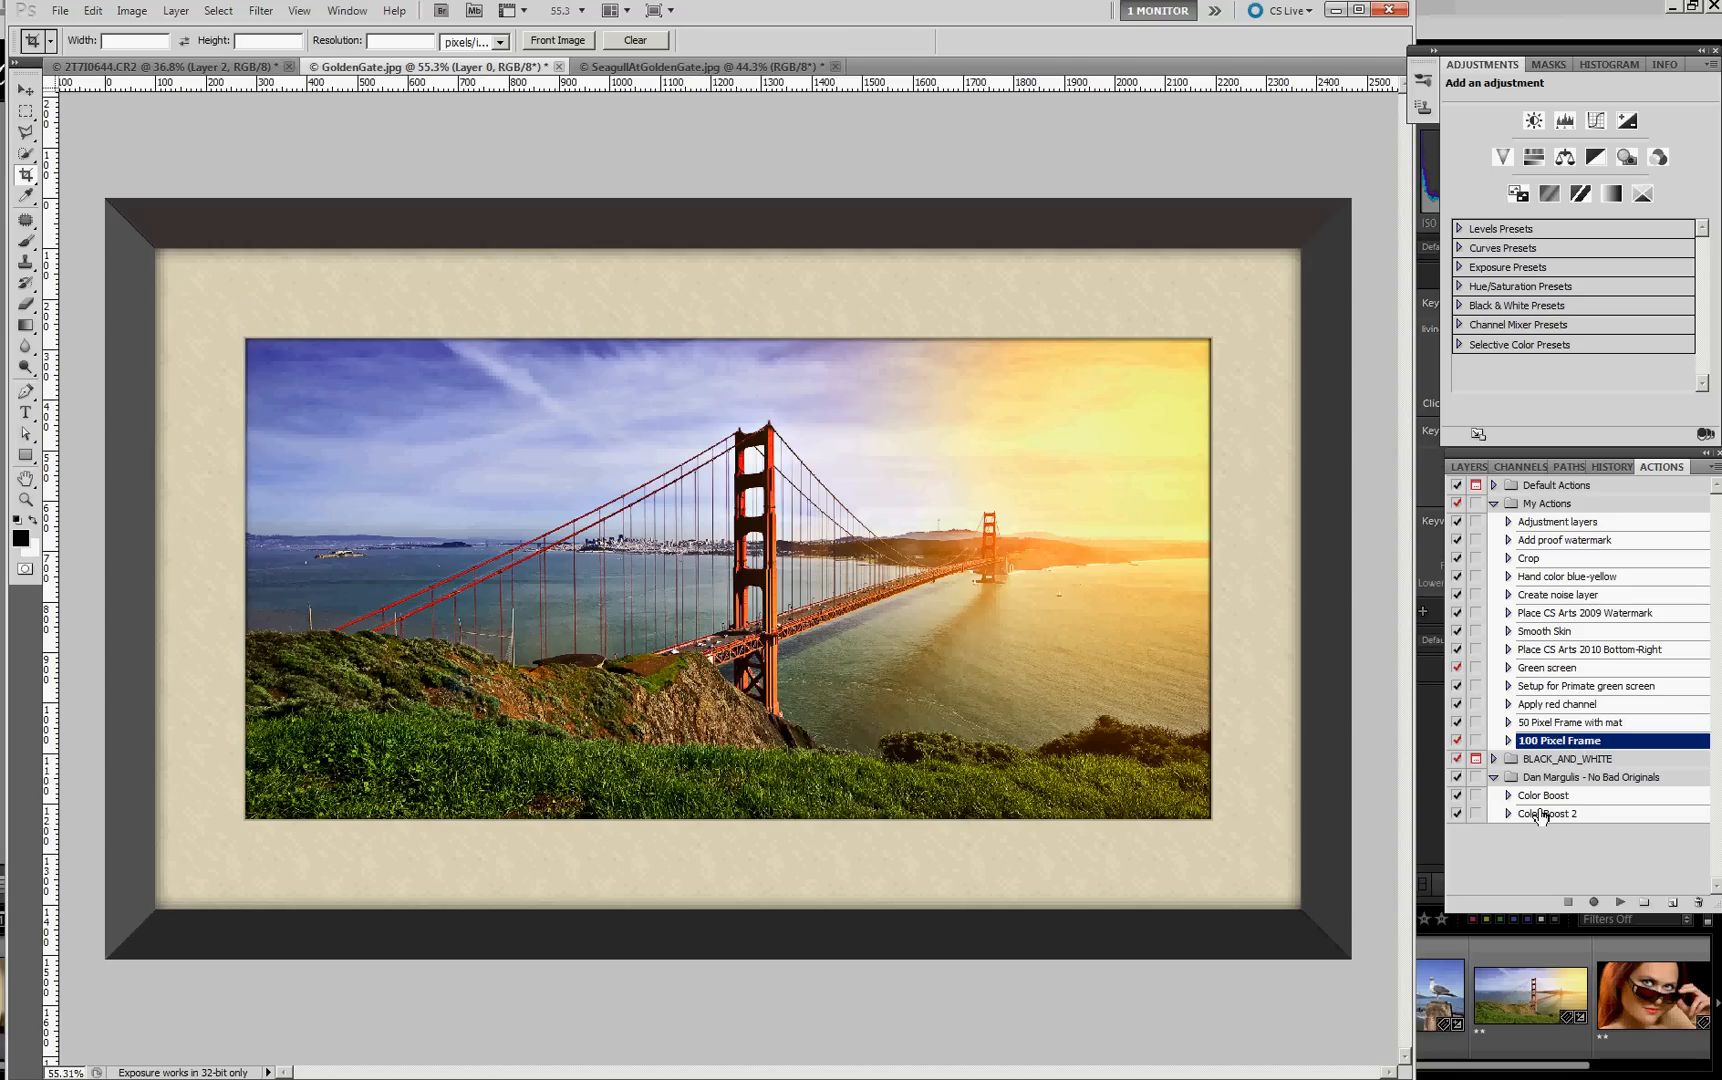
mouse_move(1538, 816)
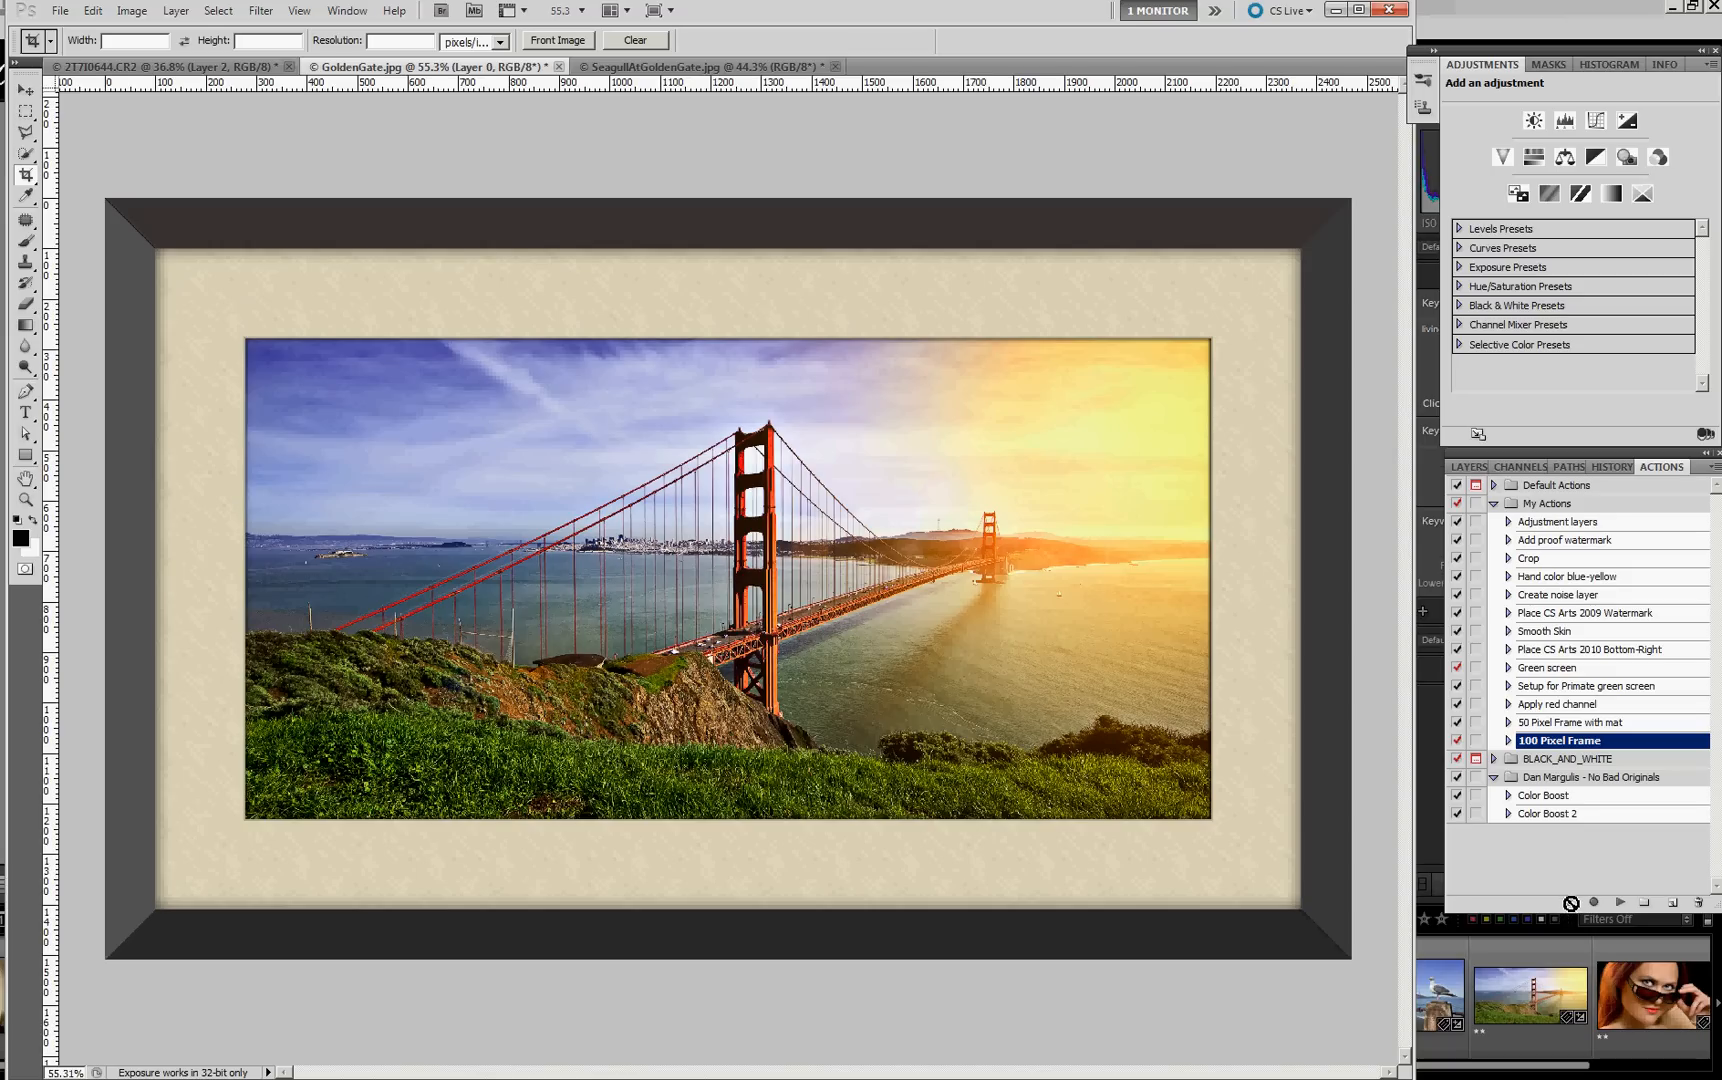
mouse_move(1570, 902)
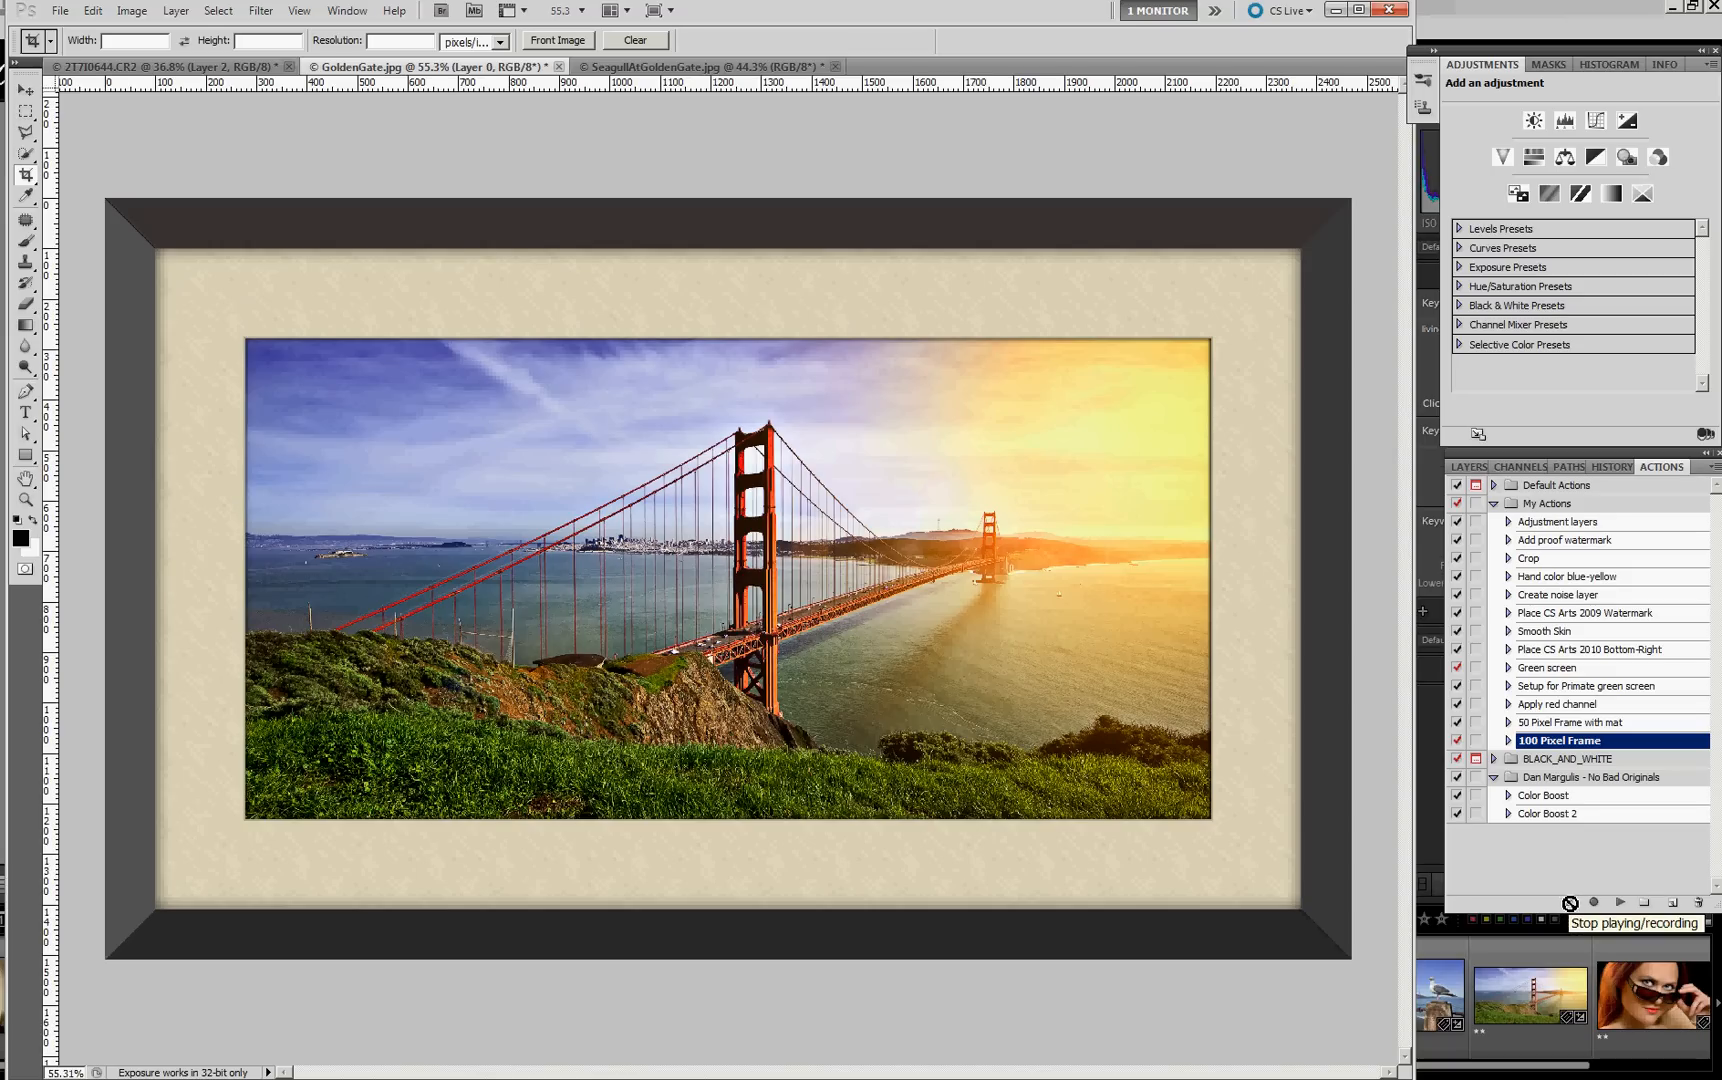
mouse_move(1568, 916)
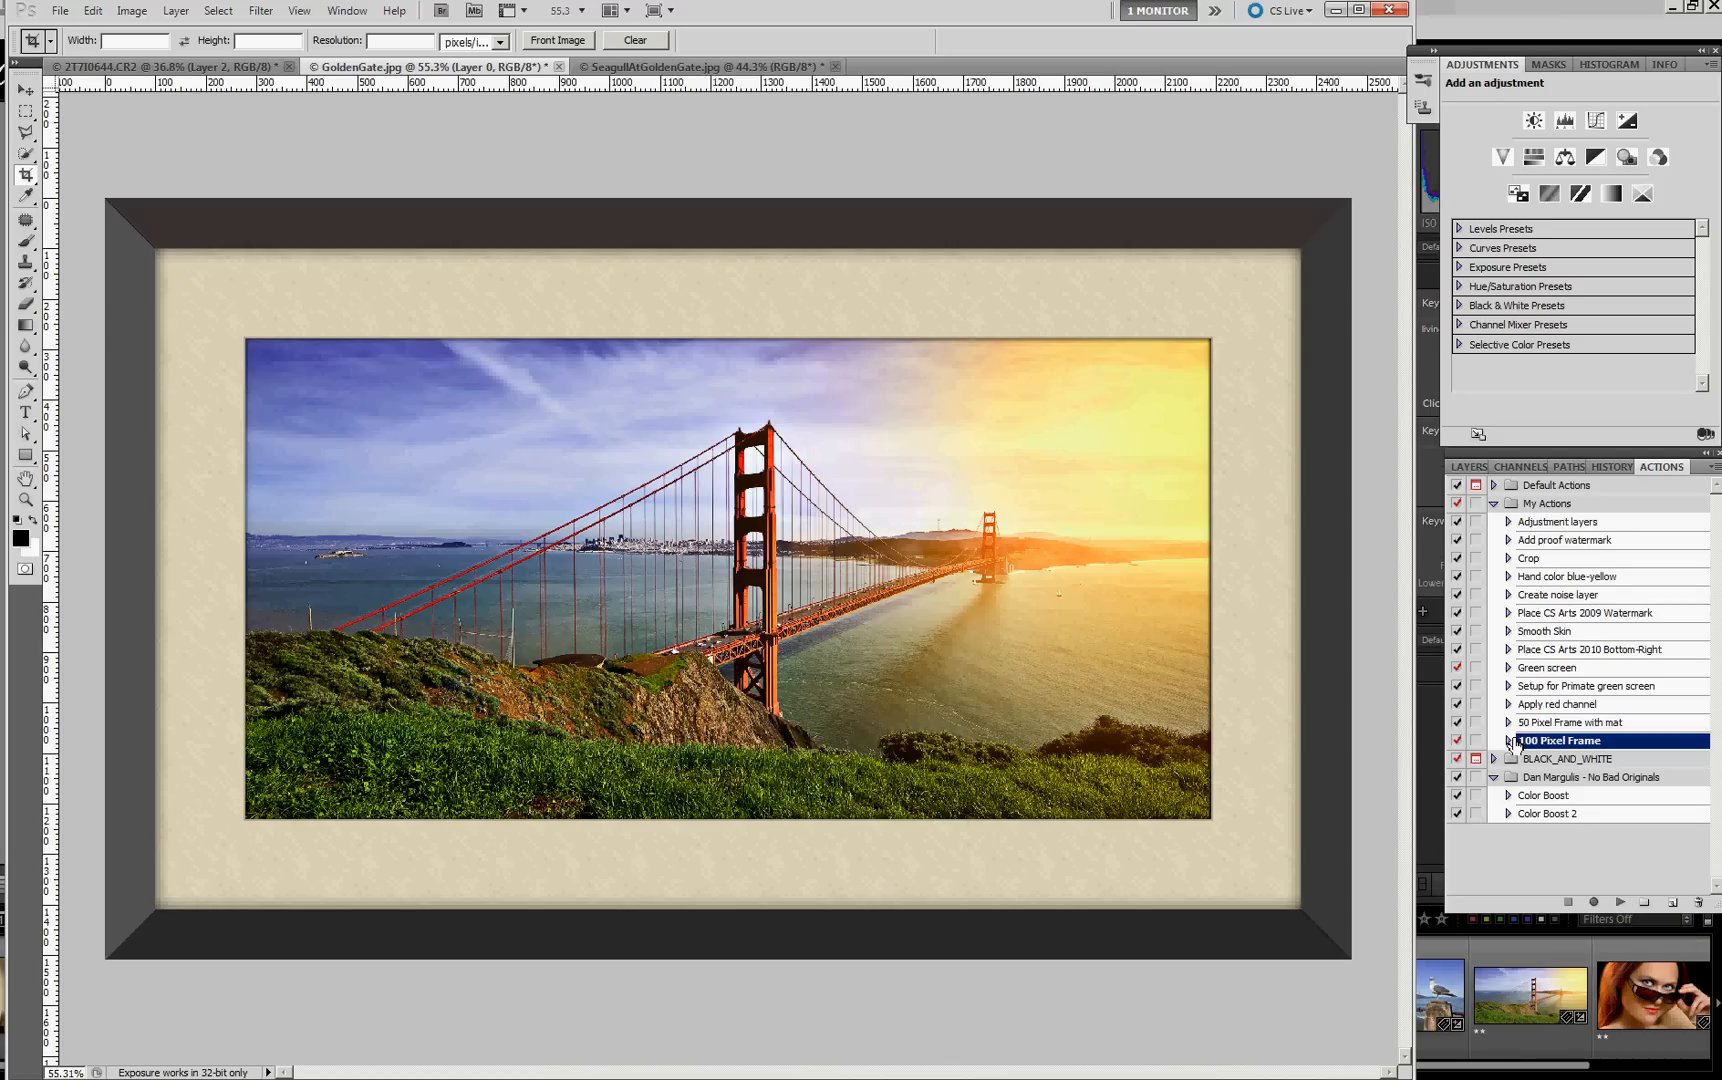
click(698, 66)
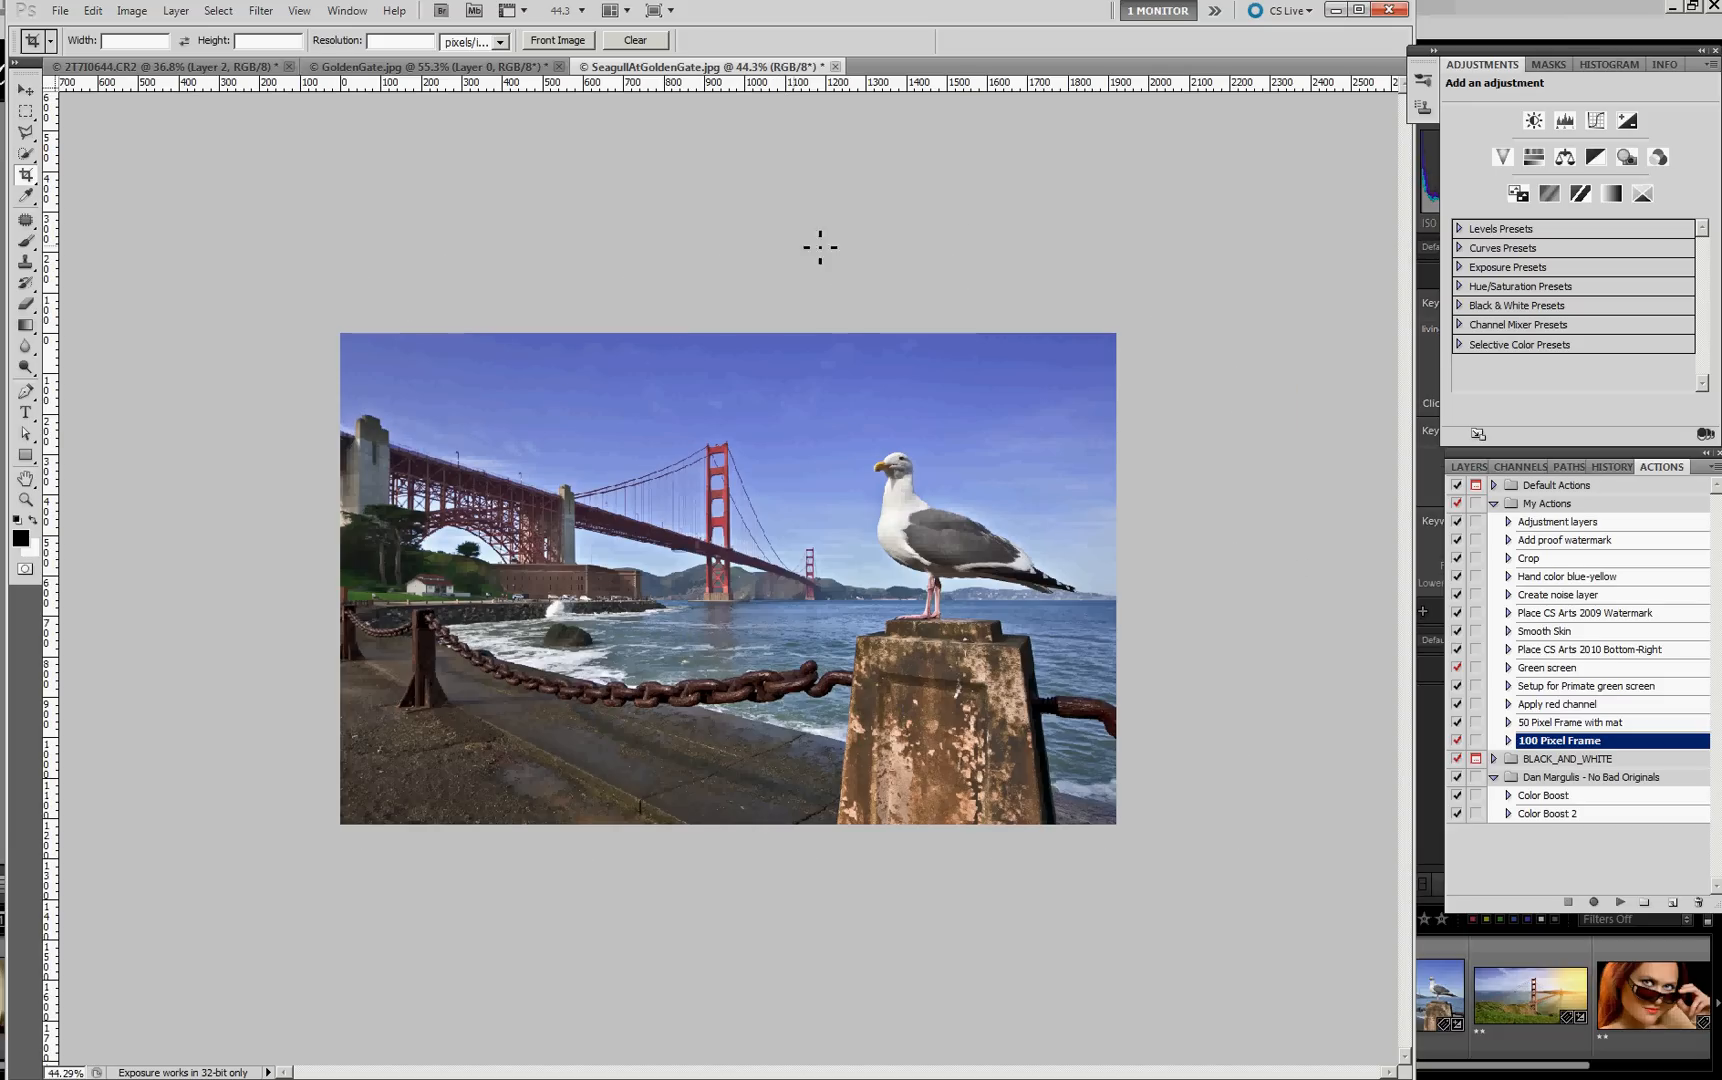
mouse_move(1136, 402)
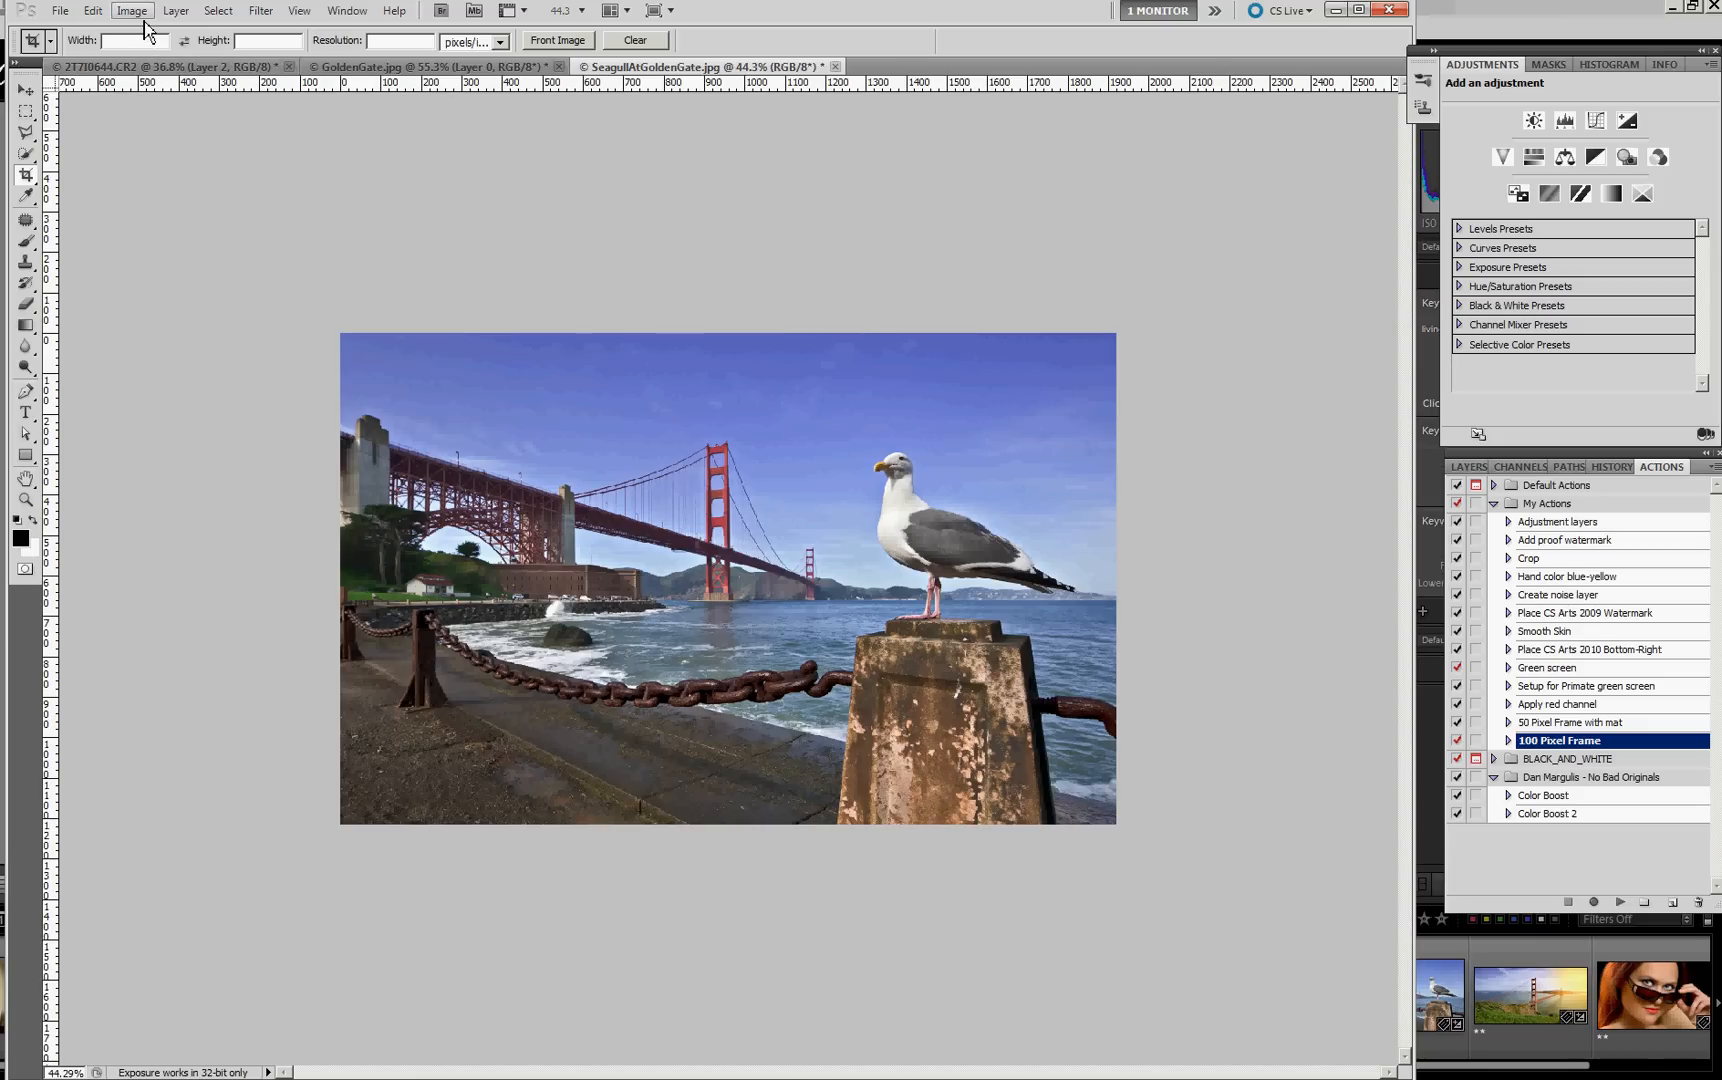
click(132, 10)
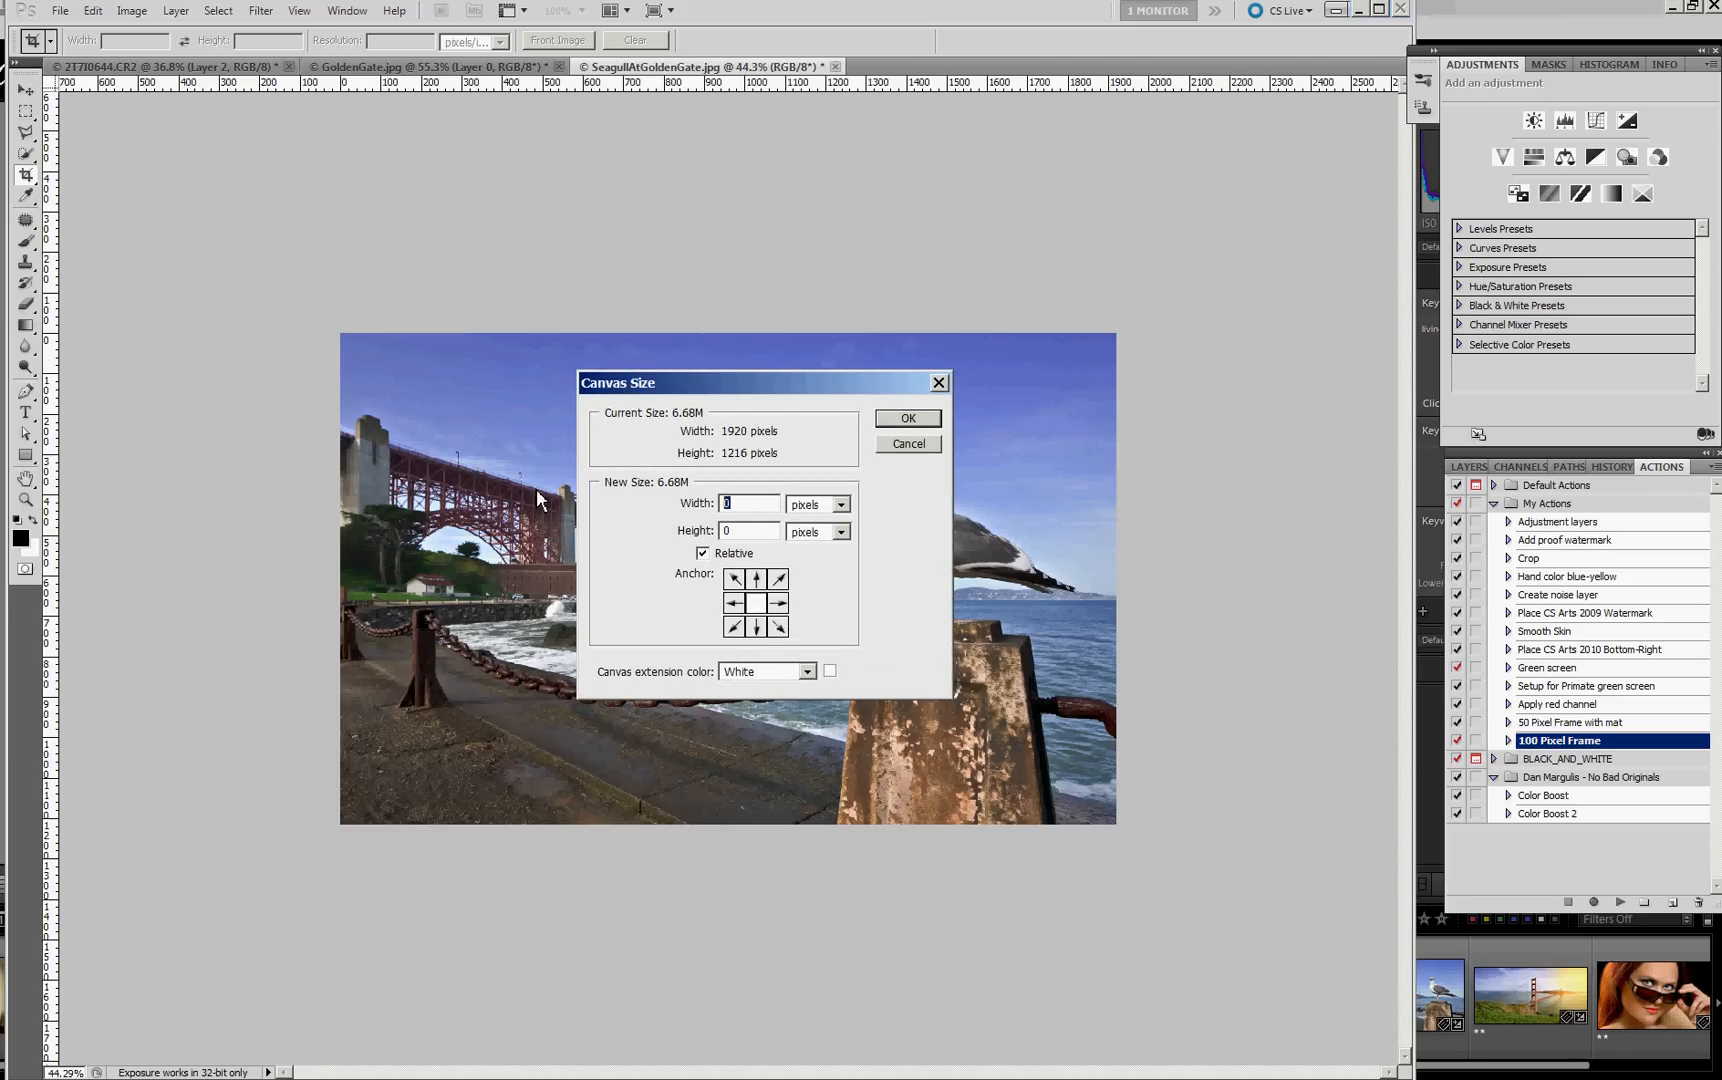
text(550)
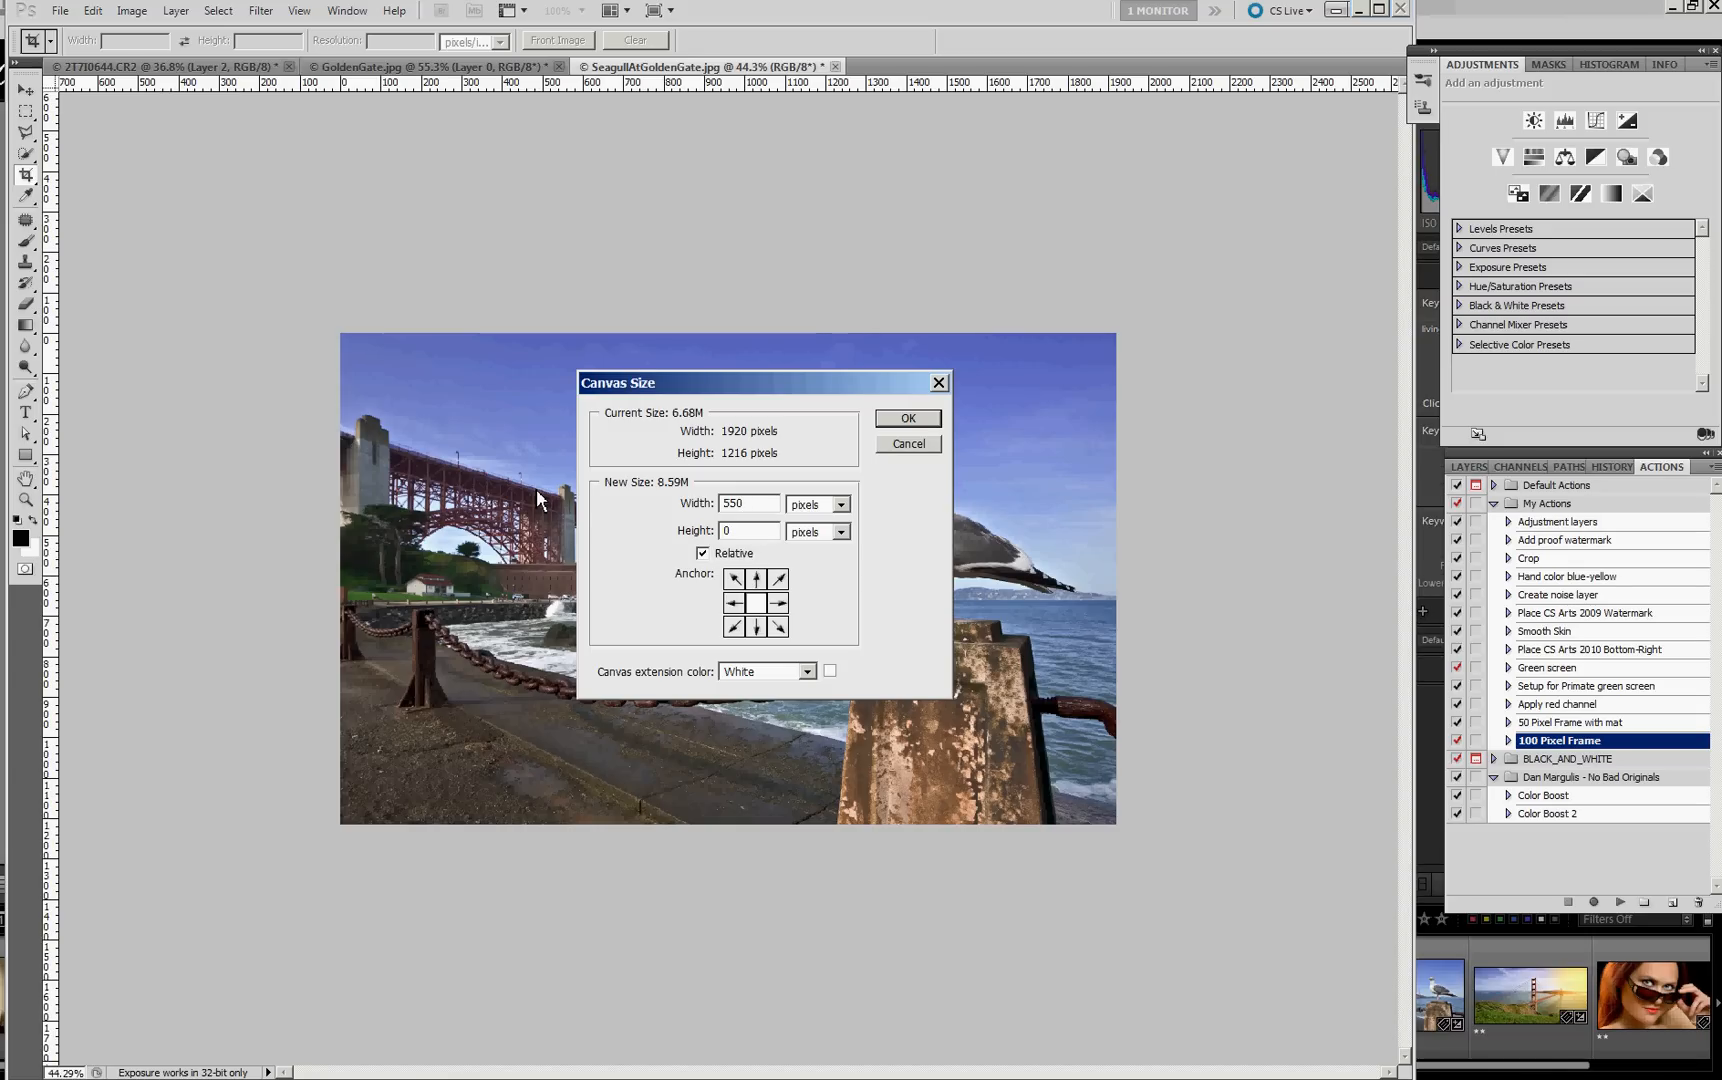
text(550)
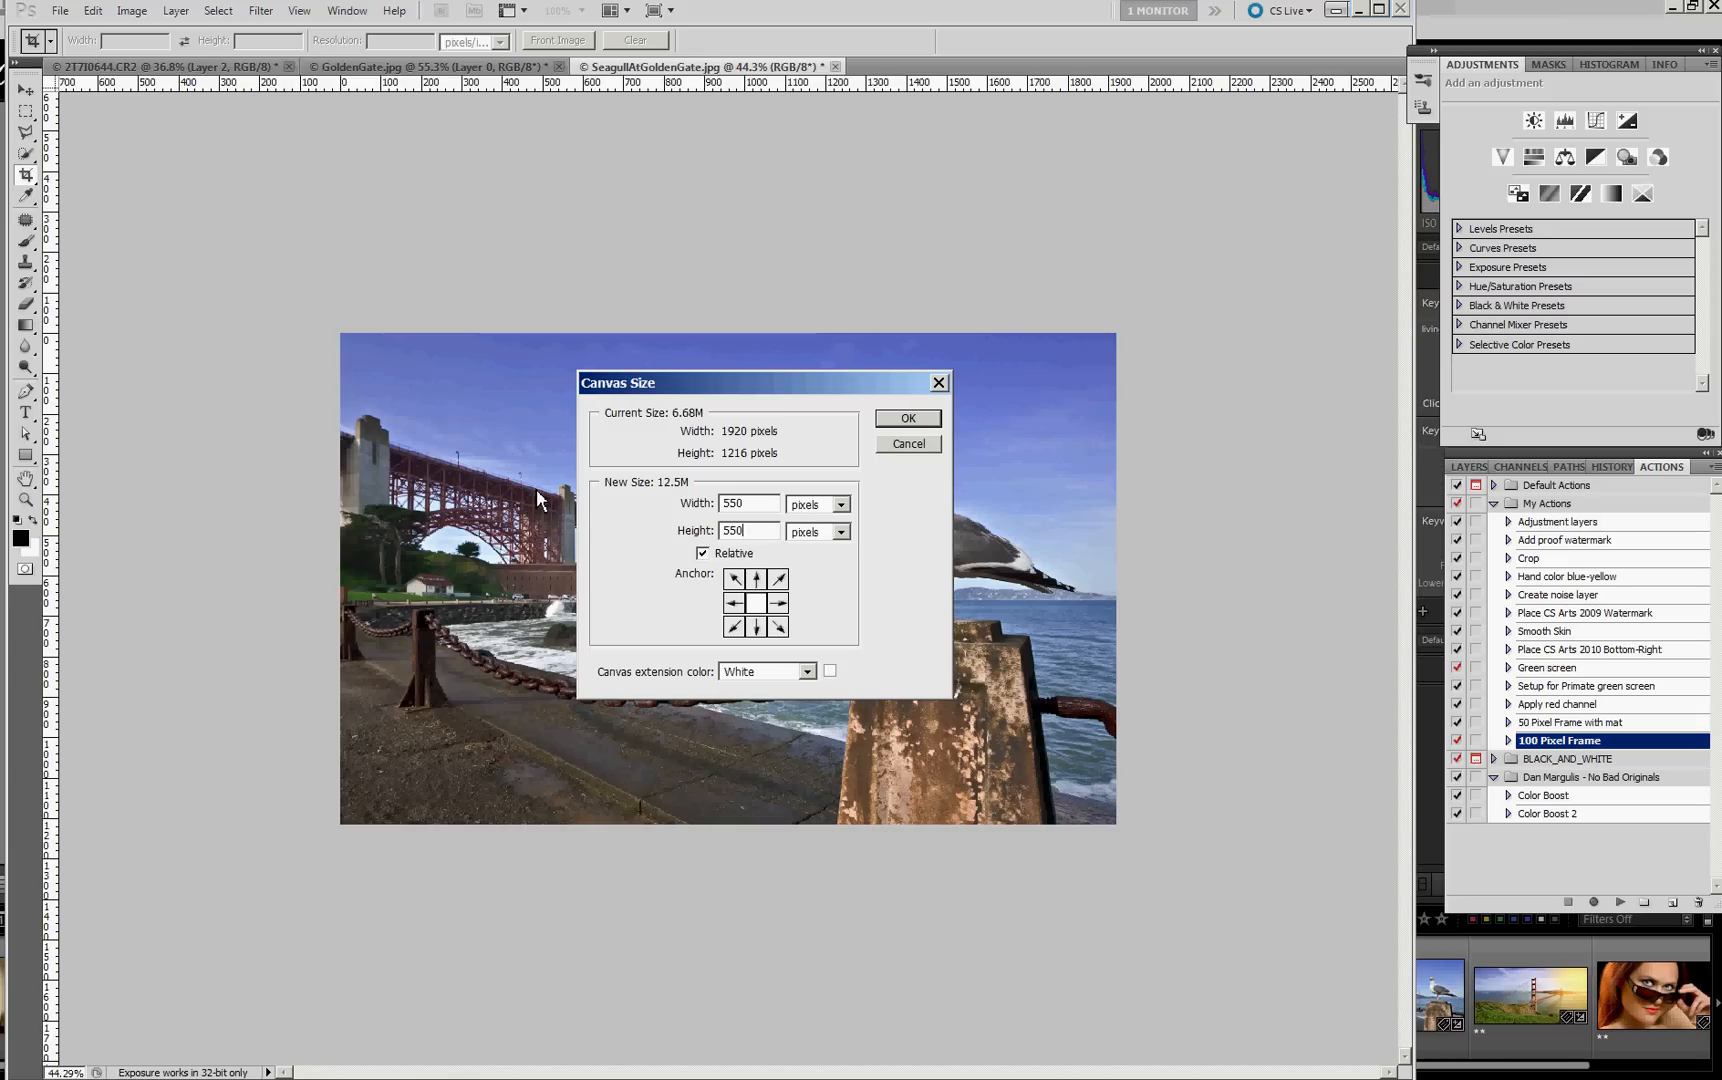
mouse_move(902, 428)
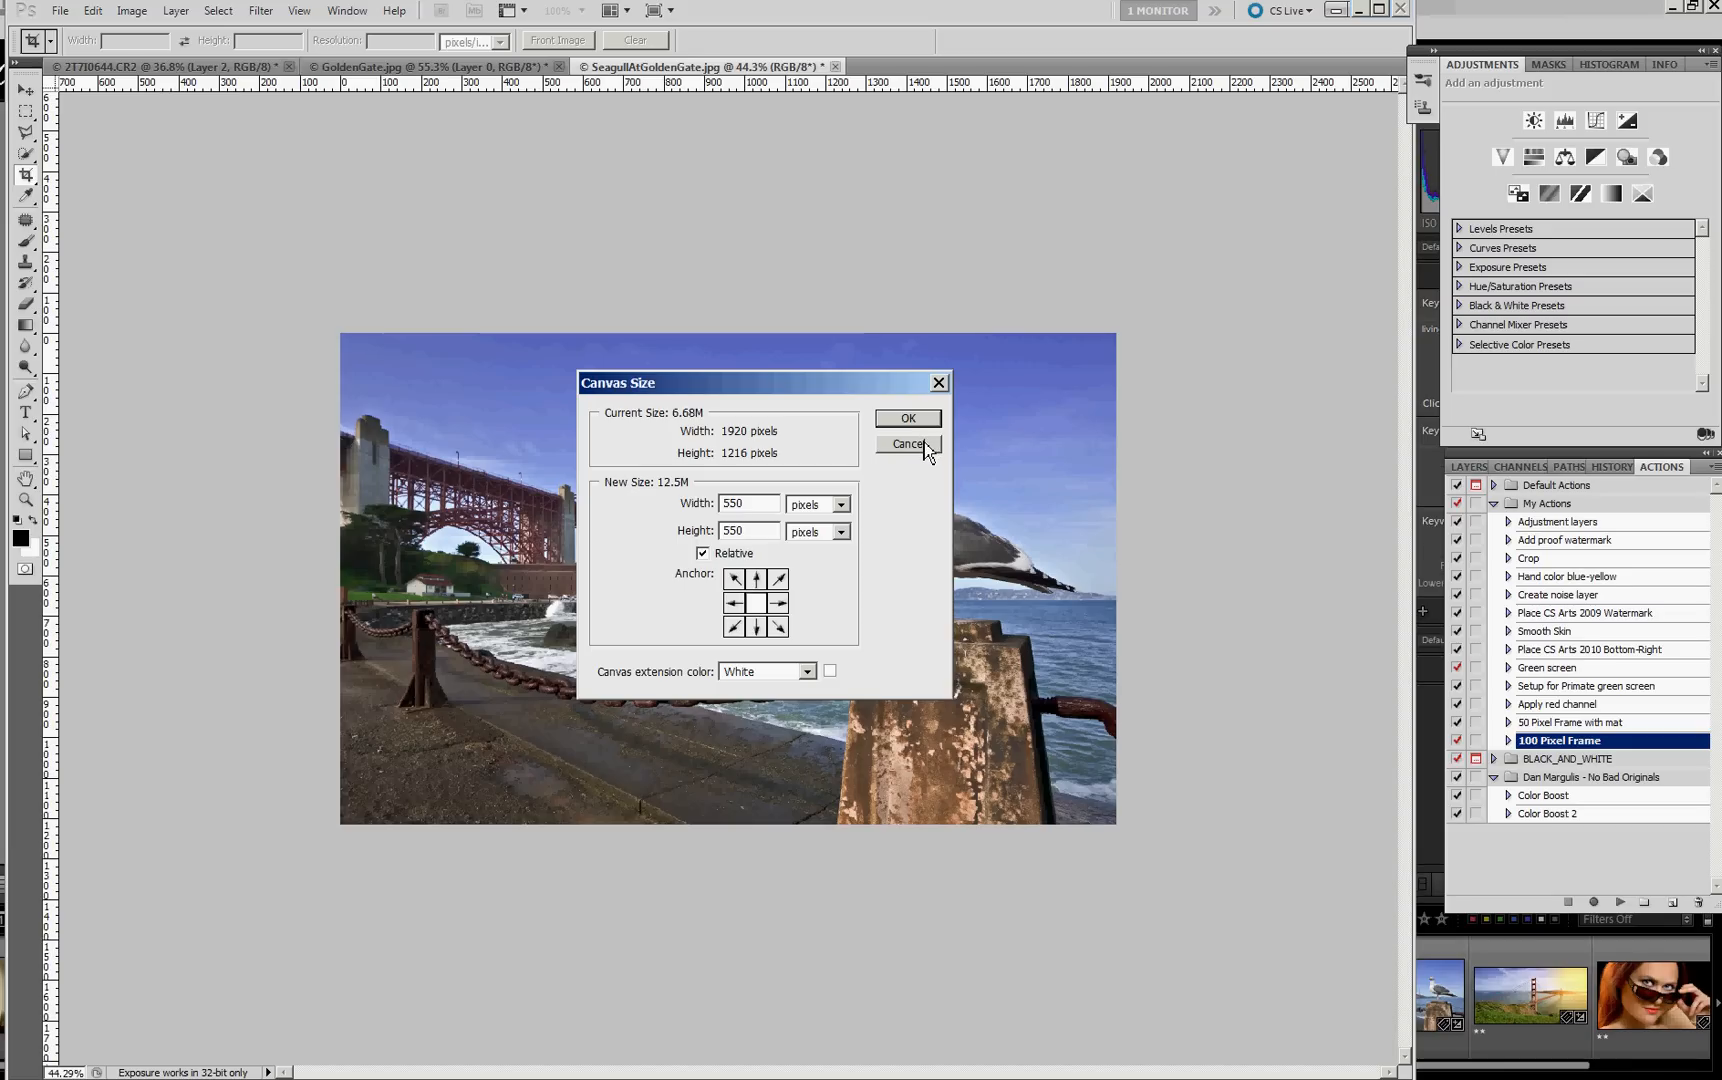
click(906, 444)
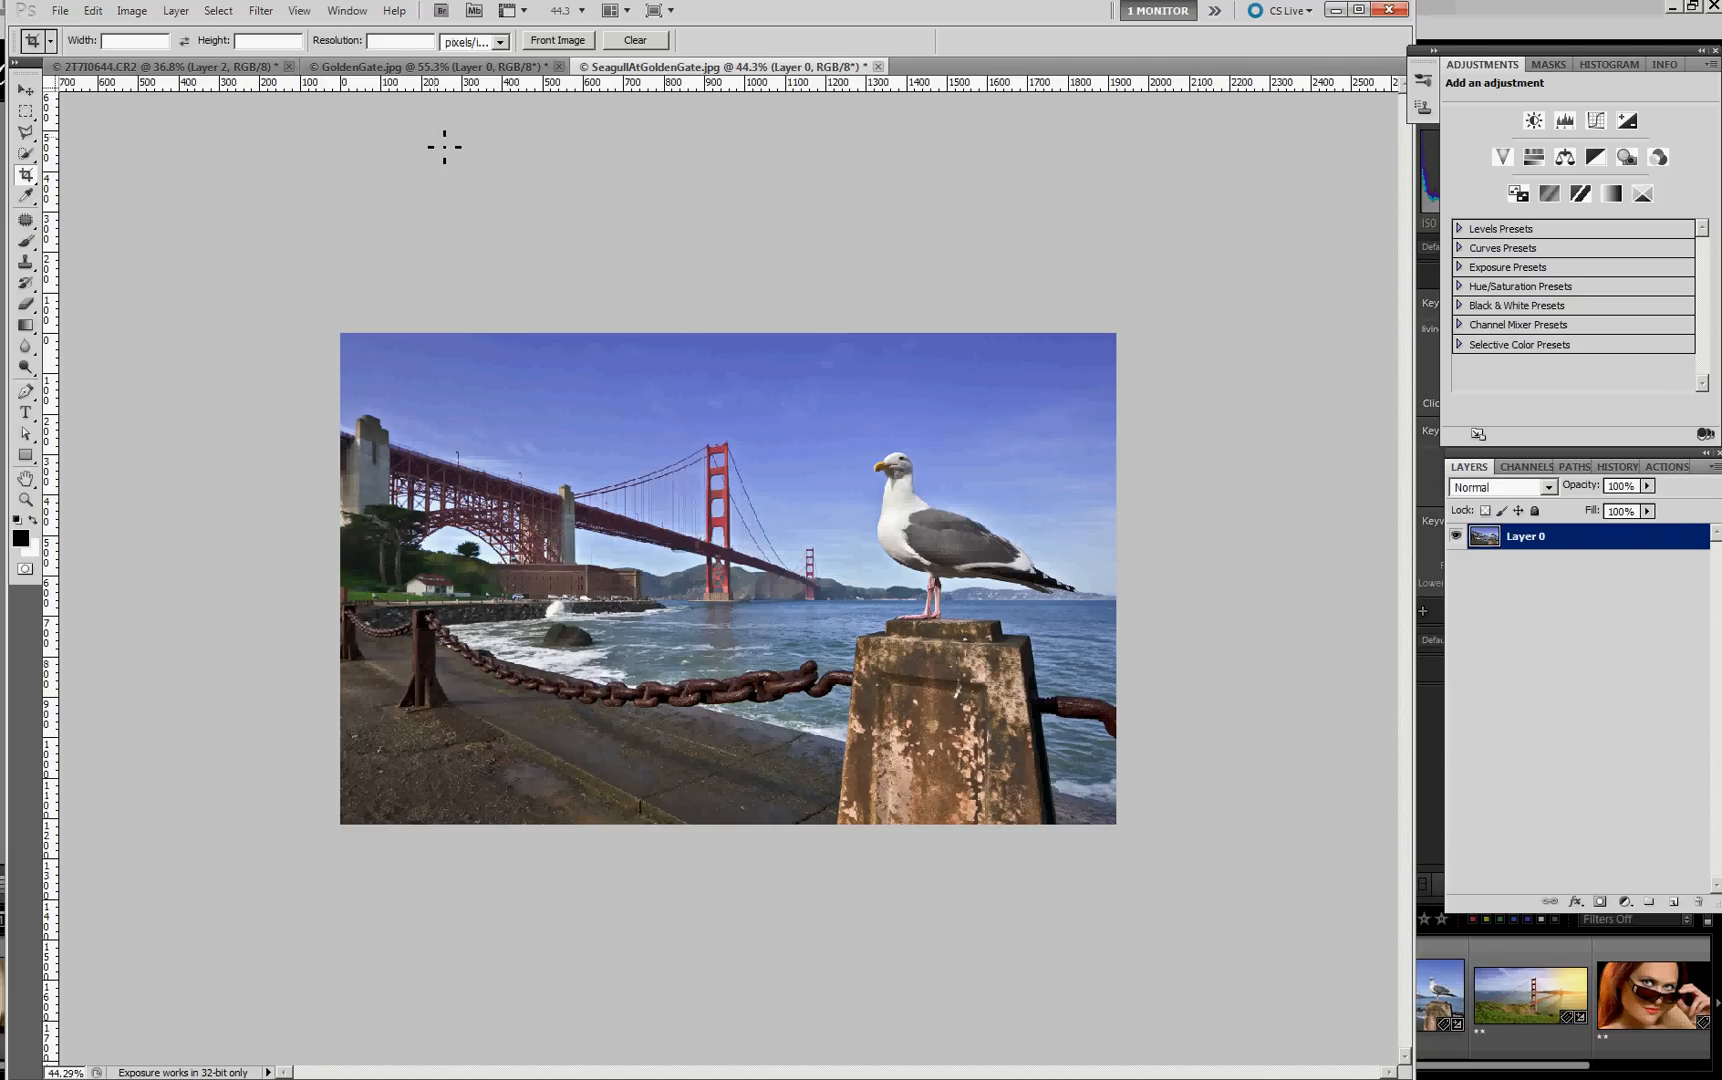
mouse_move(130, 10)
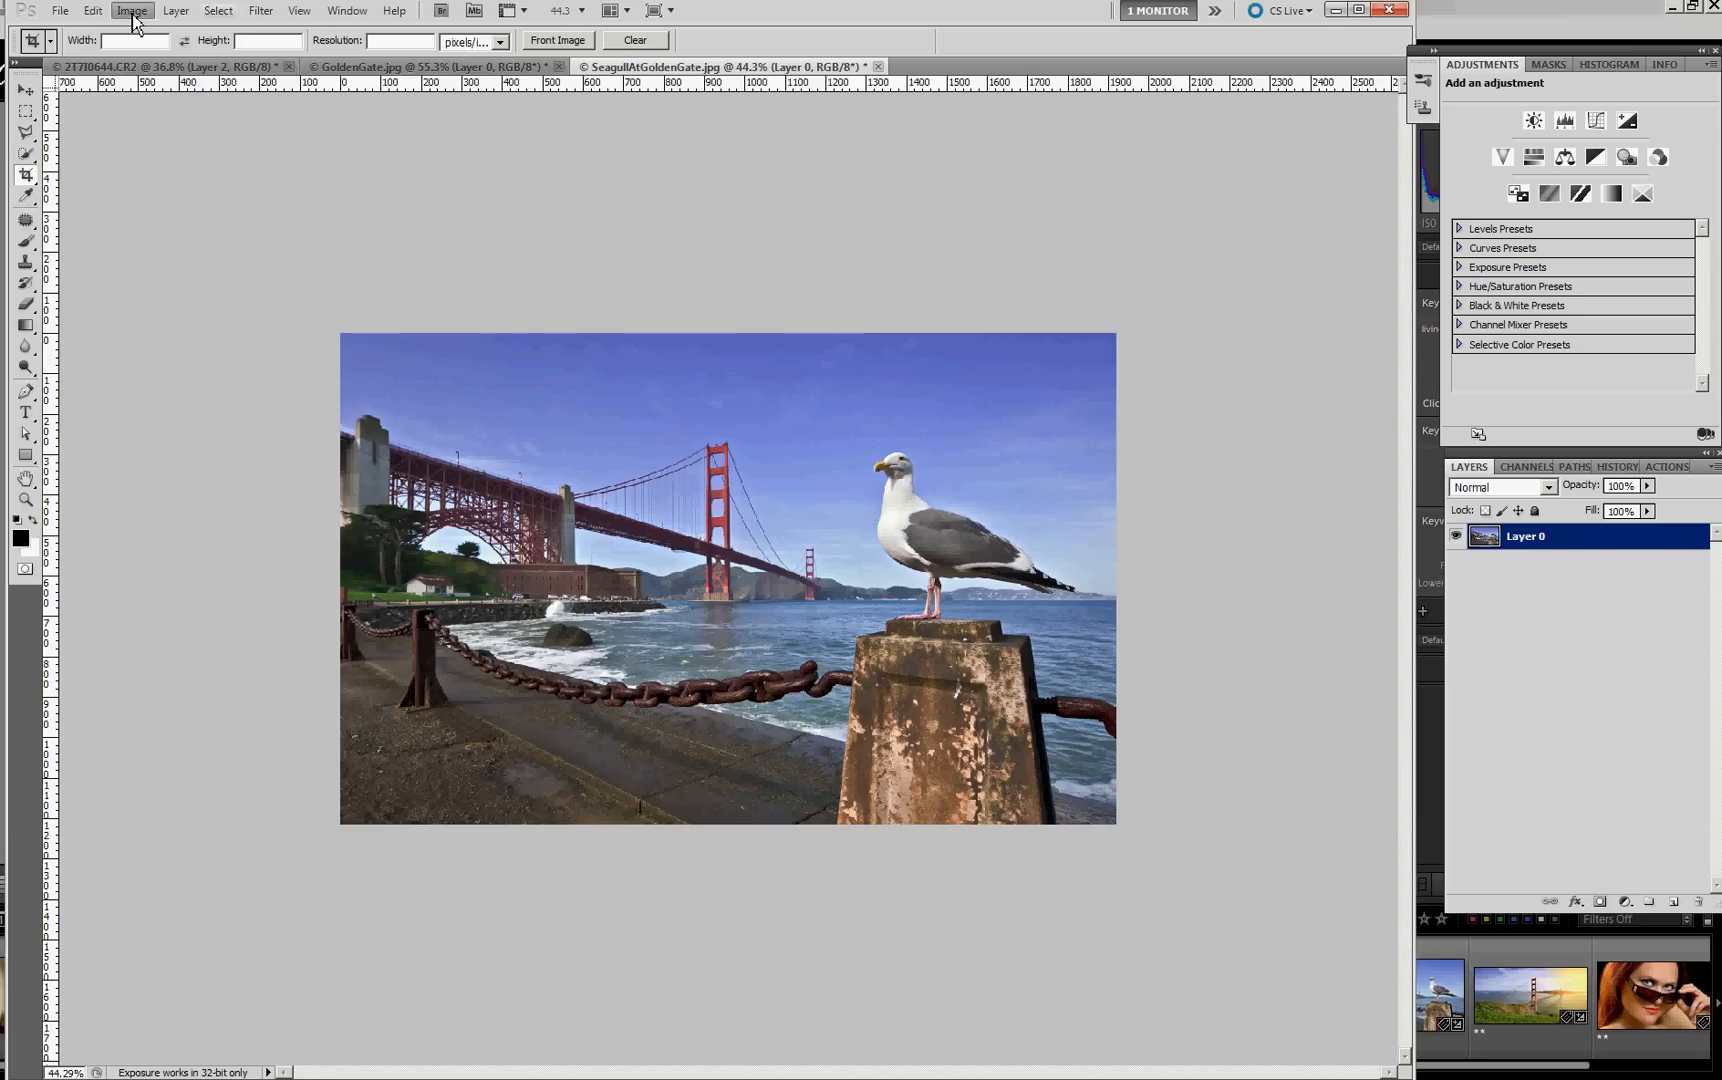
- Enlarge the canvas by 550 px in width and height with Relative checked
click(130, 10)
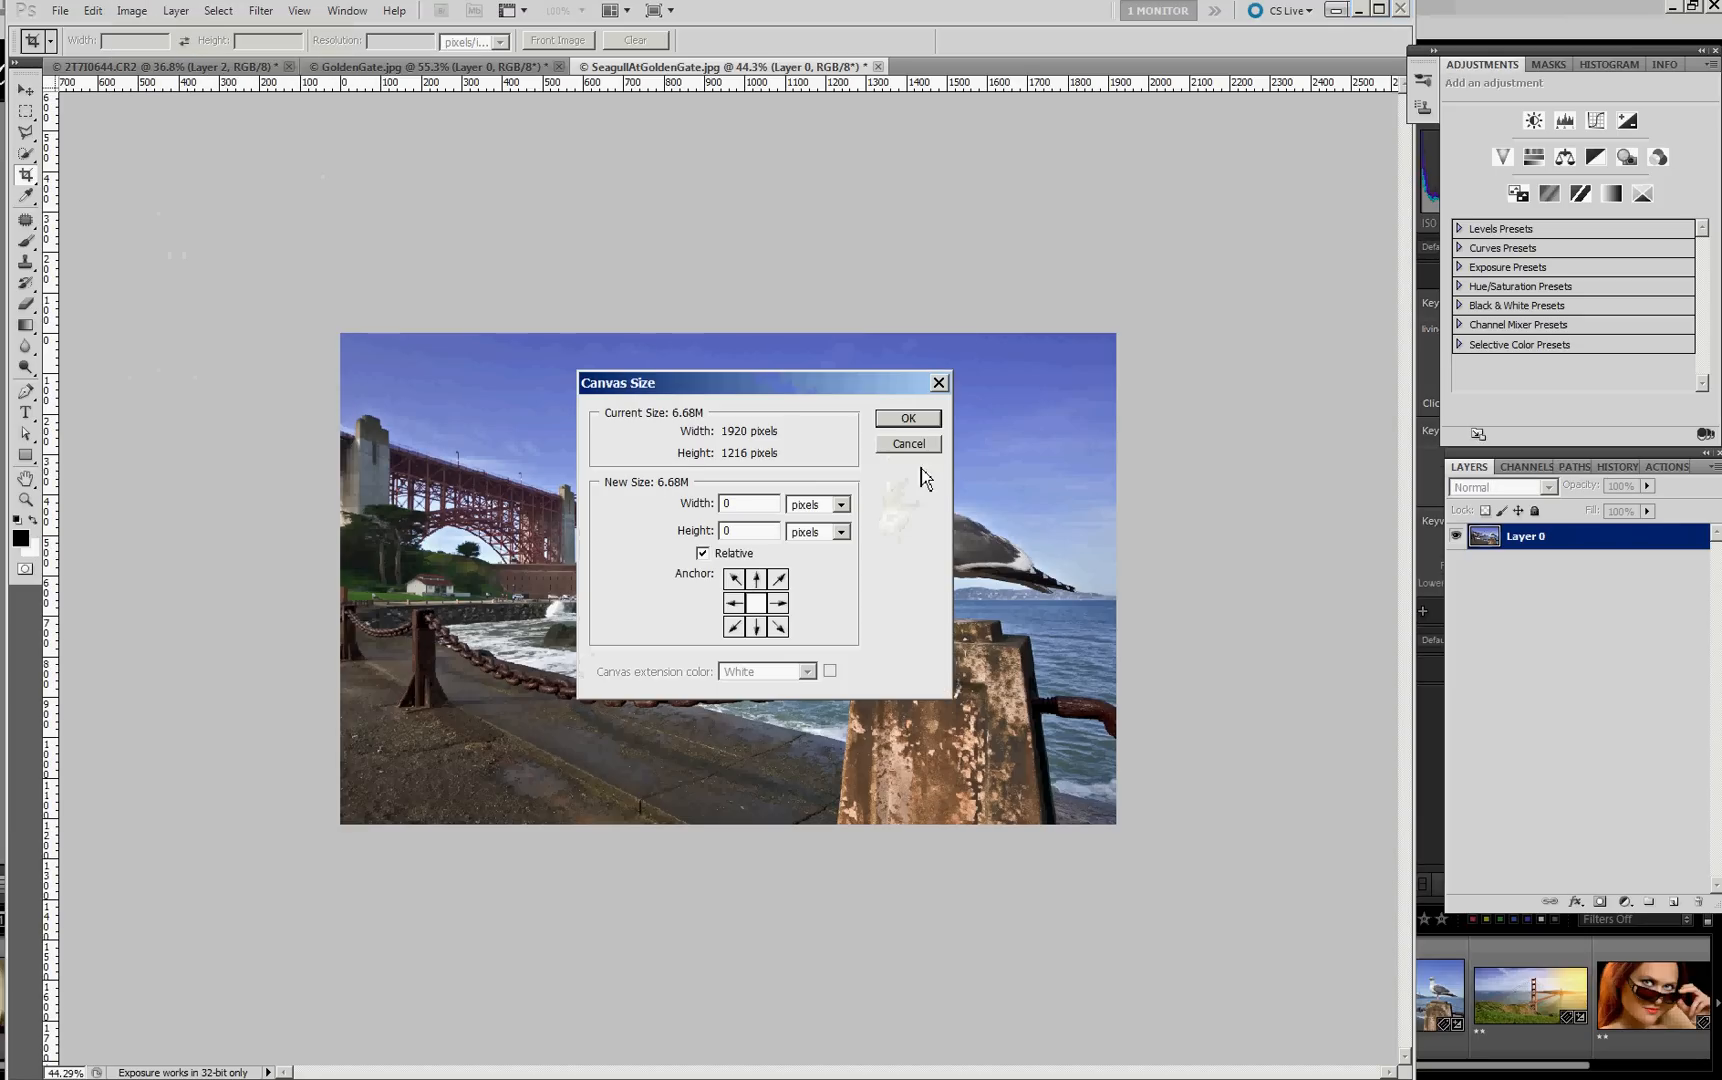
click(748, 504)
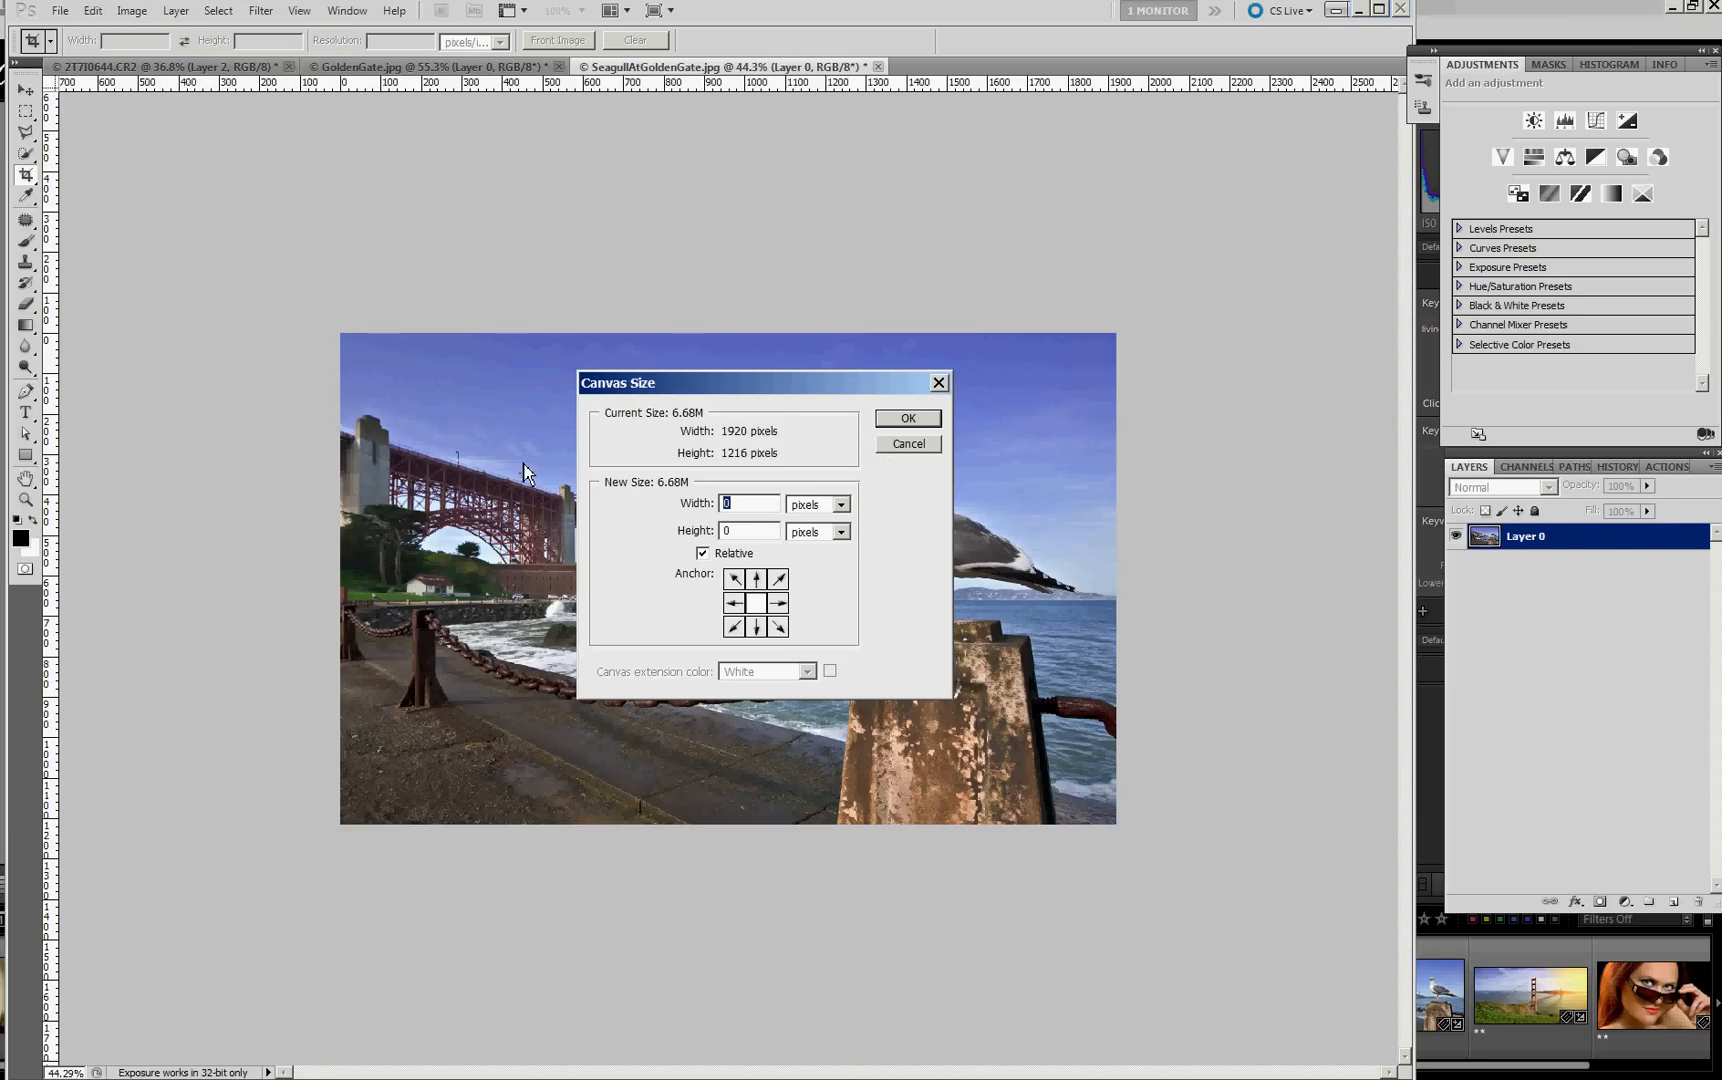
text(550)
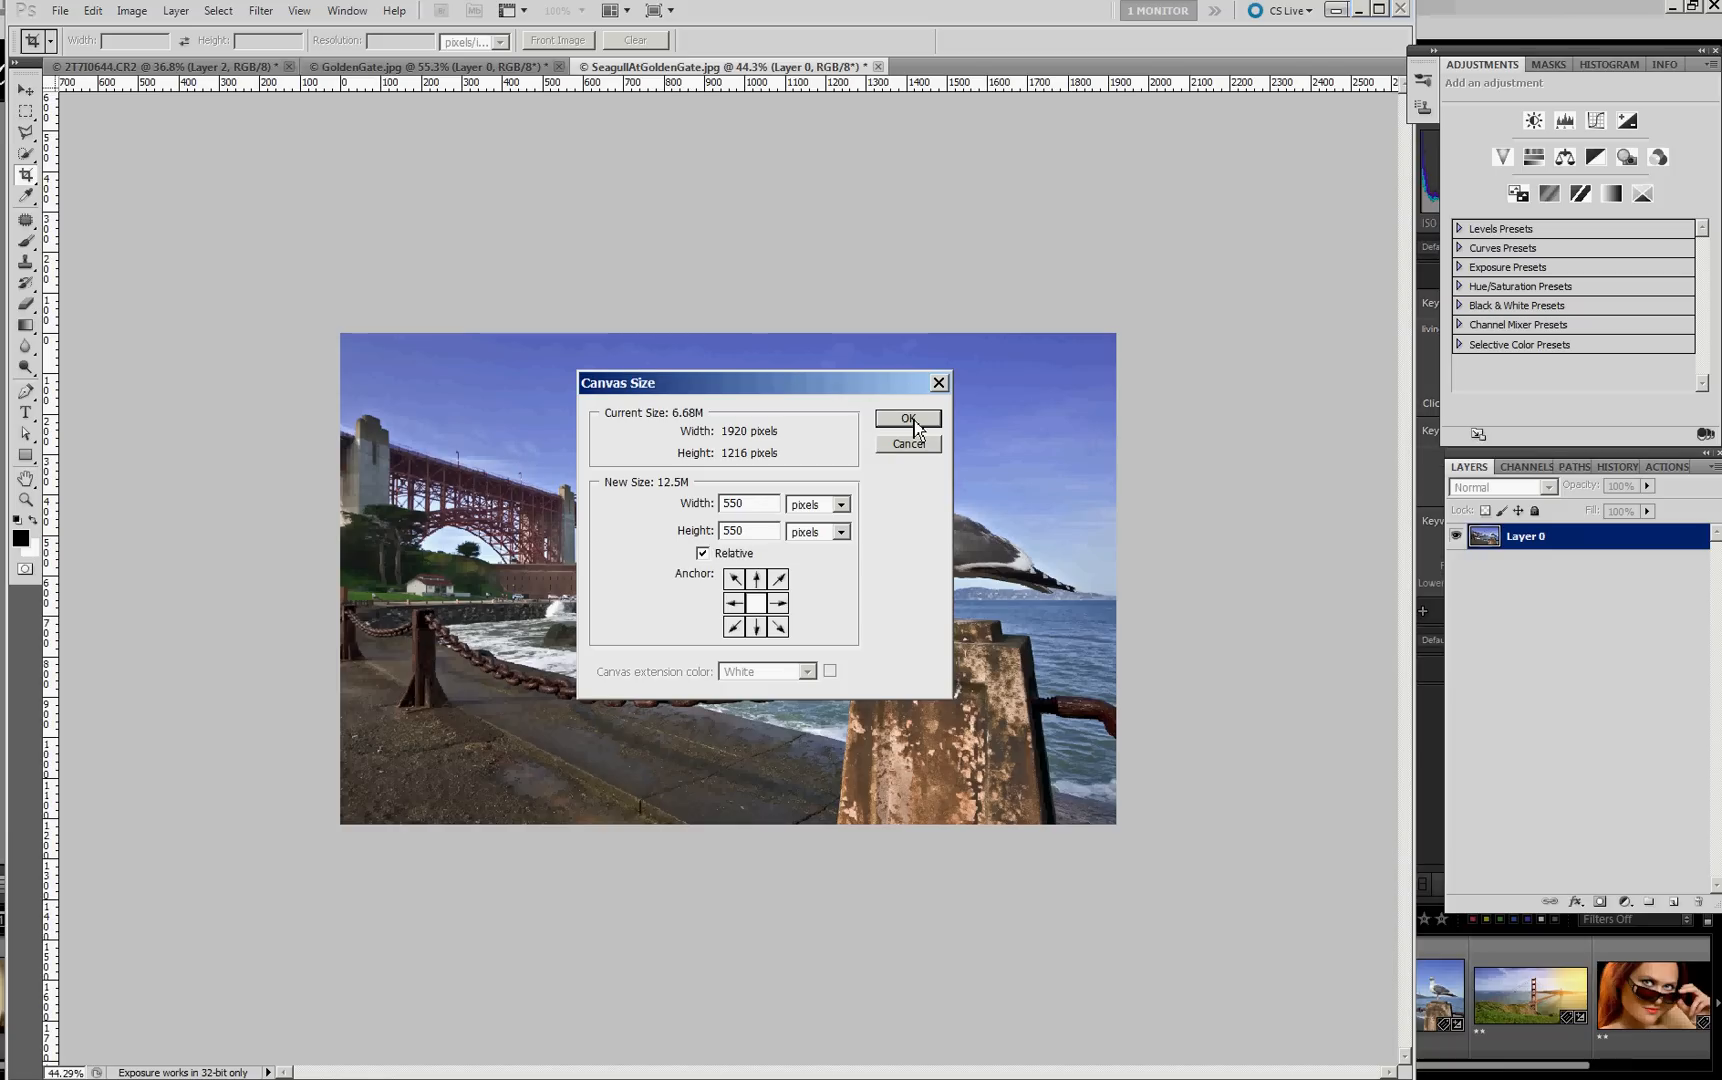
click(908, 420)
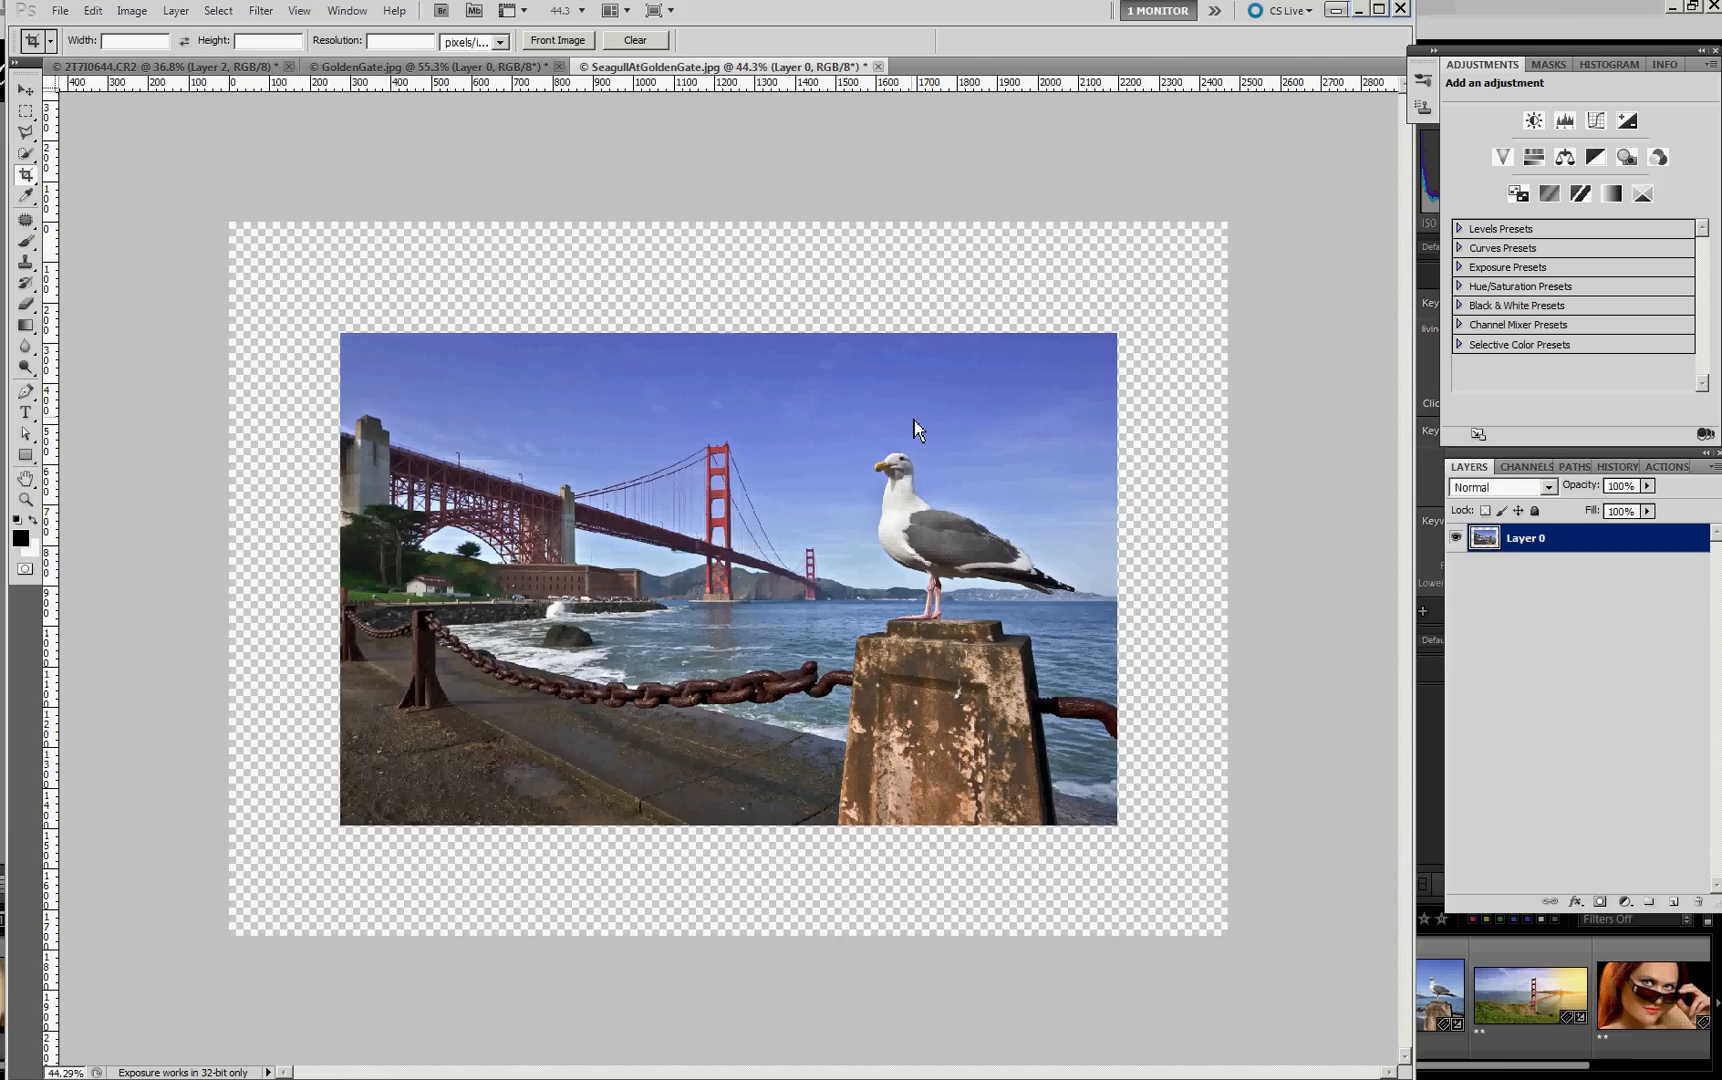
mouse_move(1610, 538)
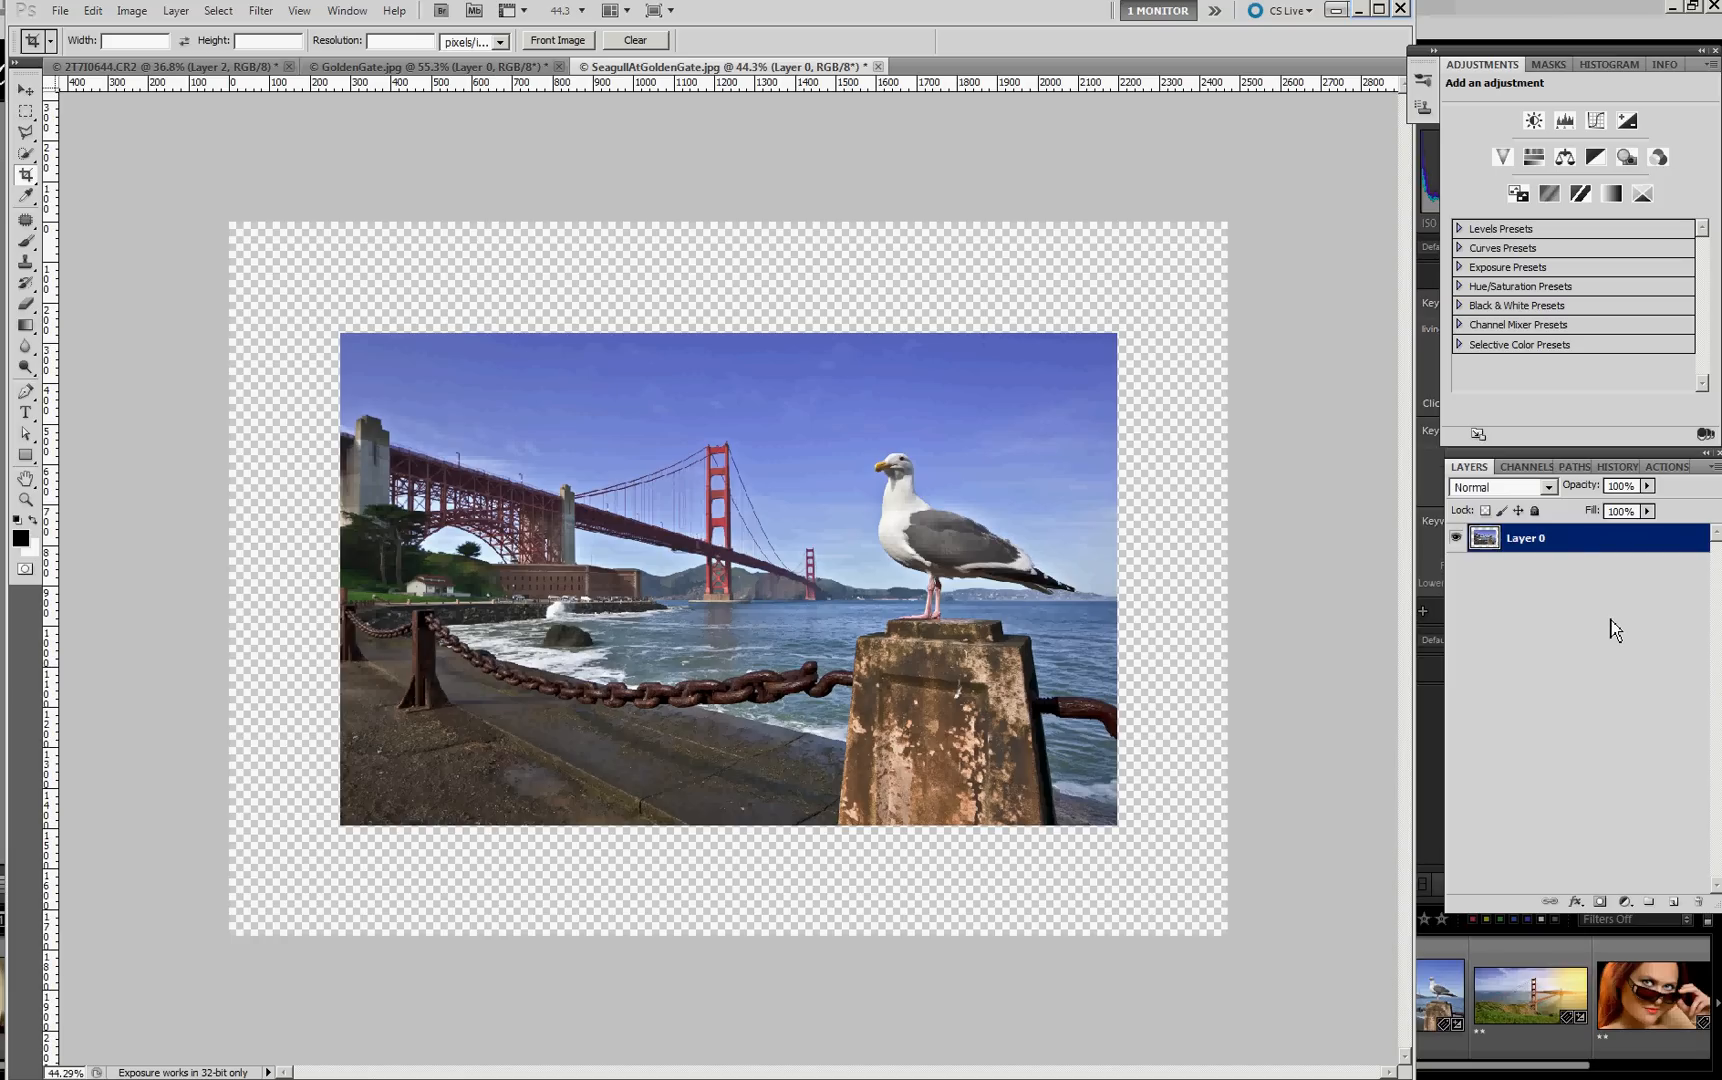
mouse_move(1714, 666)
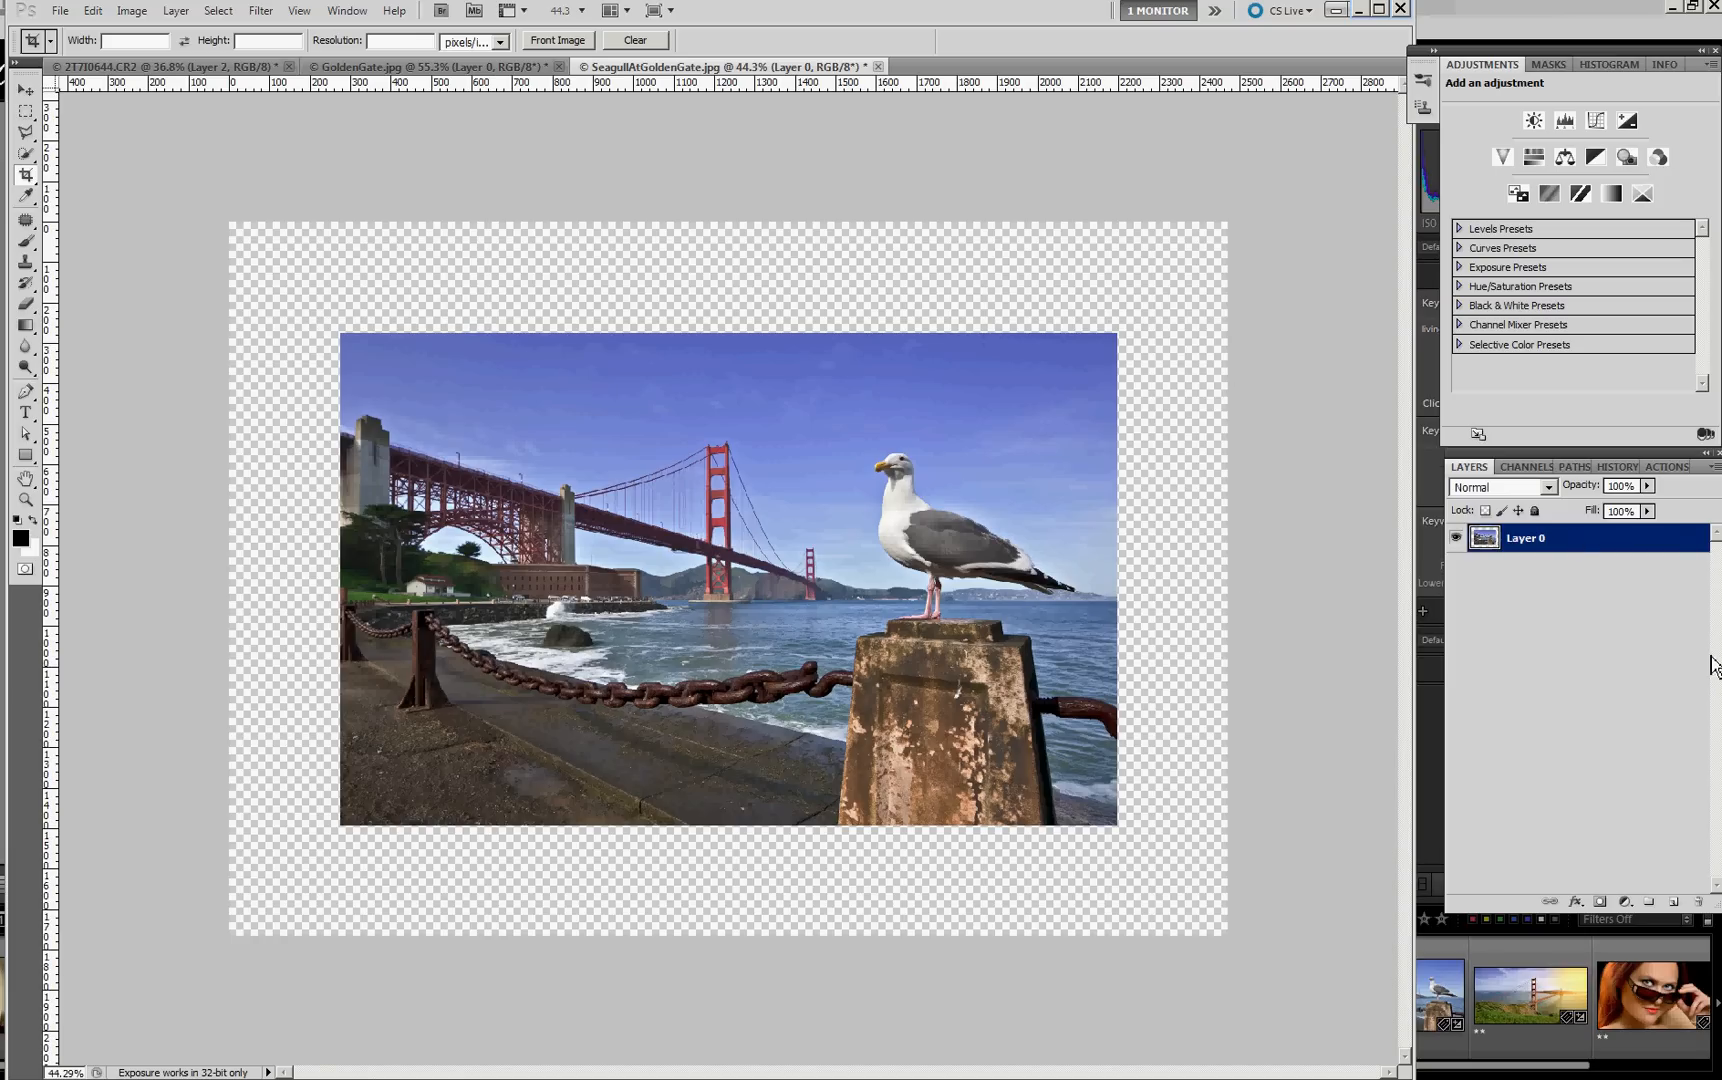
mouse_move(1662, 898)
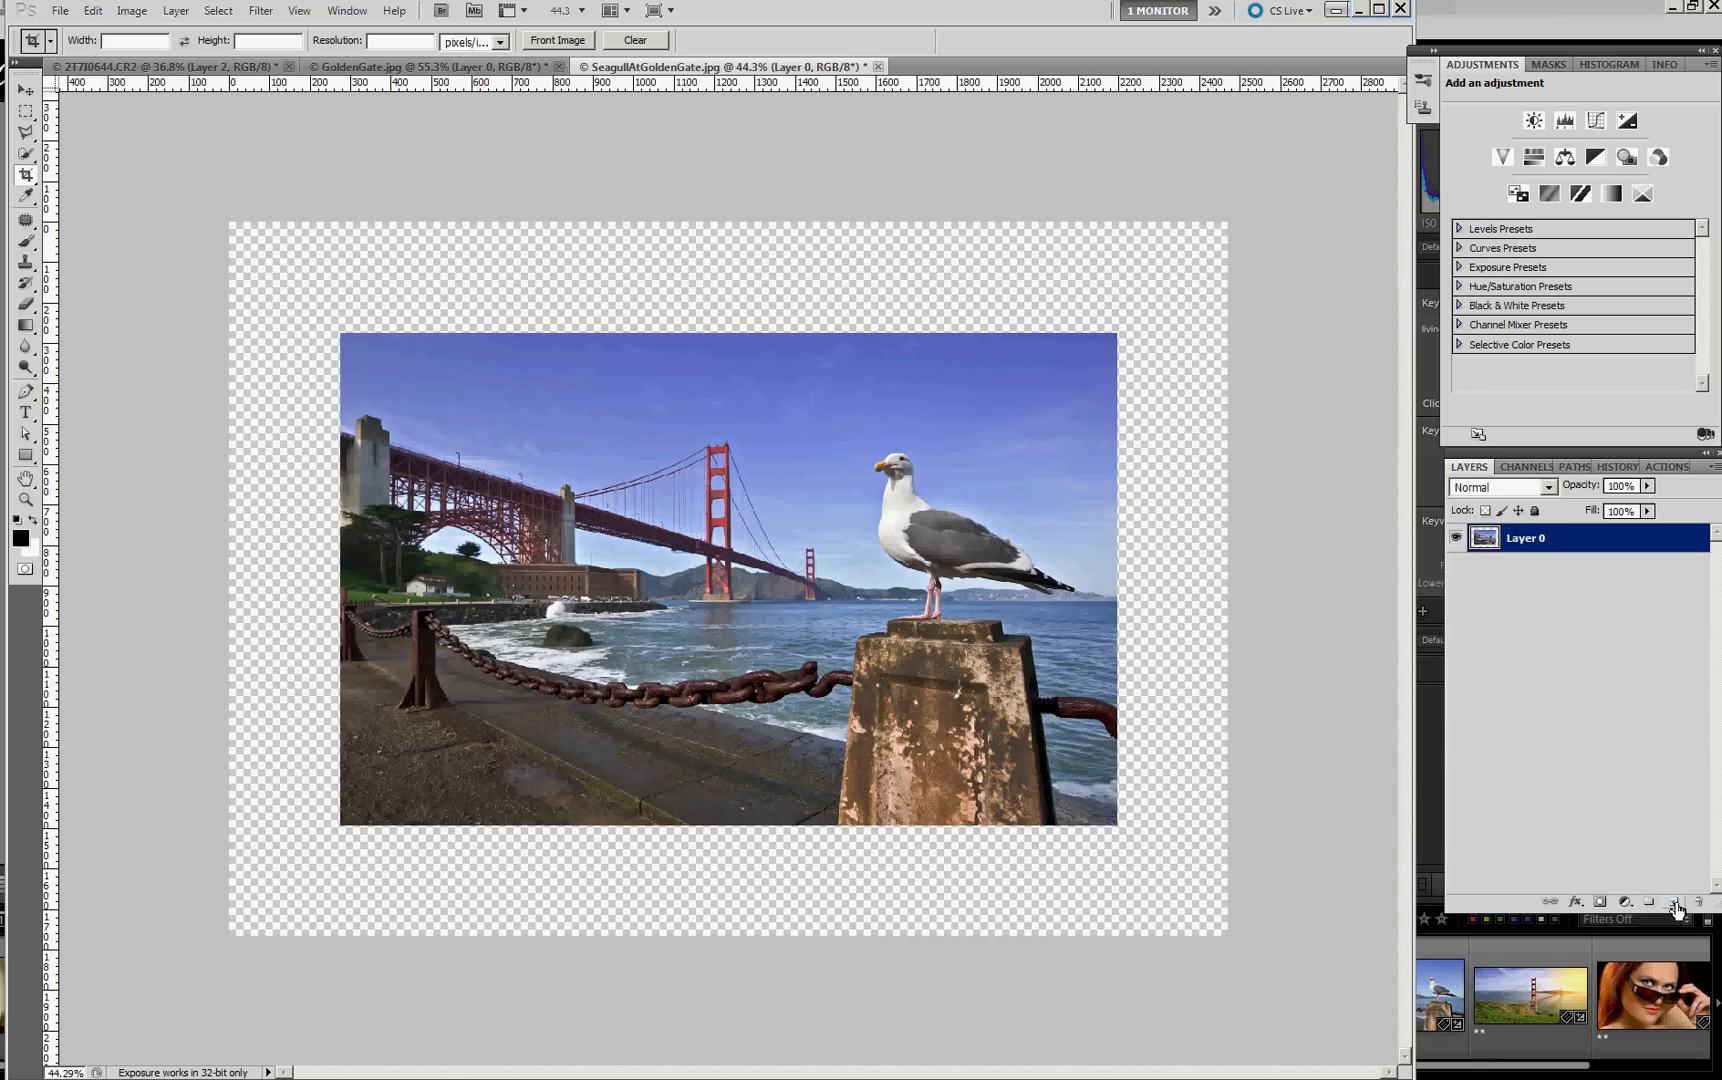
- Add a new empty Layer 1 beneath the photo's Layer 0
click(1650, 900)
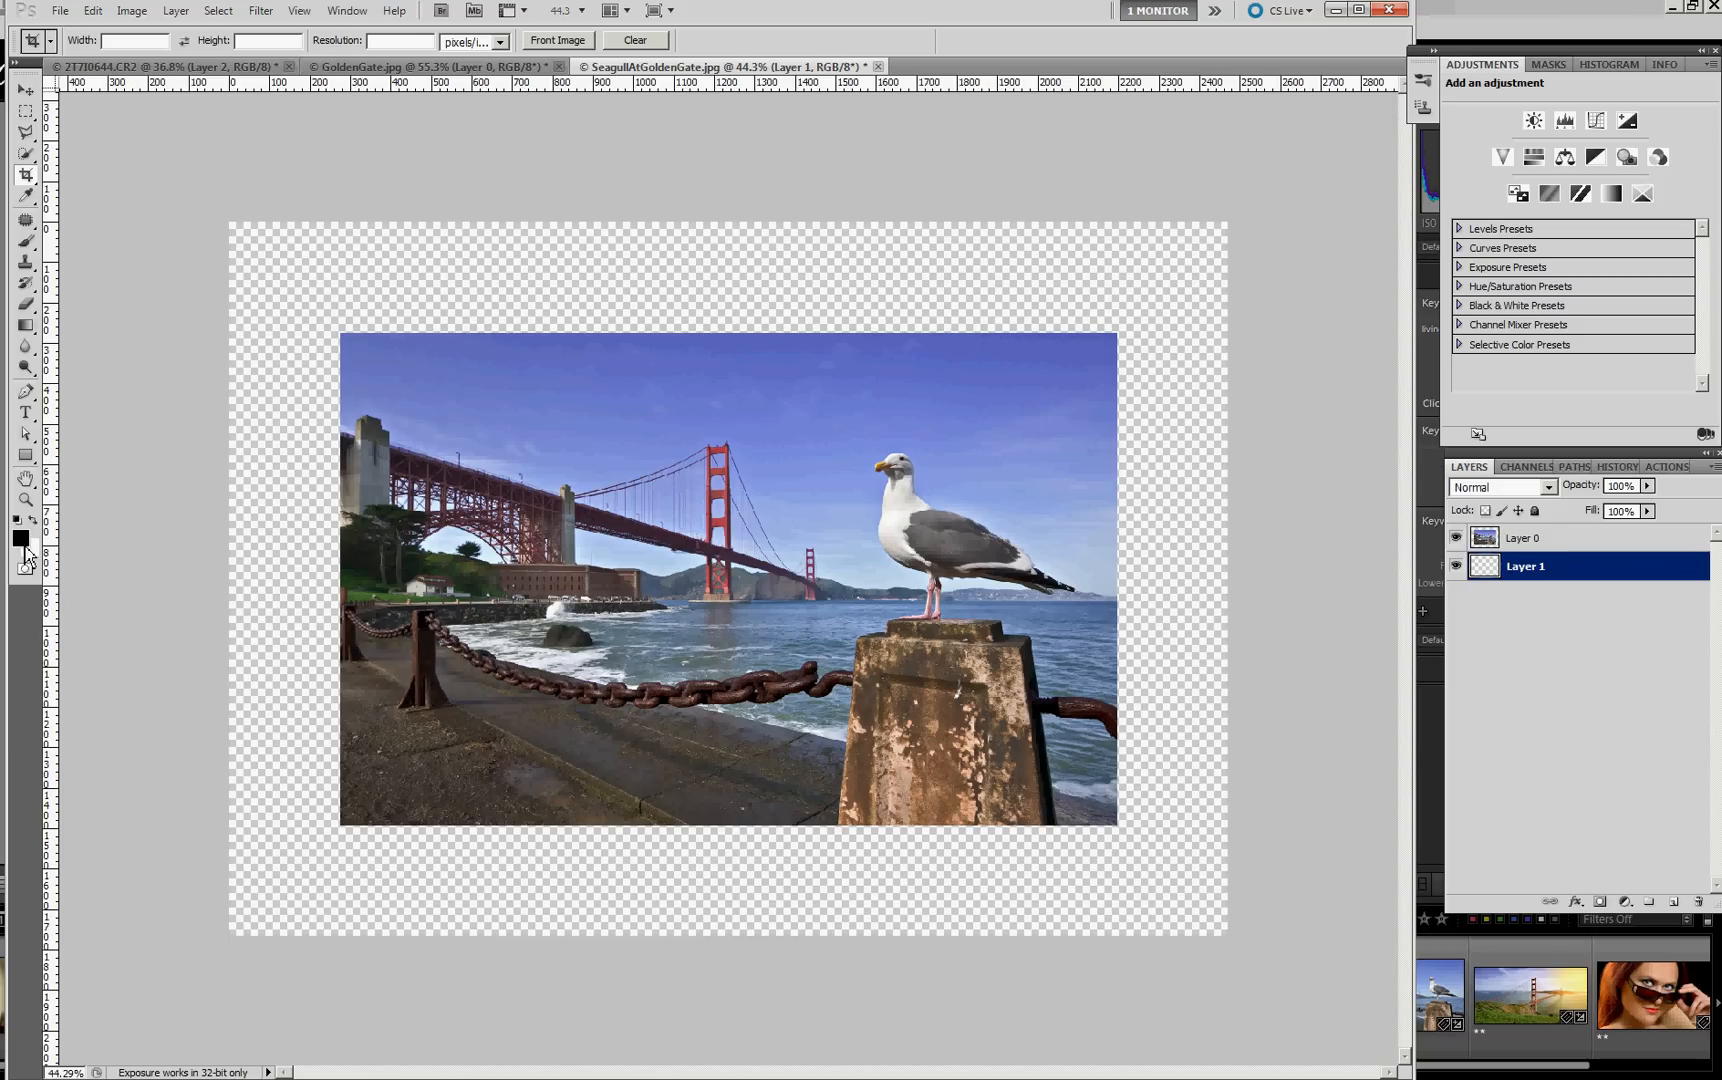
mouse_move(54, 572)
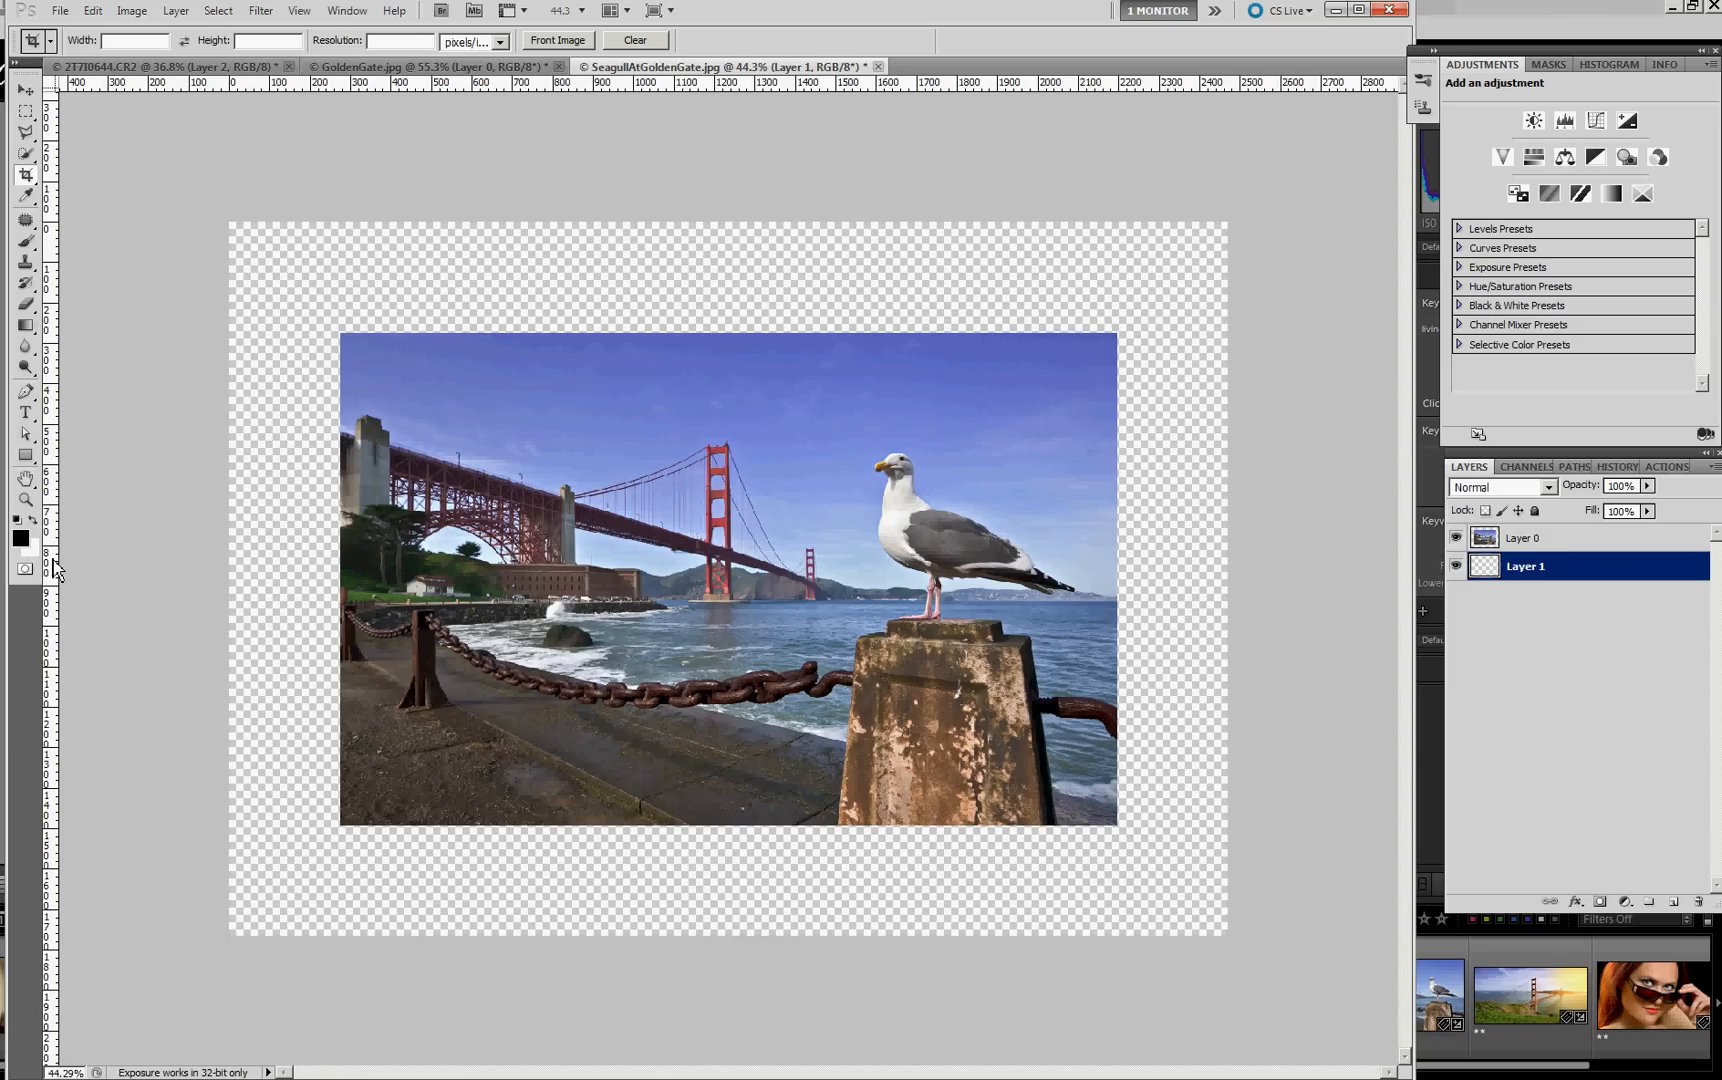
mouse_move(148, 536)
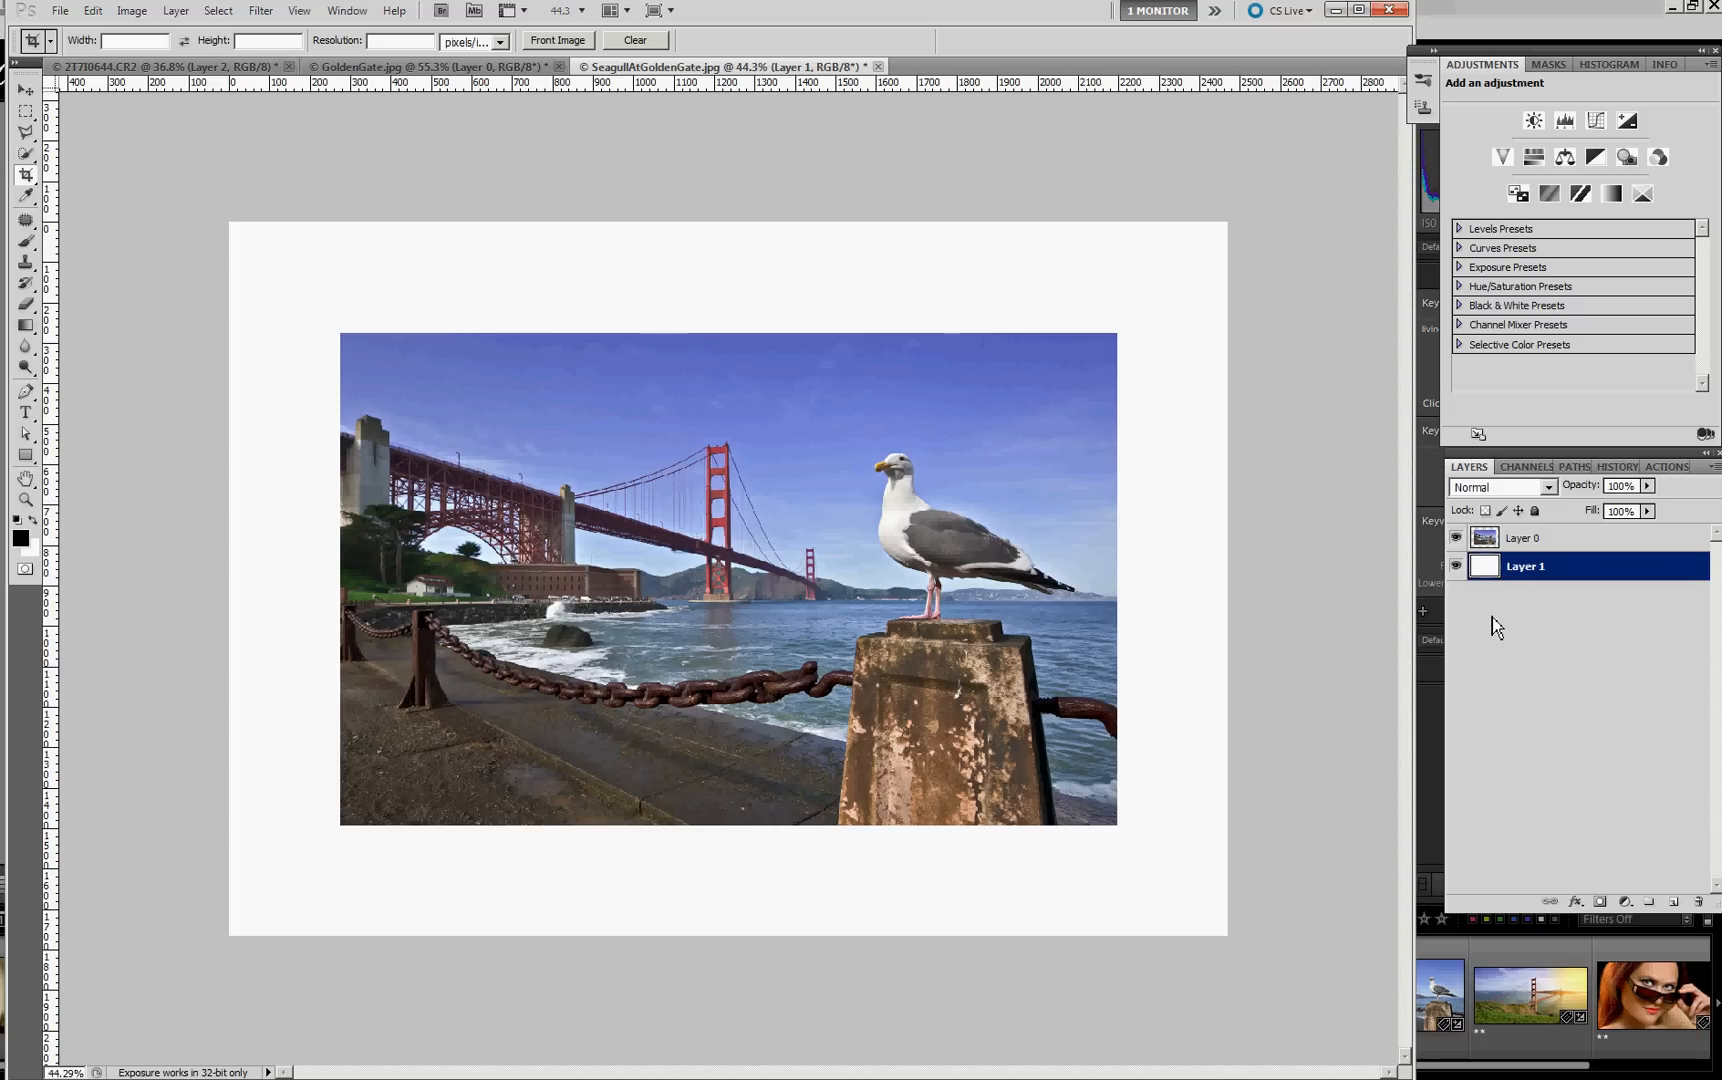
mouse_move(1486, 622)
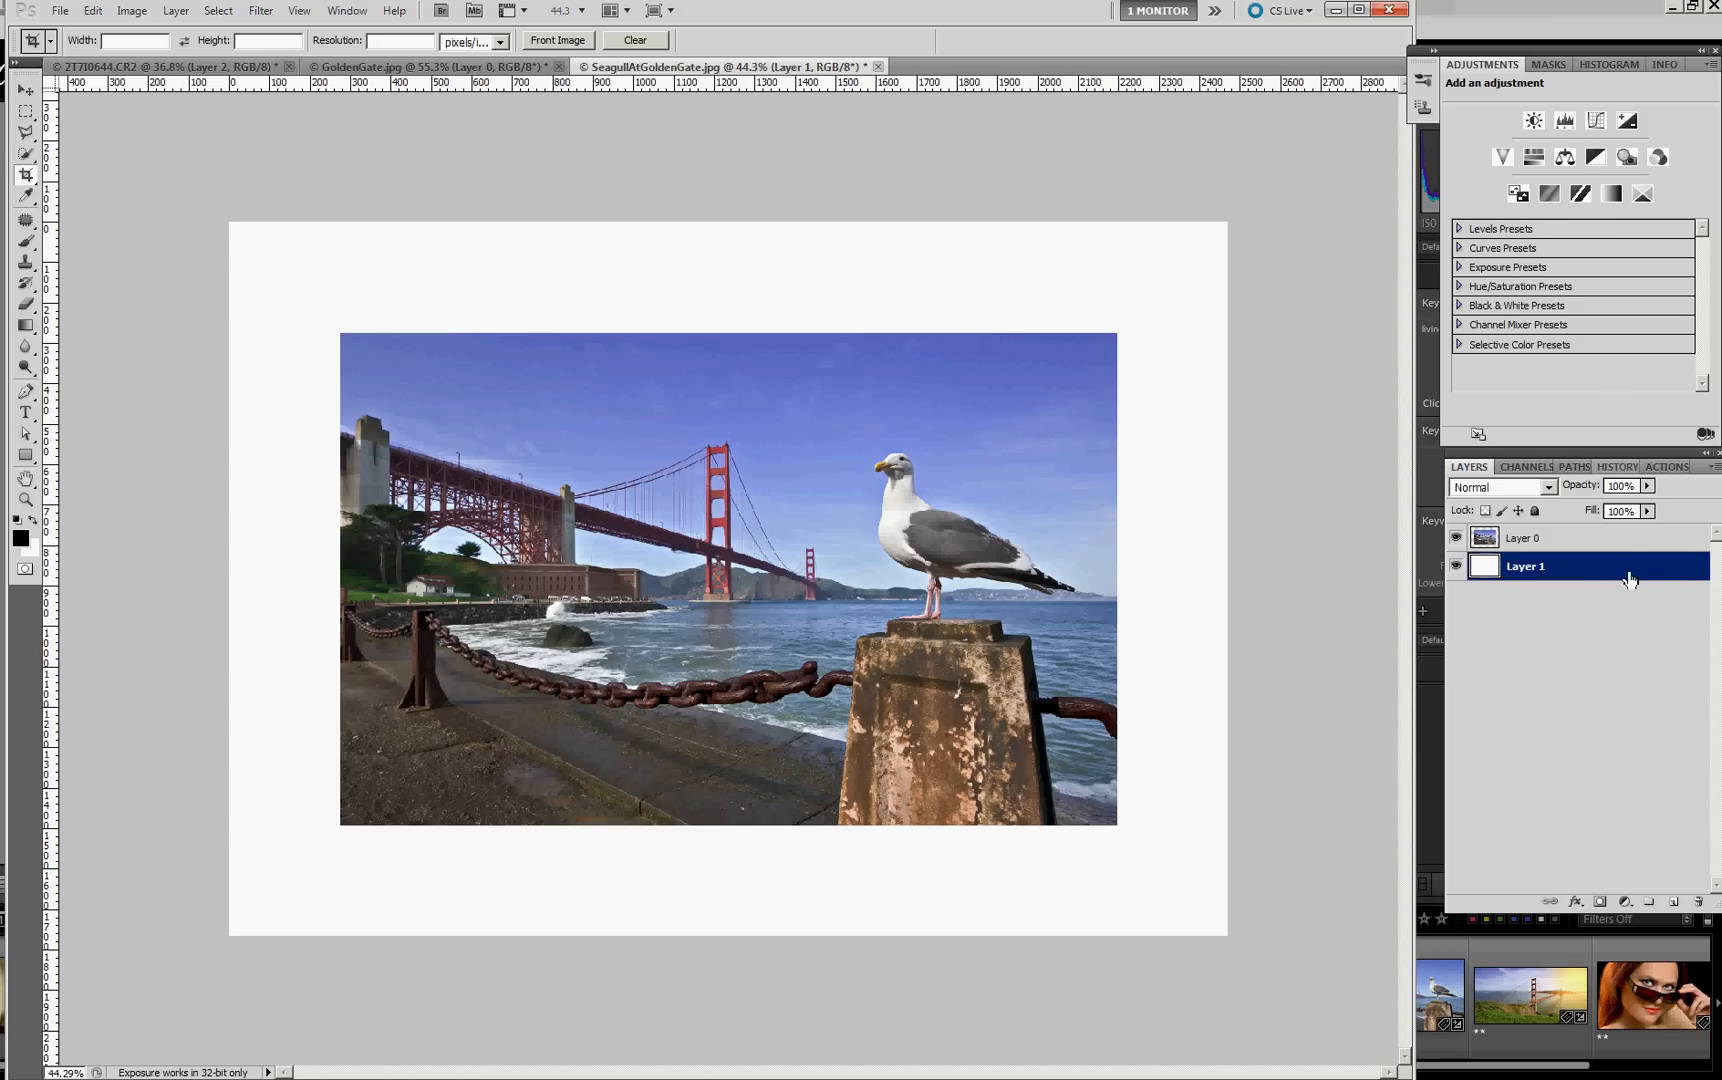
- Give Layer 1 a 50 px black inside stroke via Layer Style
double_click(1524, 566)
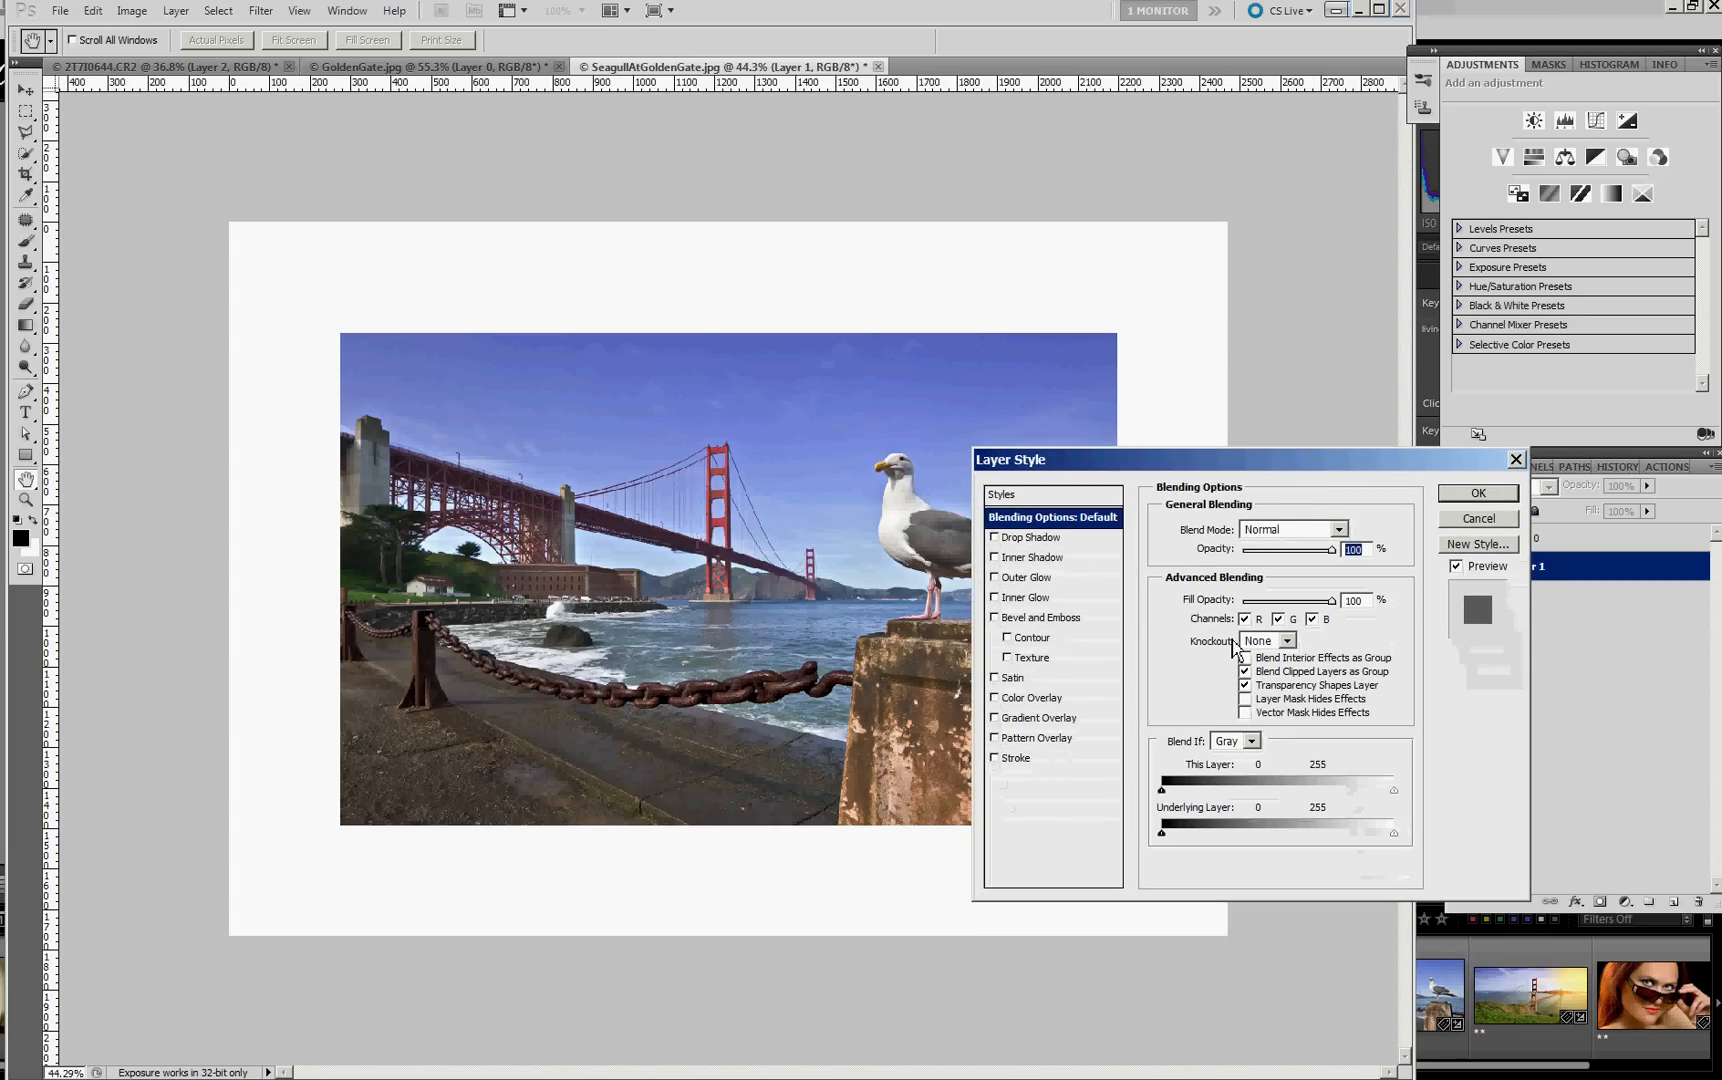
click(1016, 758)
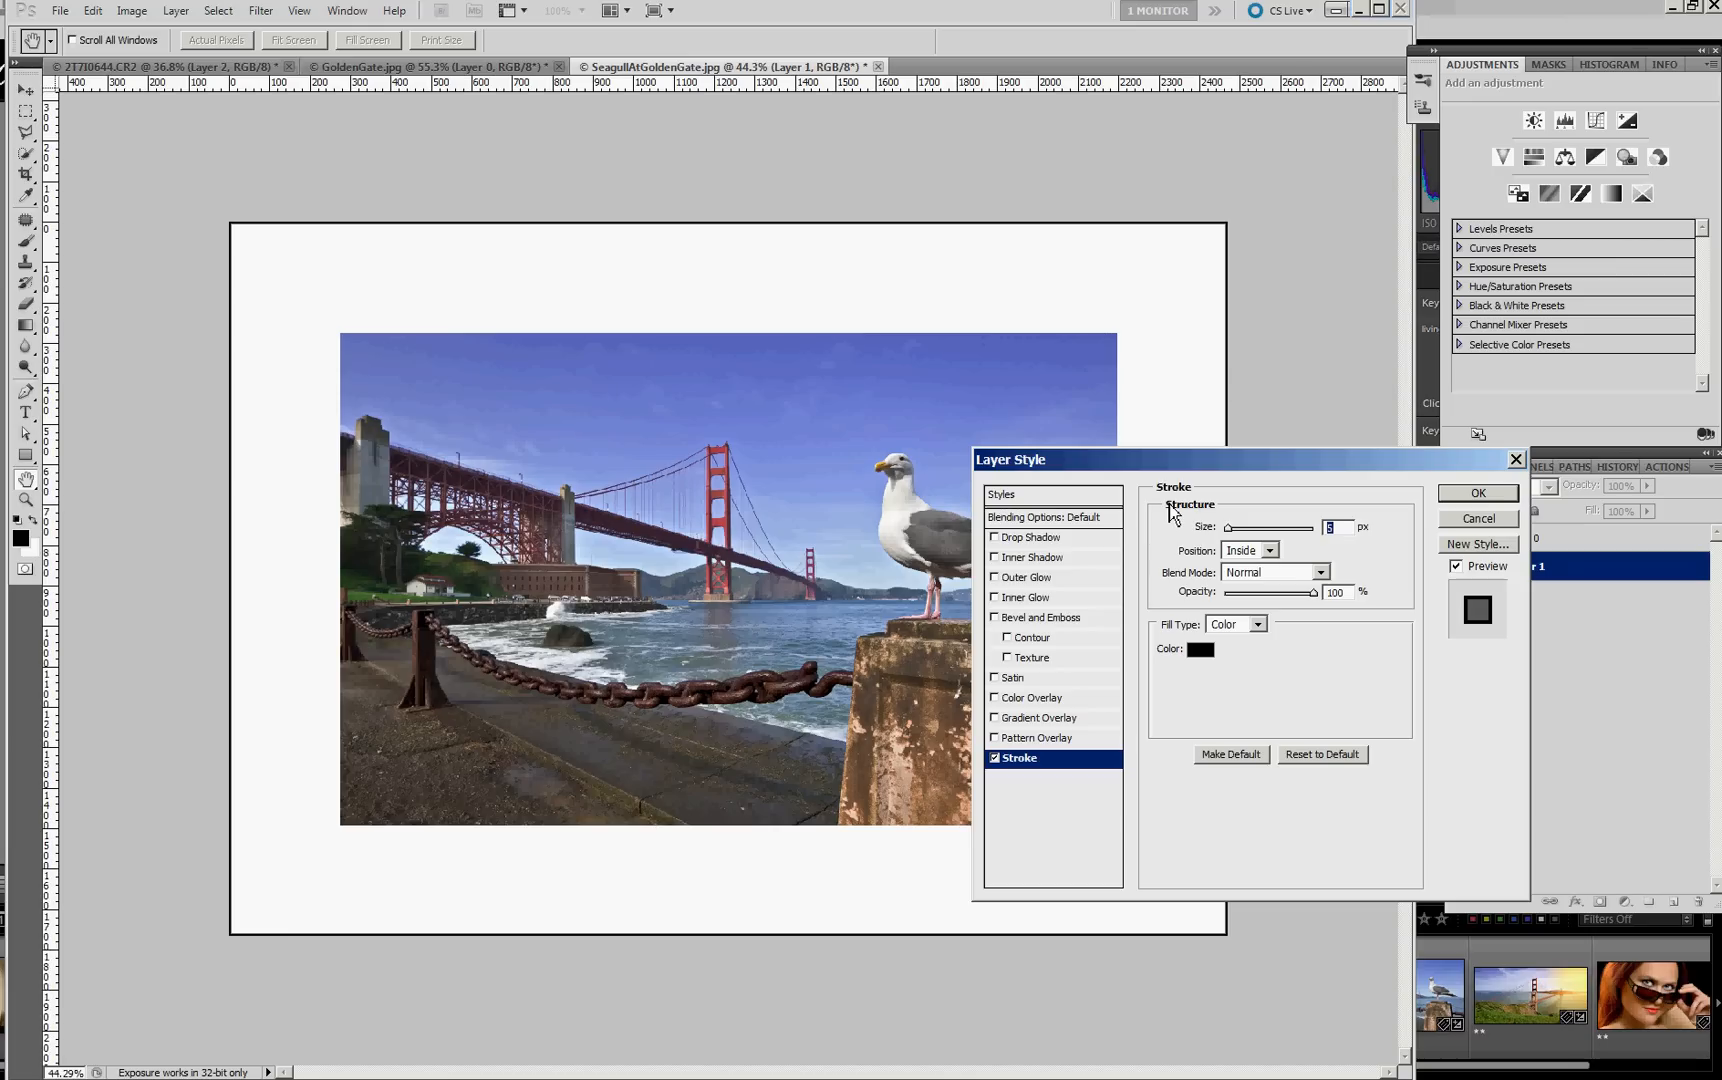
text(50)
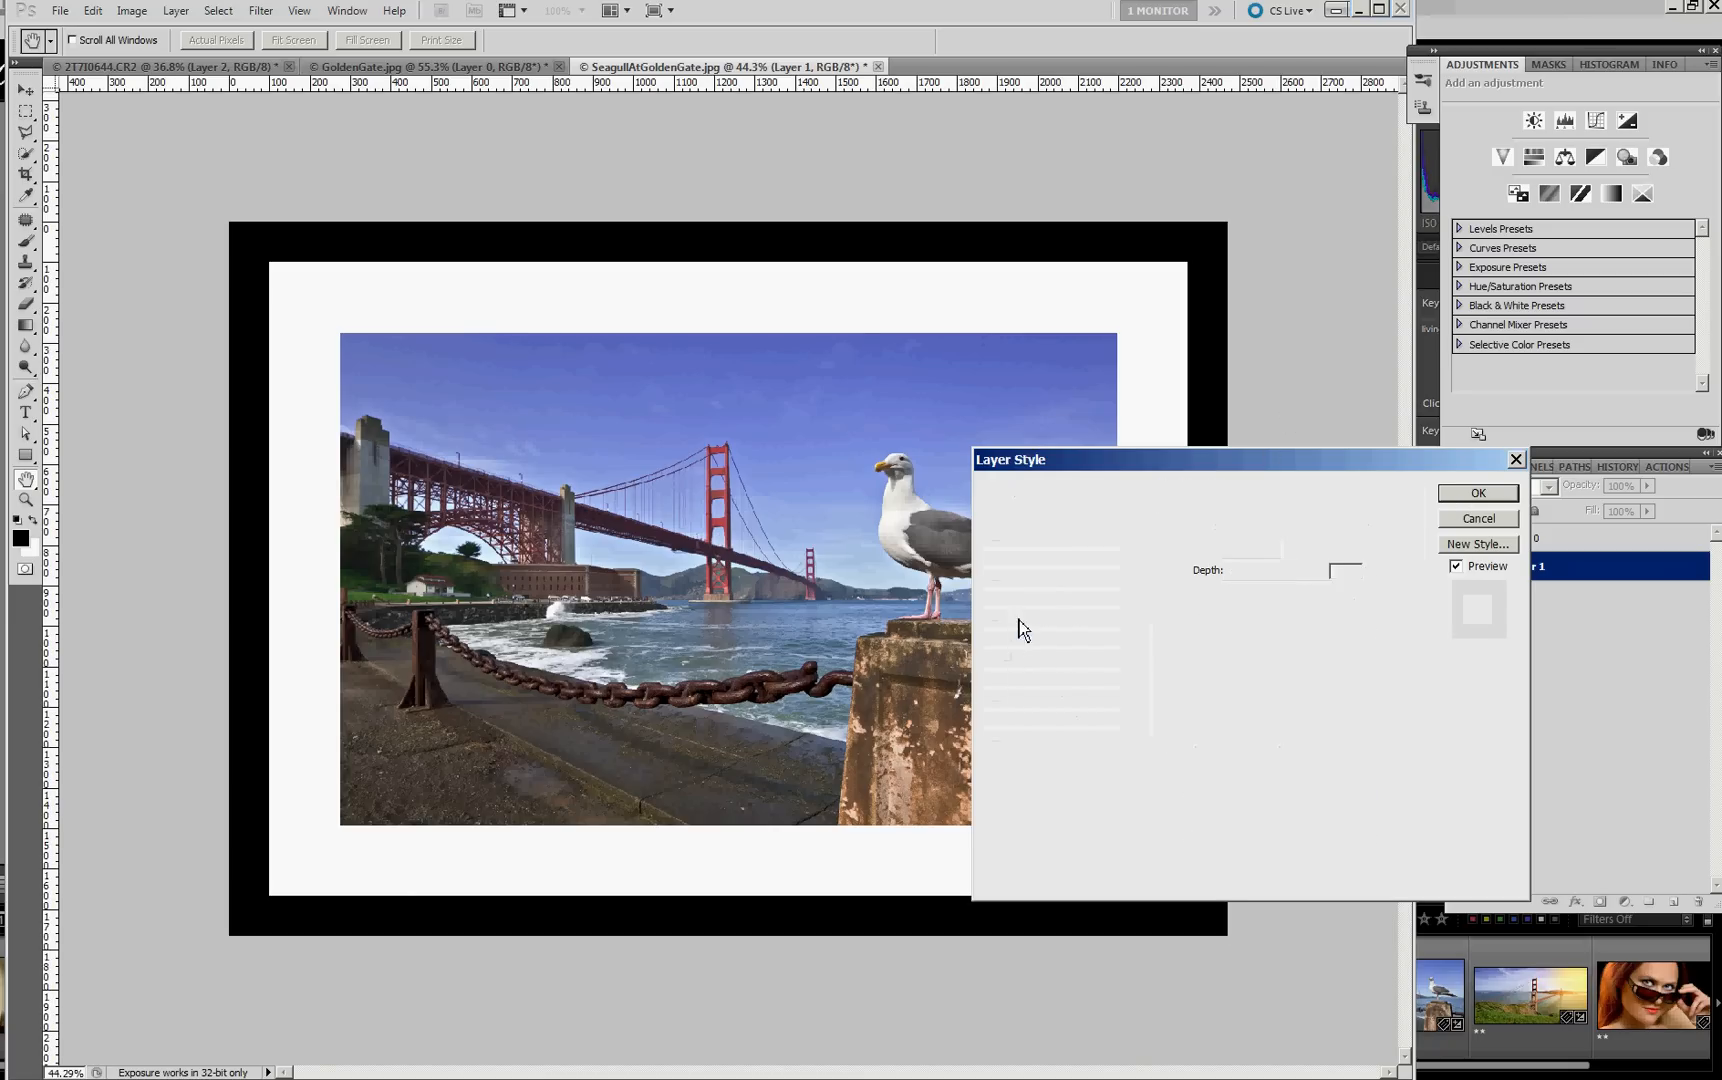
- Add a 100 px Chisel Hard inner bevel with Normal highlight blending
click(1044, 616)
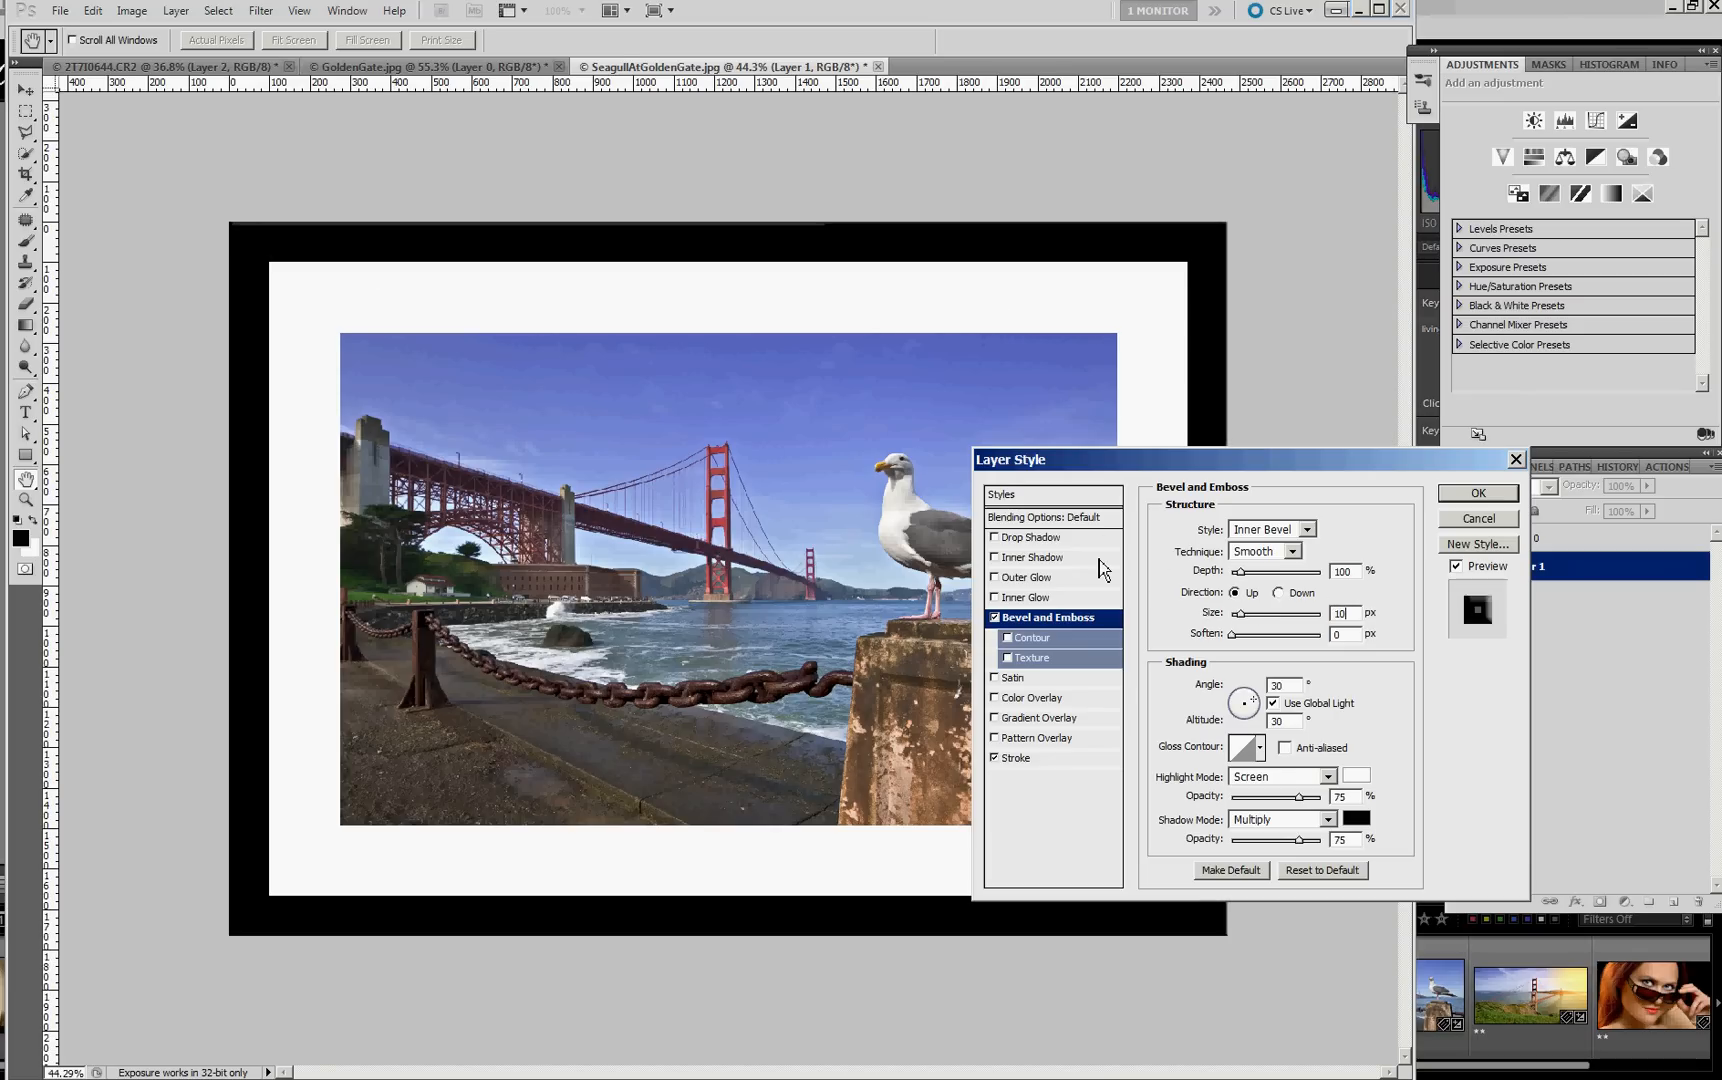
drag(1238, 614, 1318, 614)
text(0)
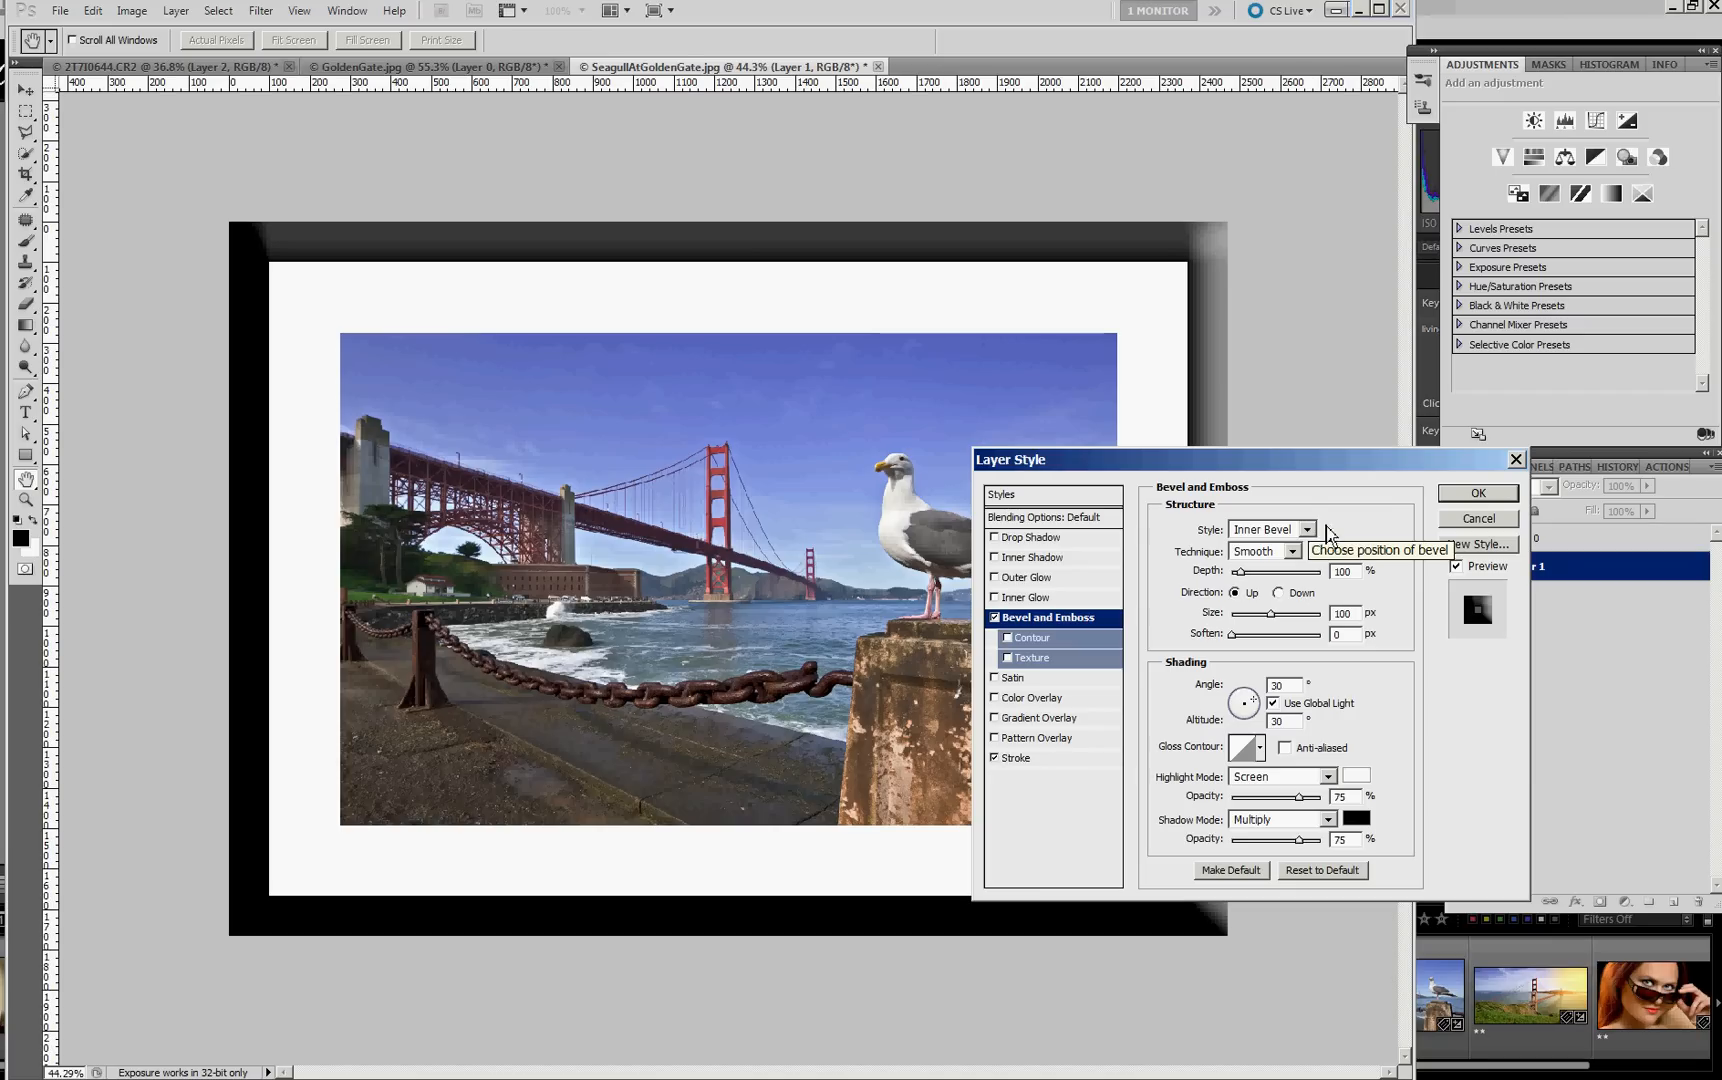
click(1268, 530)
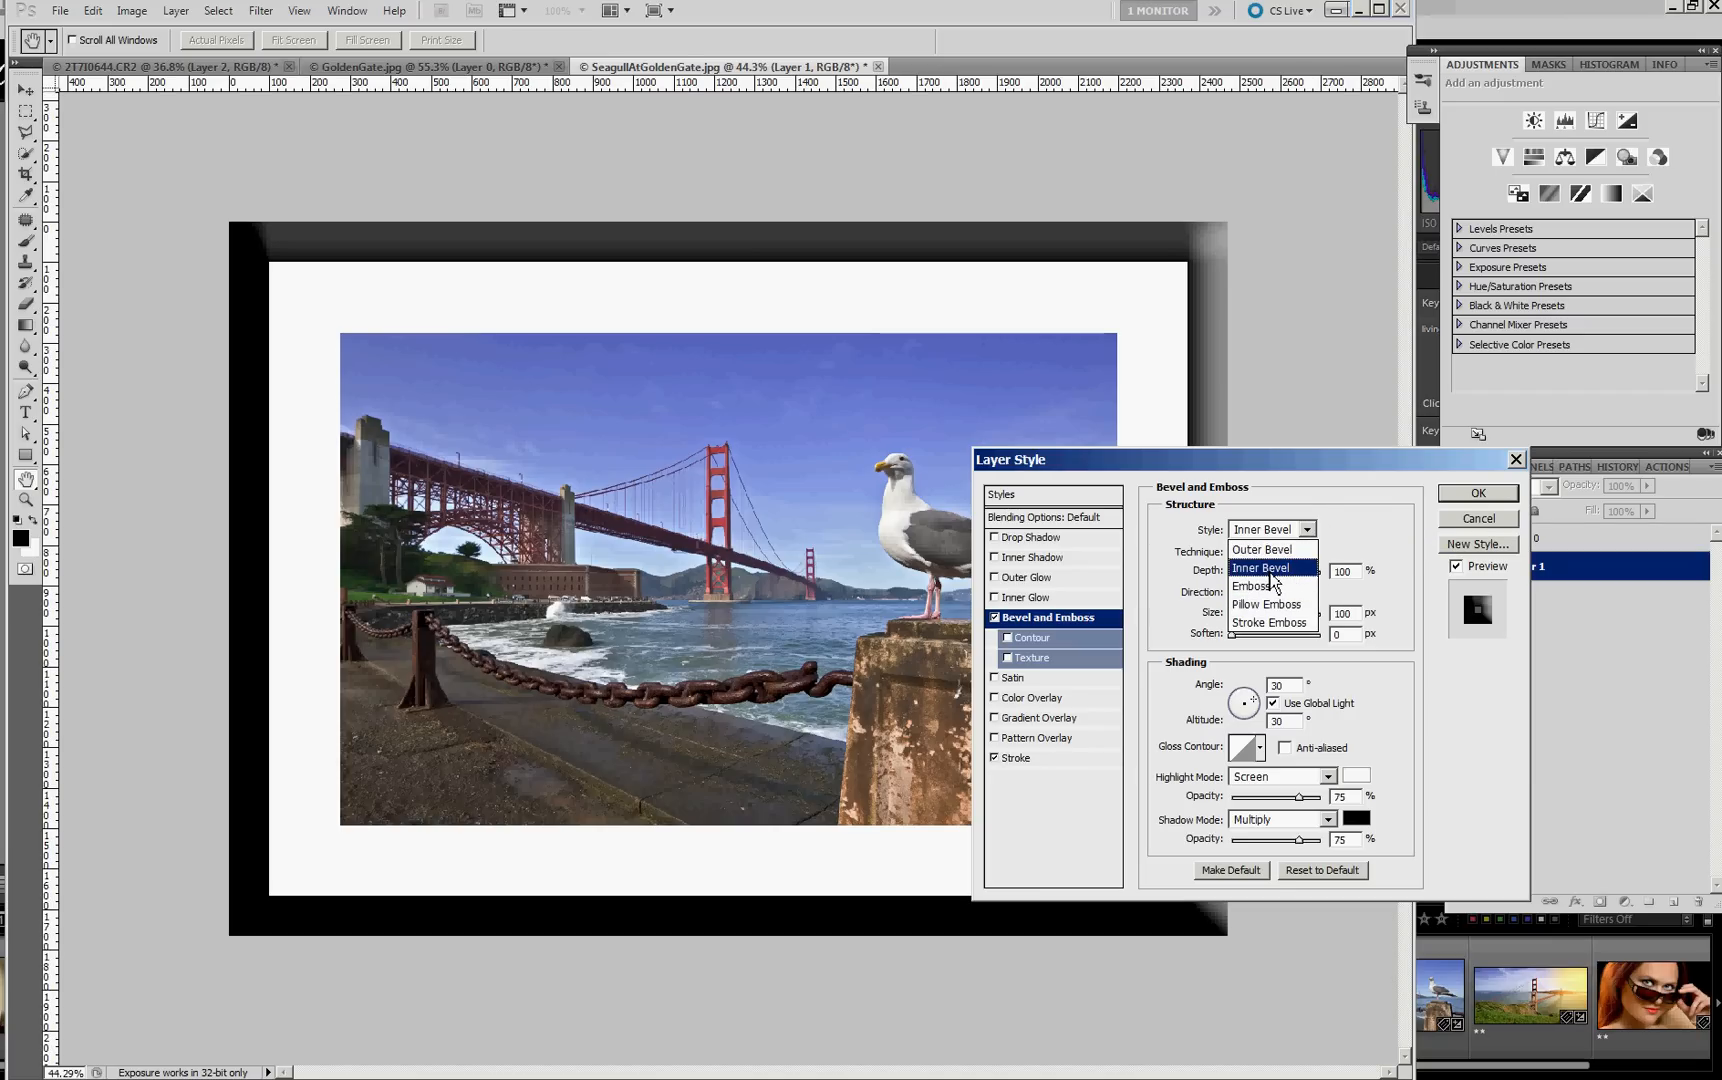
click(1294, 550)
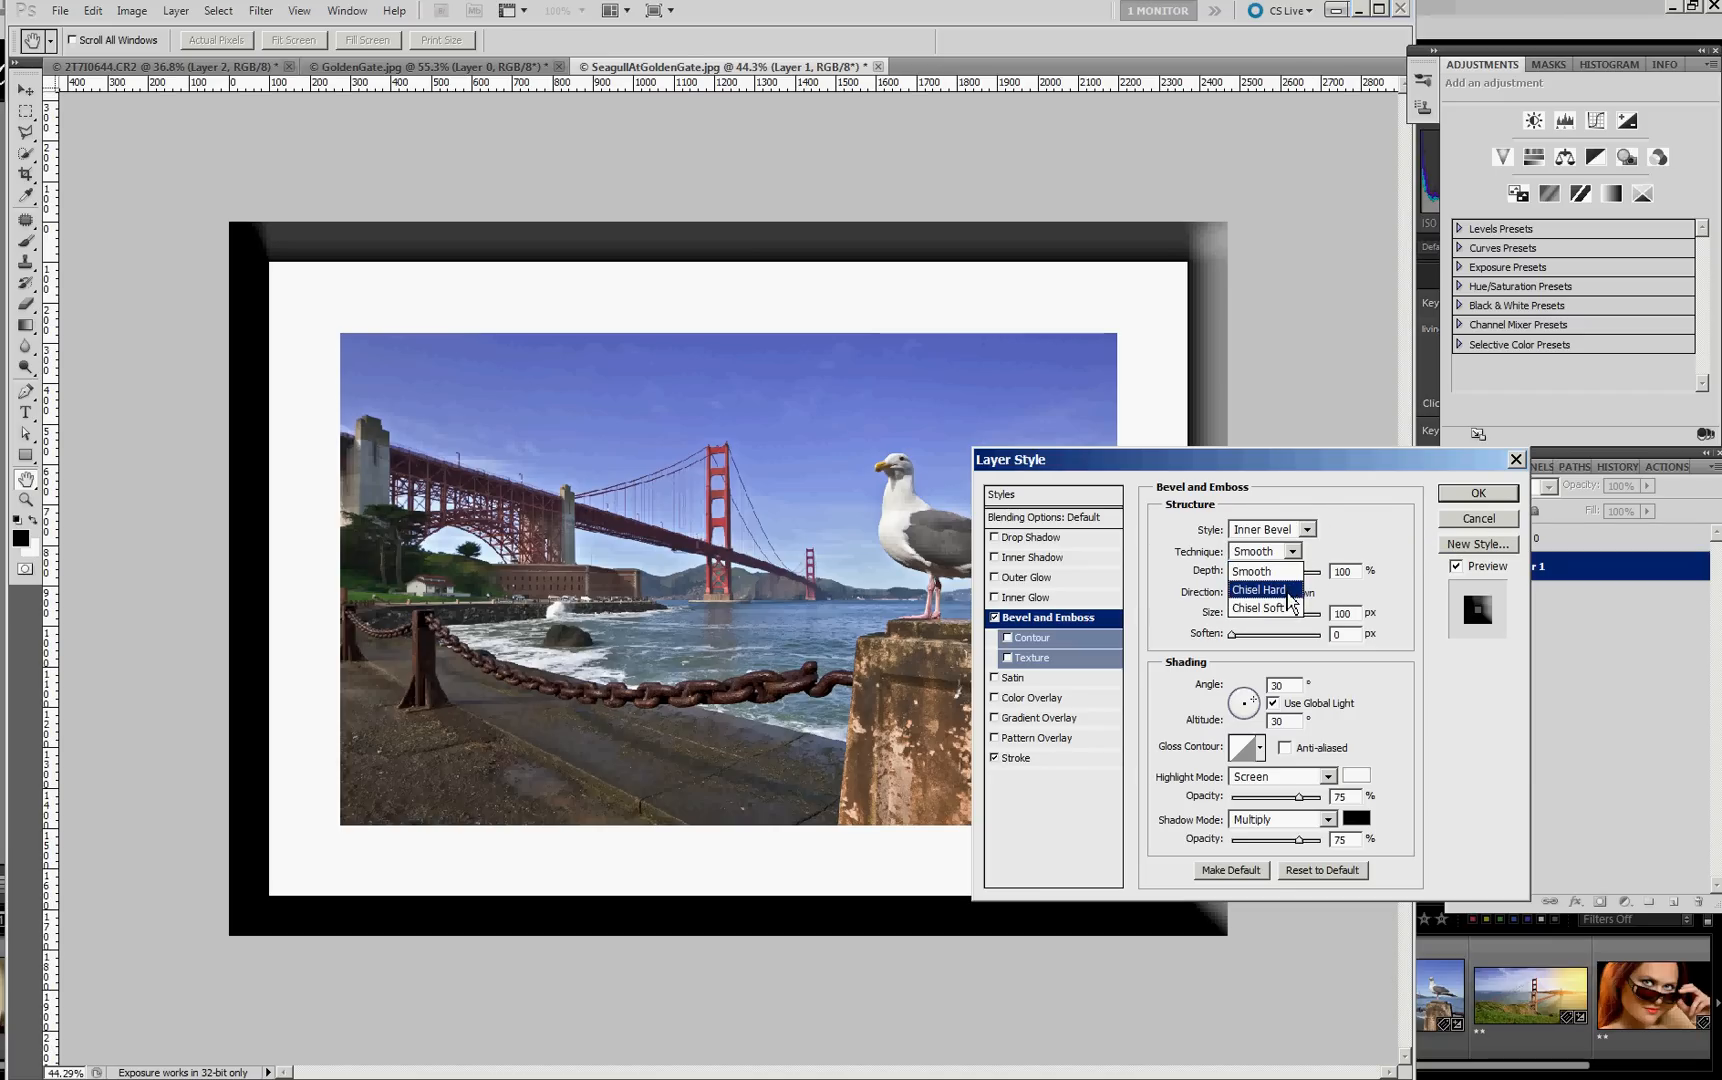
click(1258, 590)
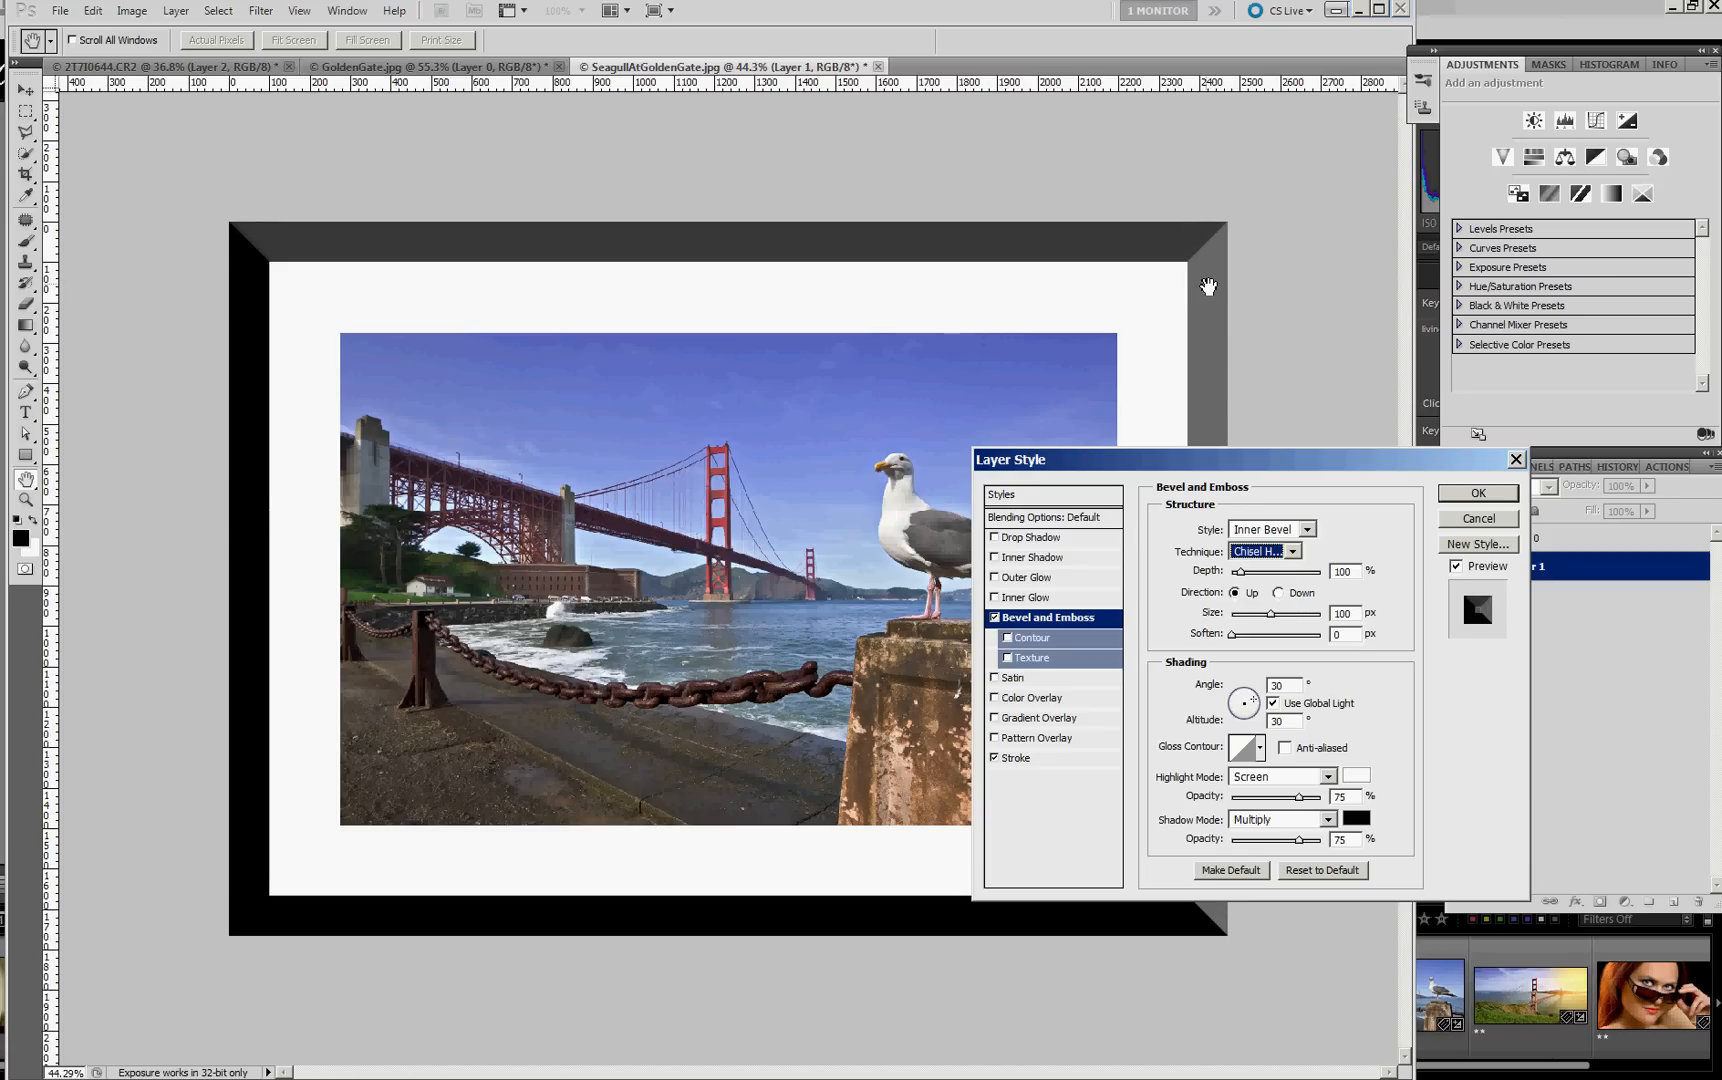
mouse_move(1346, 774)
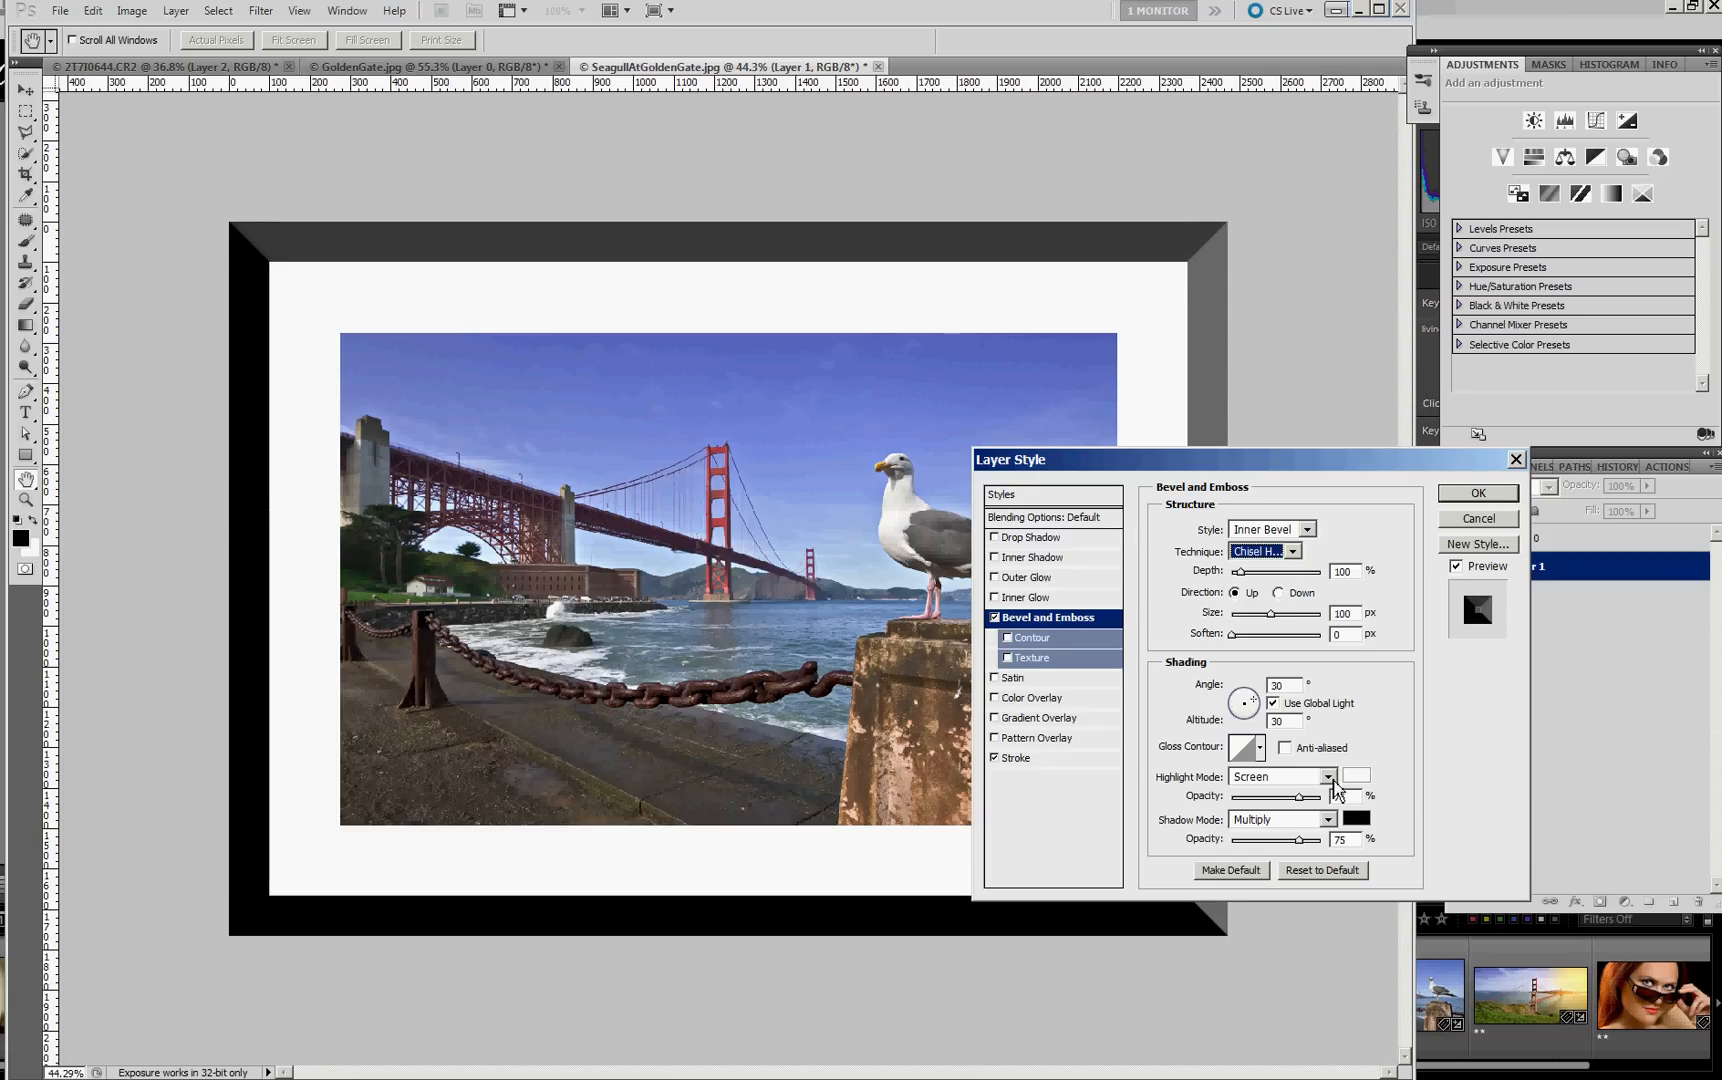
click(1326, 776)
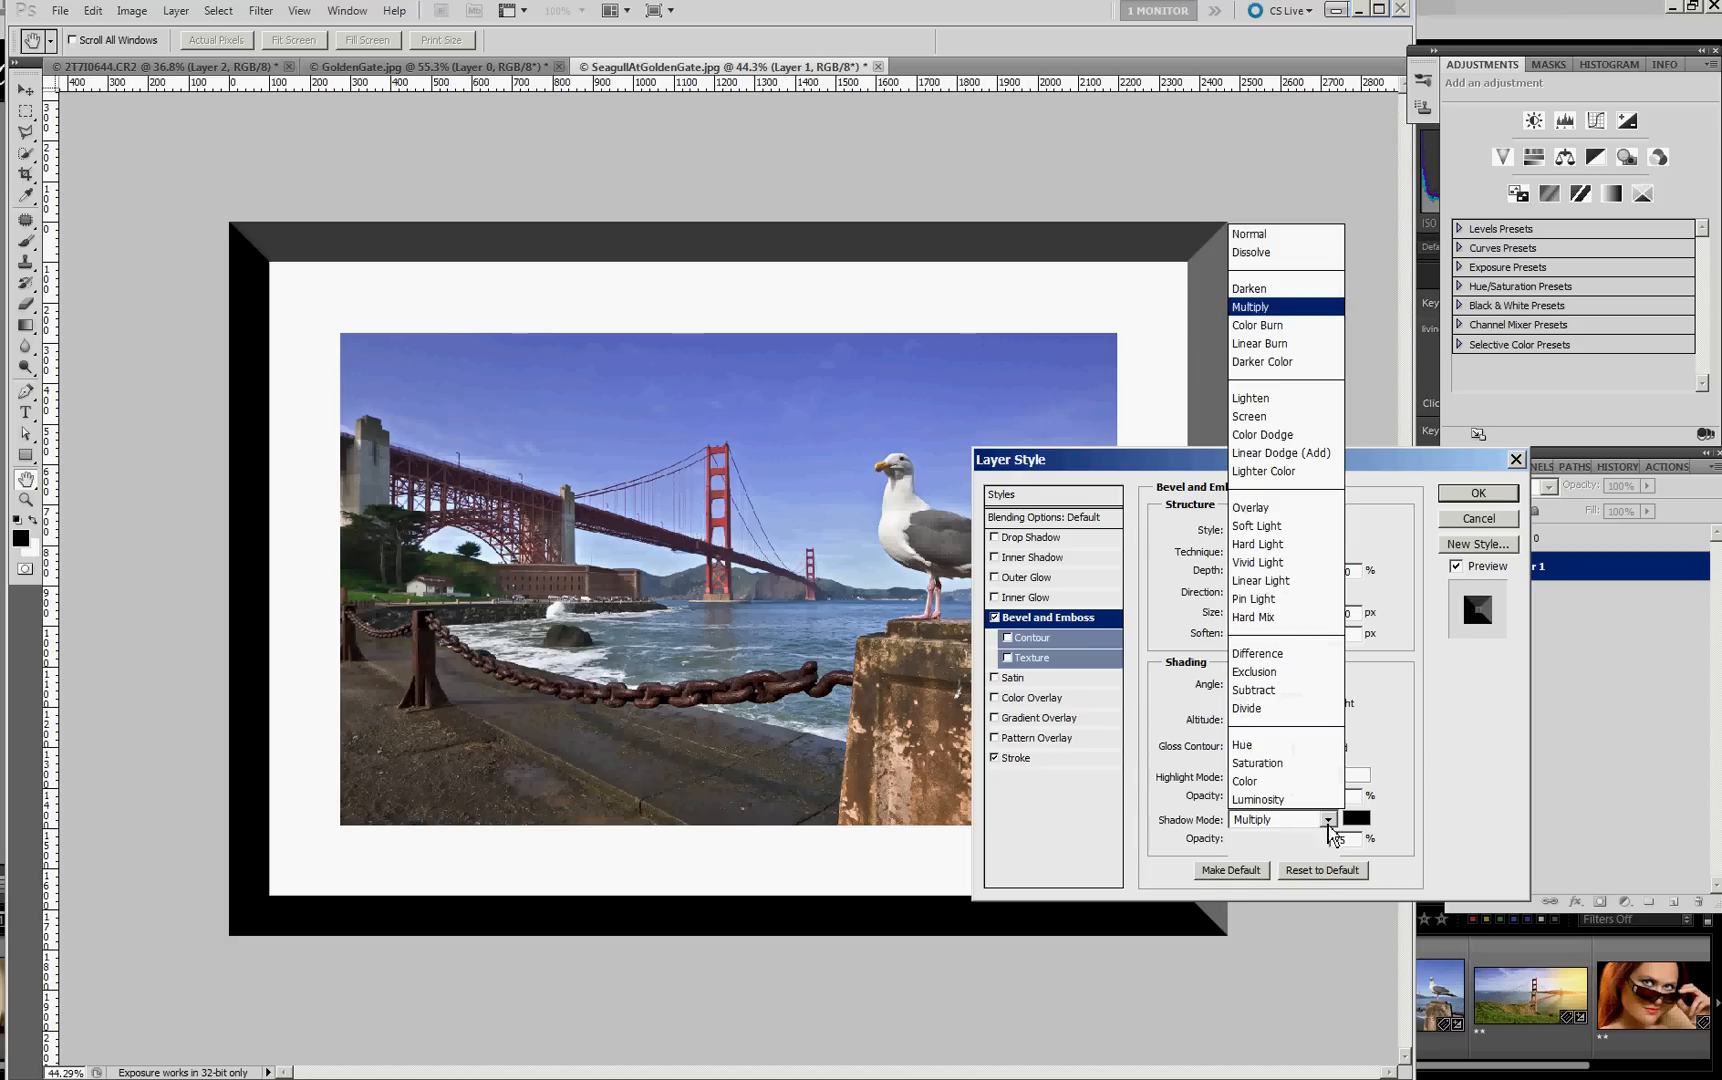
- Set shadow blending to Normal and make the bevel highlight mid-grey
click(1282, 818)
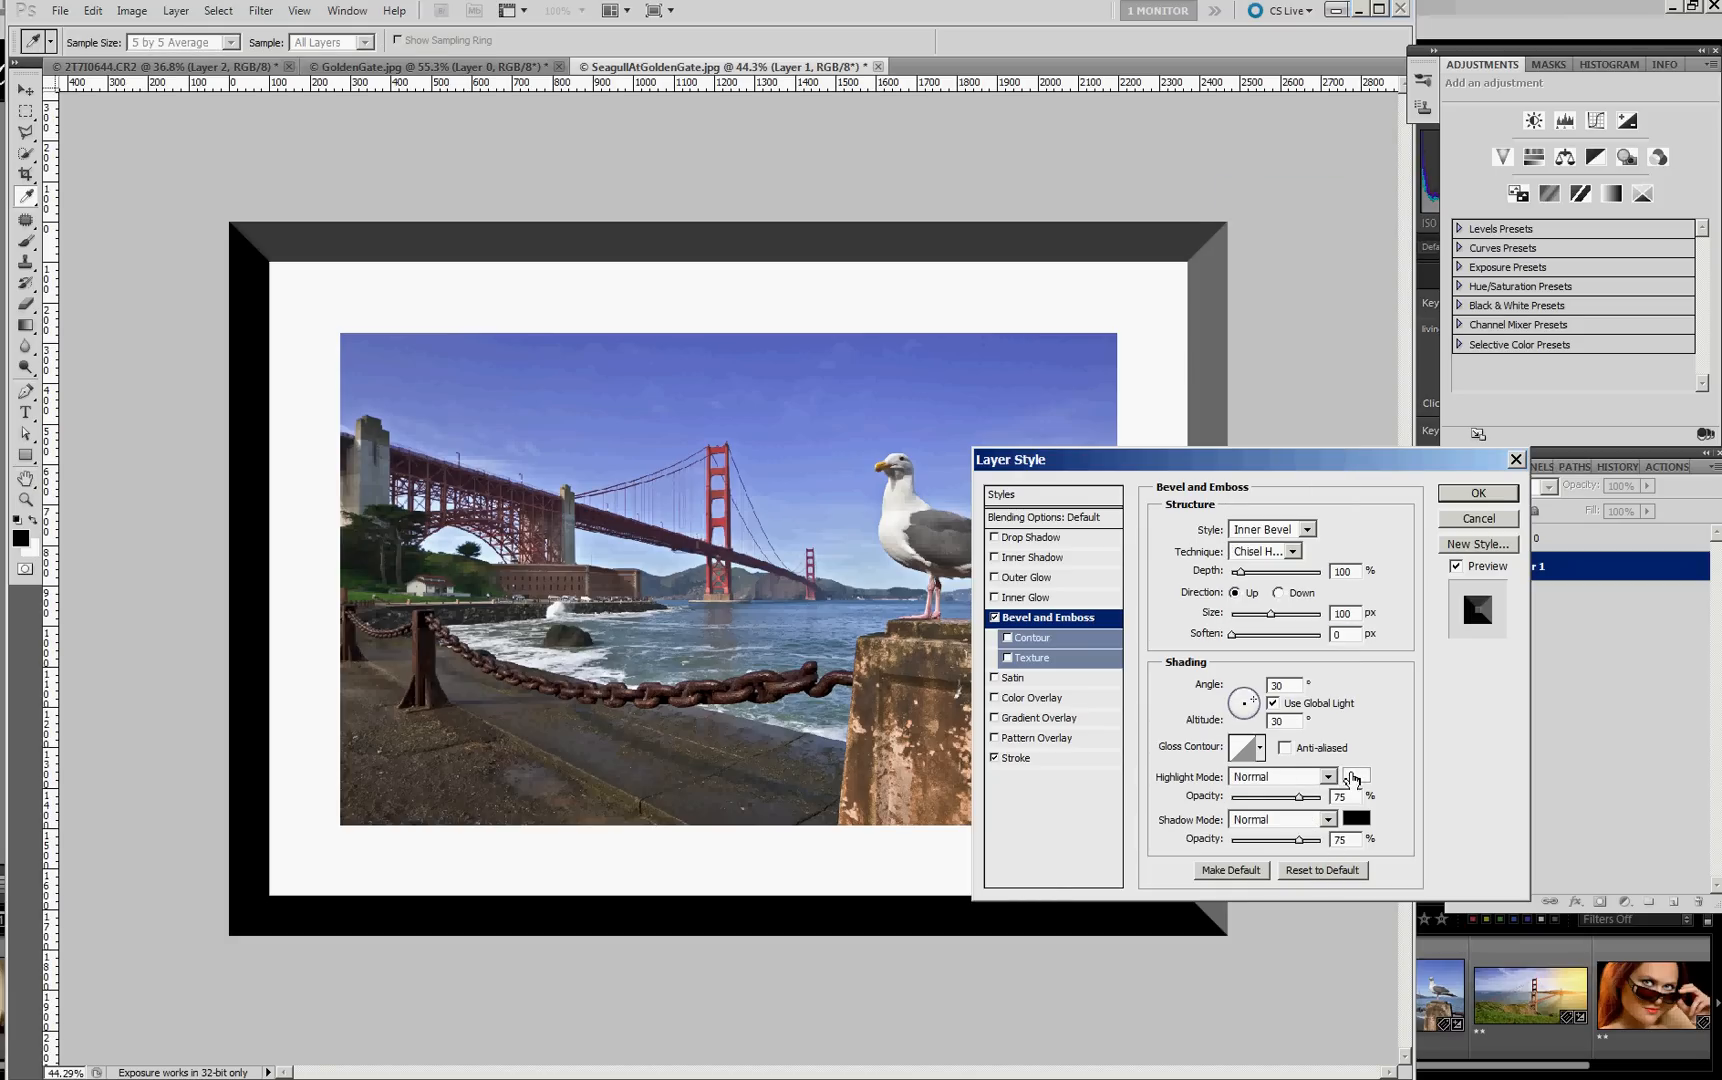
click(1356, 776)
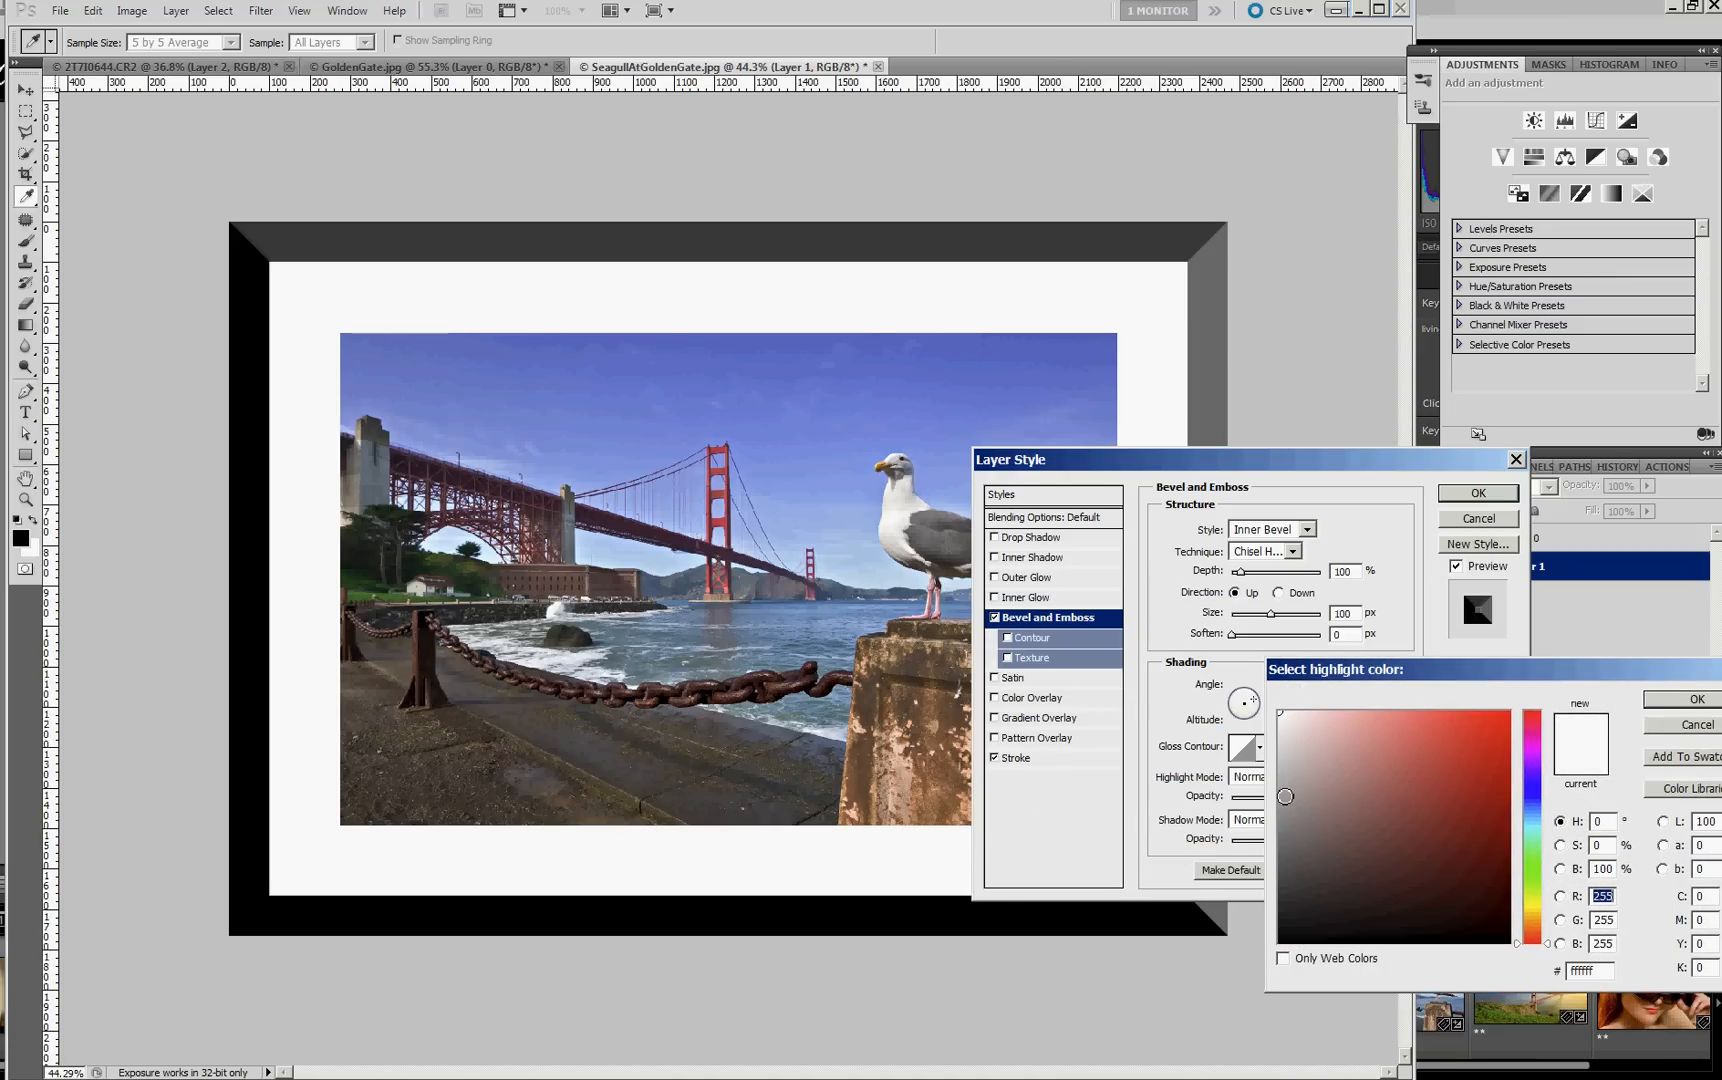
click(1282, 800)
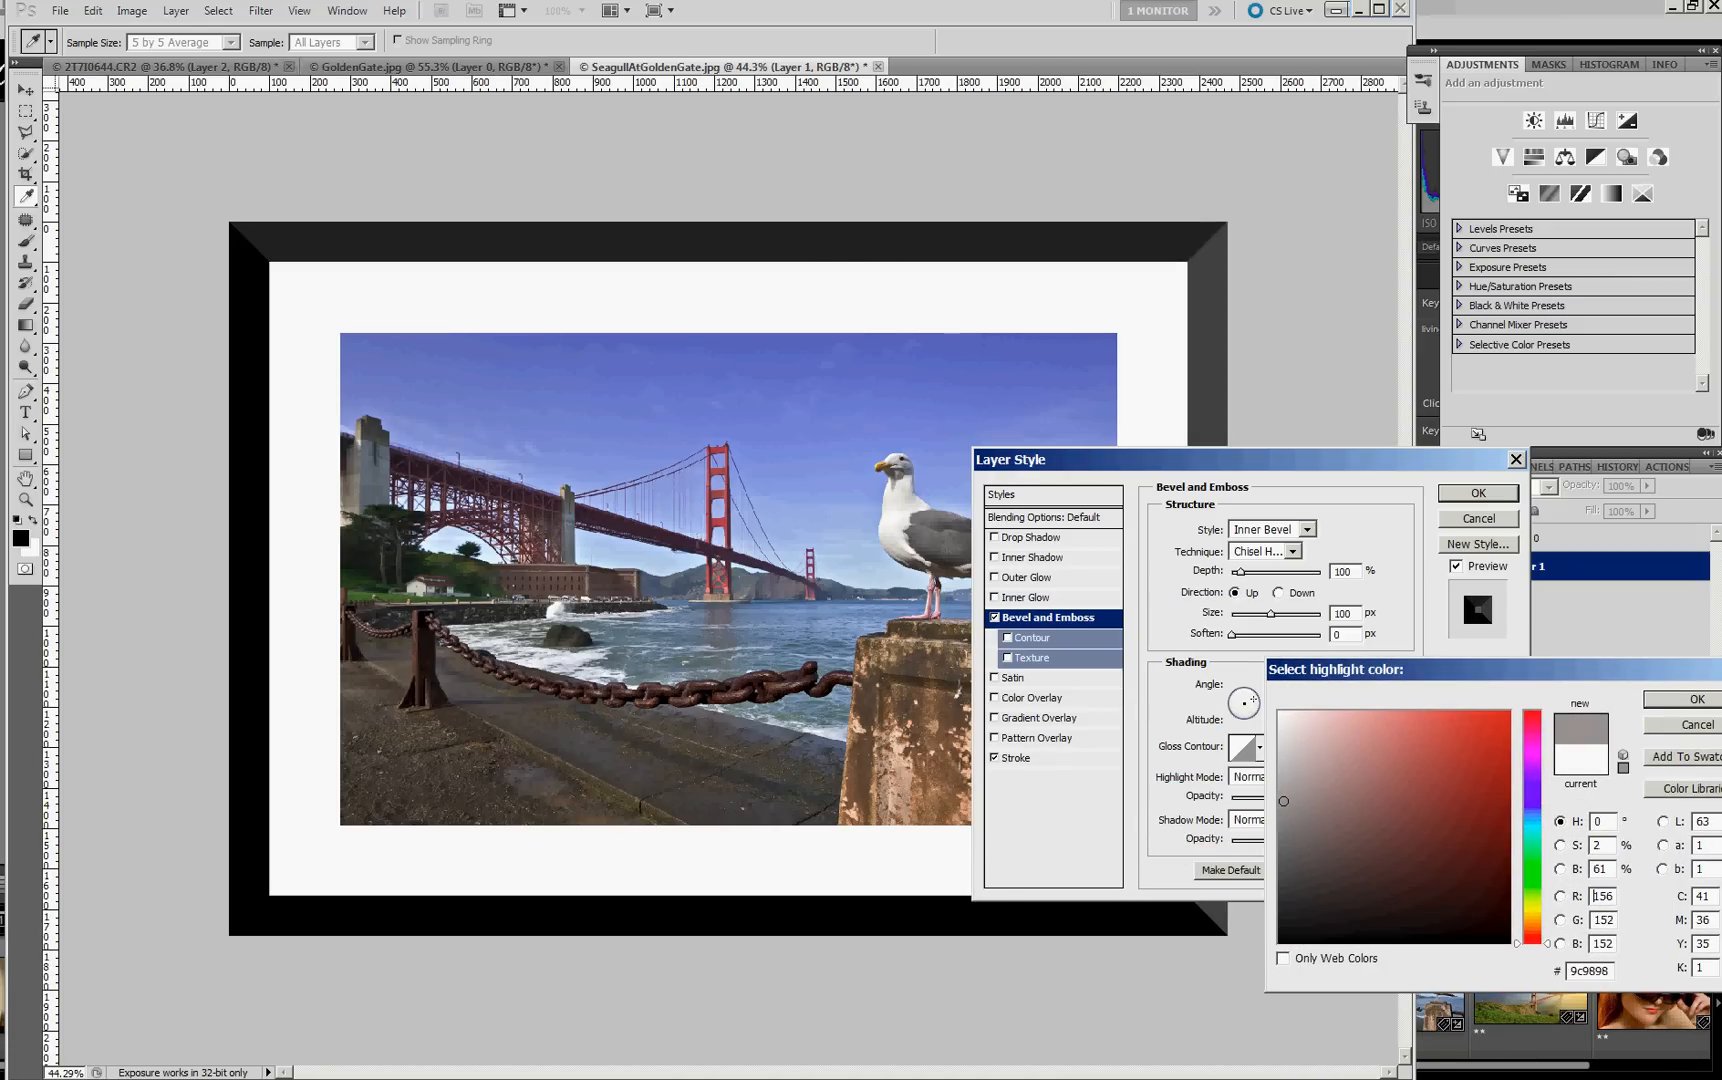
click(1694, 698)
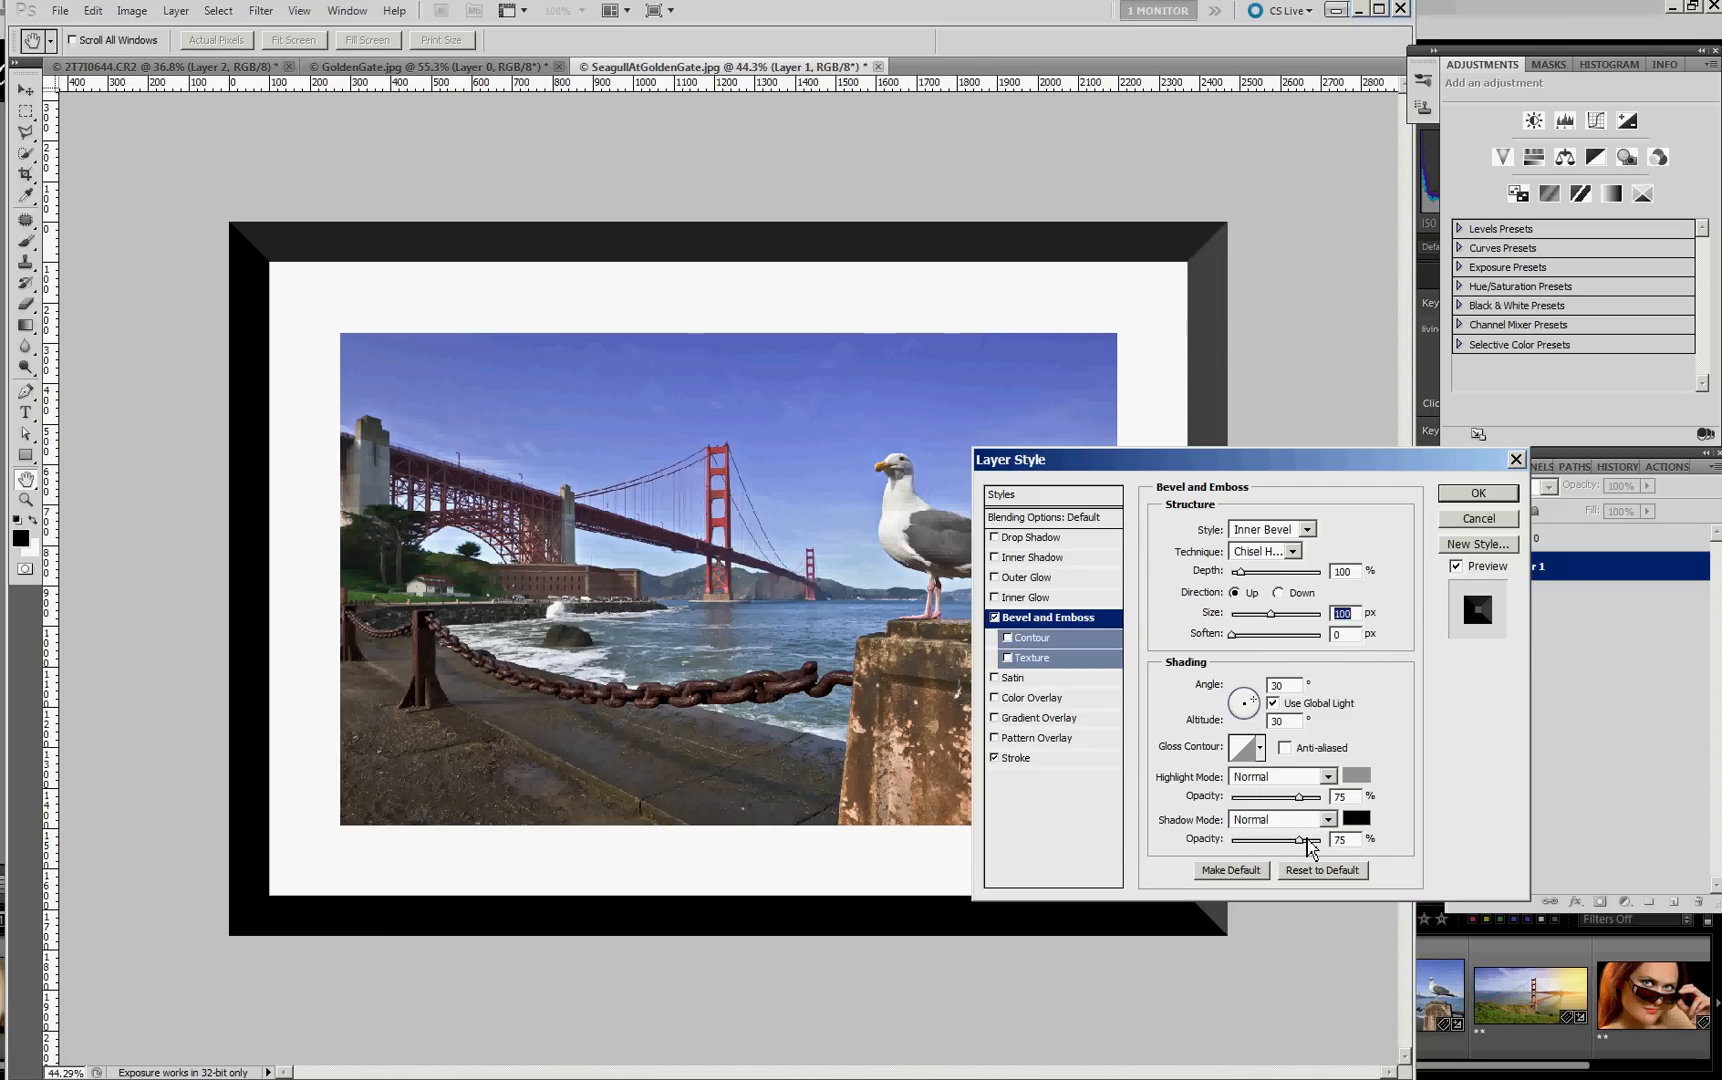
- Make the bevel shadow a dark grey
click(1354, 818)
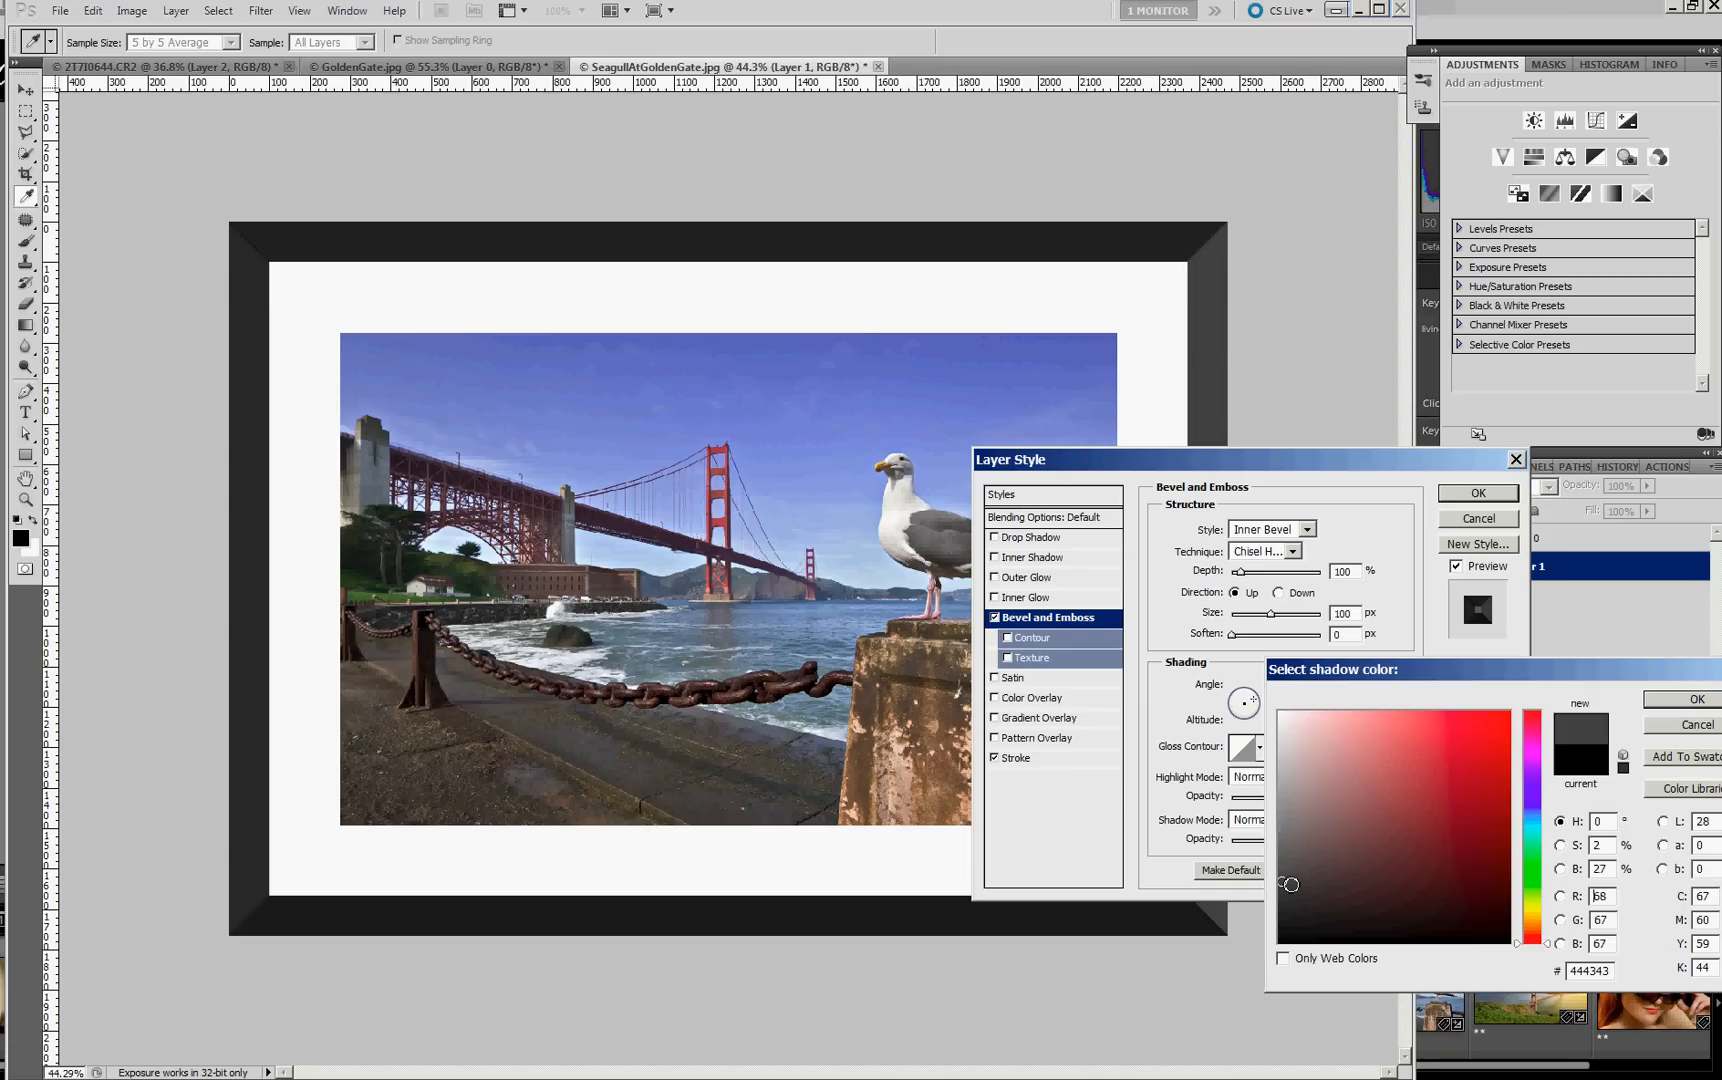
click(1284, 858)
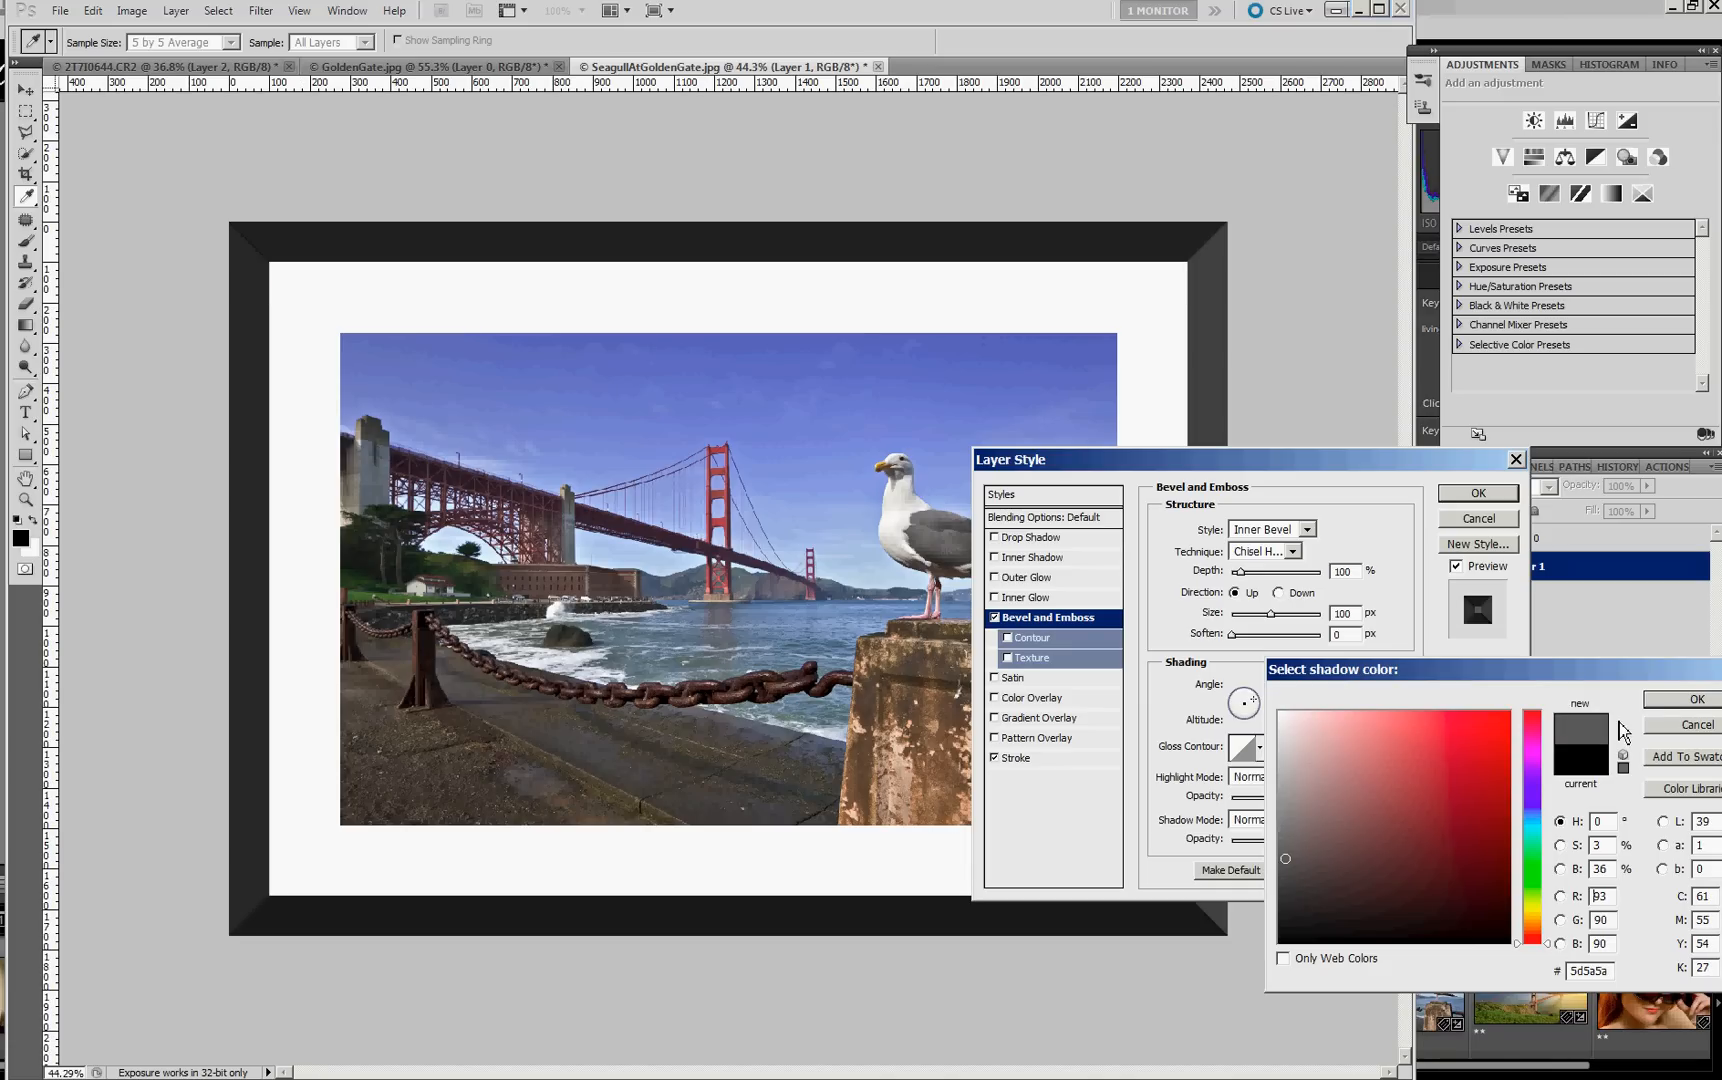
click(1694, 724)
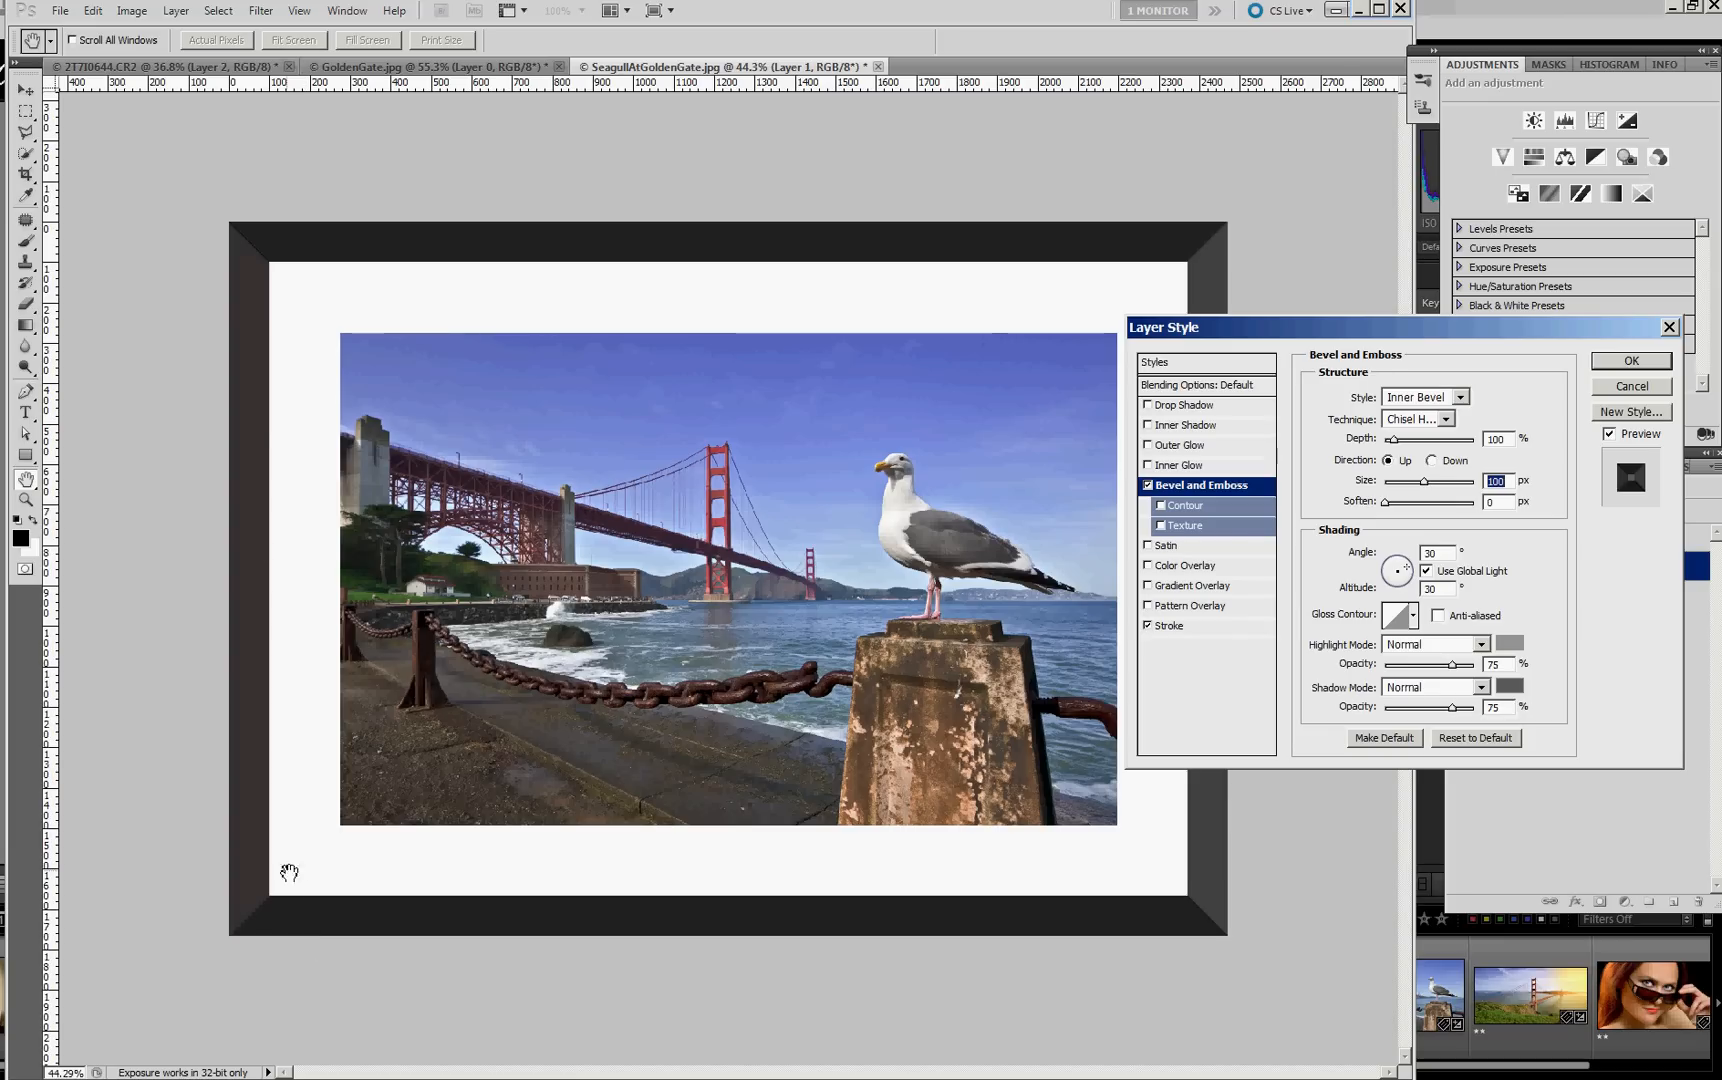
mouse_move(1240, 832)
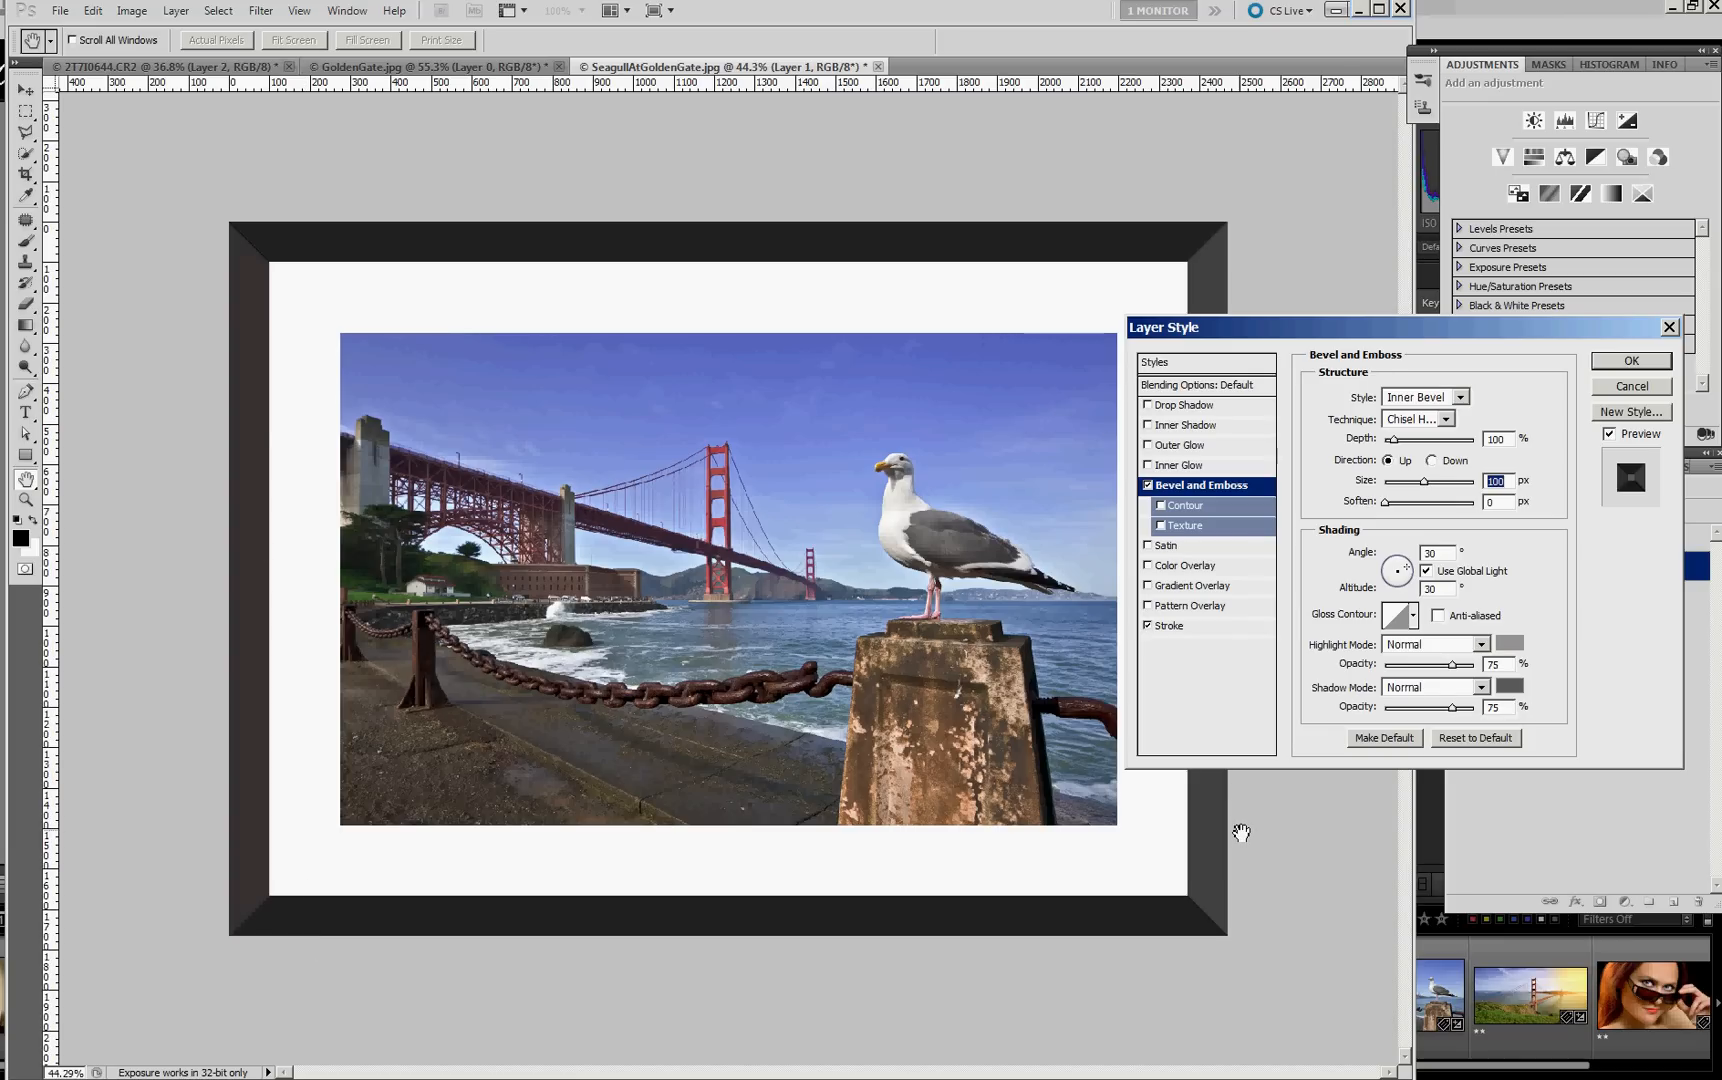
mouse_move(1224, 826)
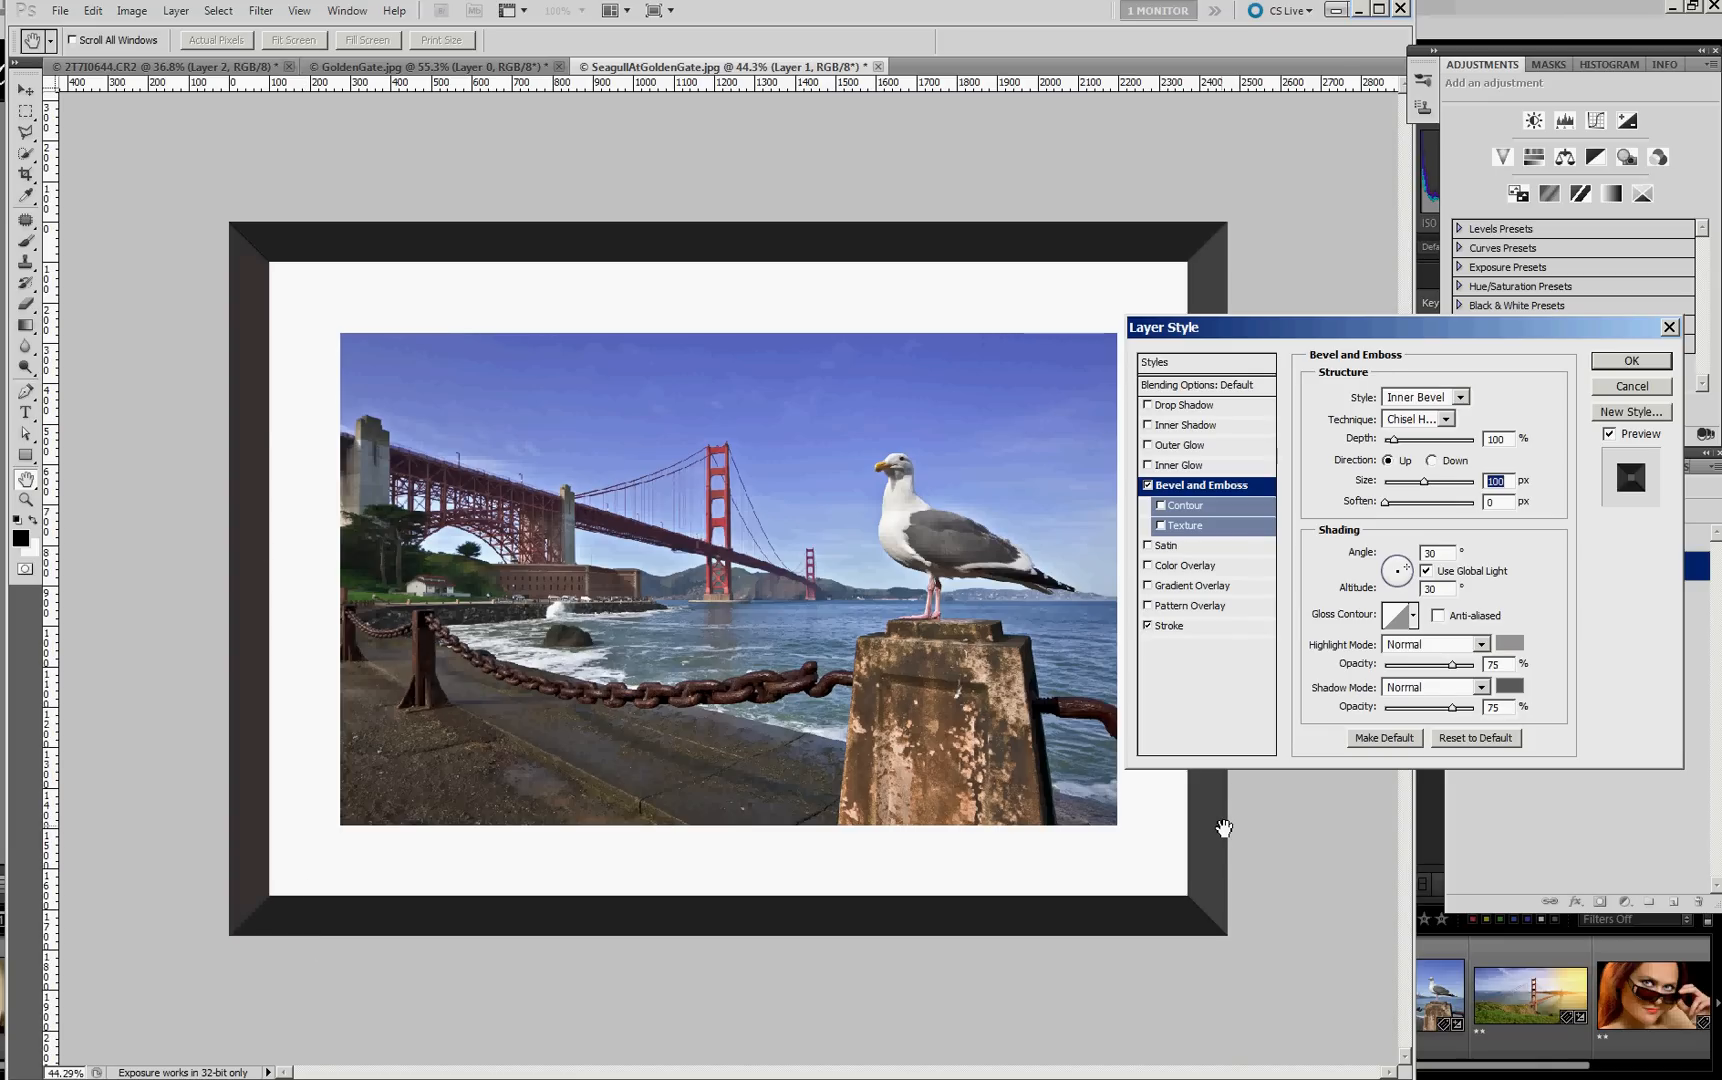
mouse_move(1224, 548)
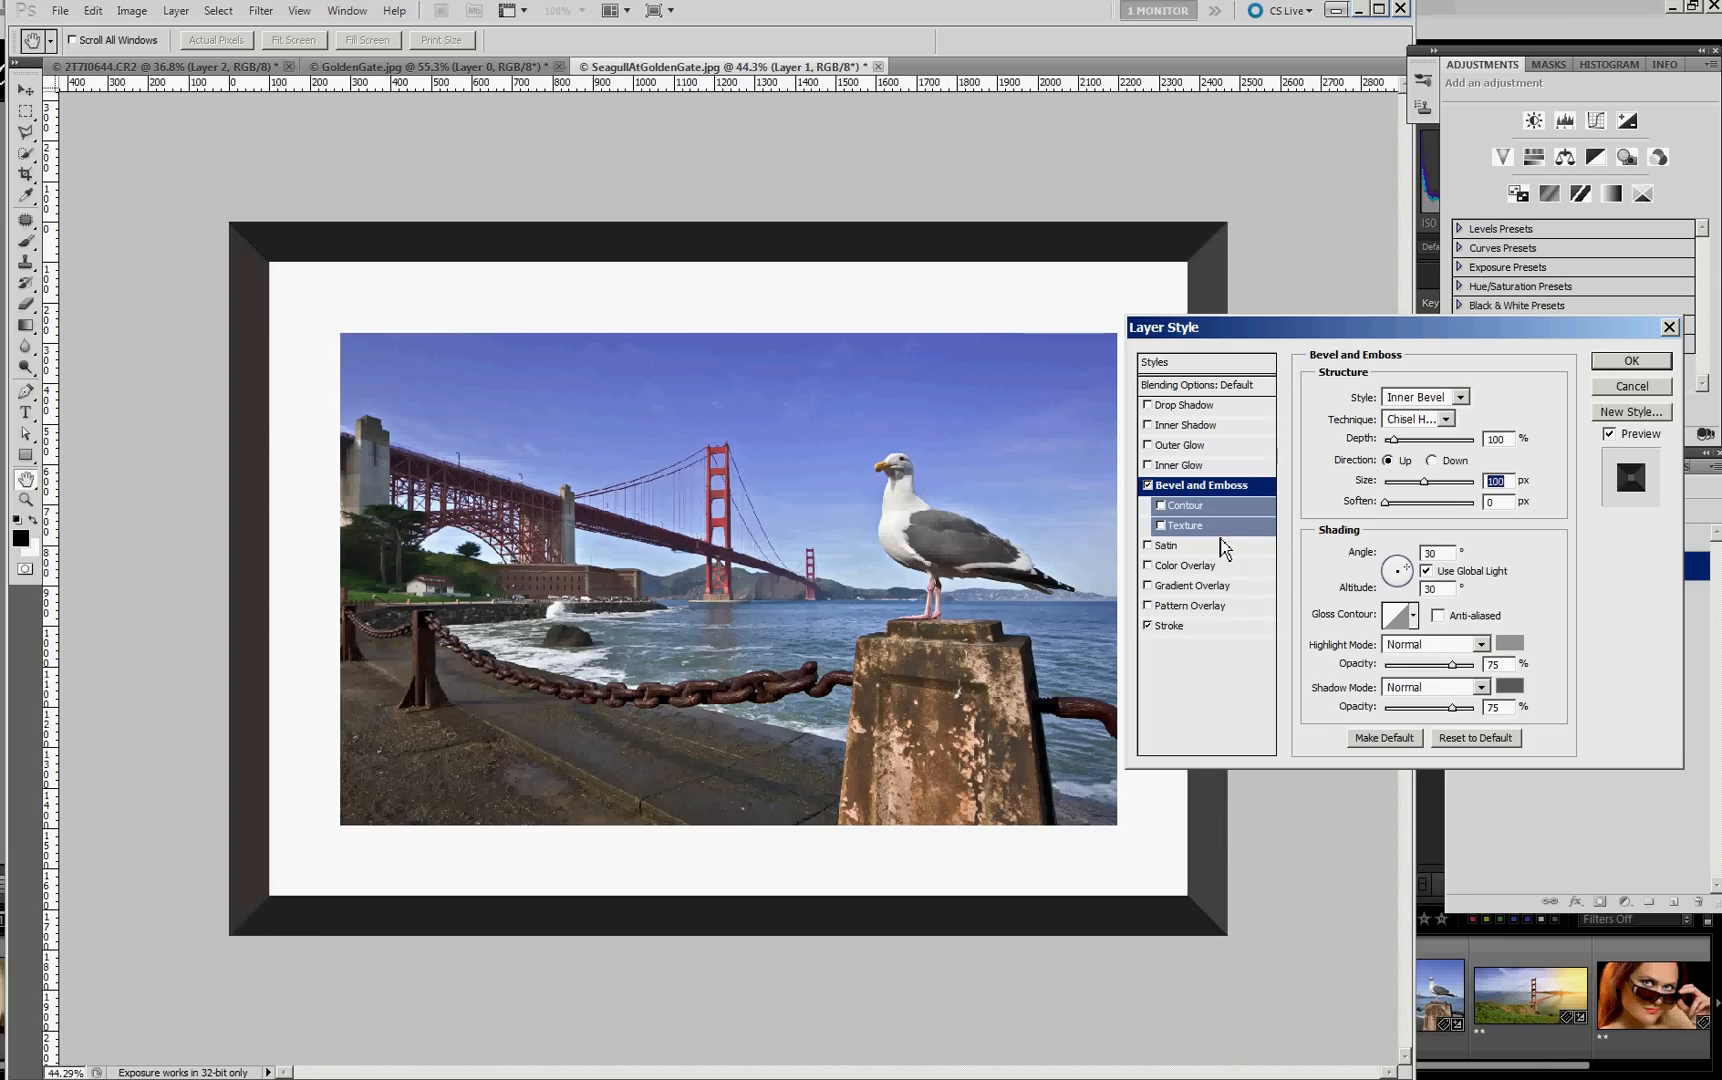
mouse_move(338, 412)
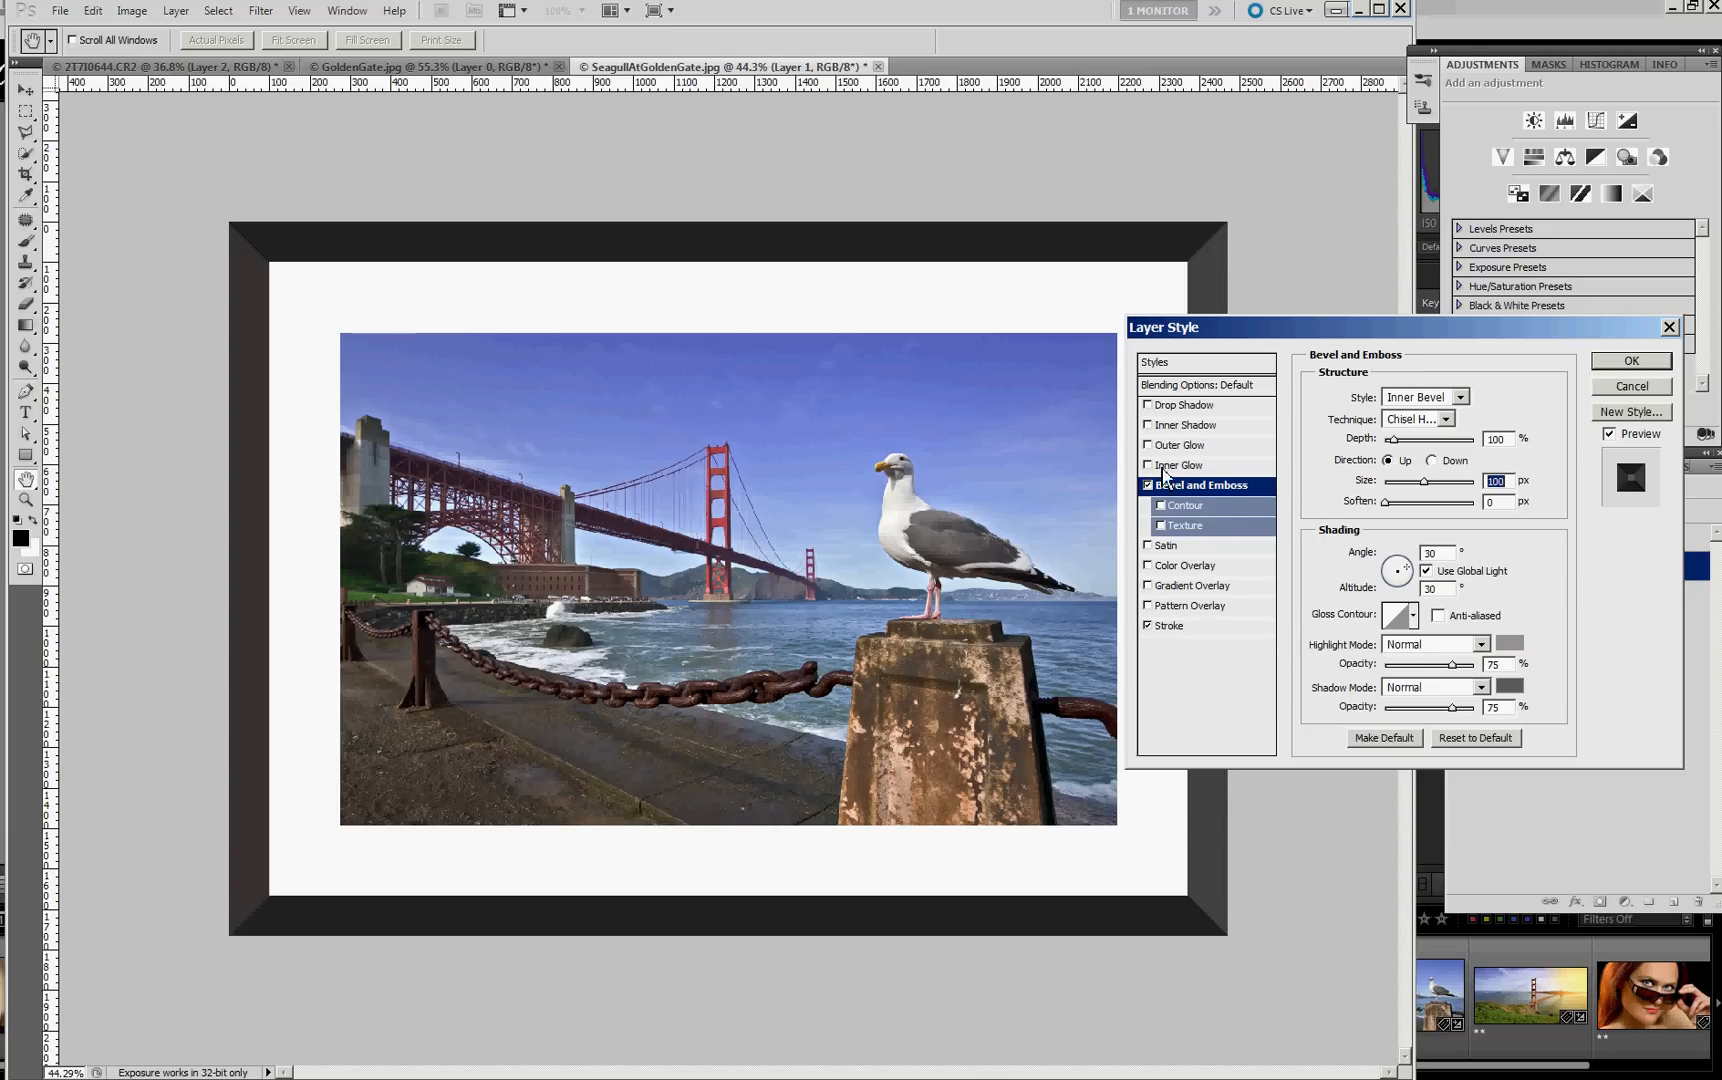
- Turn on Inner Glow and set its blend mode to Darken
click(1182, 464)
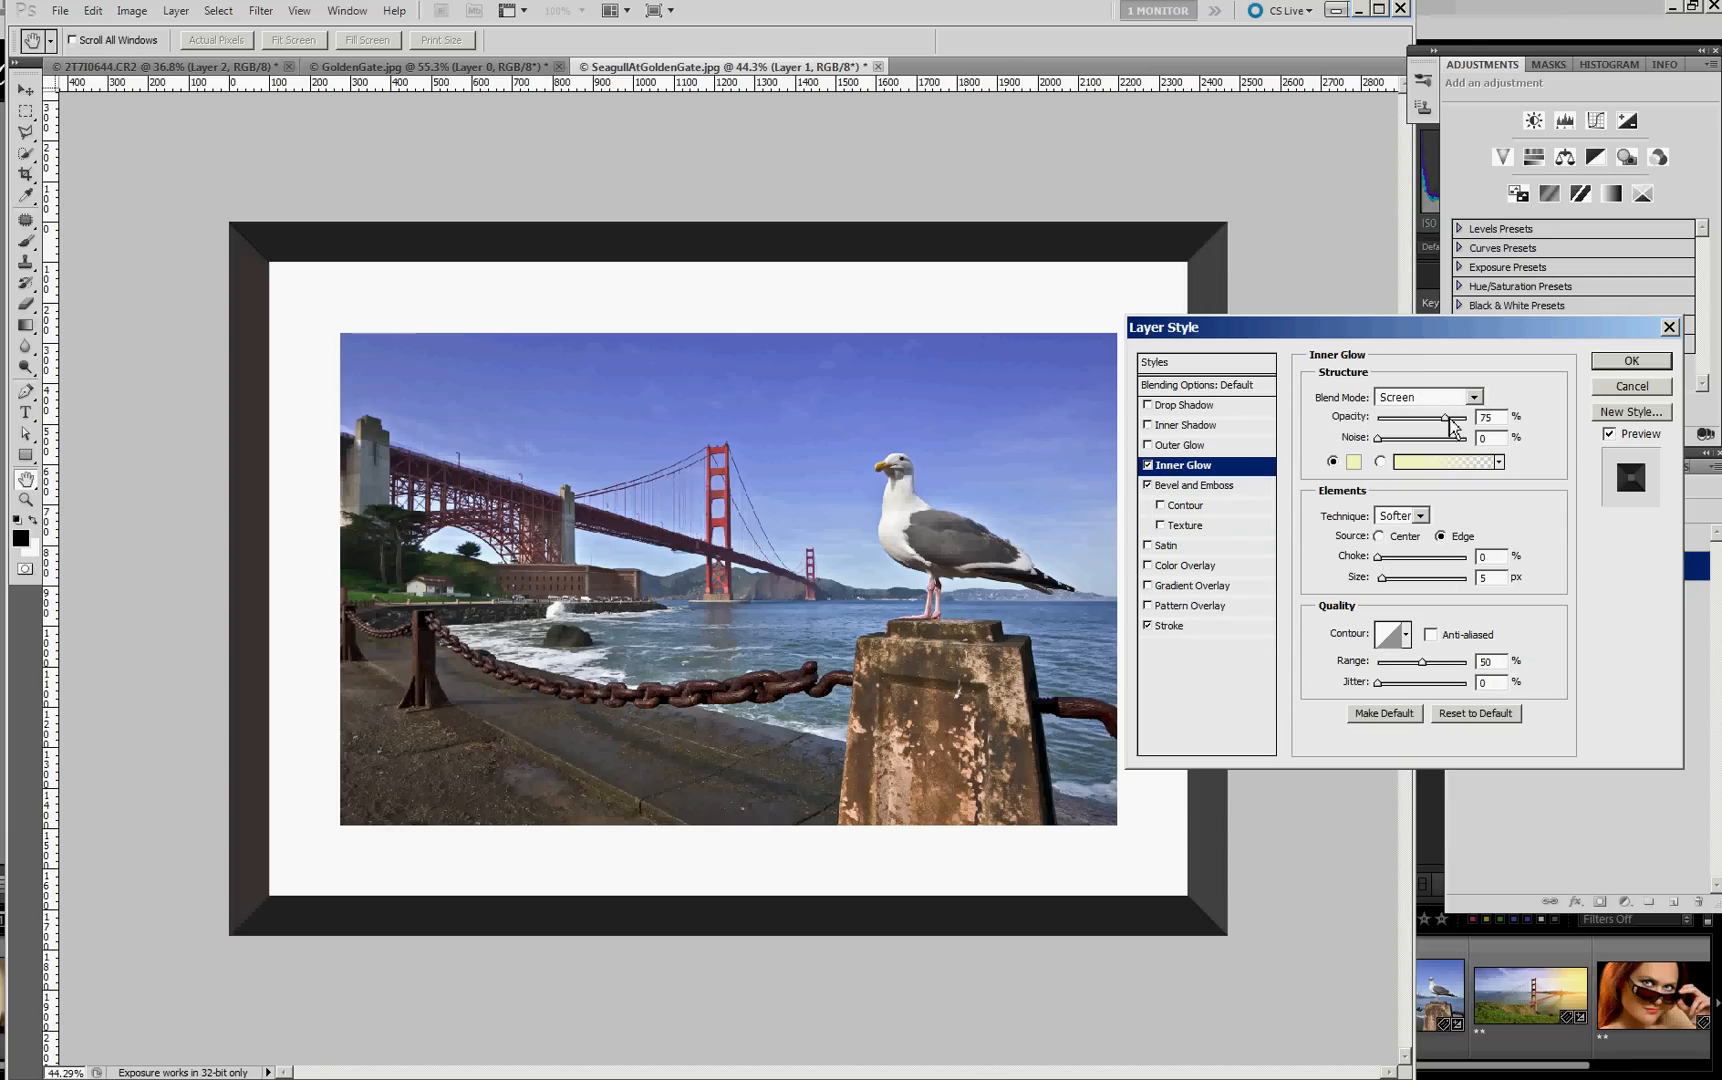
click(1472, 396)
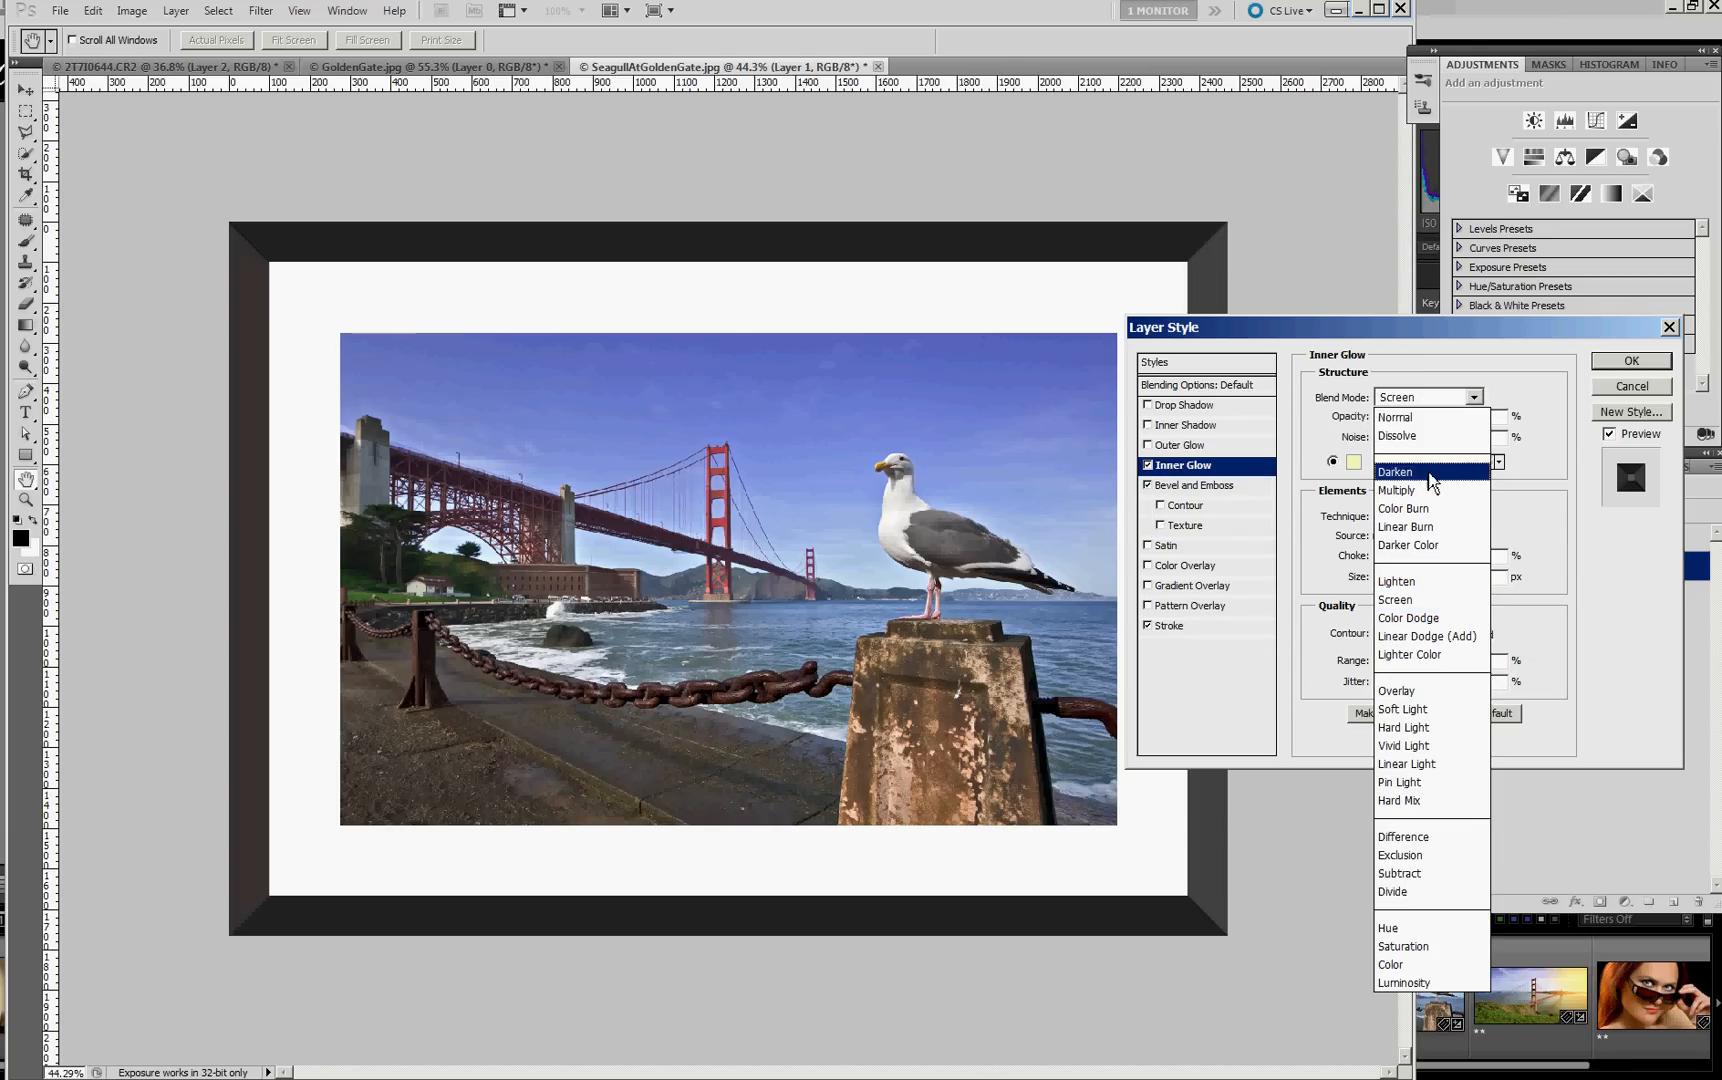
mouse_move(1428, 490)
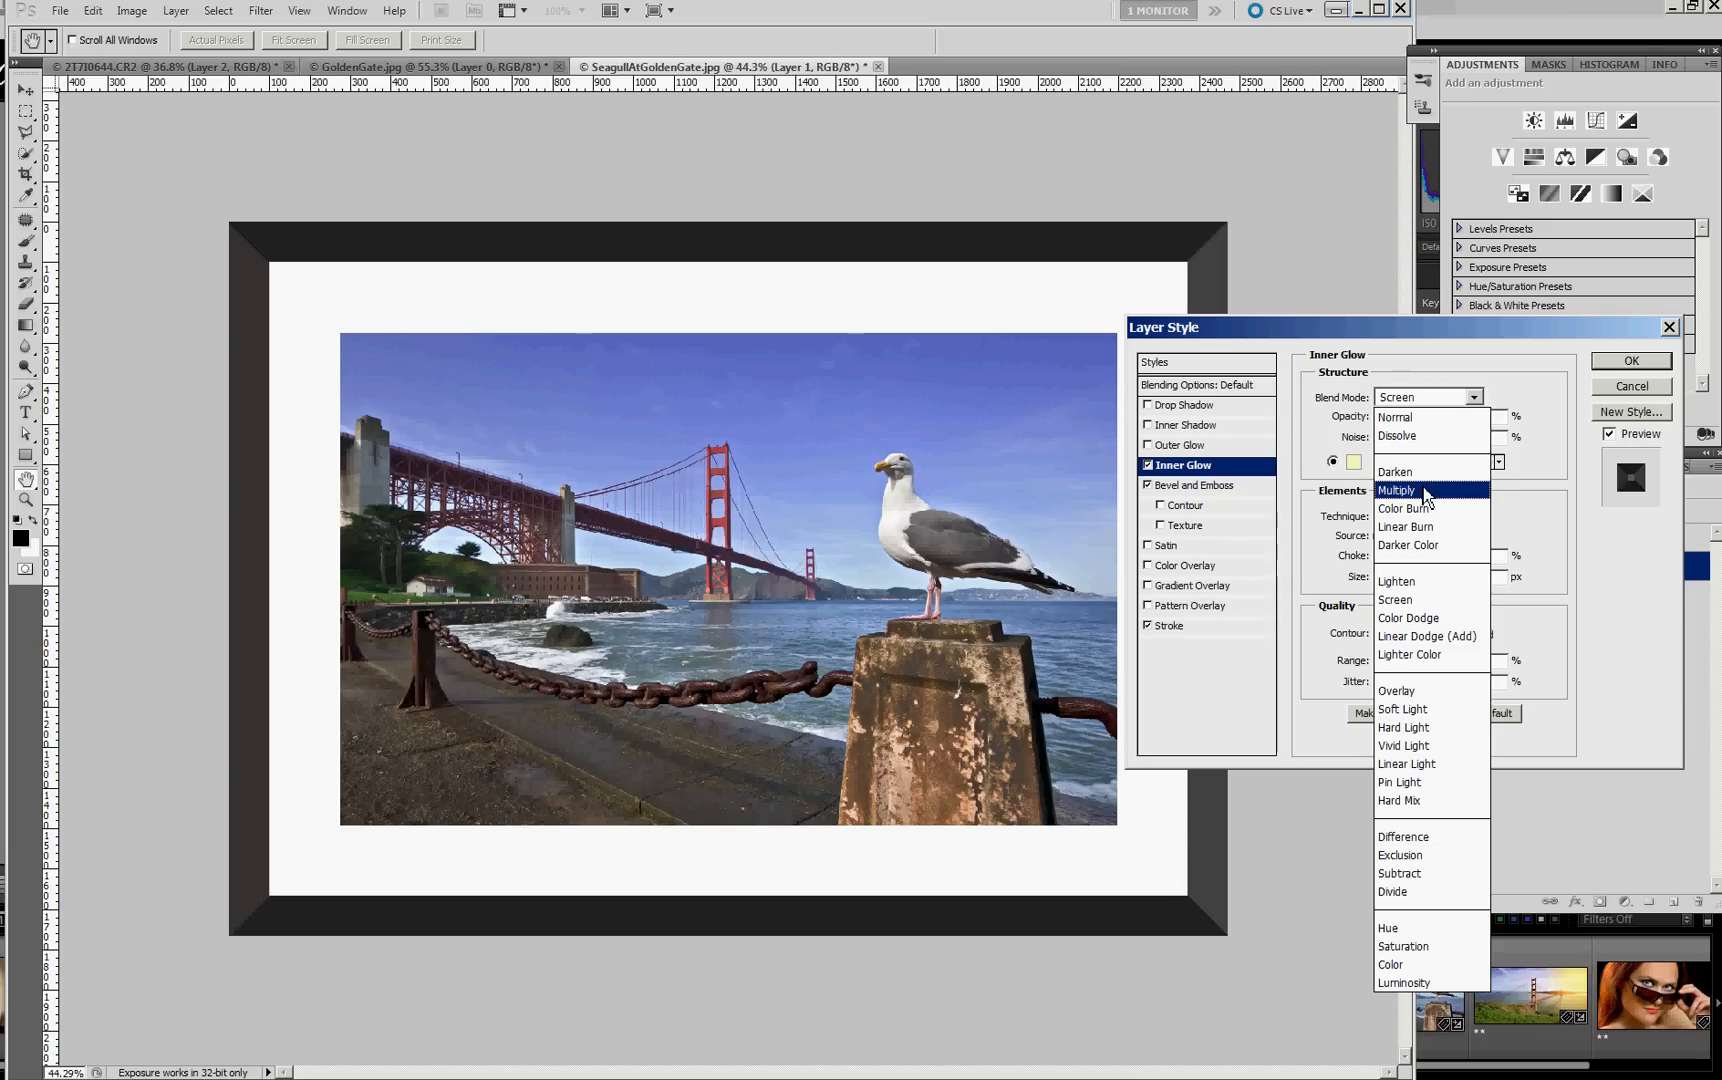
mouse_move(1394, 472)
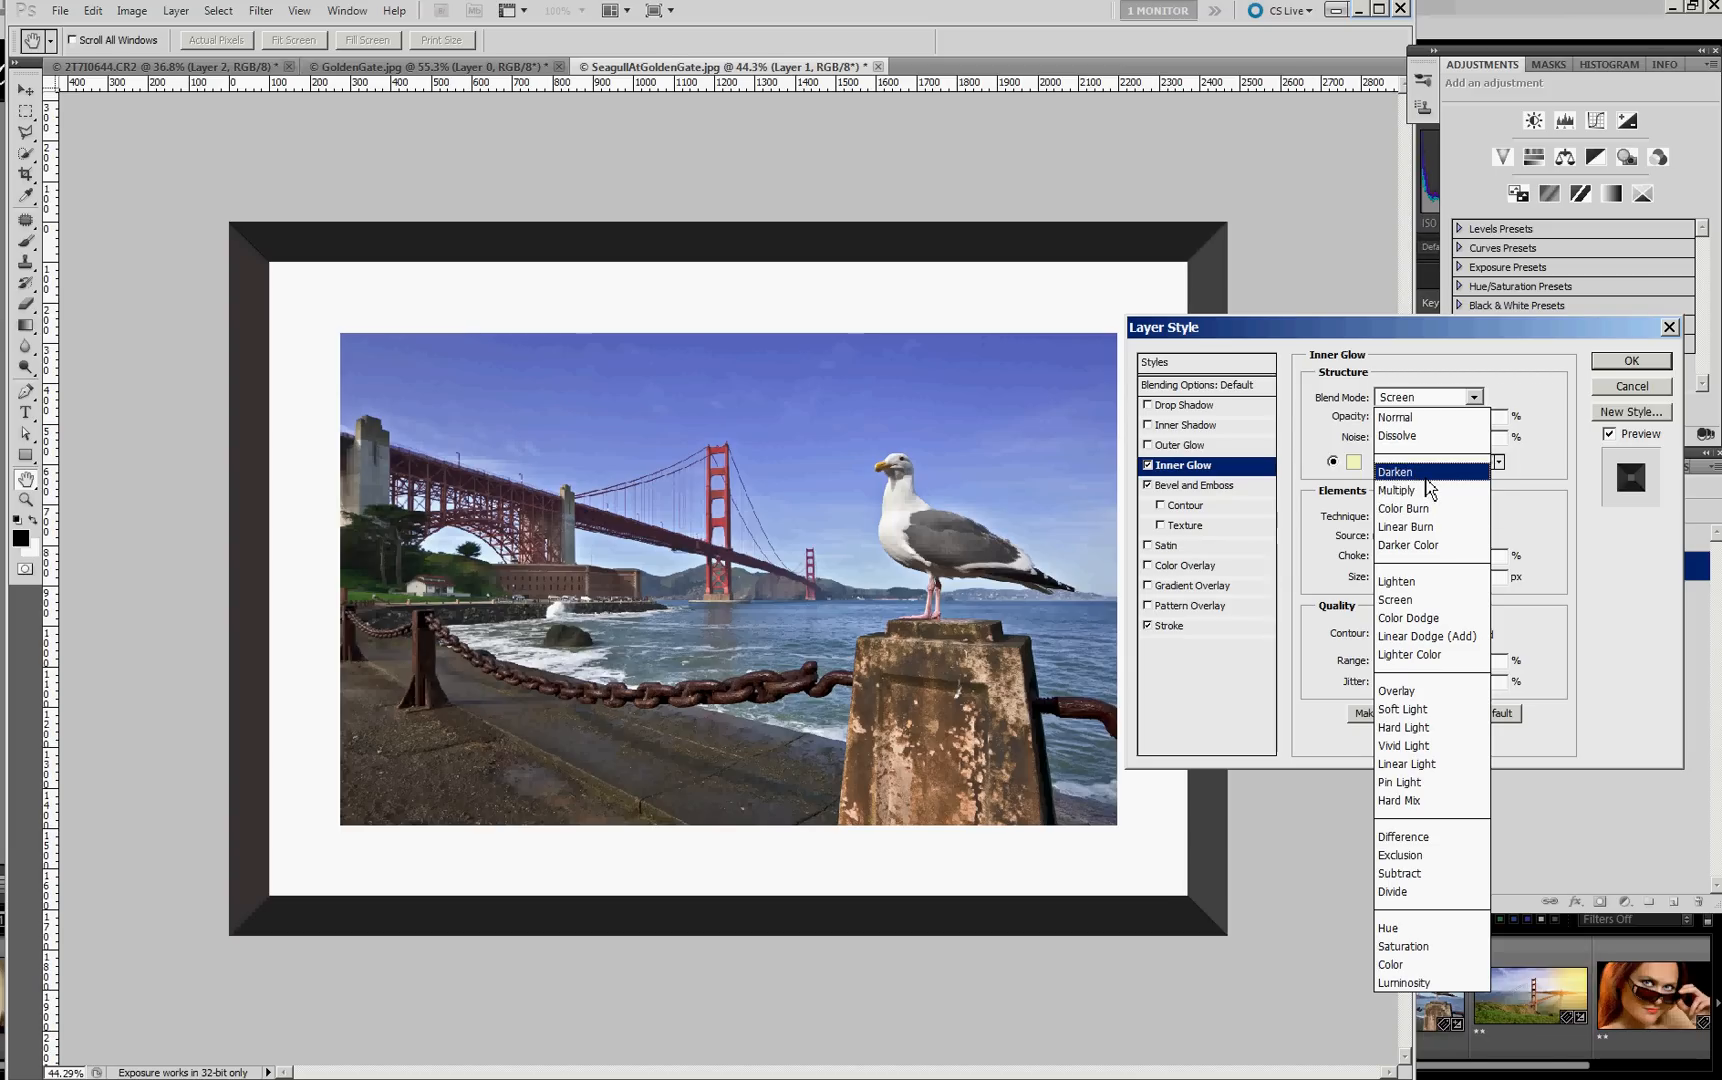
click(1396, 472)
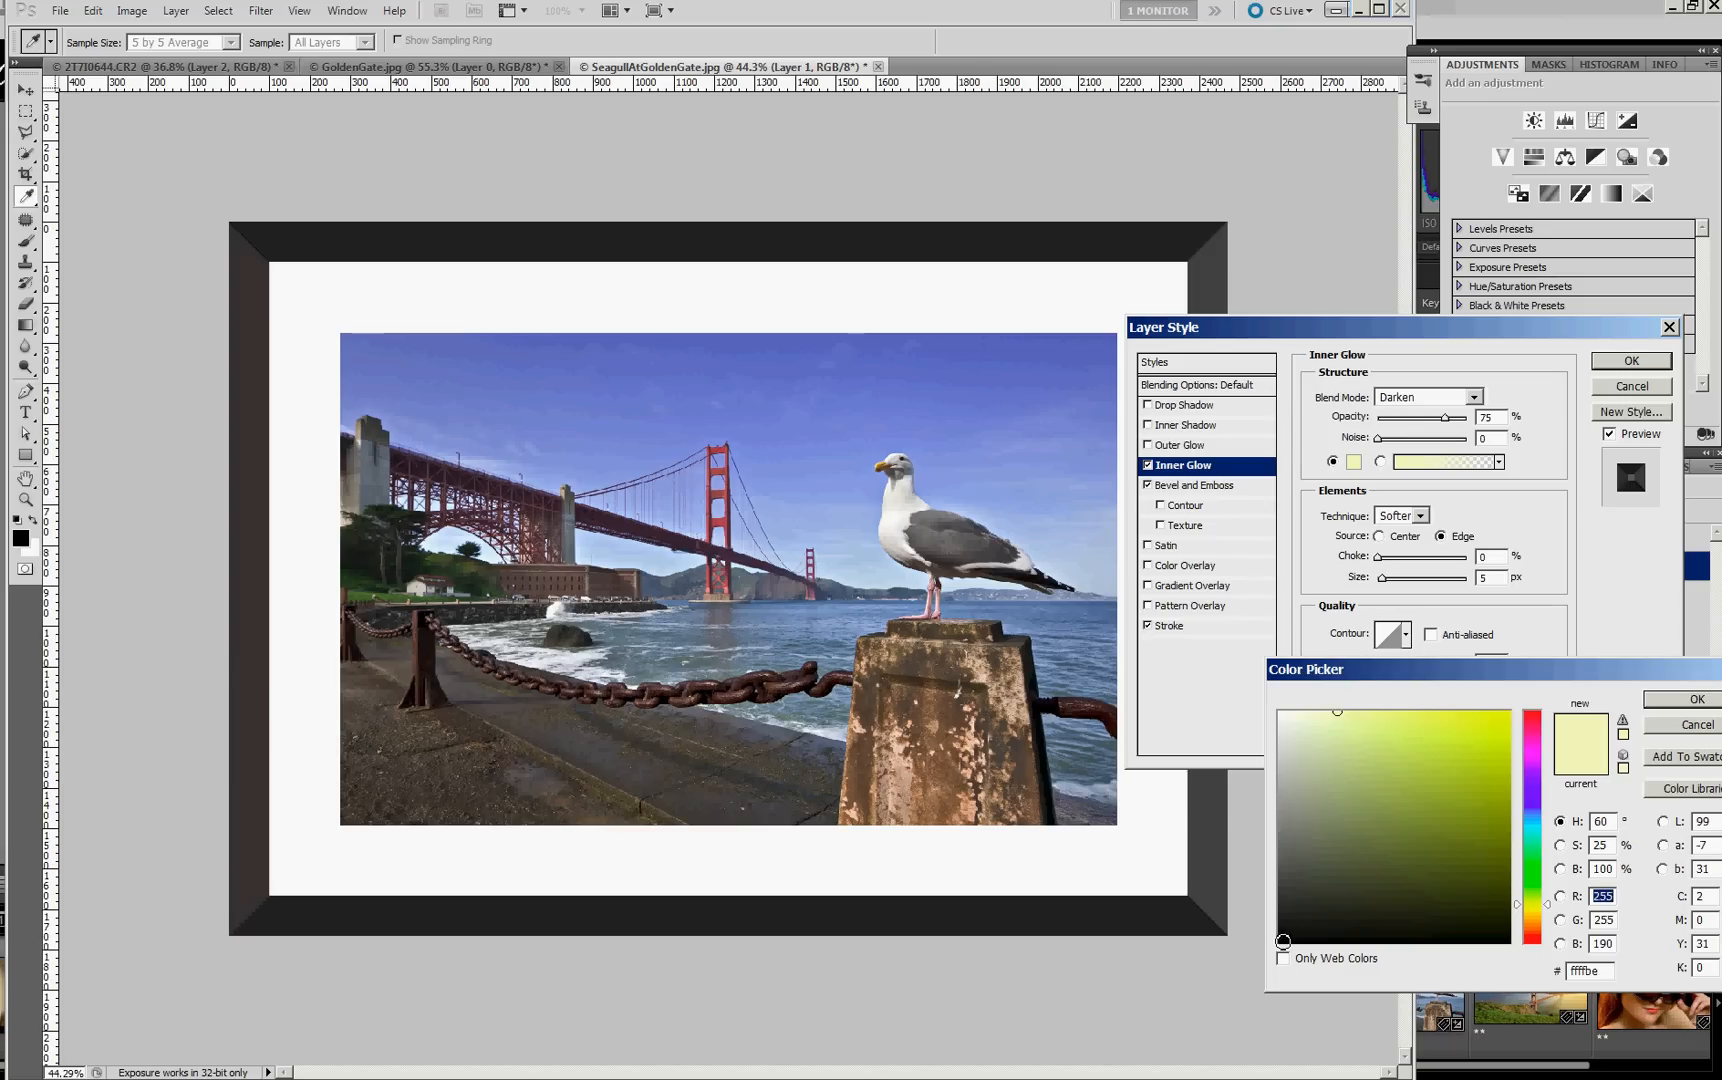
mouse_move(1524, 784)
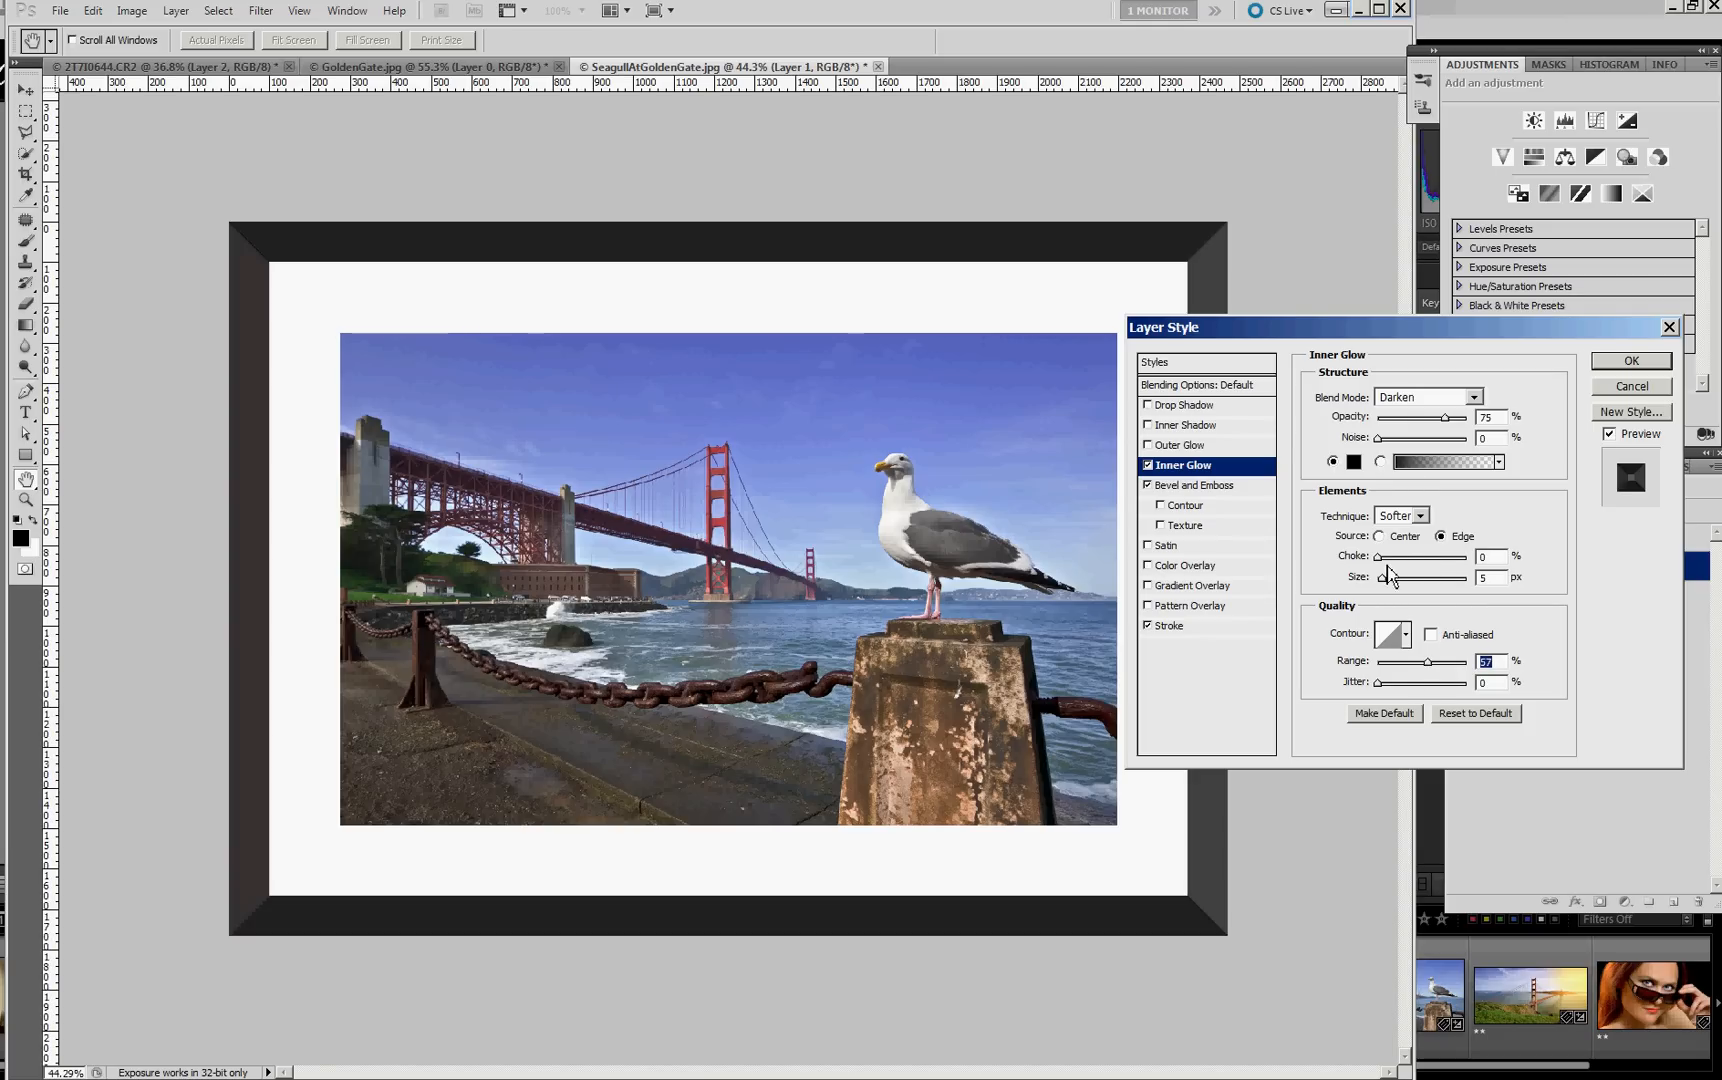
- Raise the inner glow's choke and widen its size to 155 px so the black glow shades the mat edges
drag(1390, 556, 1412, 556)
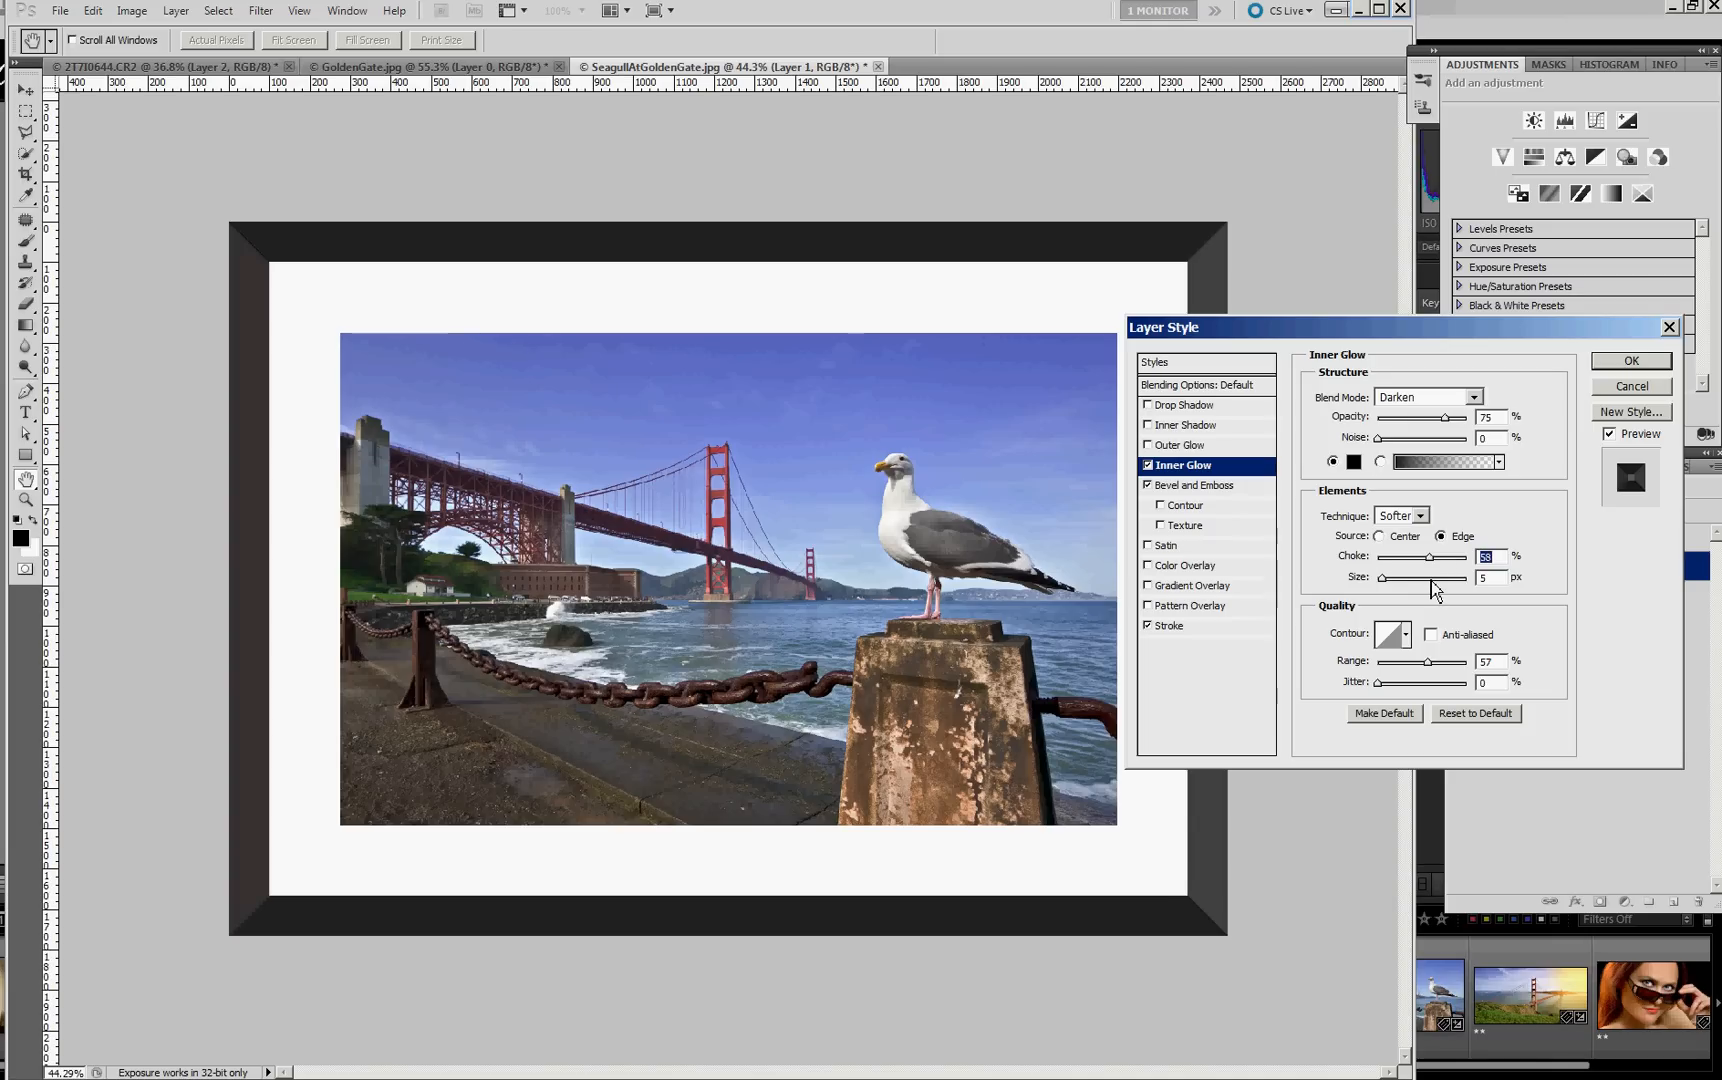
mouse_move(1394, 590)
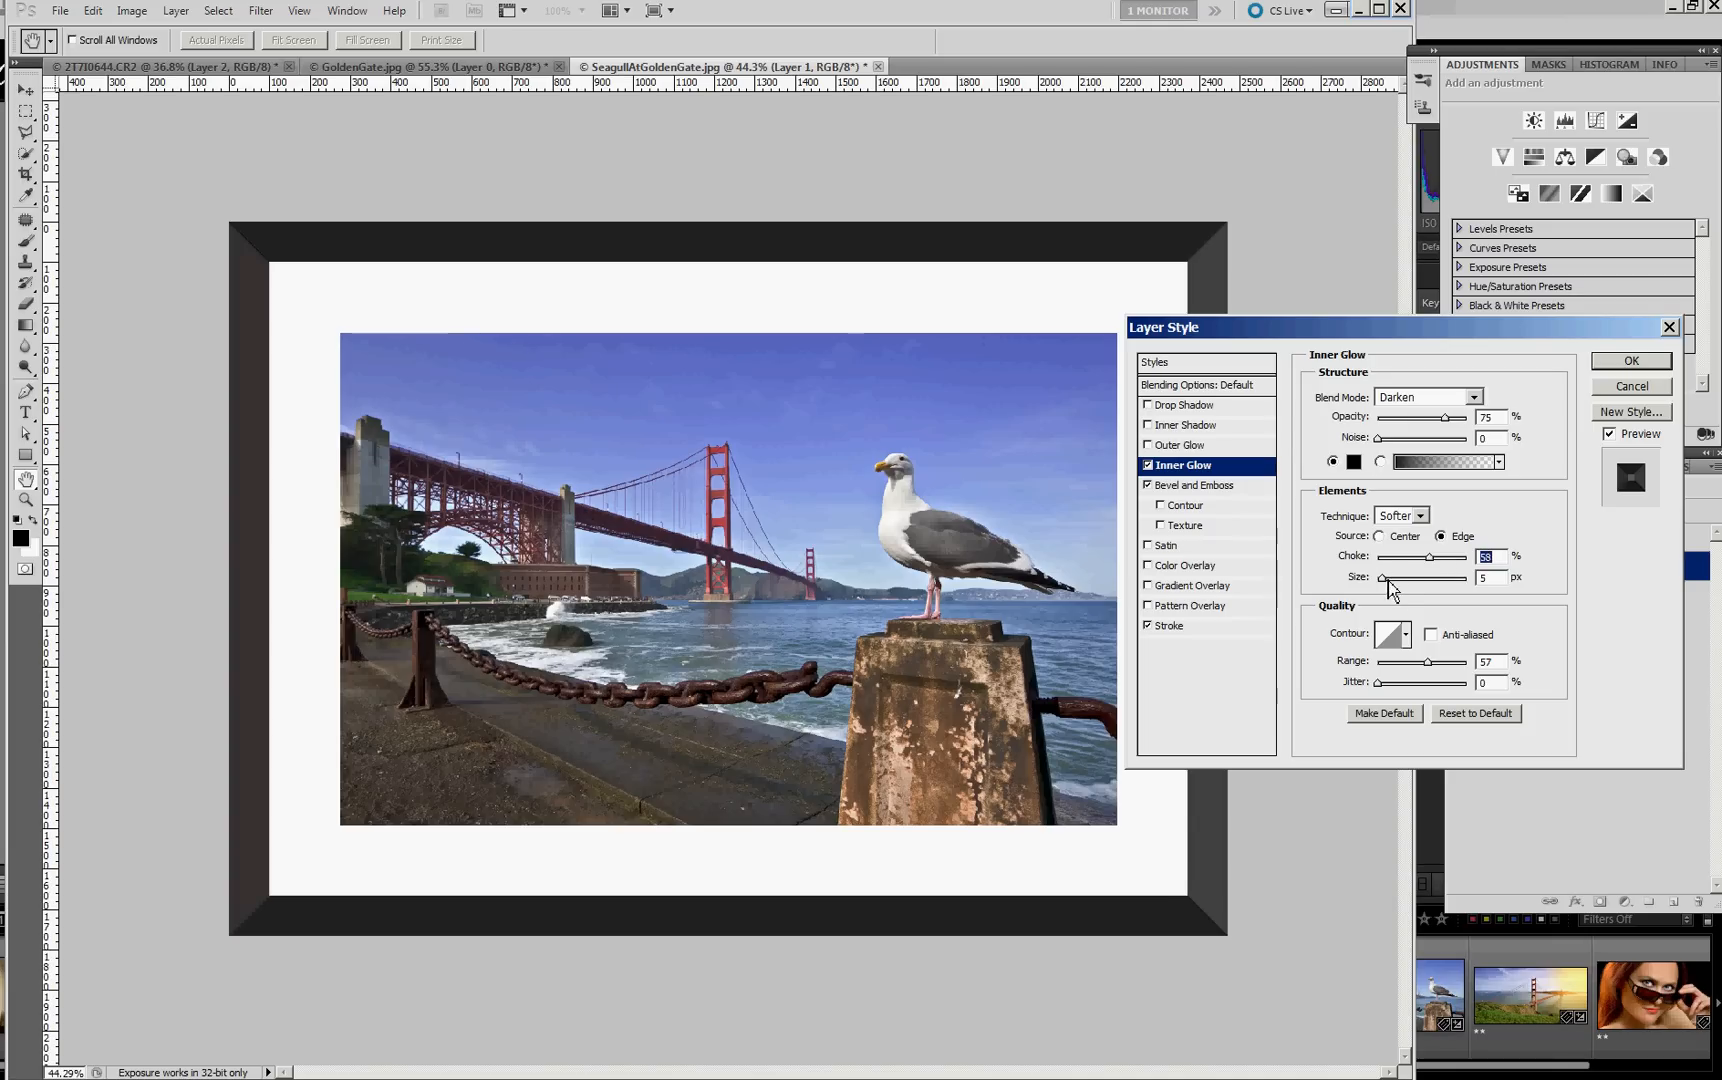
drag(1384, 578, 1428, 578)
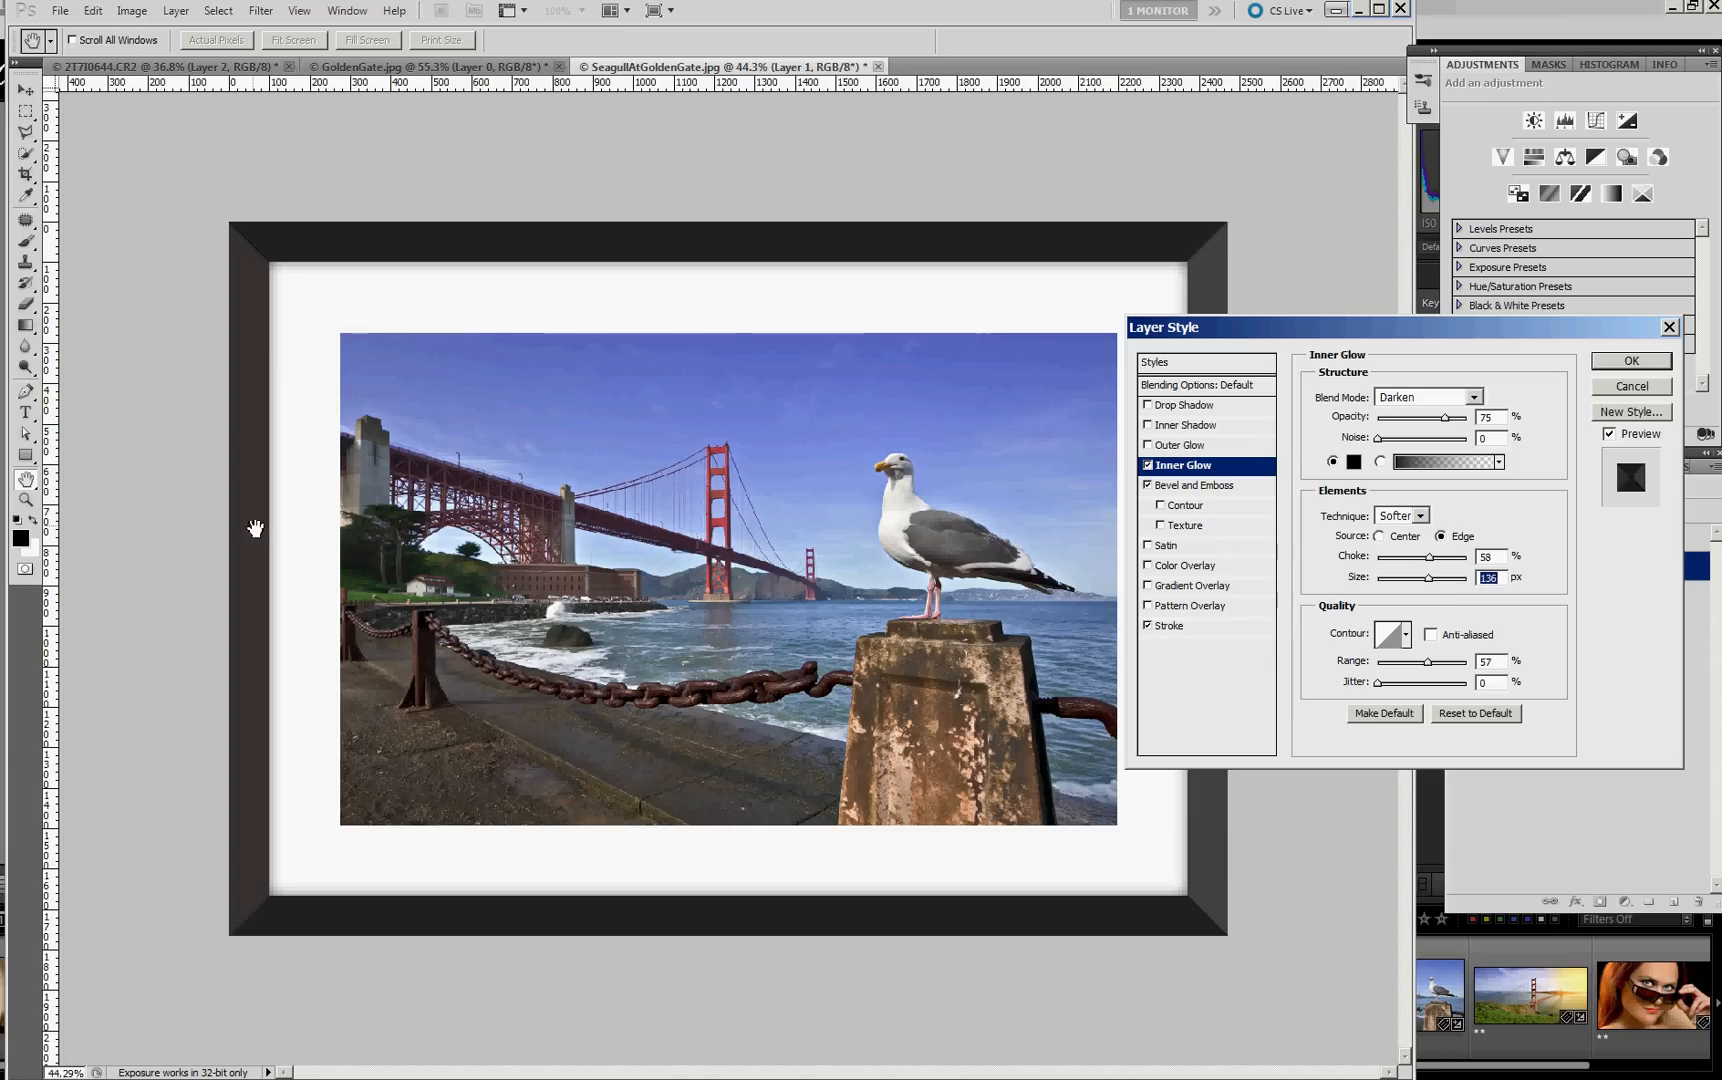
mouse_move(1442, 594)
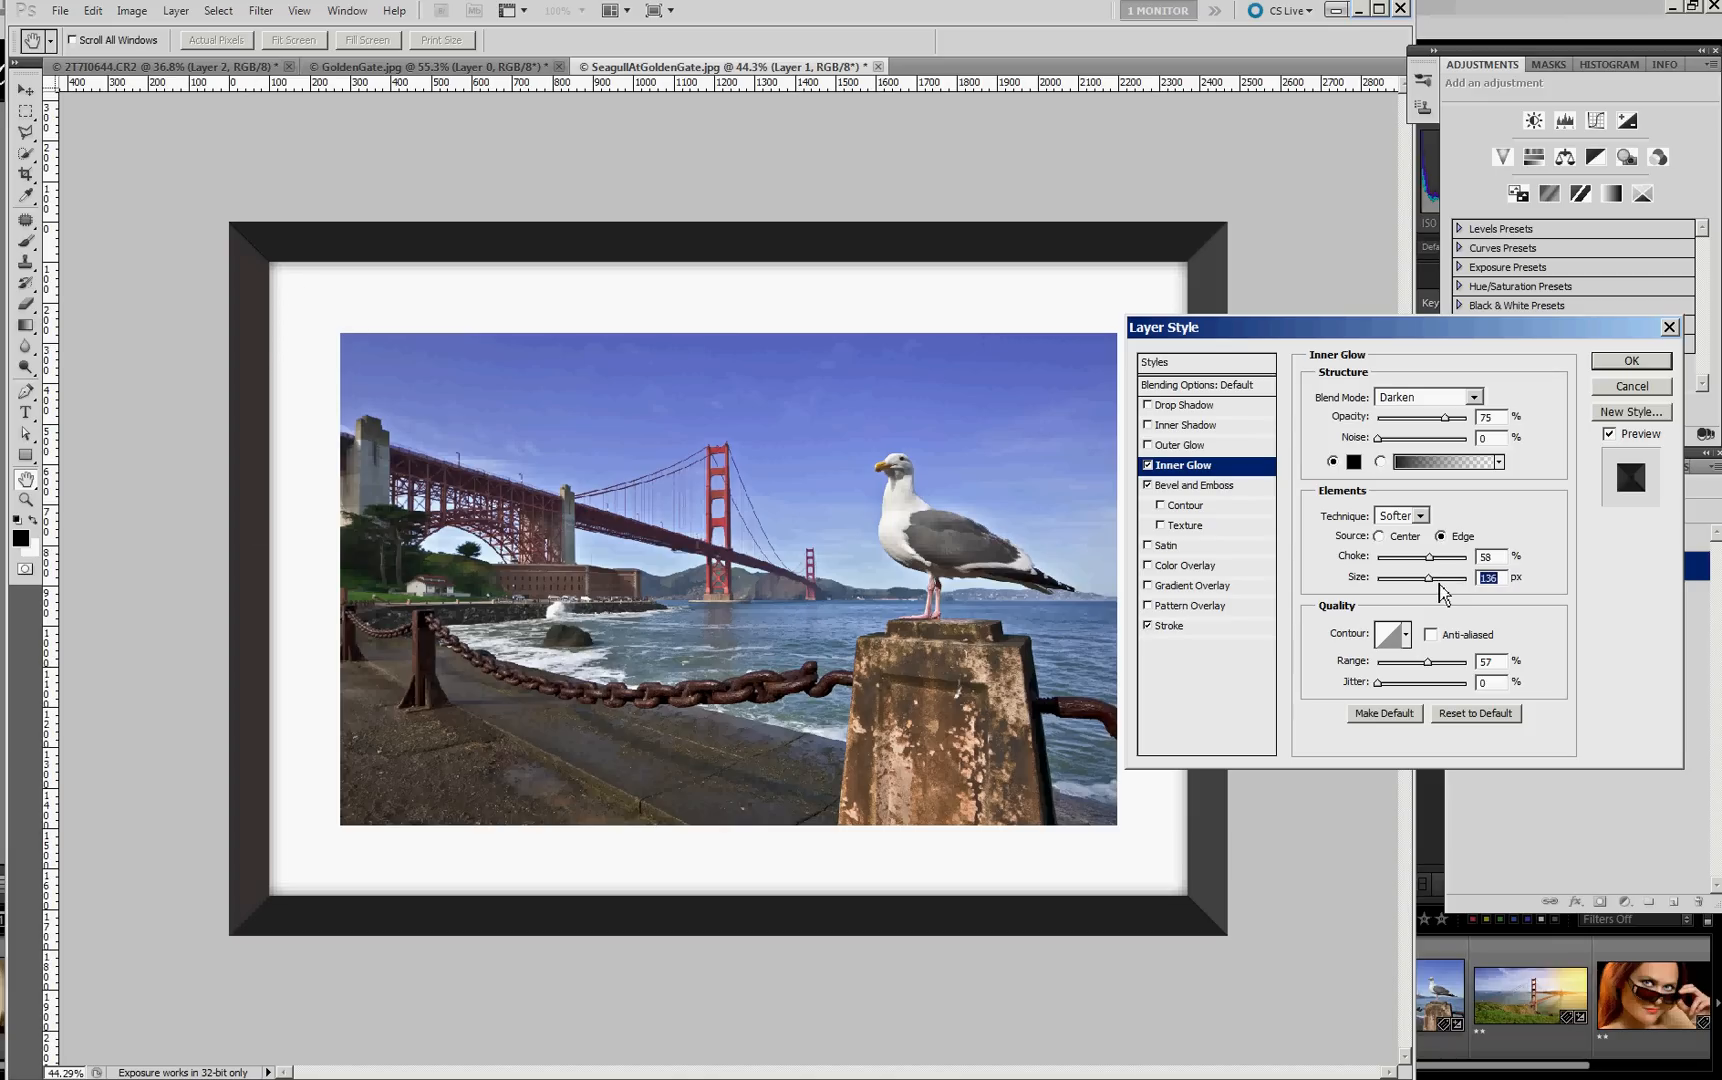
drag(1428, 576, 1438, 576)
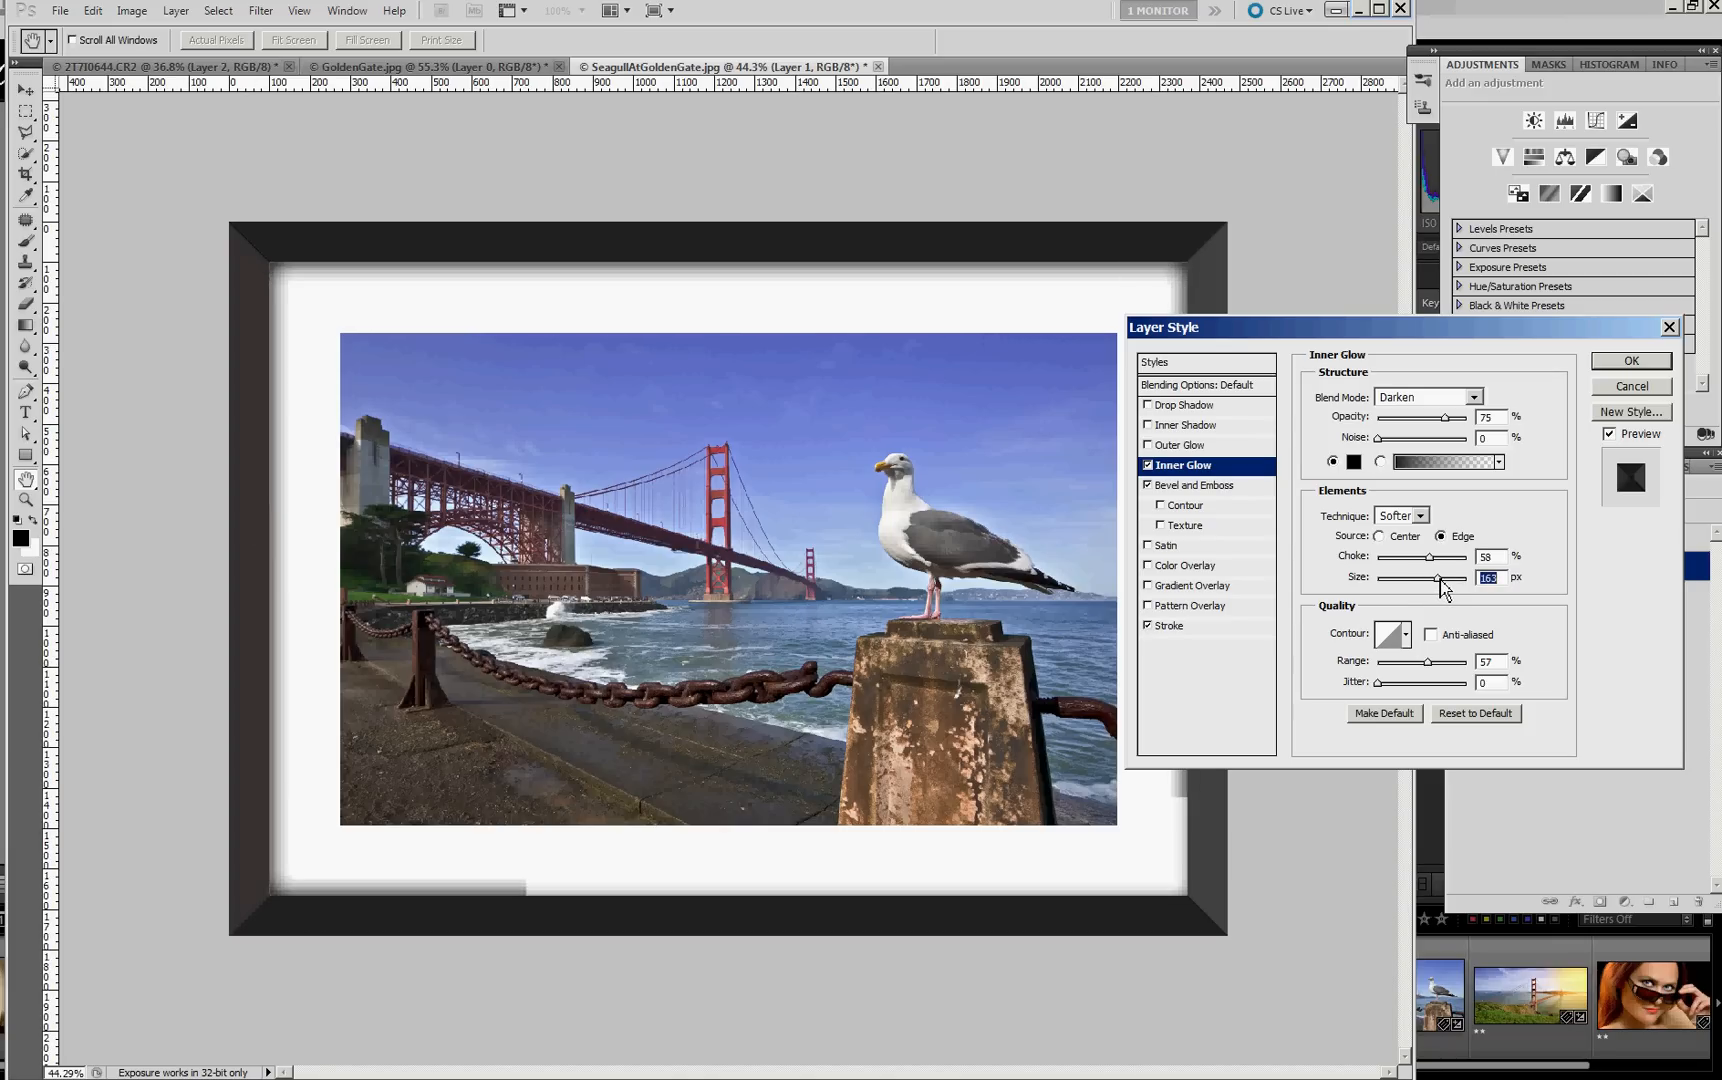
drag(1438, 580, 1434, 580)
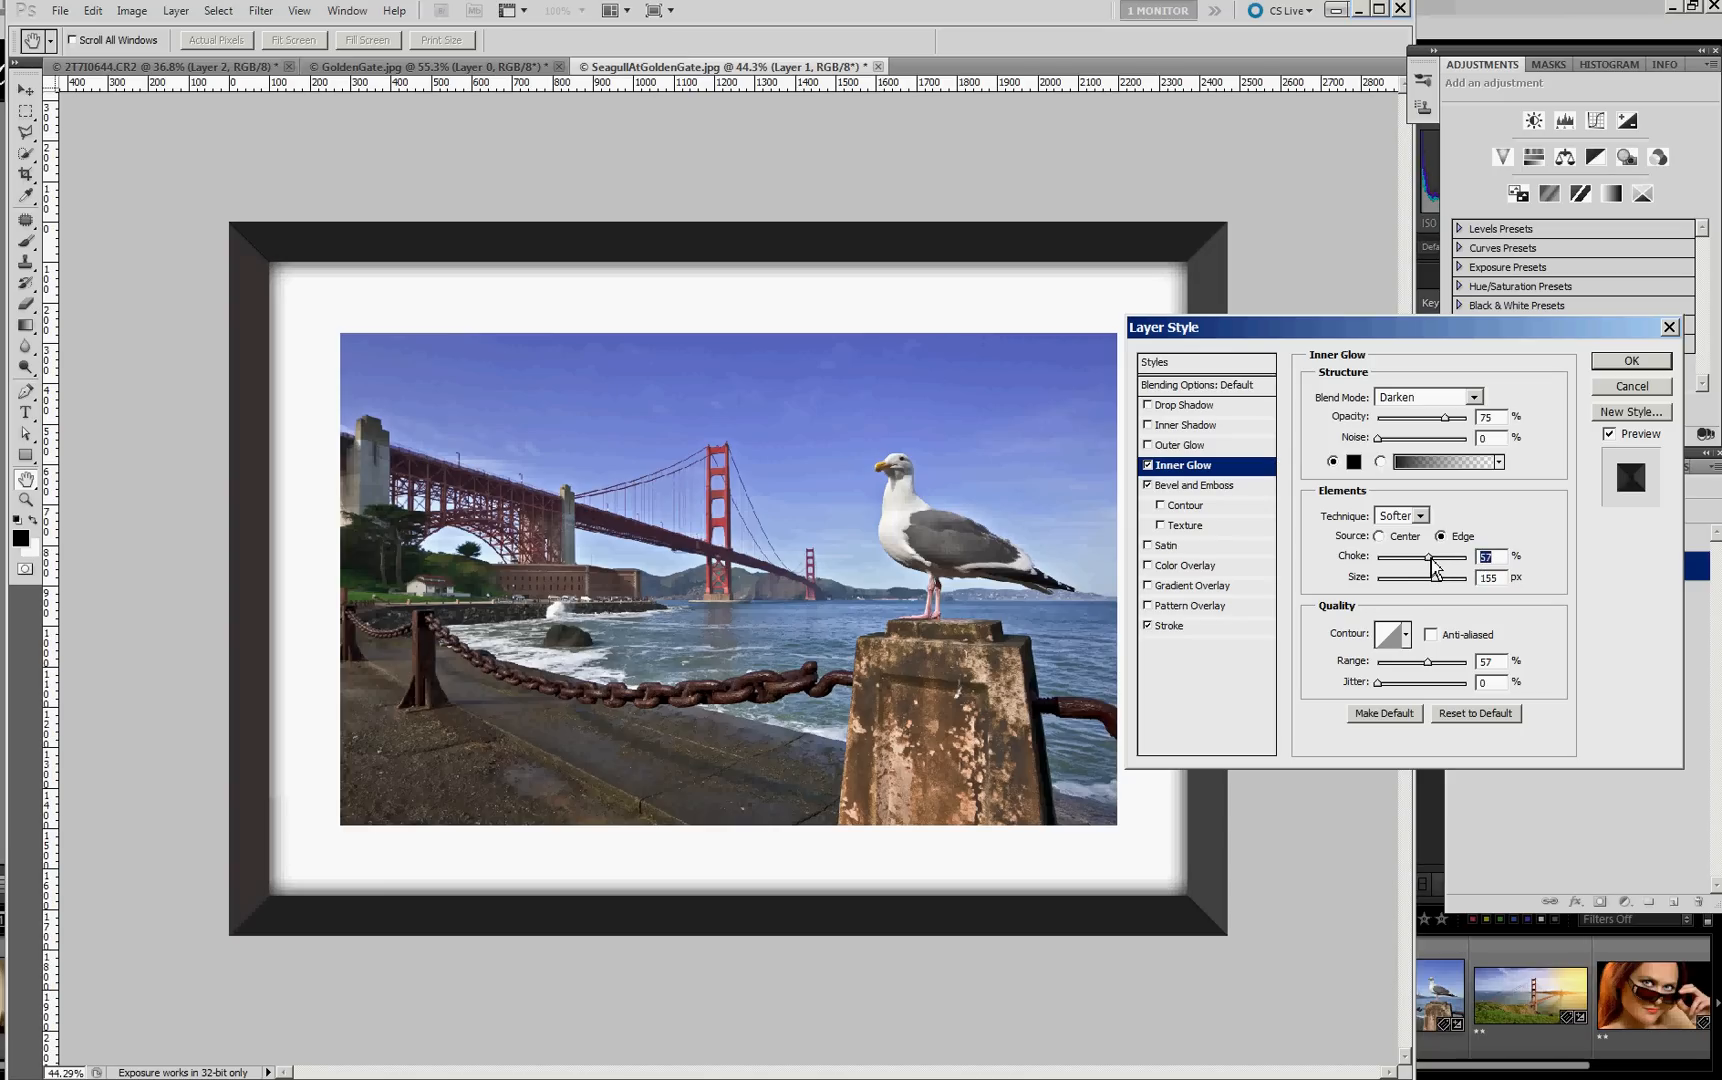
mouse_move(1586, 554)
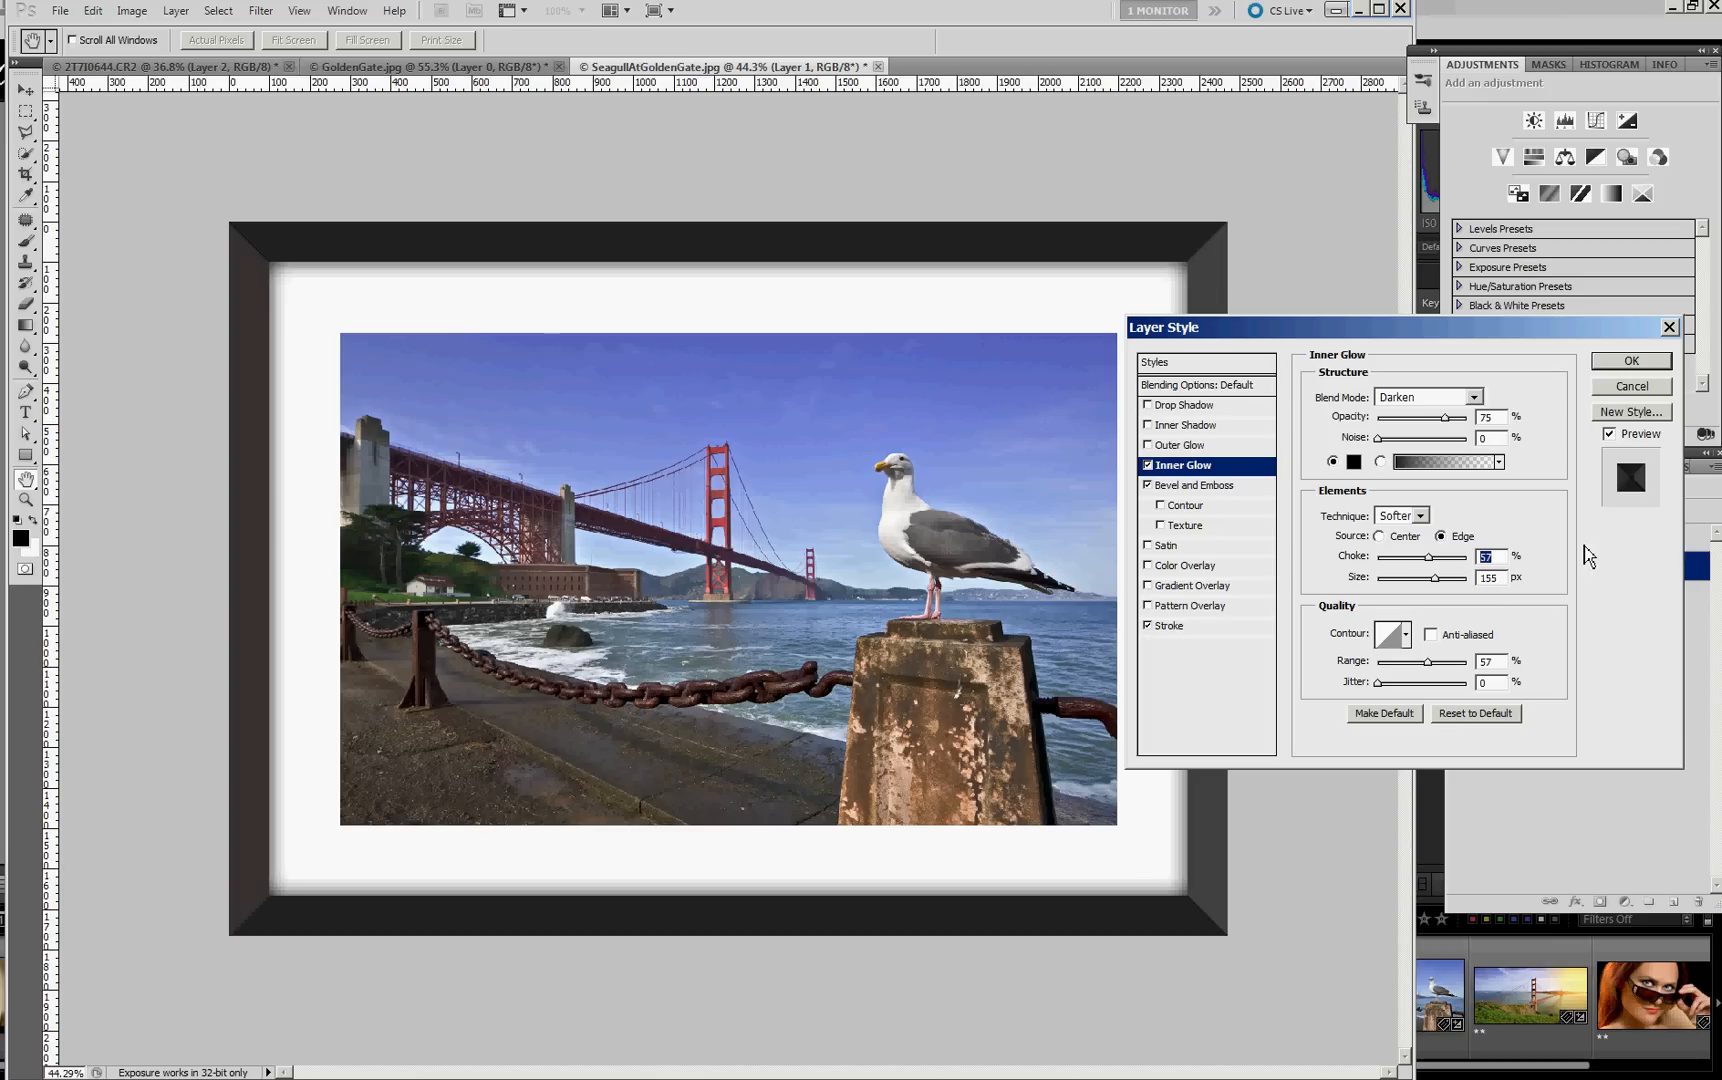
mouse_move(1194, 576)
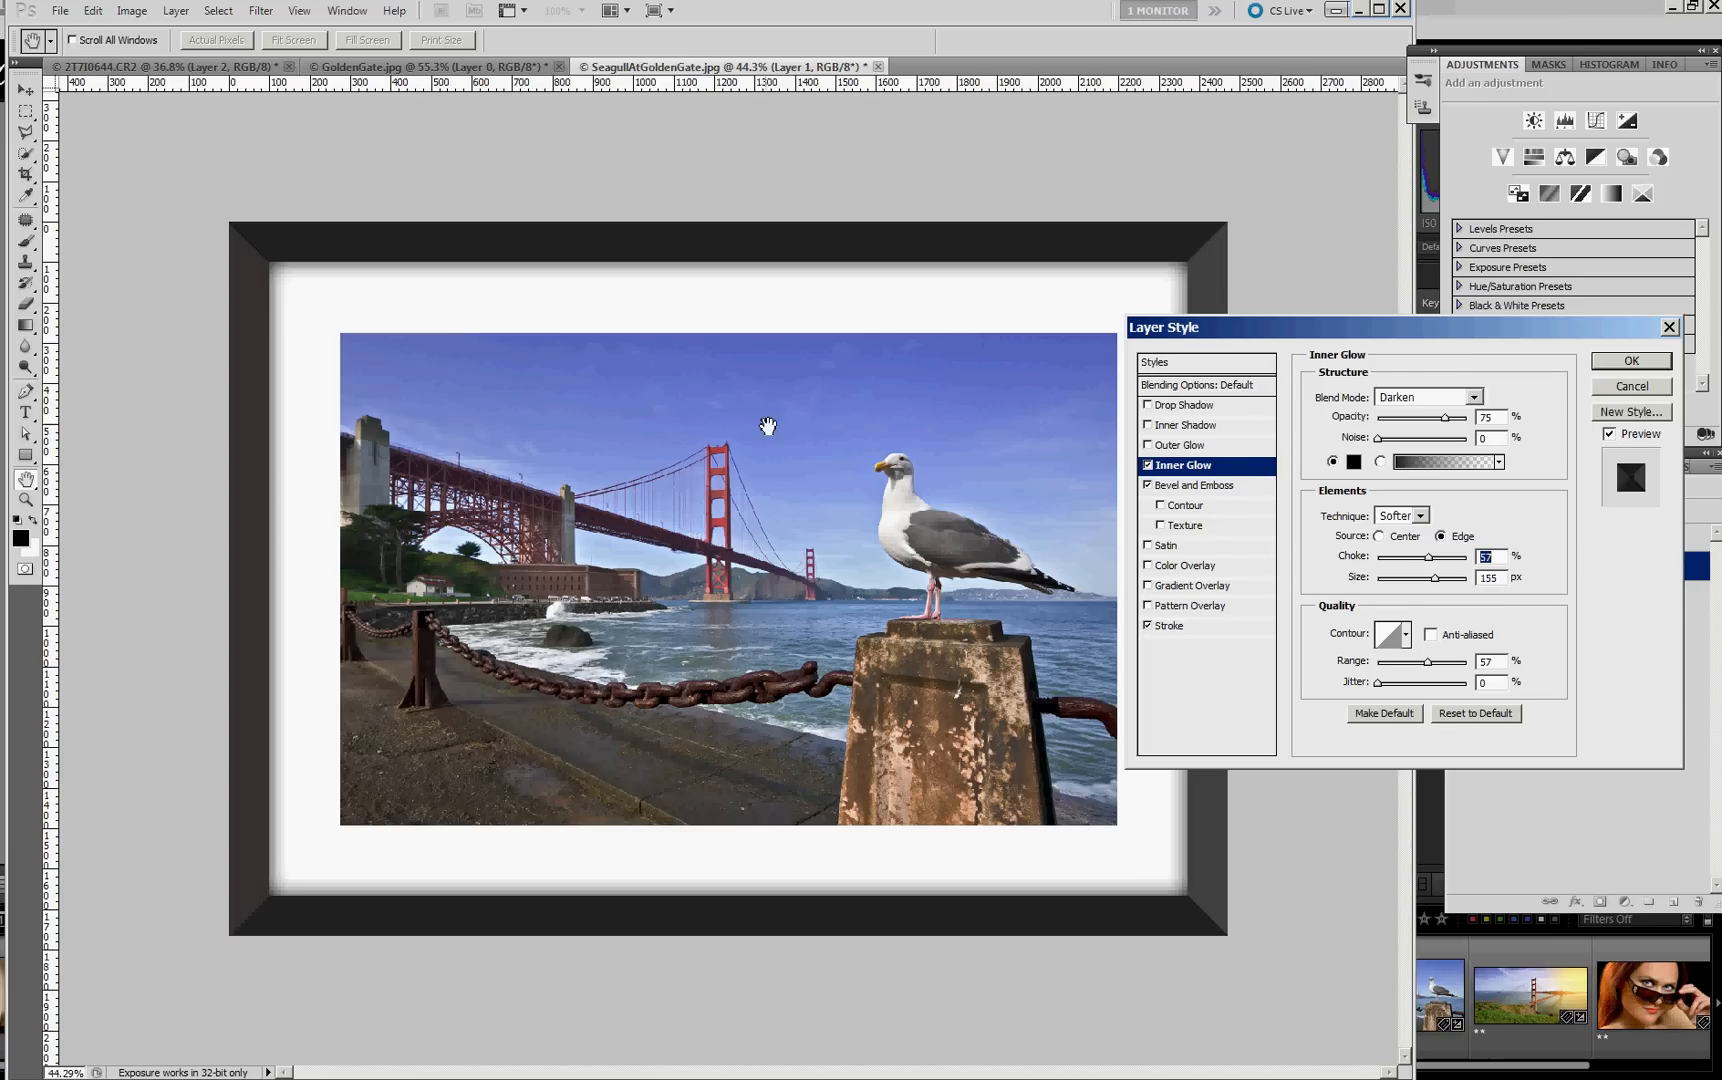
drag(1164, 326, 1270, 364)
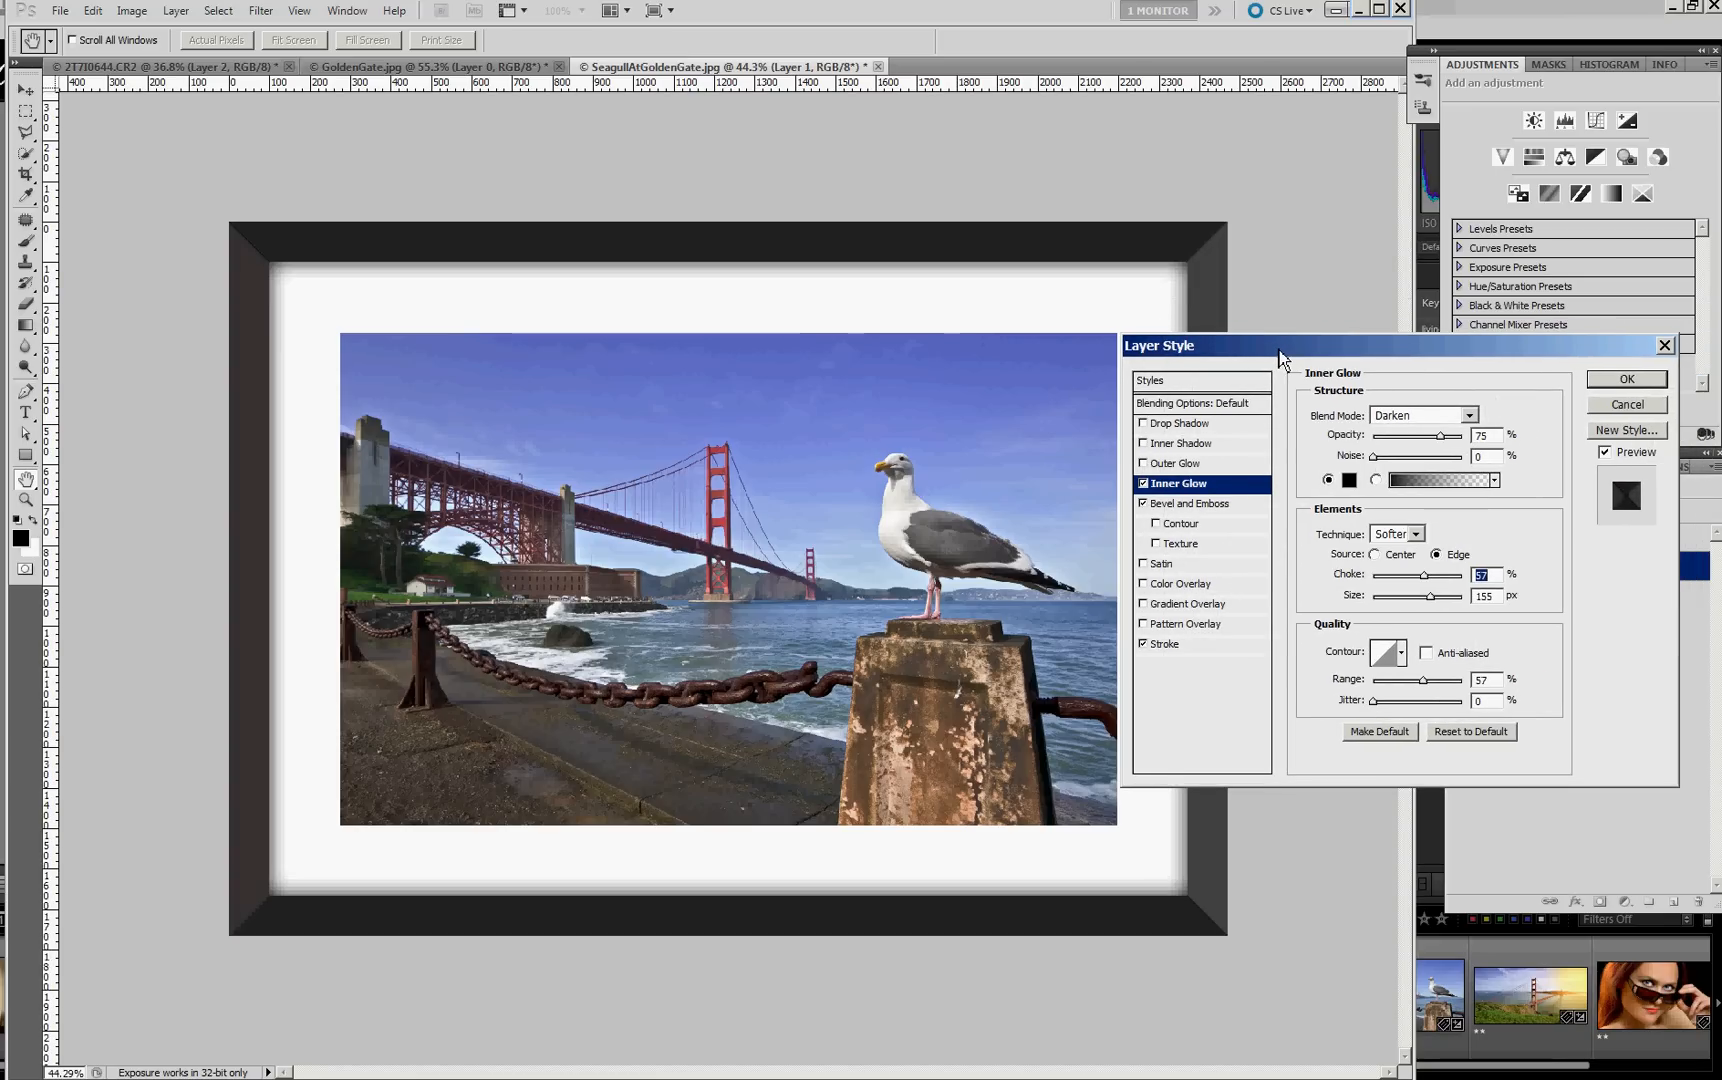
- Enable Color Overlay in Multiply mode and pick a light tan in the Color Picker for the mat
click(1184, 584)
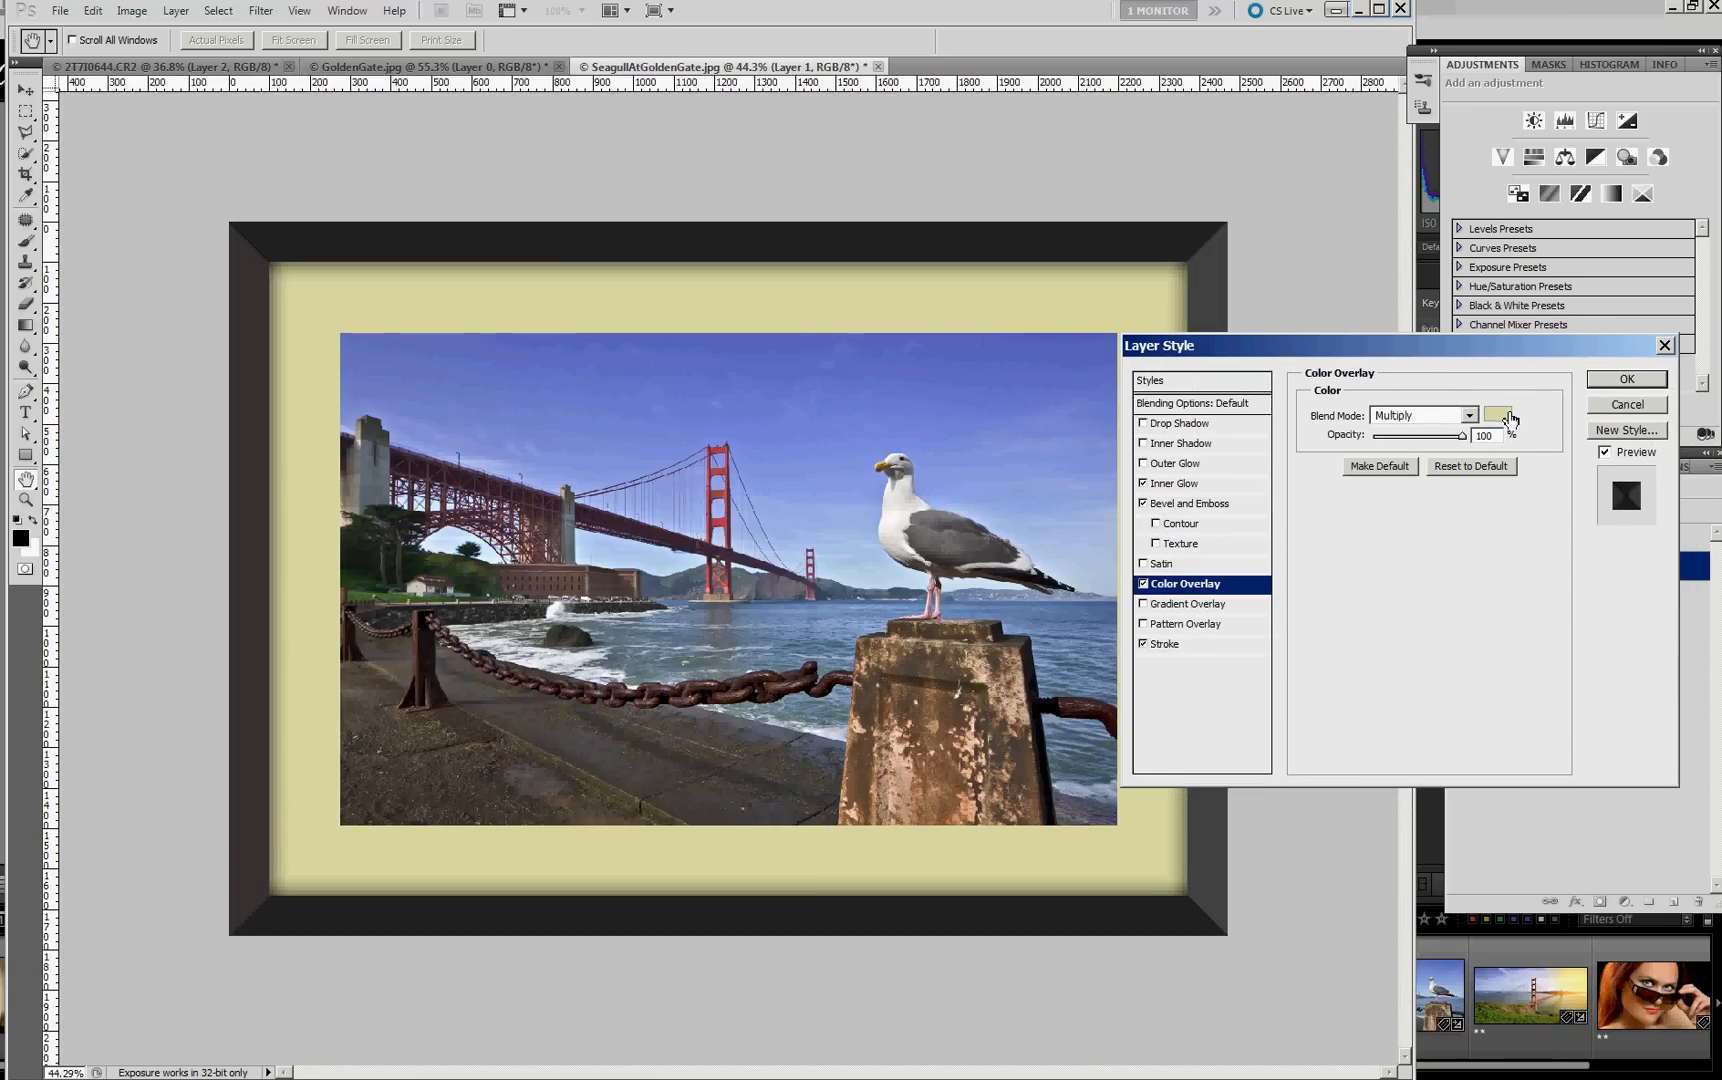
click(1498, 416)
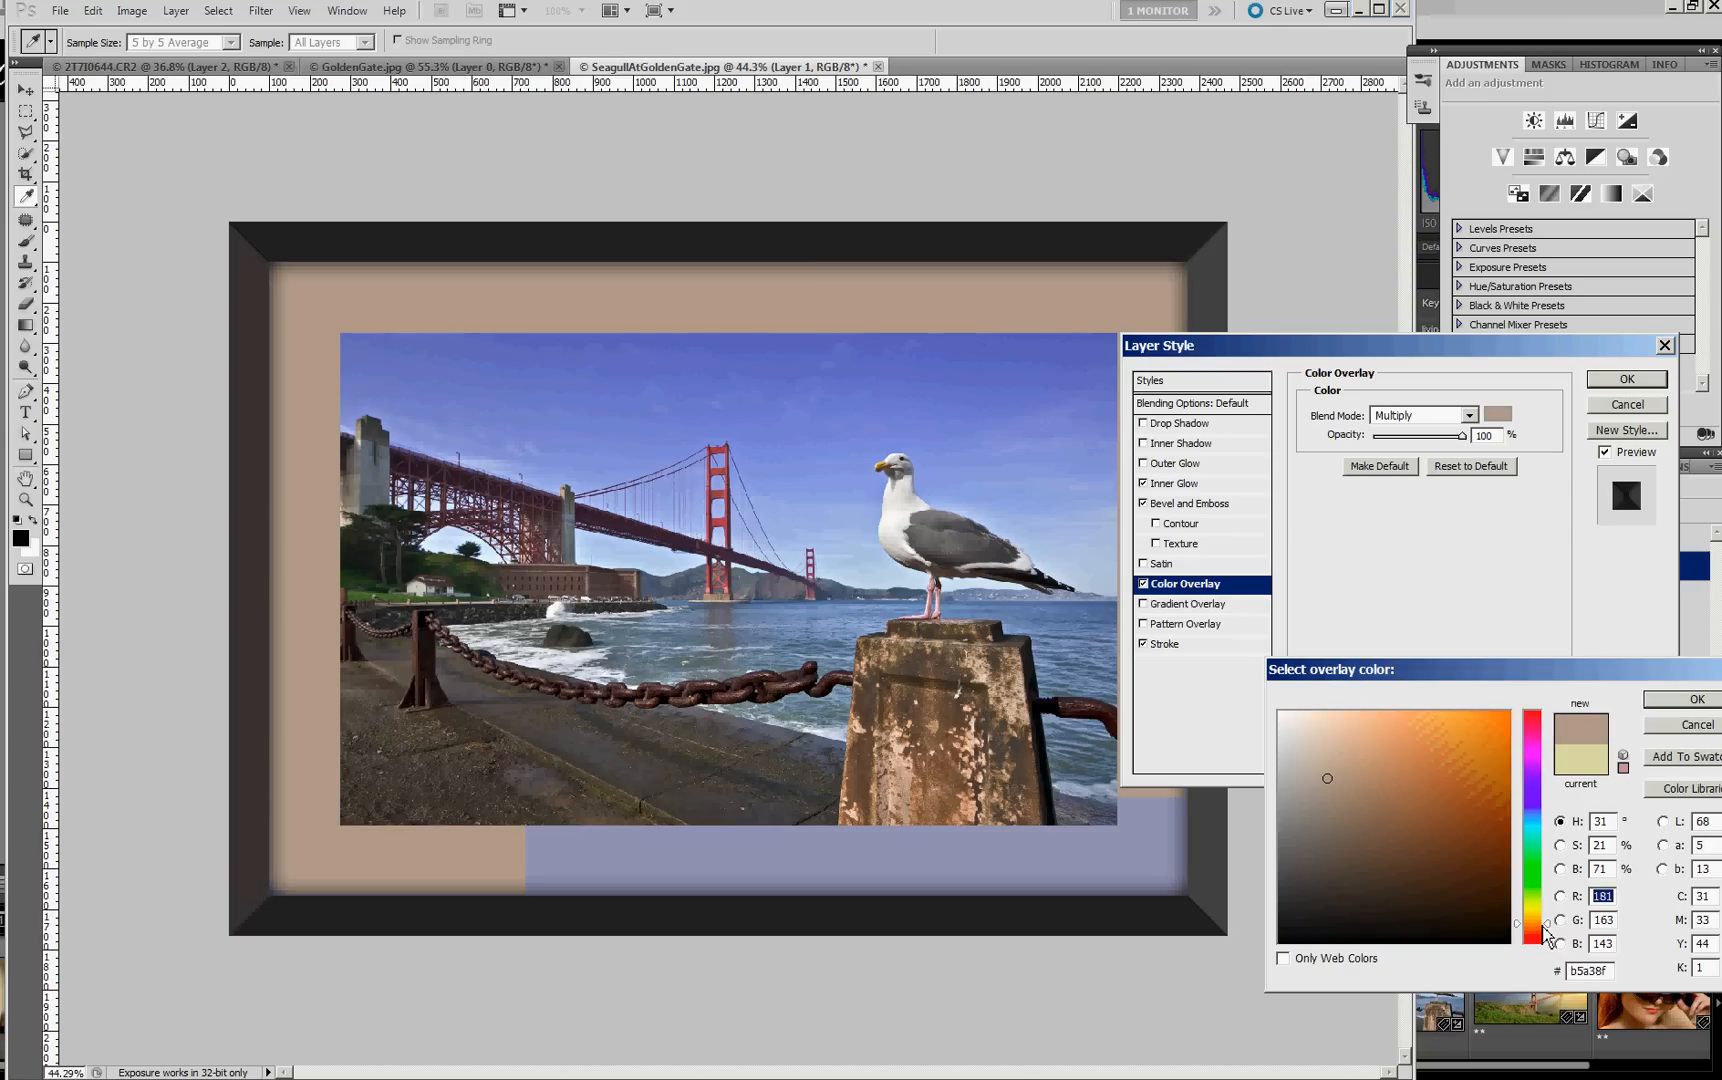
click(1350, 736)
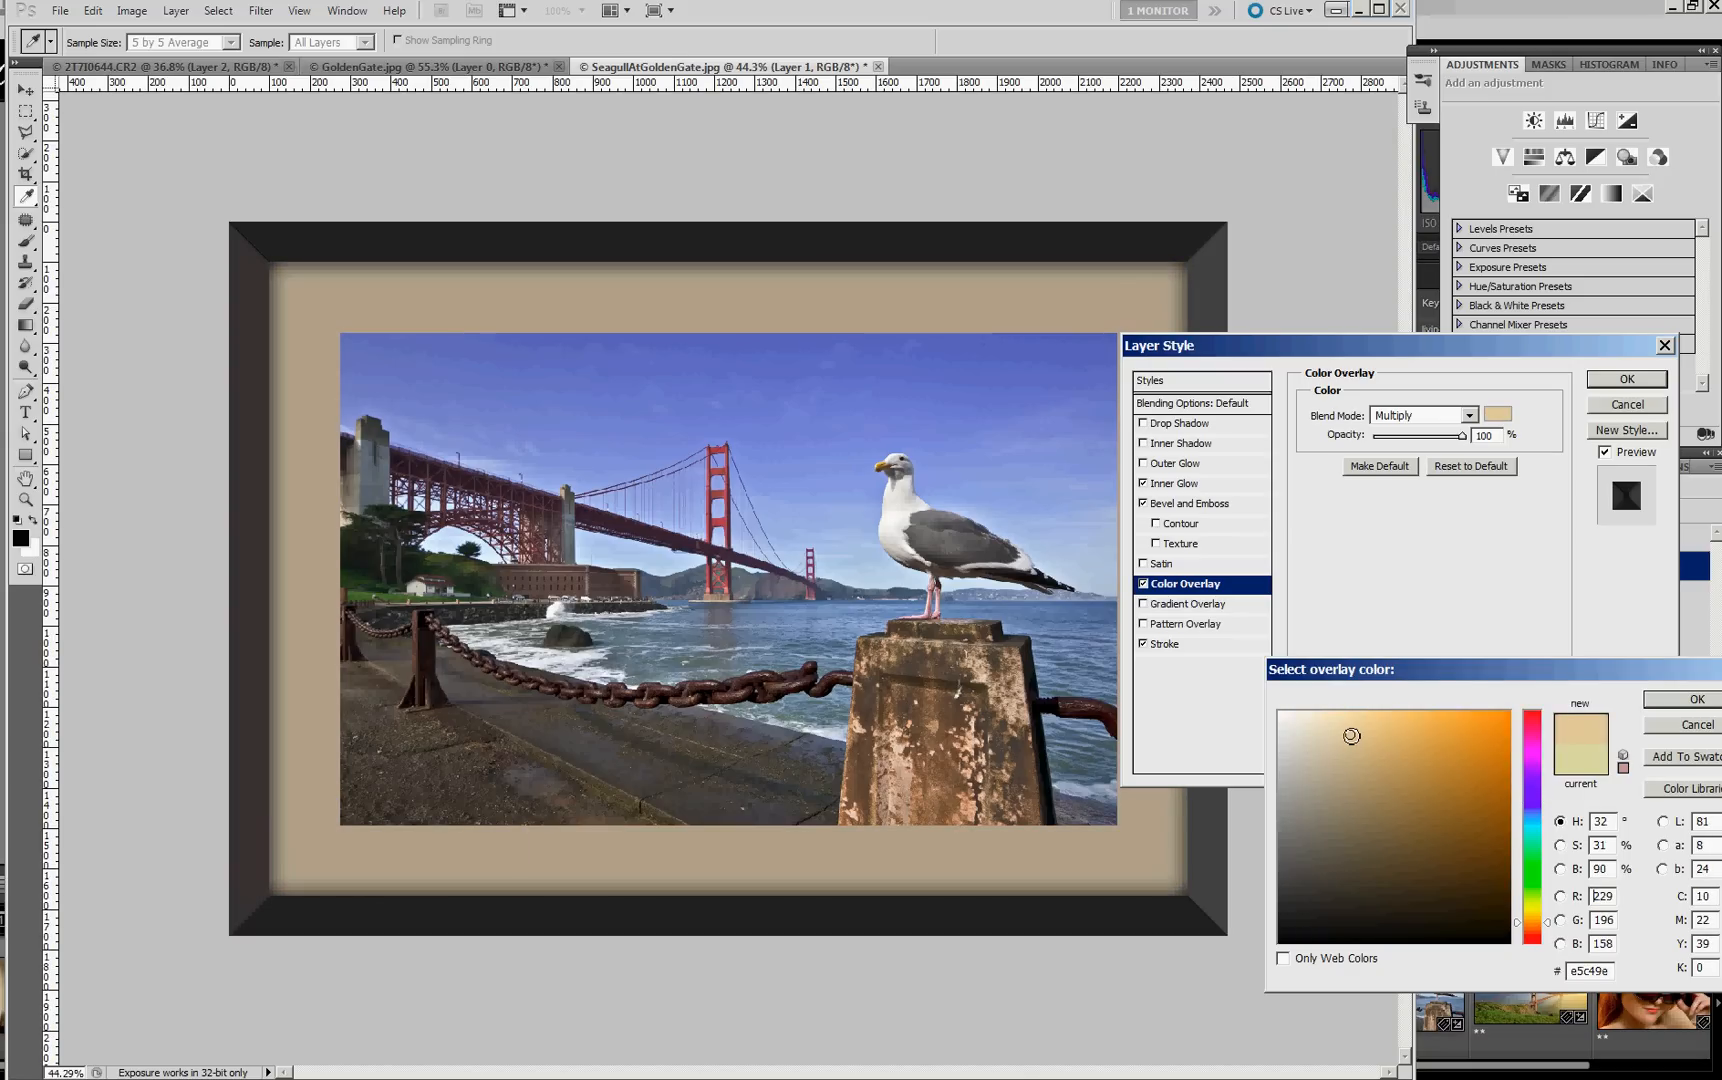
click(1338, 730)
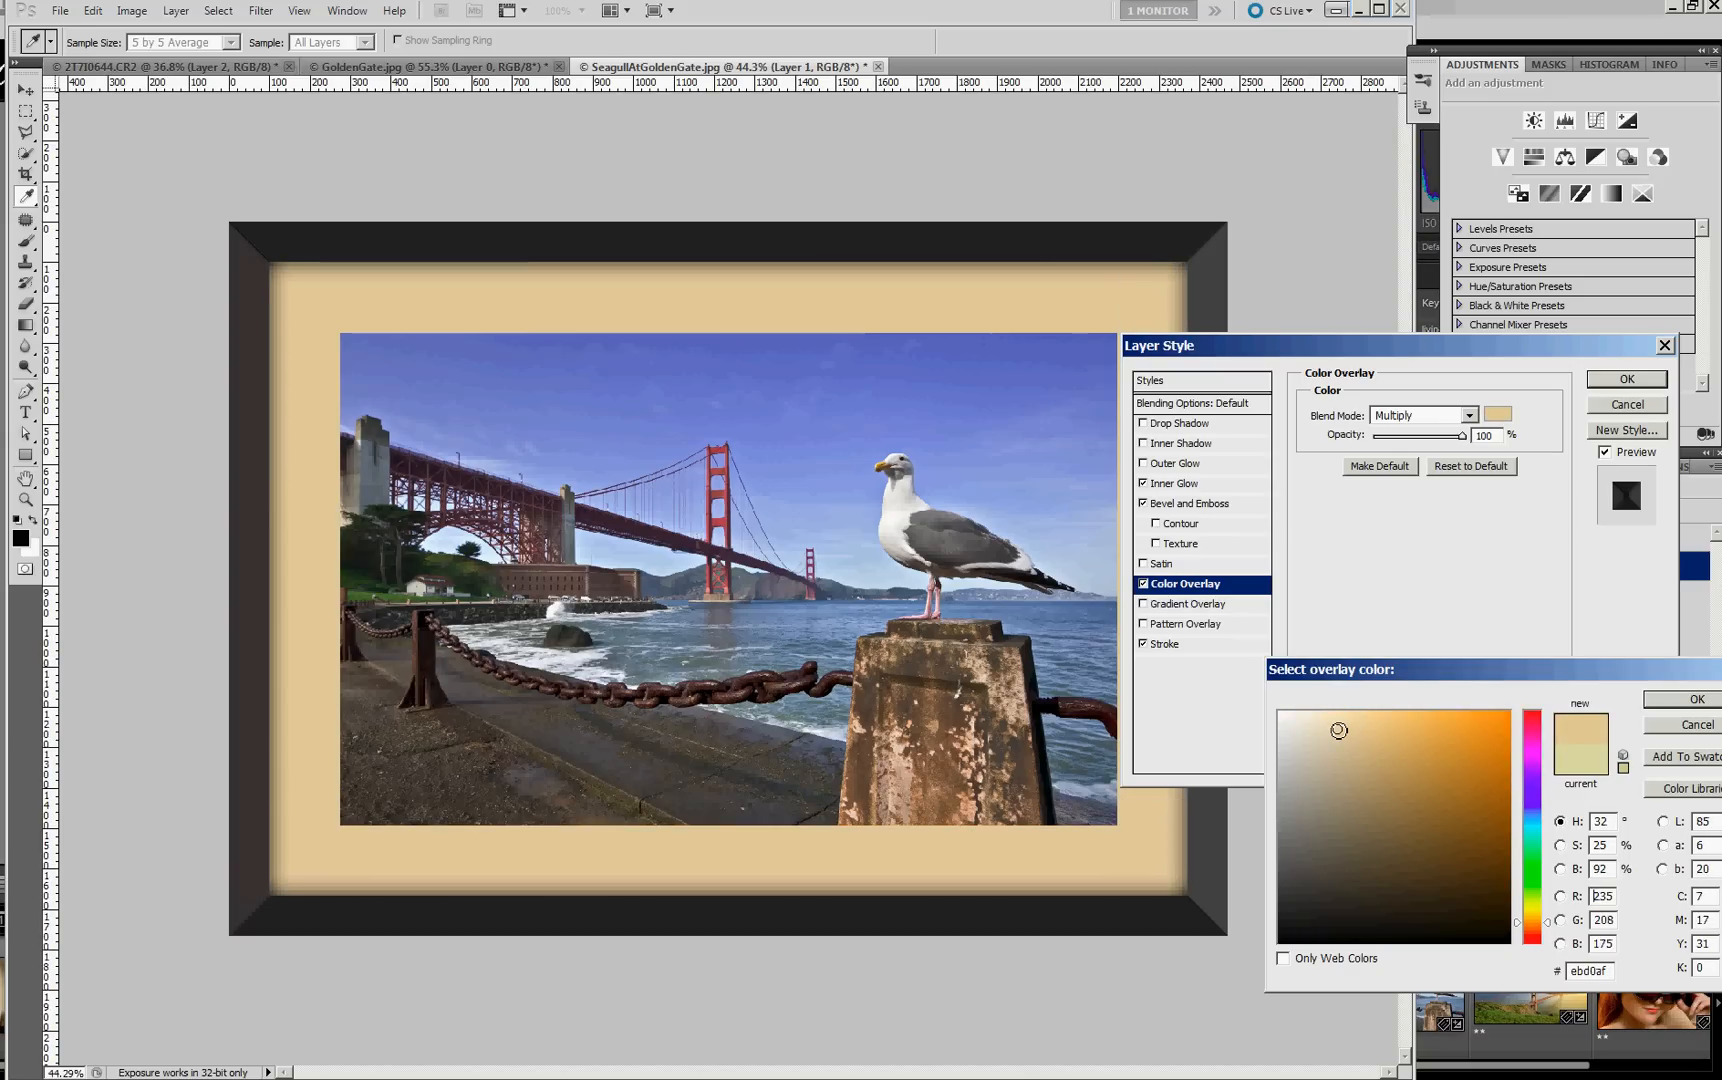
click(1332, 740)
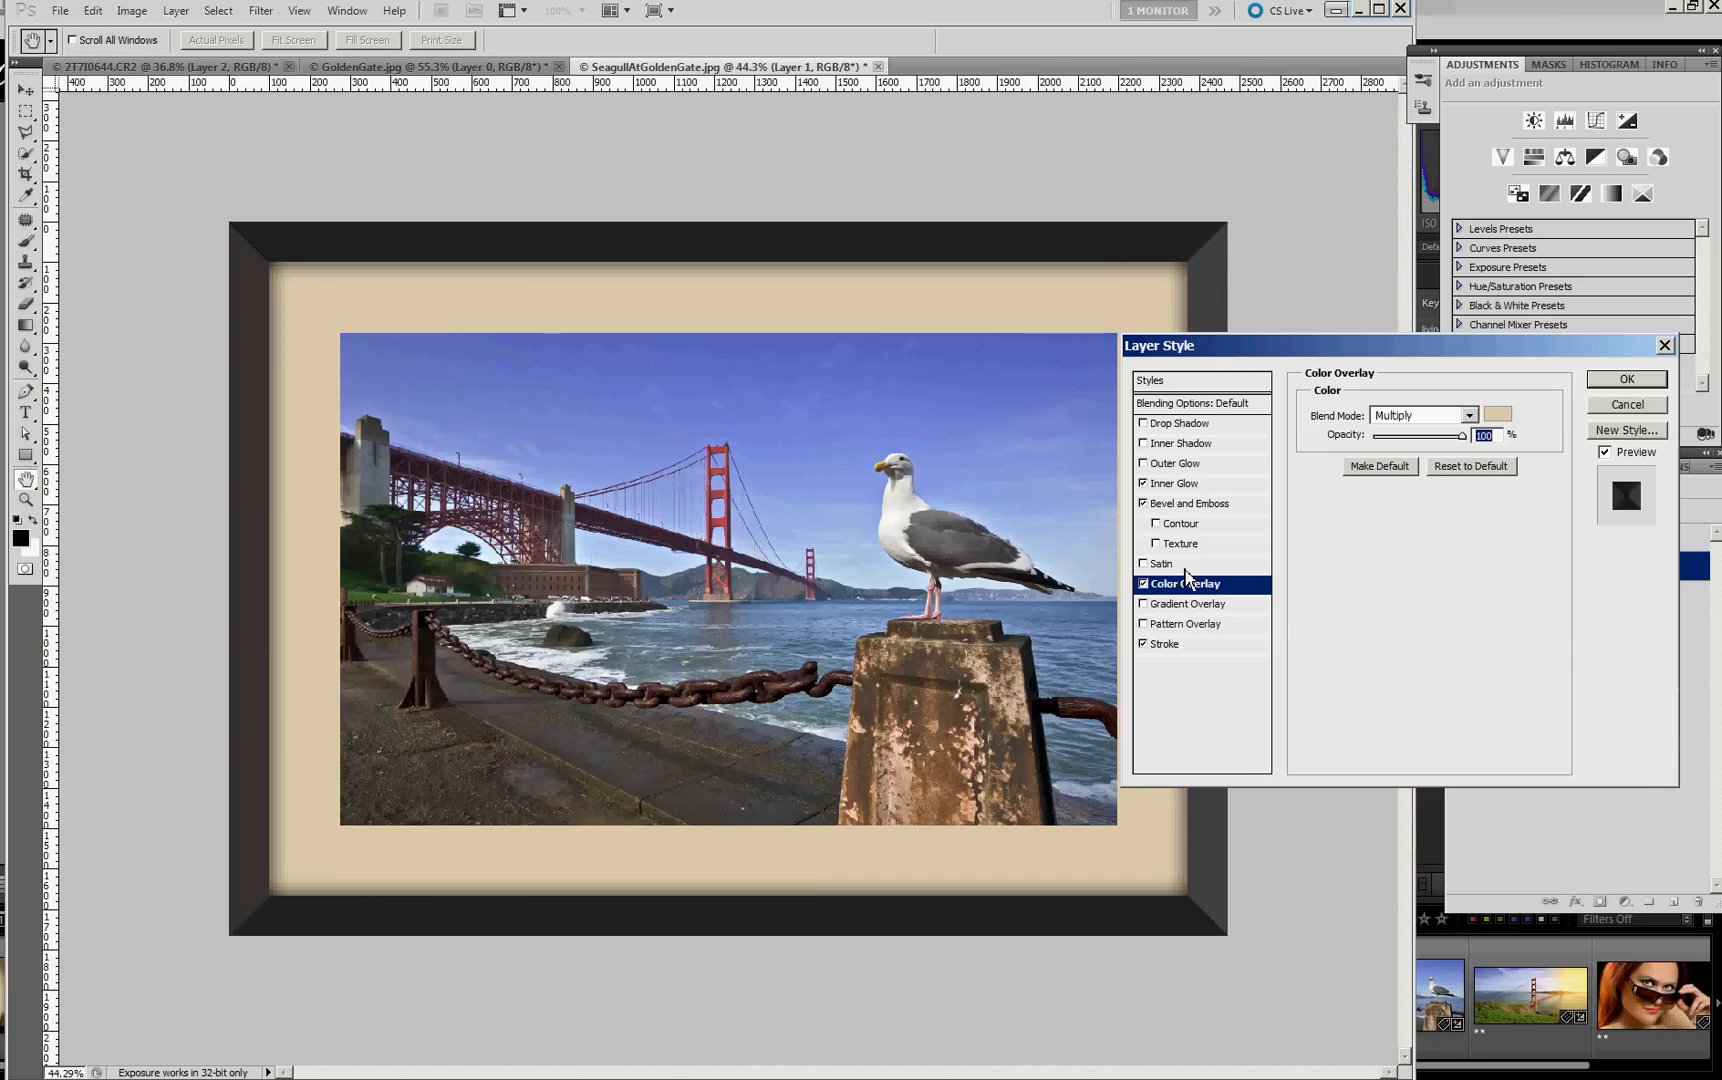
mouse_move(1184, 624)
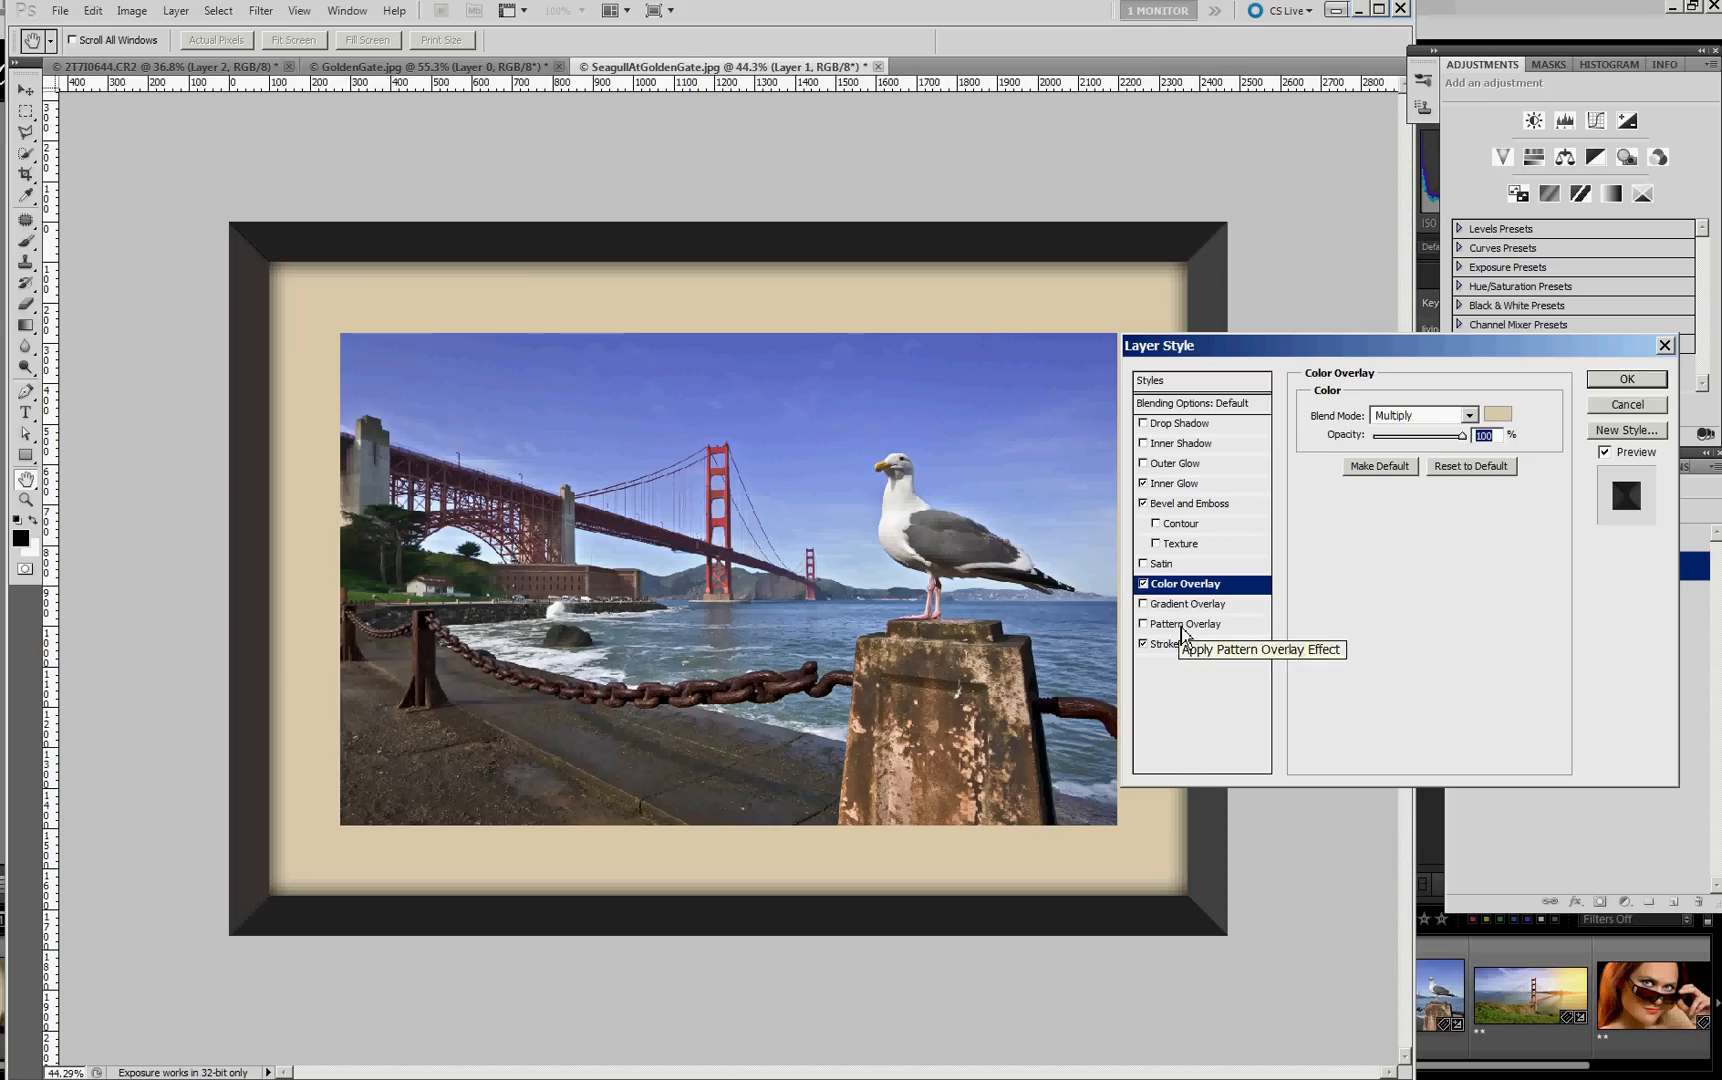
- Enable Pattern Overlay blended by Luminosity and adjust its scale for a fine grain on the mat
click(1190, 624)
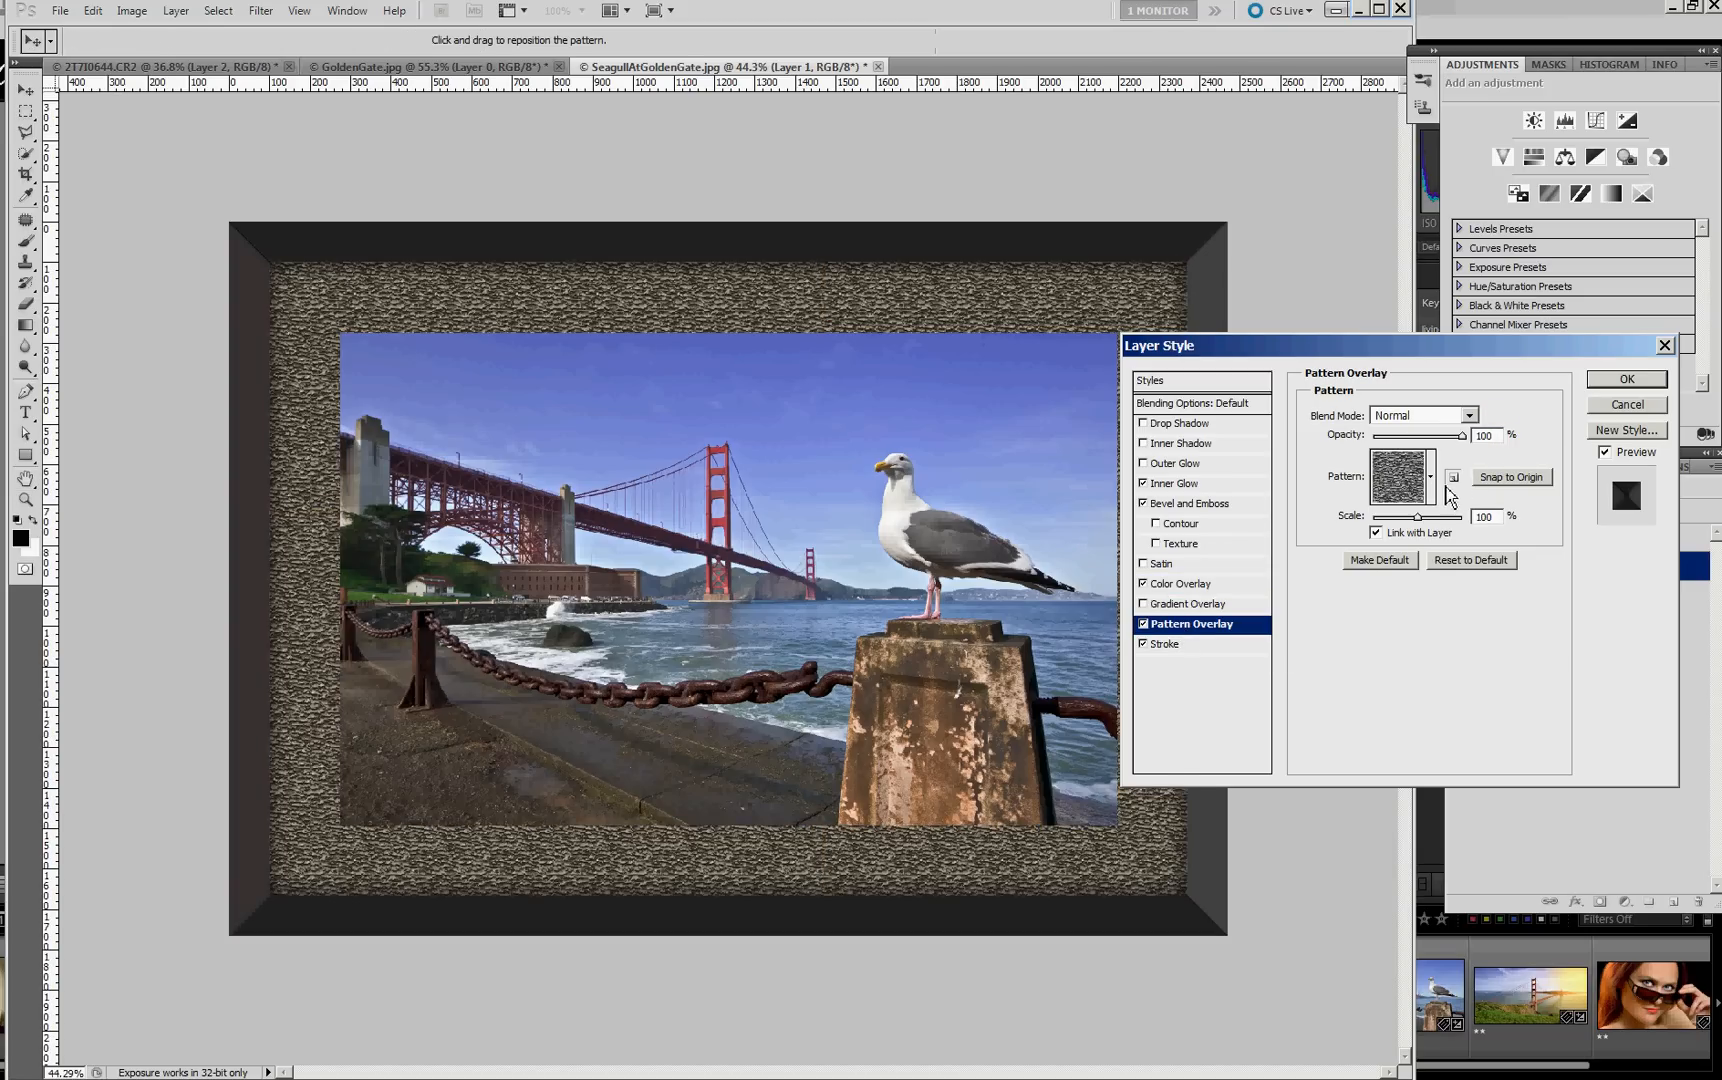
click(1470, 416)
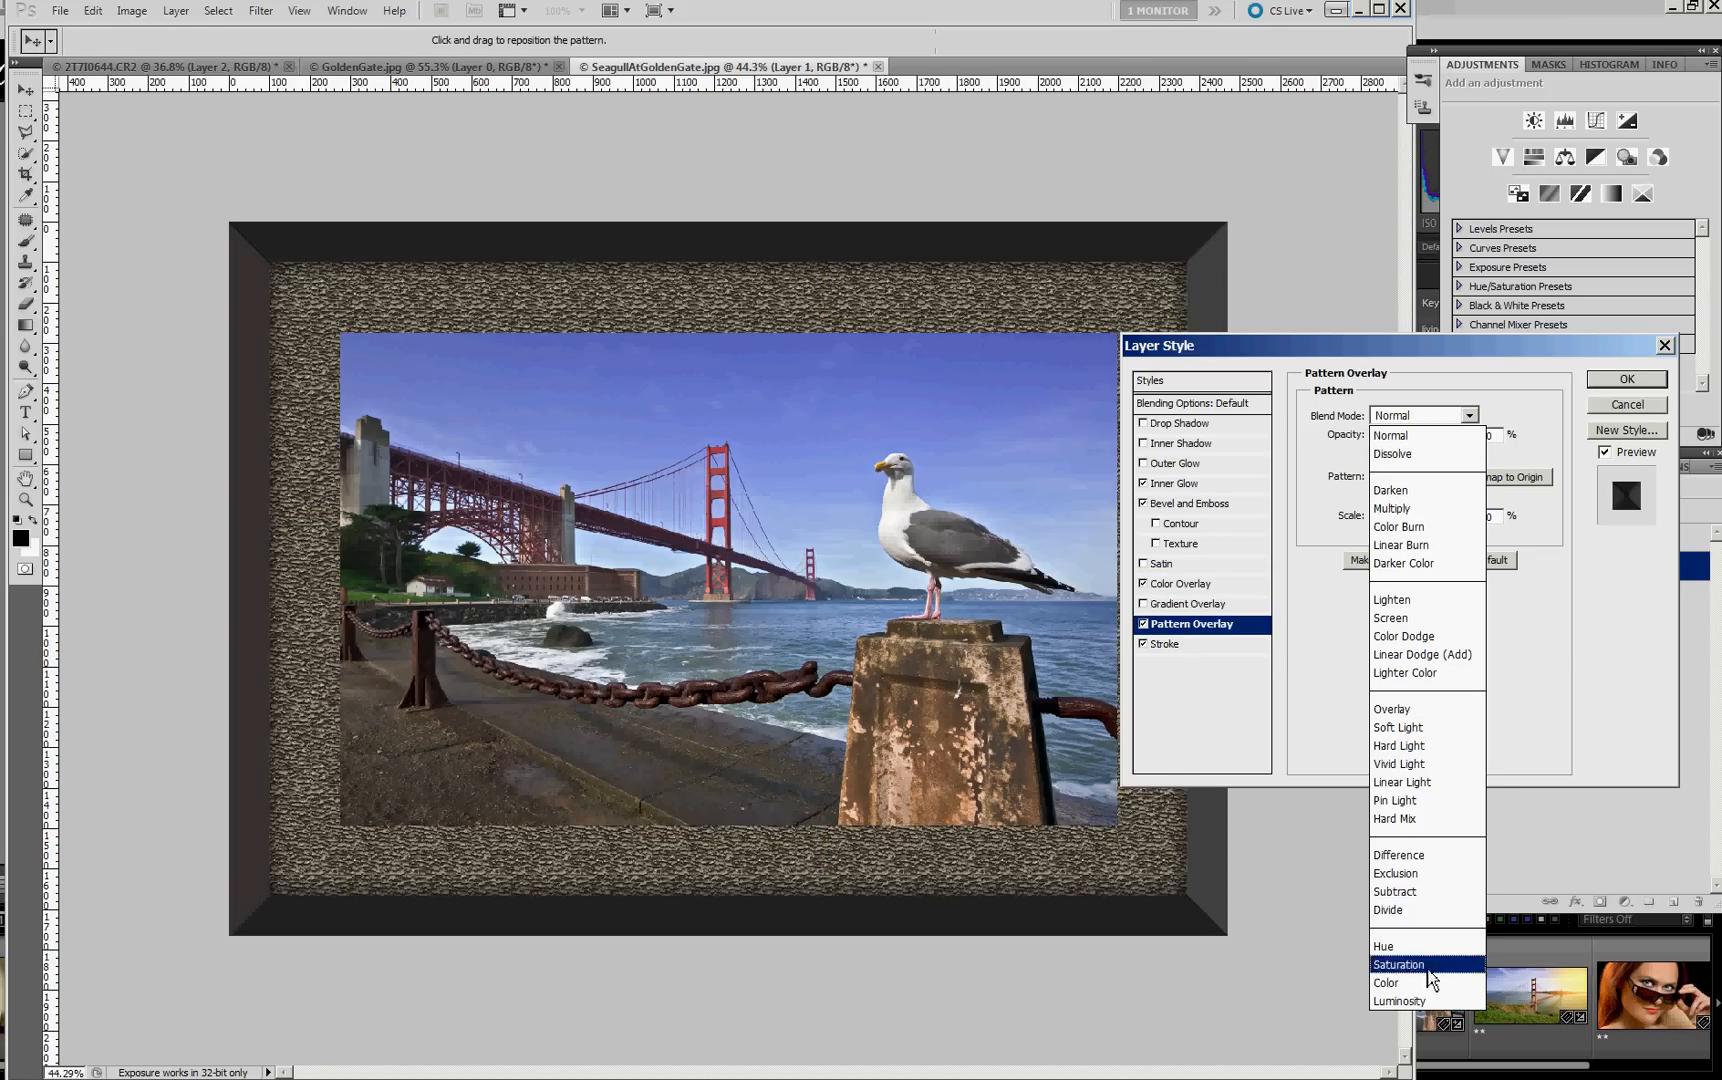
click(1398, 1000)
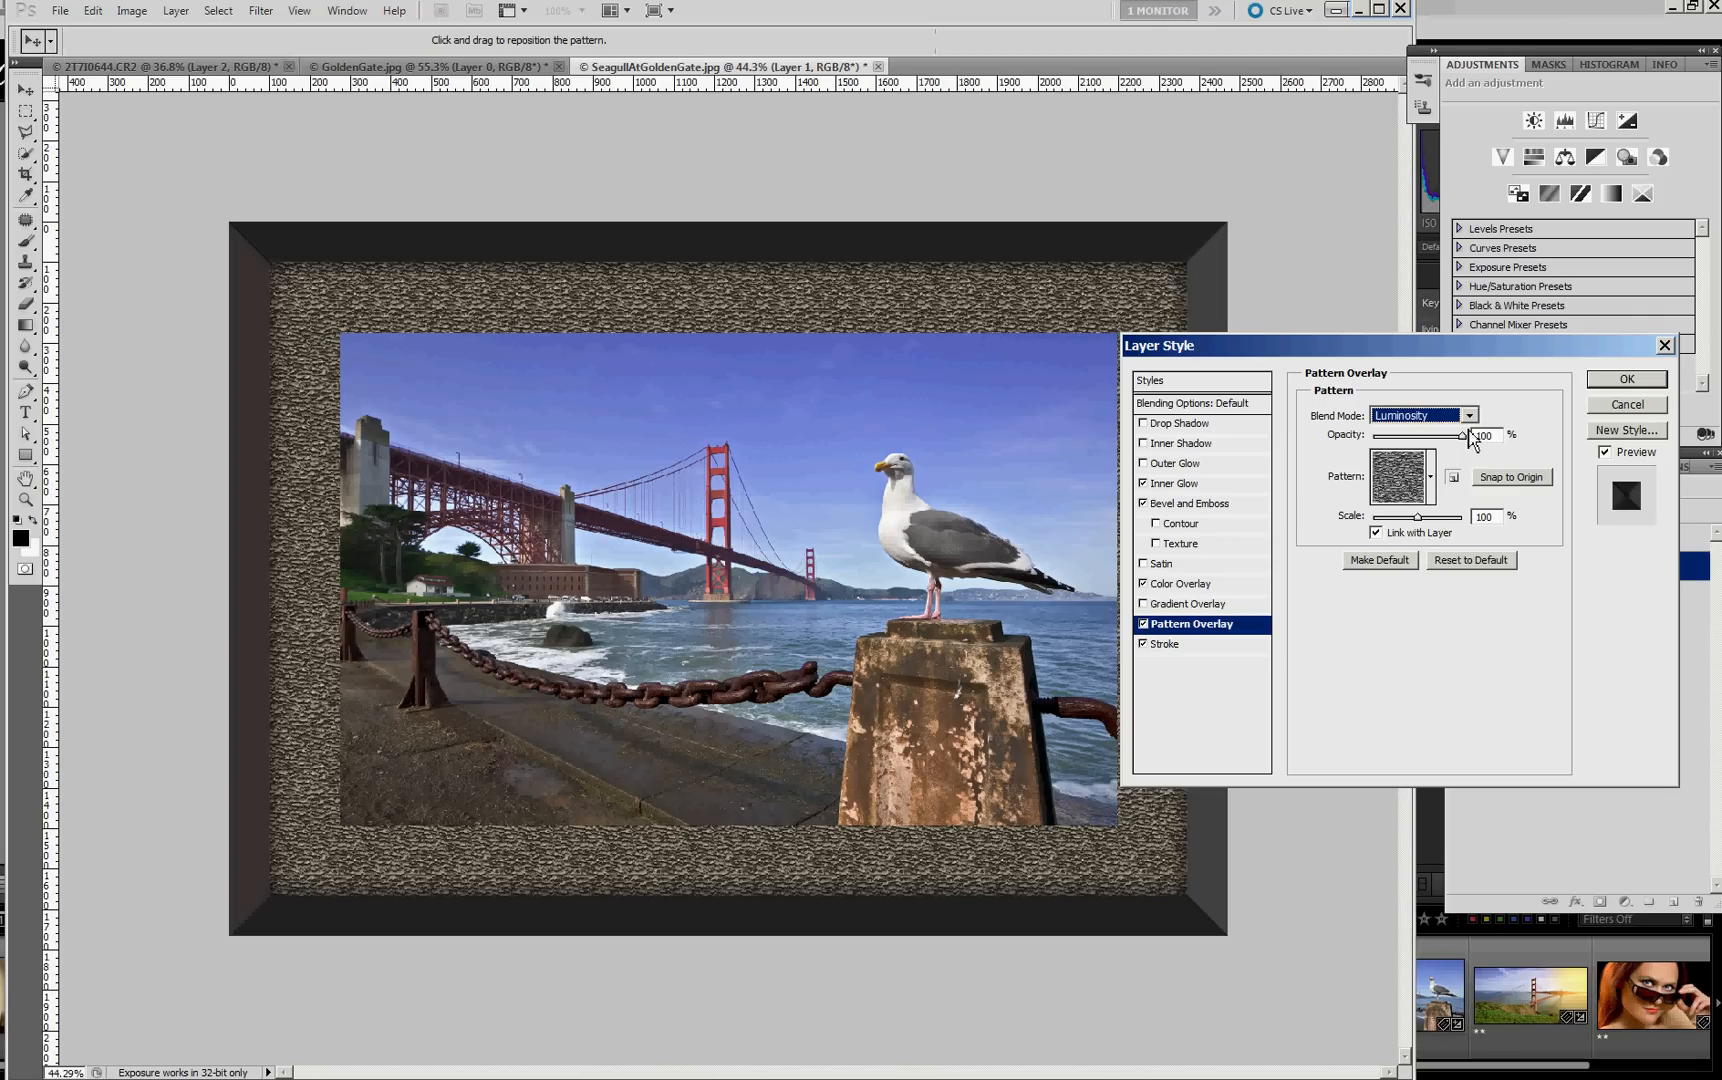
click(1430, 476)
text(7)
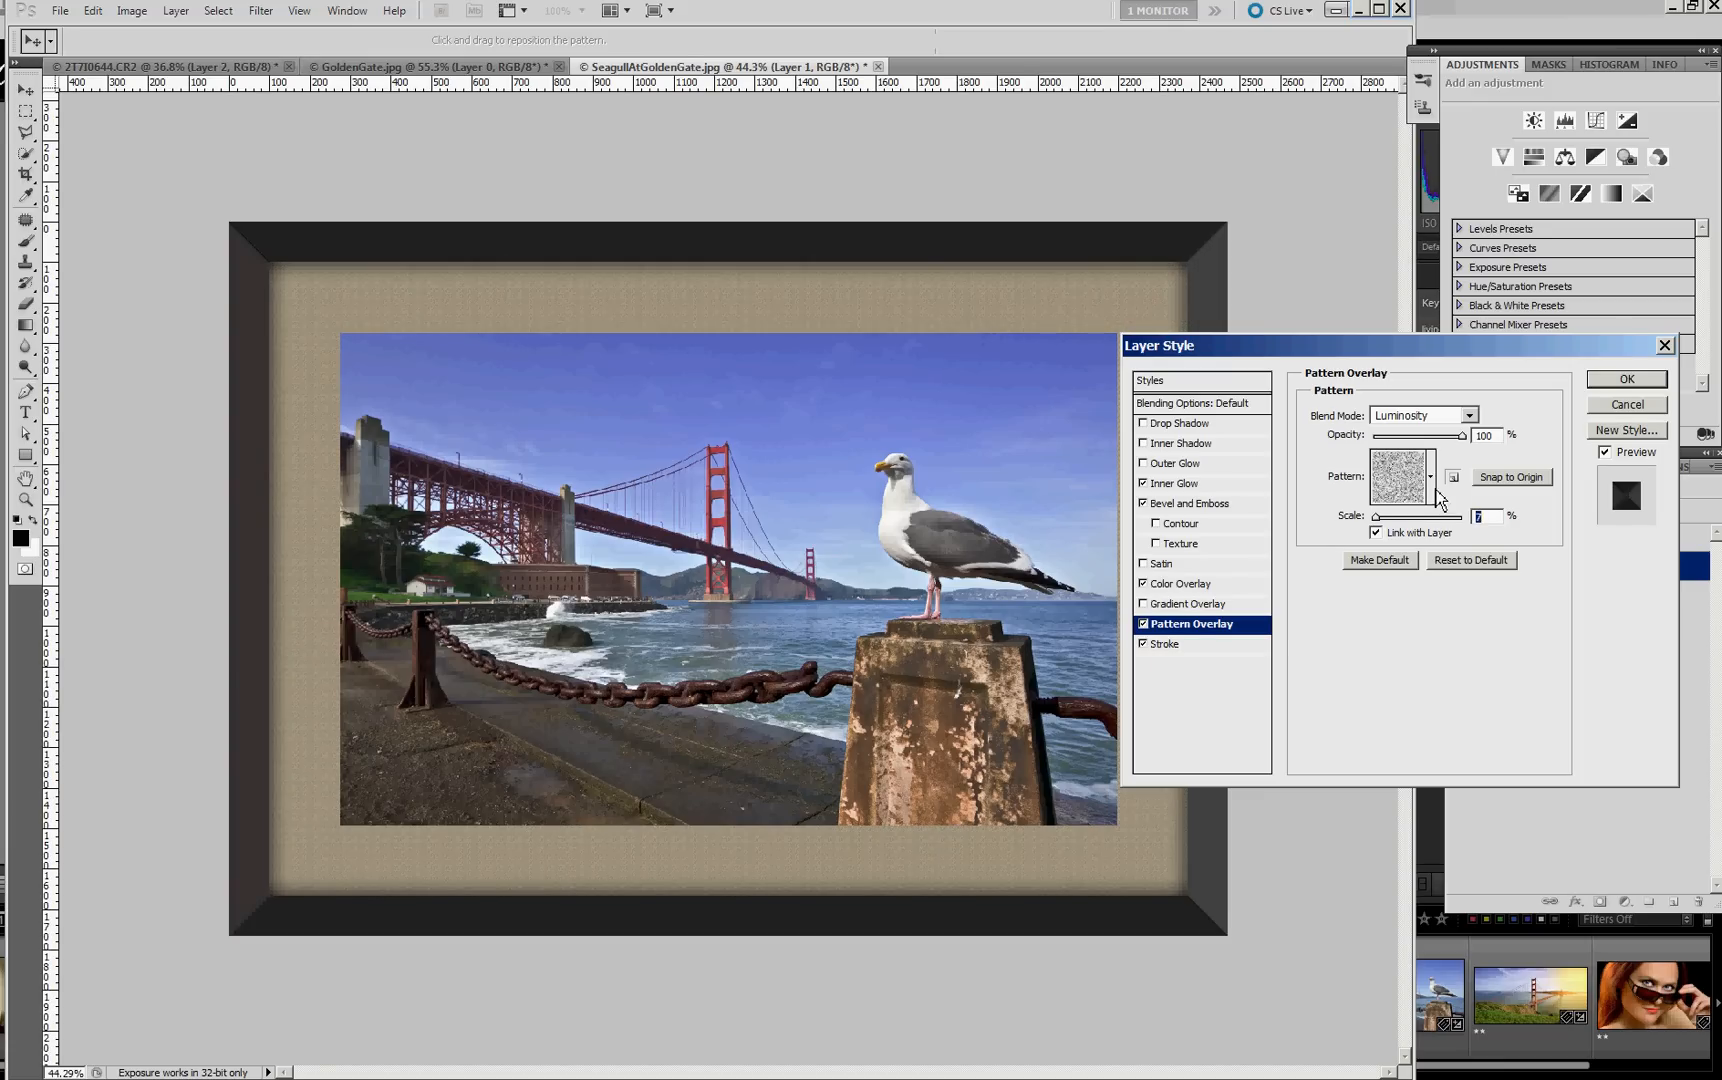
- Swap the overlay pattern for a Weave pattern from the picker, trying two weaves before settling
click(1428, 476)
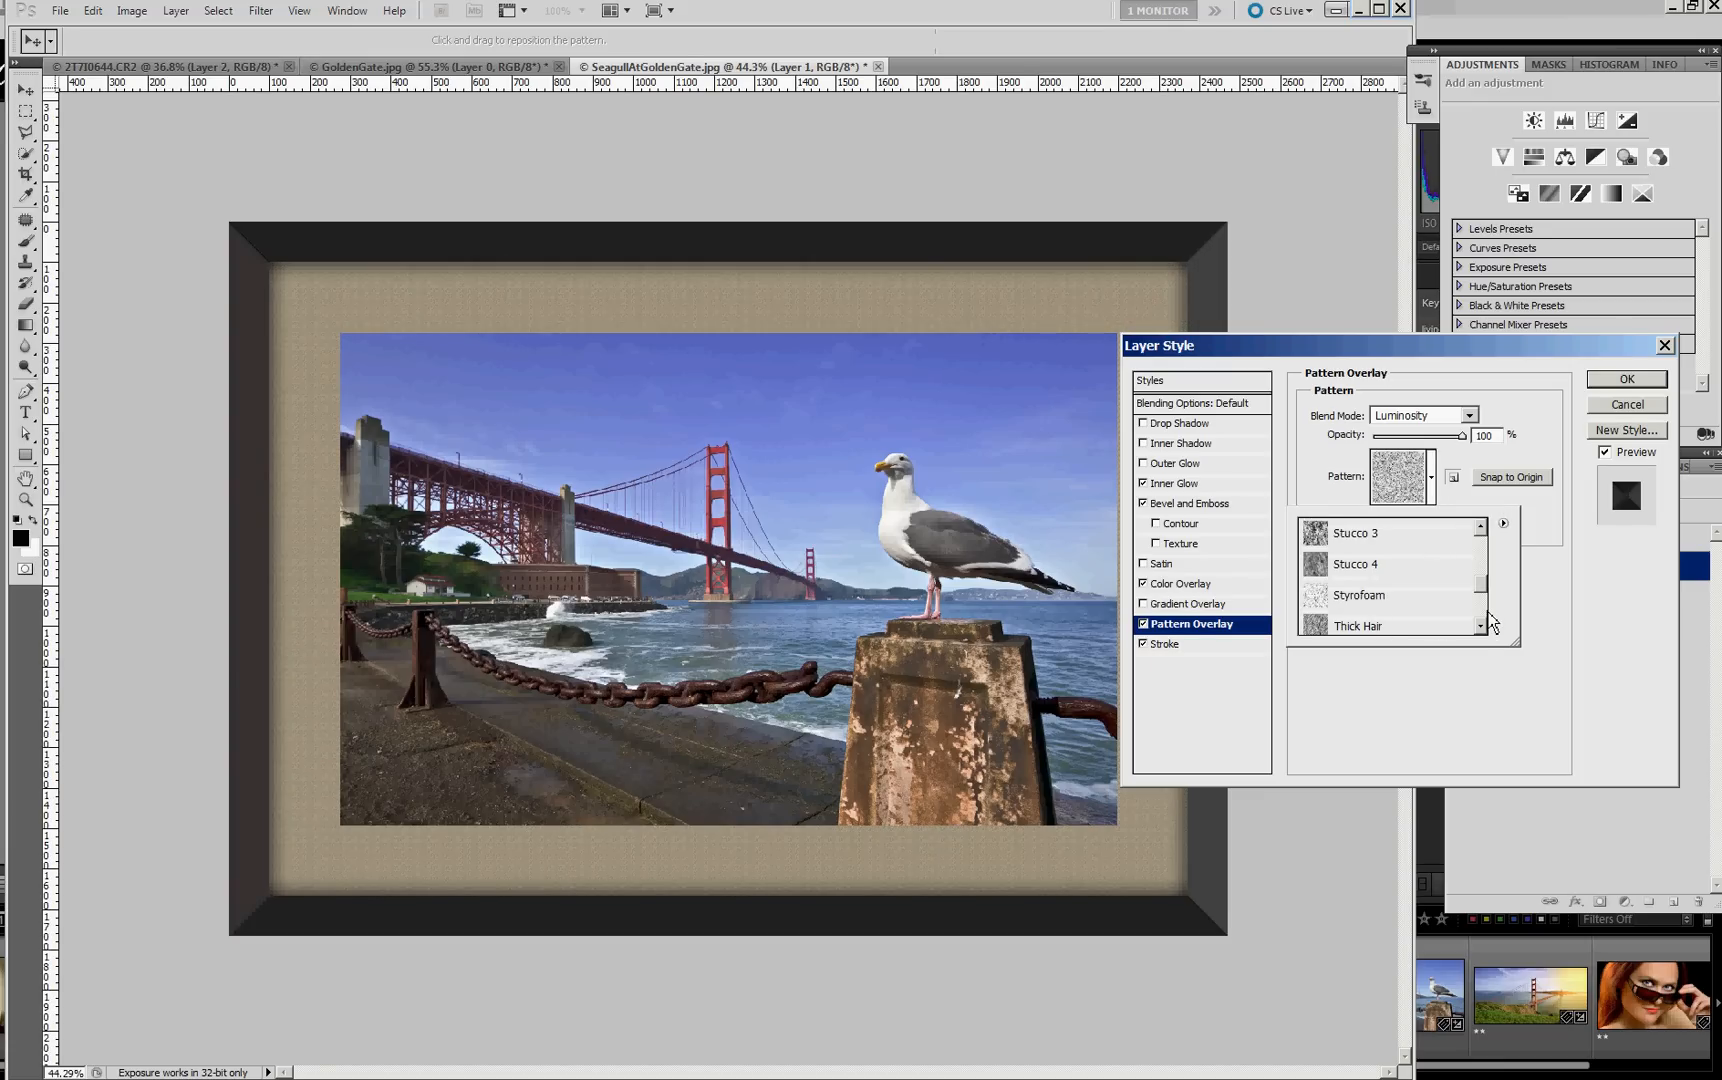
scroll(down, 3)
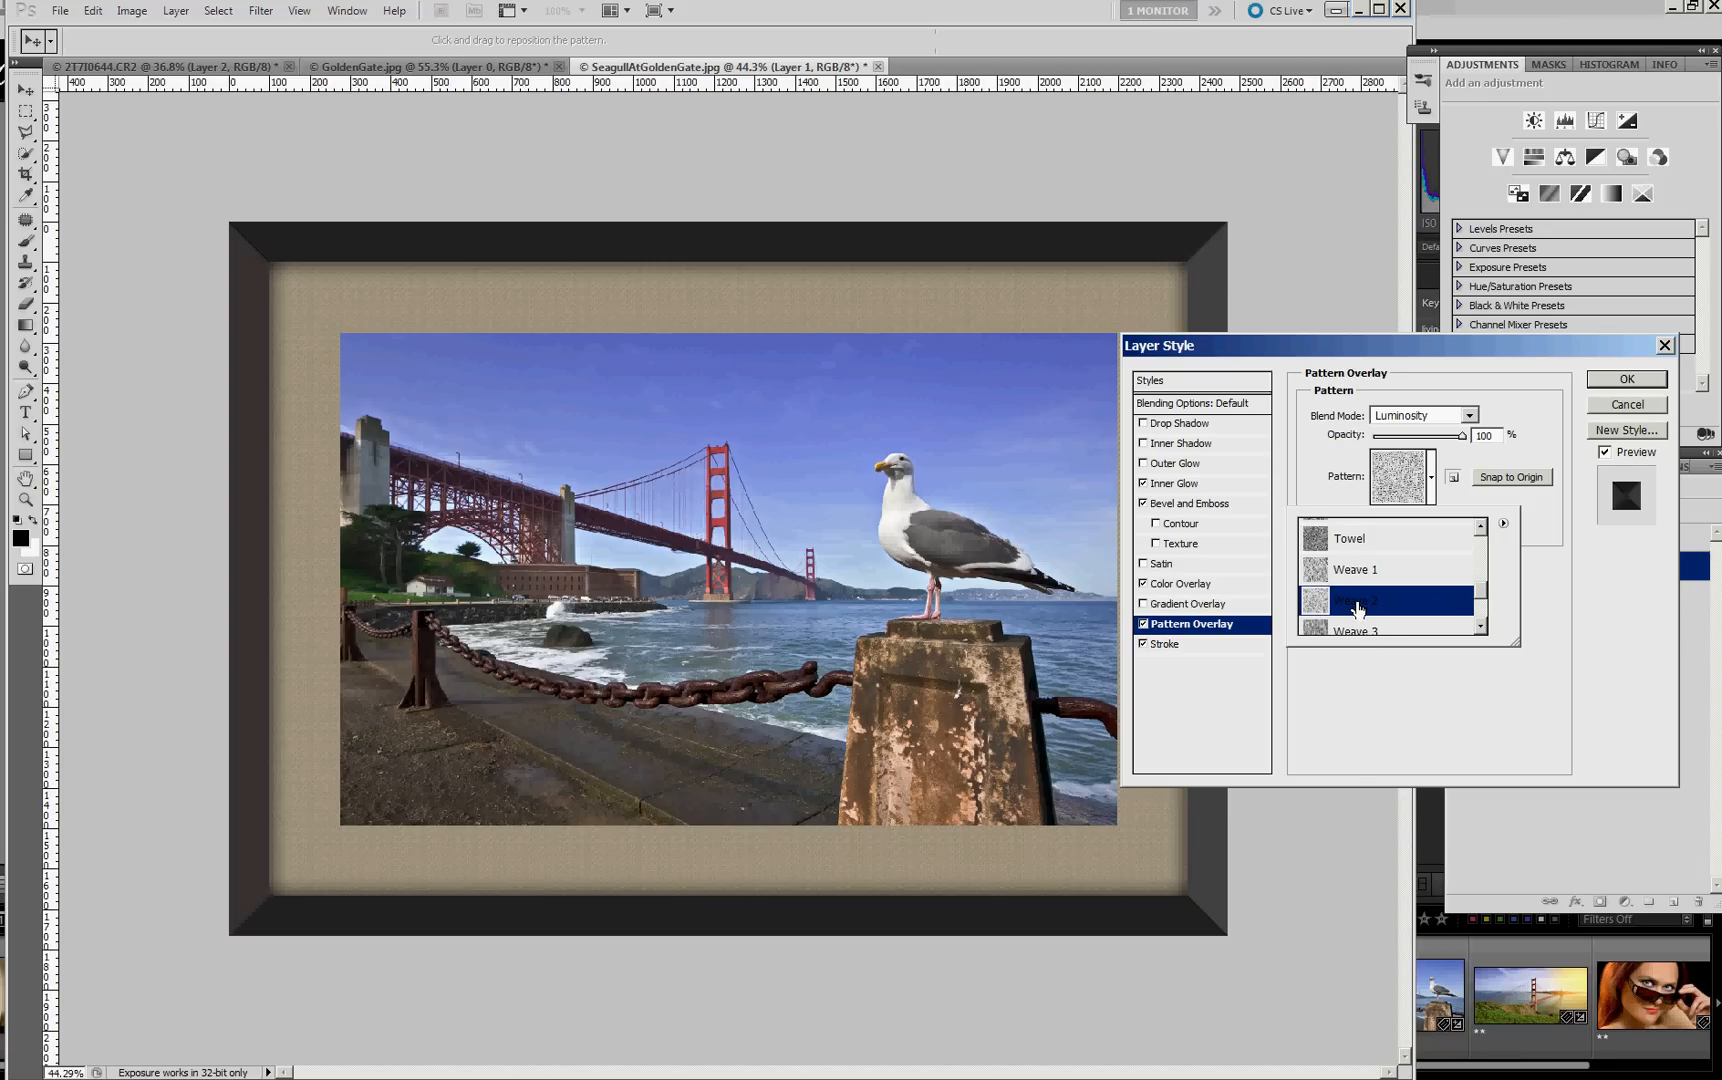
click(1356, 630)
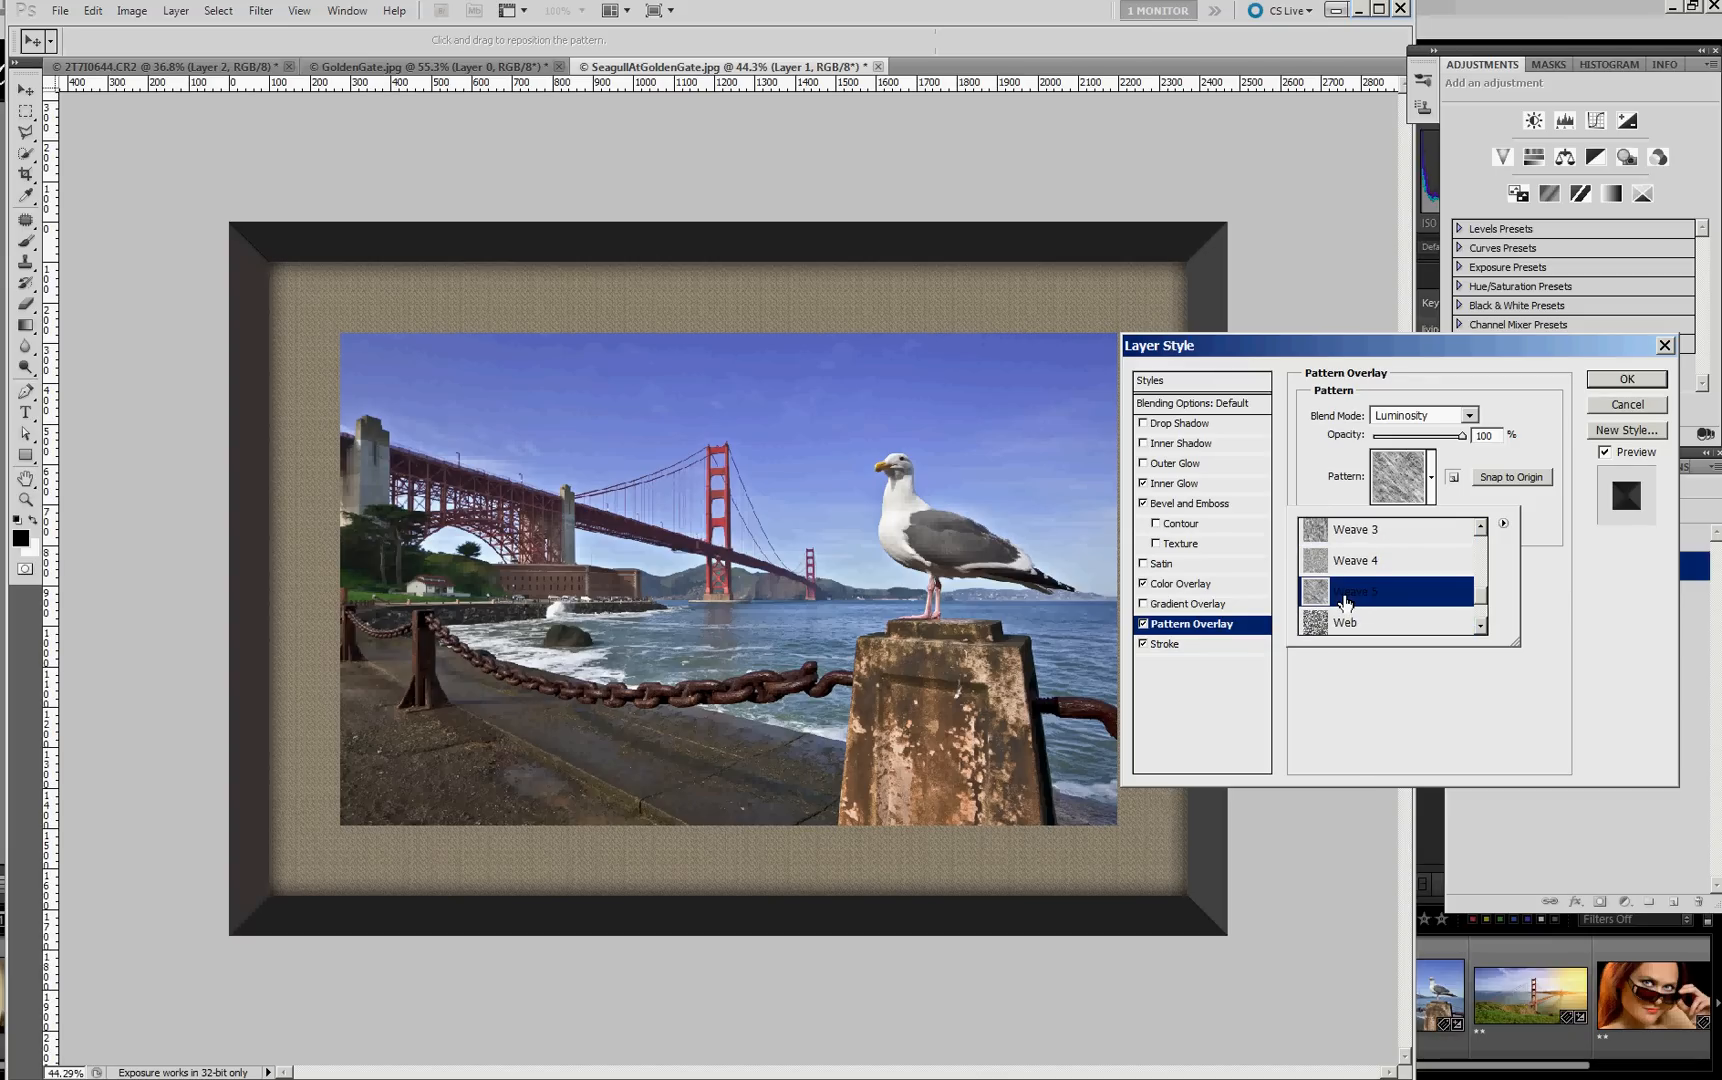
mouse_move(1342, 632)
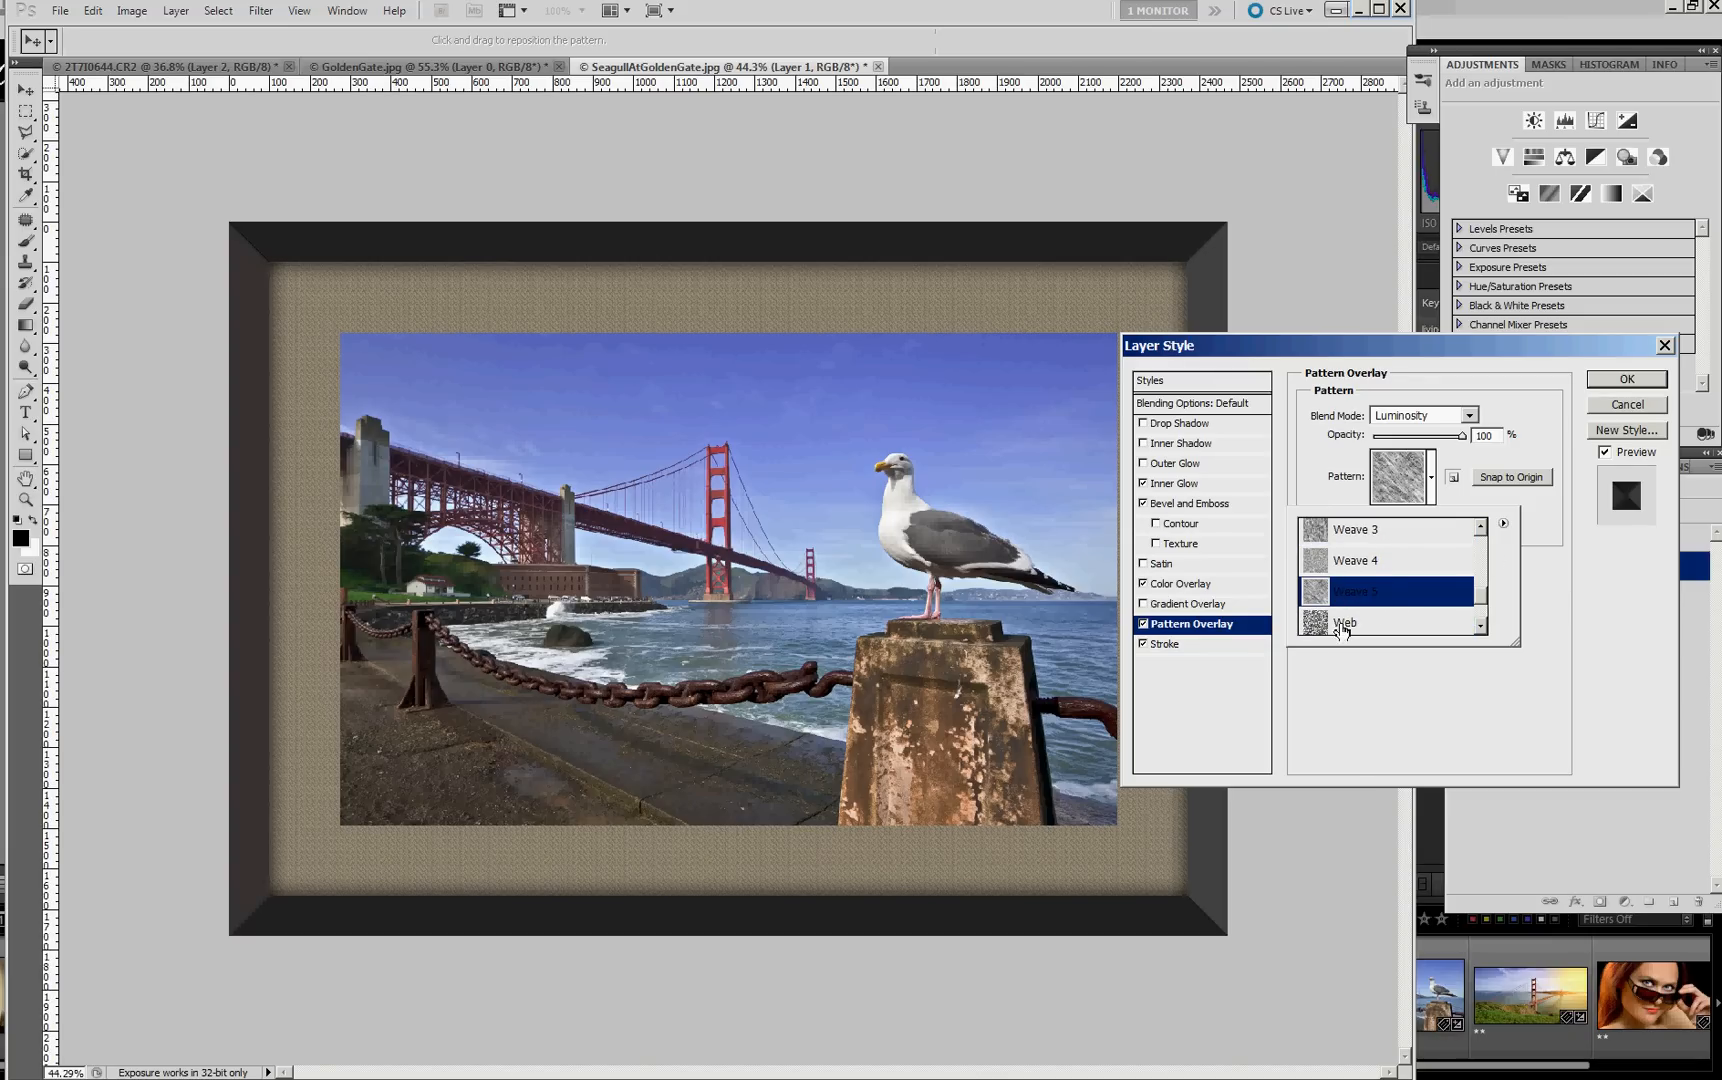
click(1356, 560)
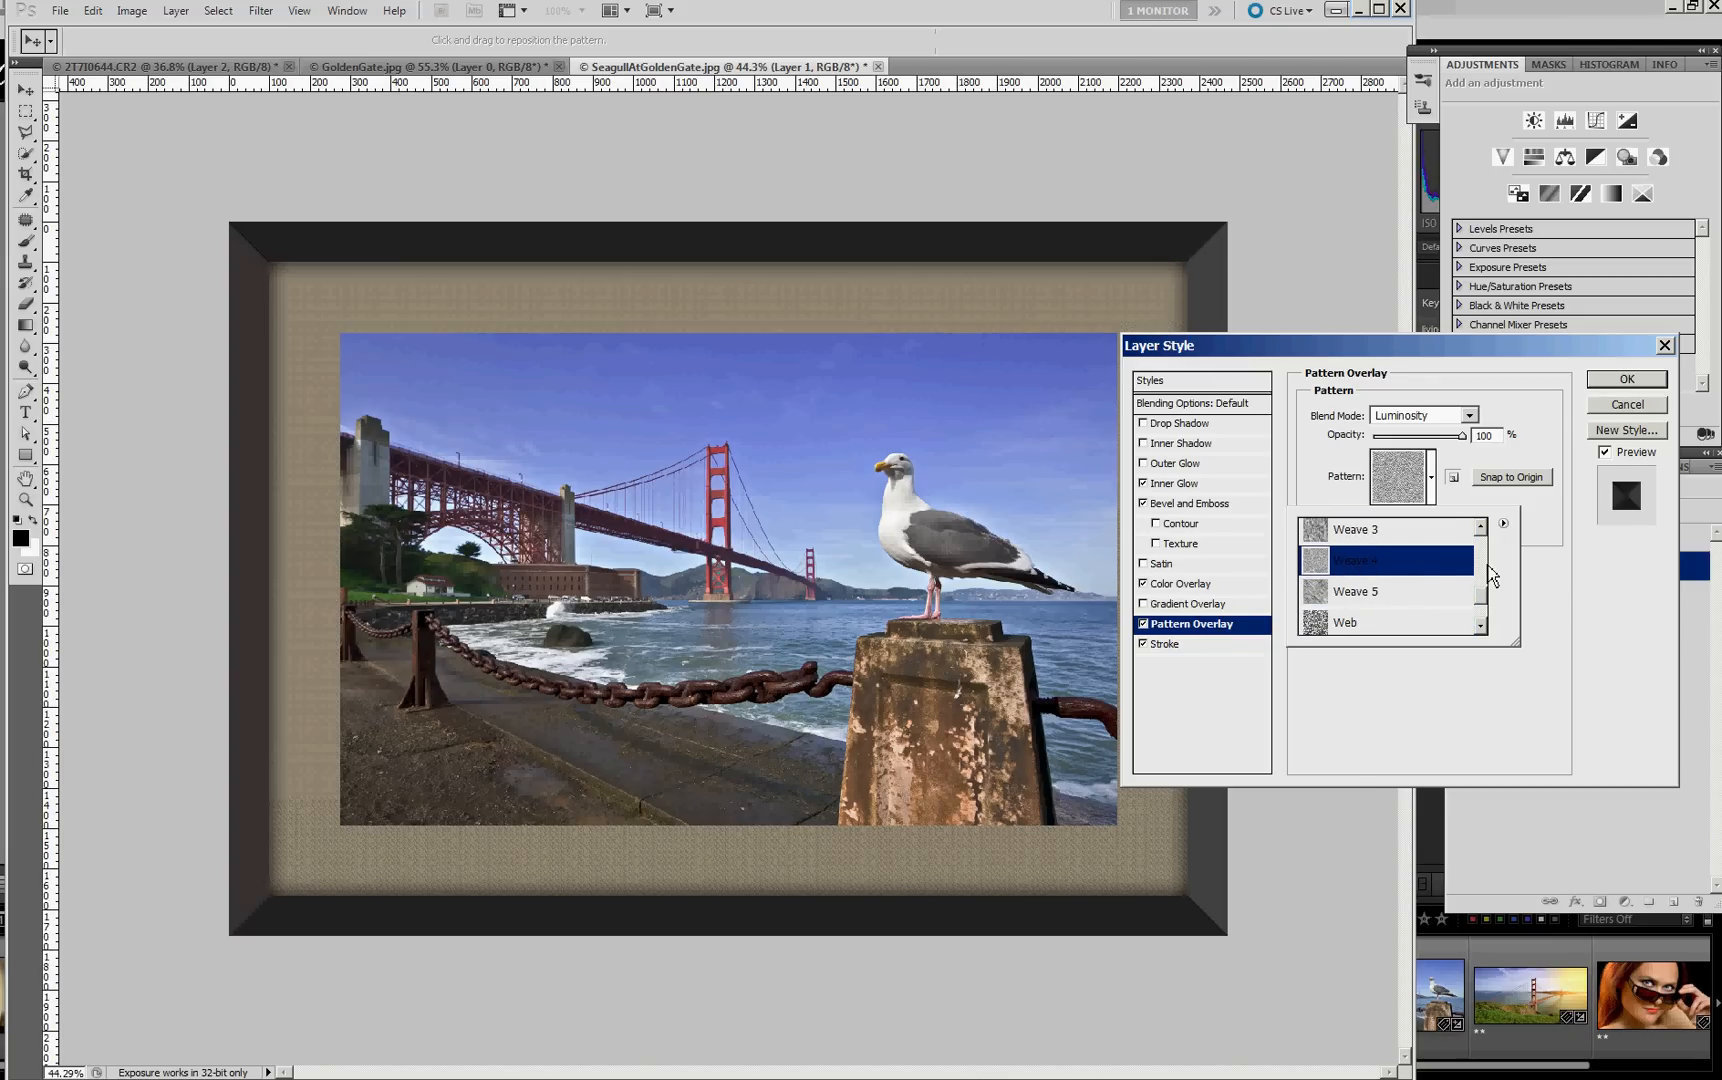
click(1358, 560)
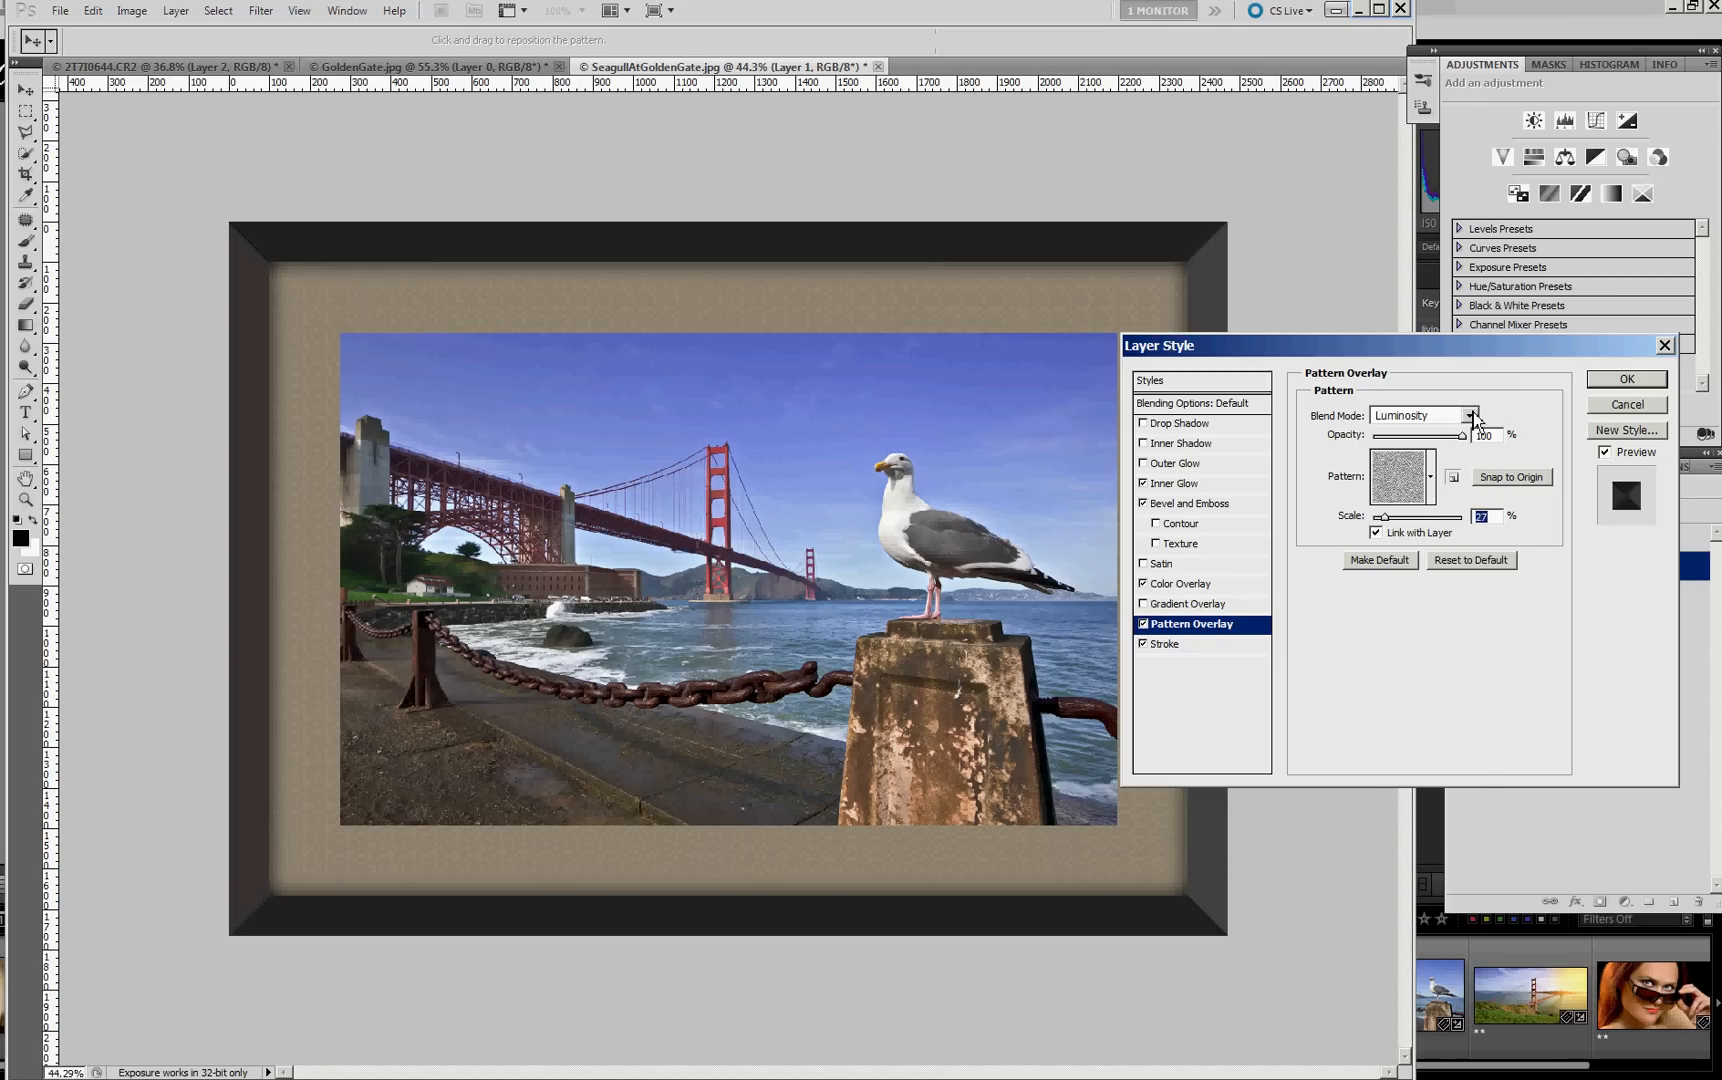
- Set the weave overlay to Multiply at 27% scale with lower opacity and apply the mat's layer style
click(1416, 416)
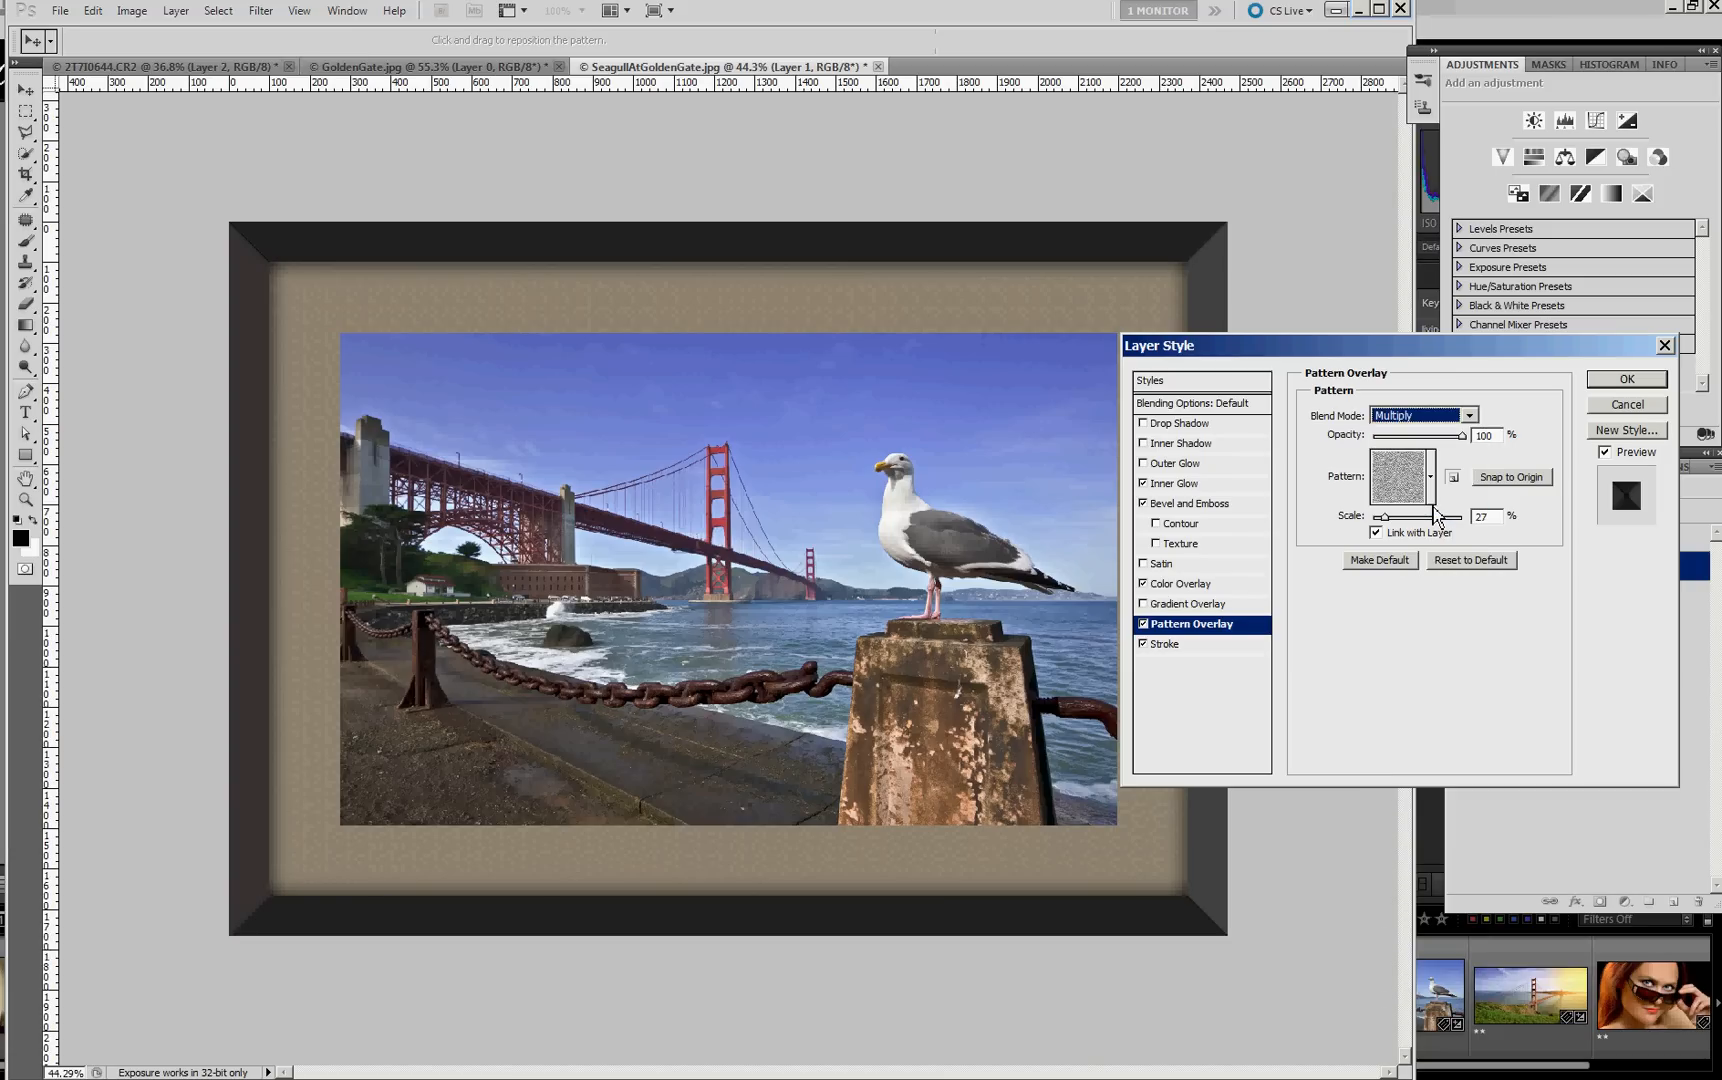
drag(1424, 436, 1388, 436)
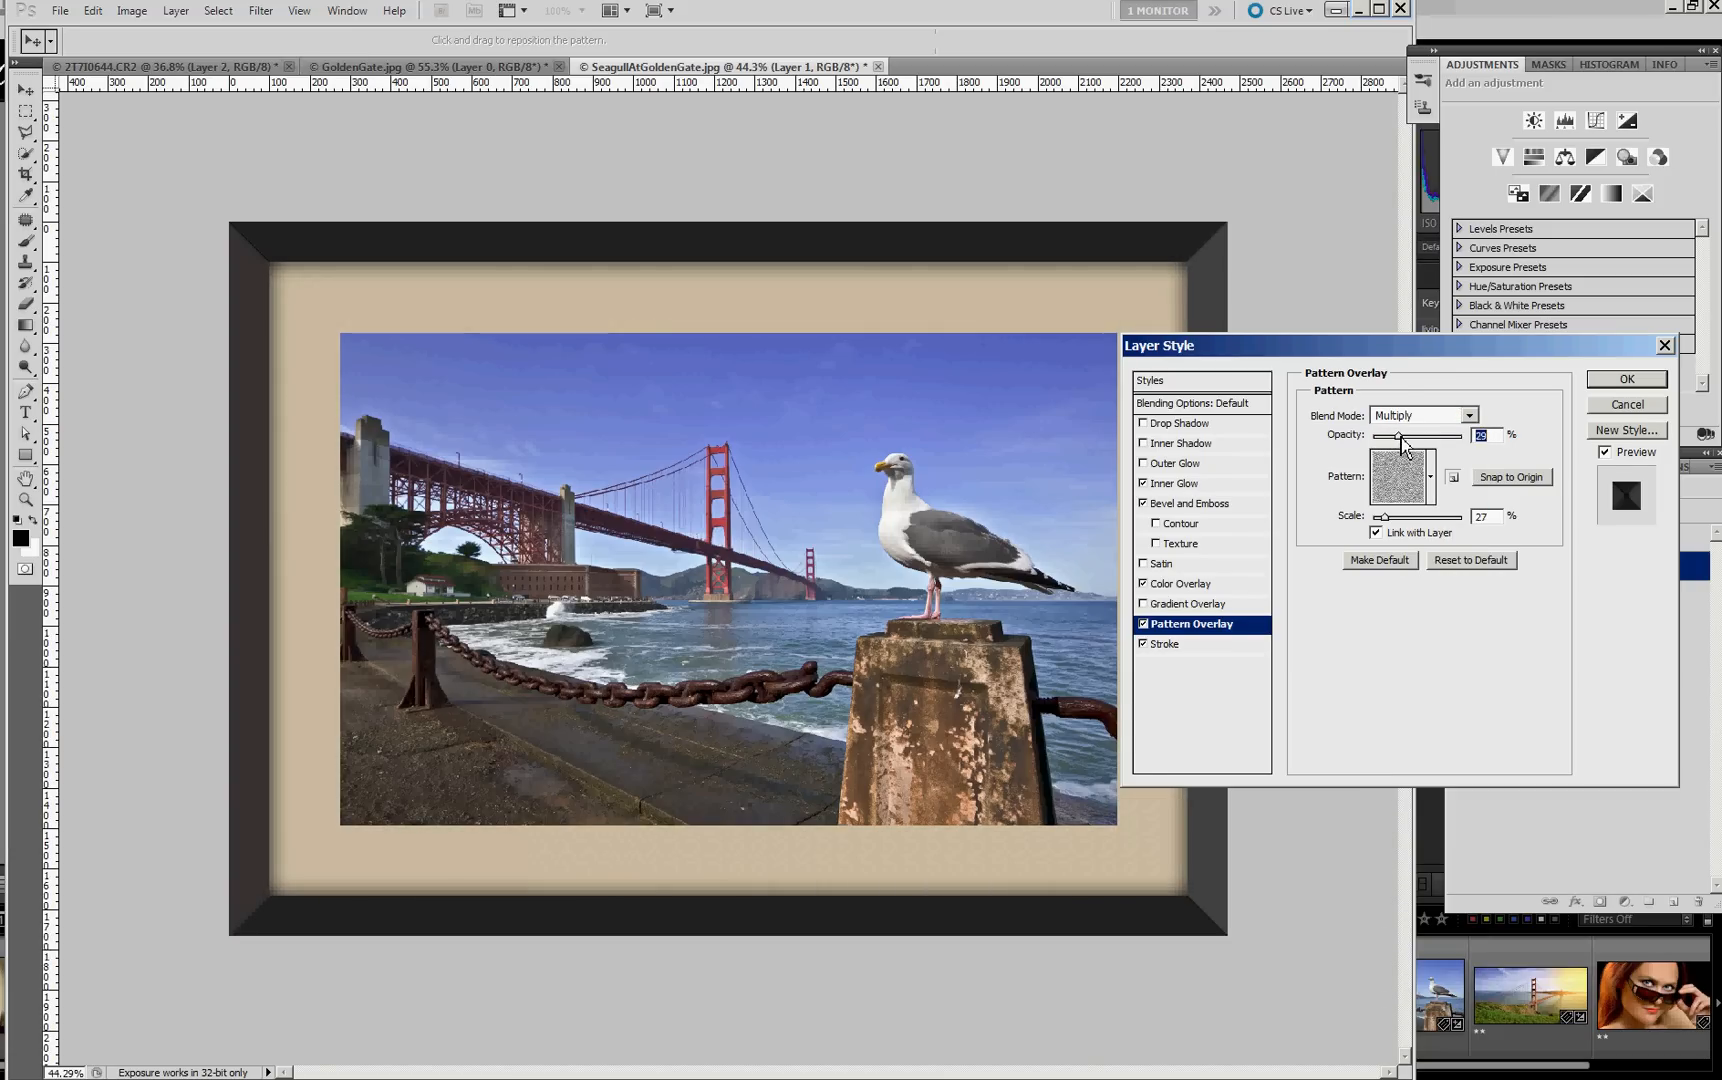
drag(1396, 436, 1392, 436)
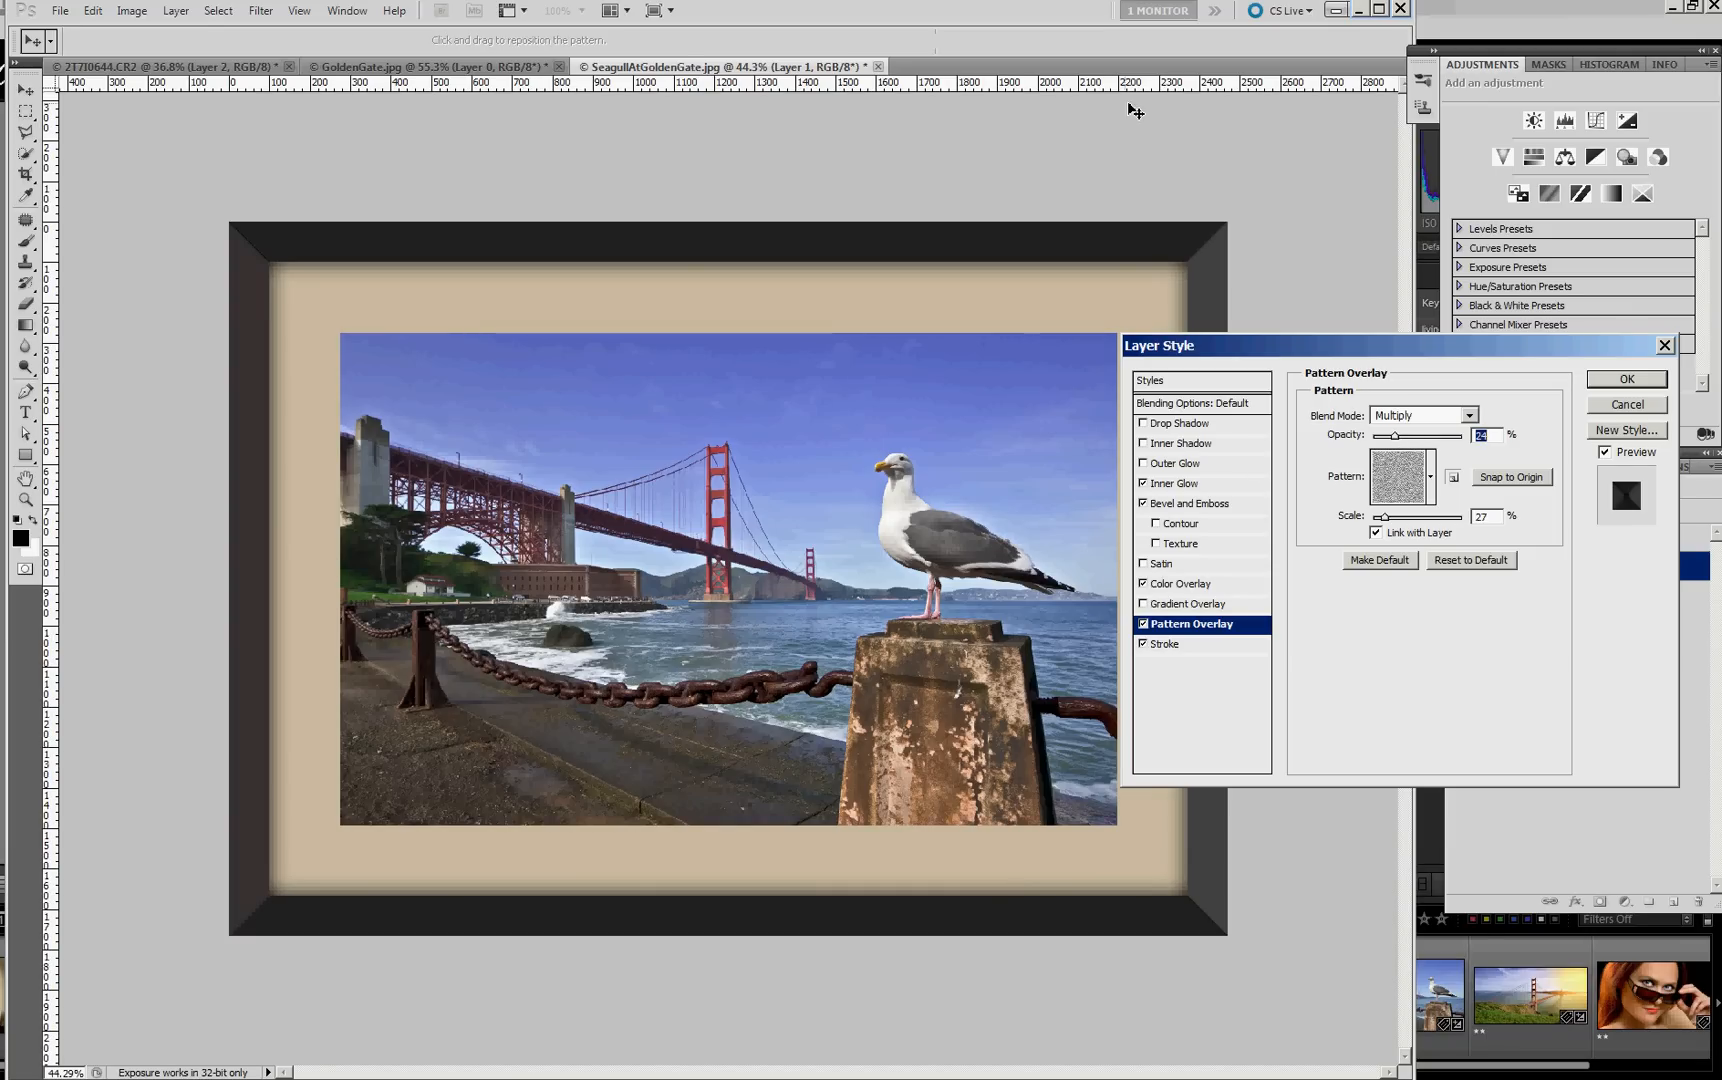
click(1626, 380)
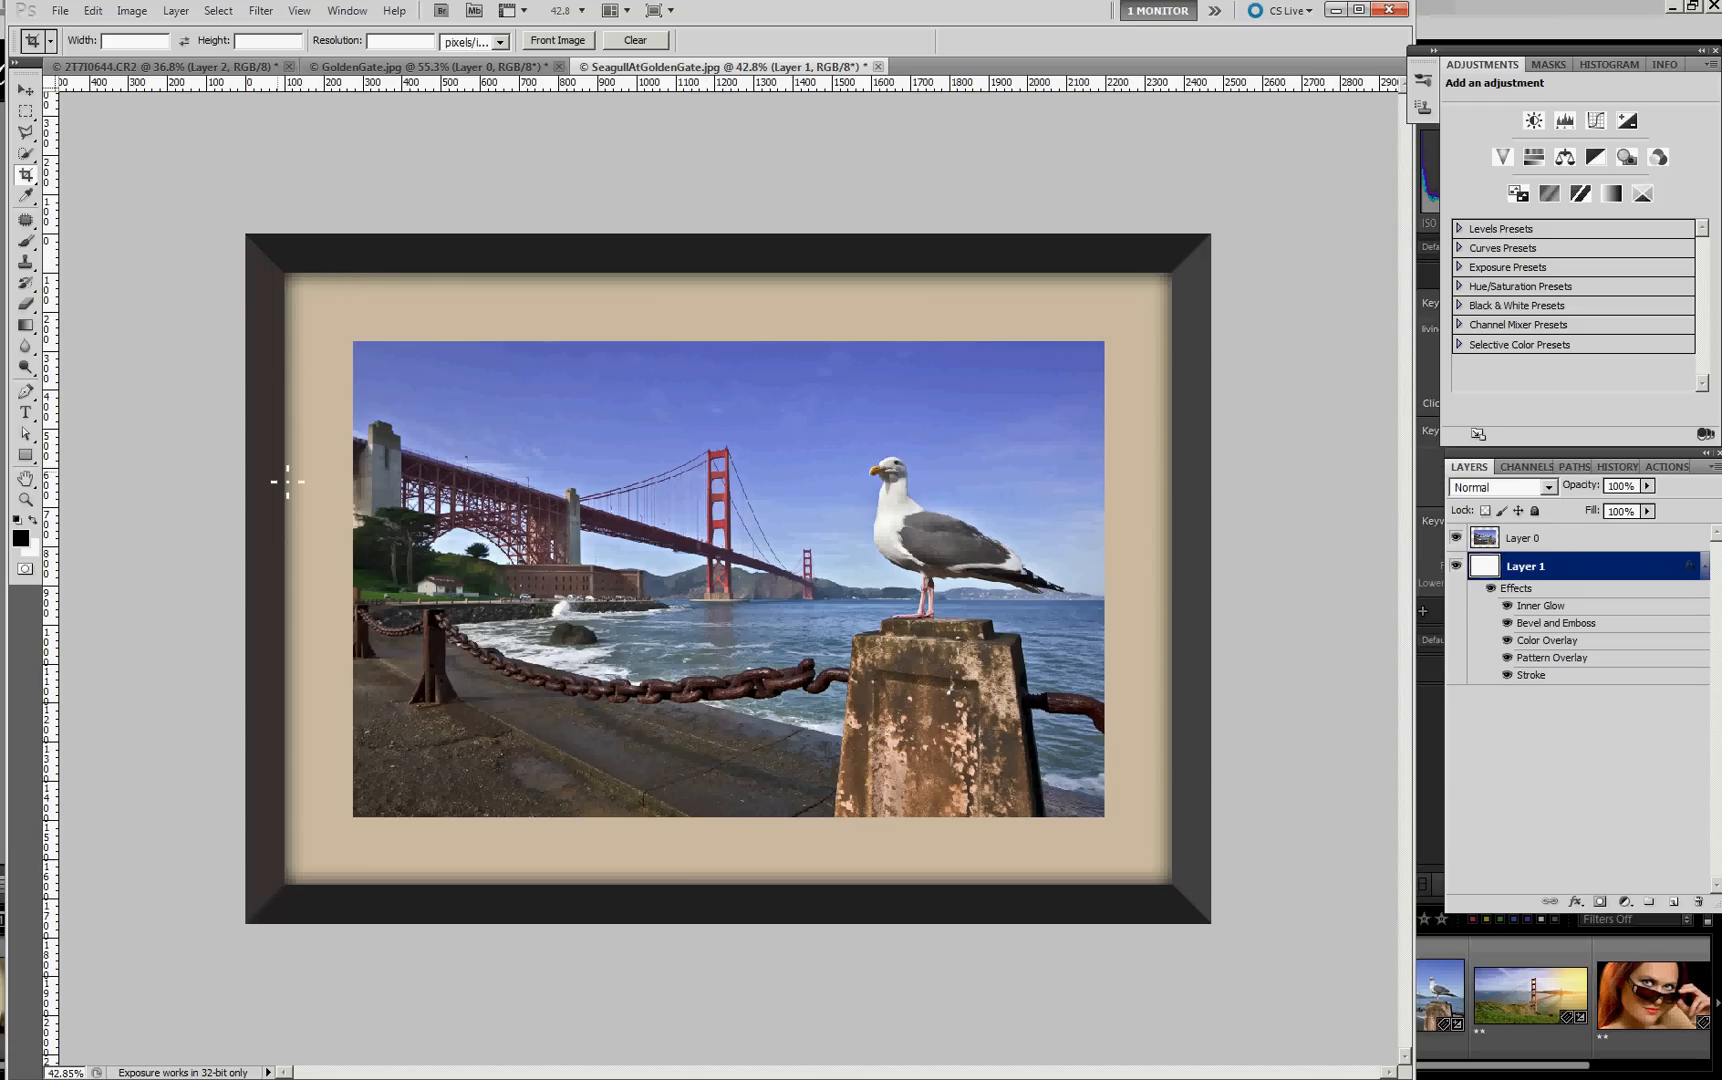
mouse_move(728, 356)
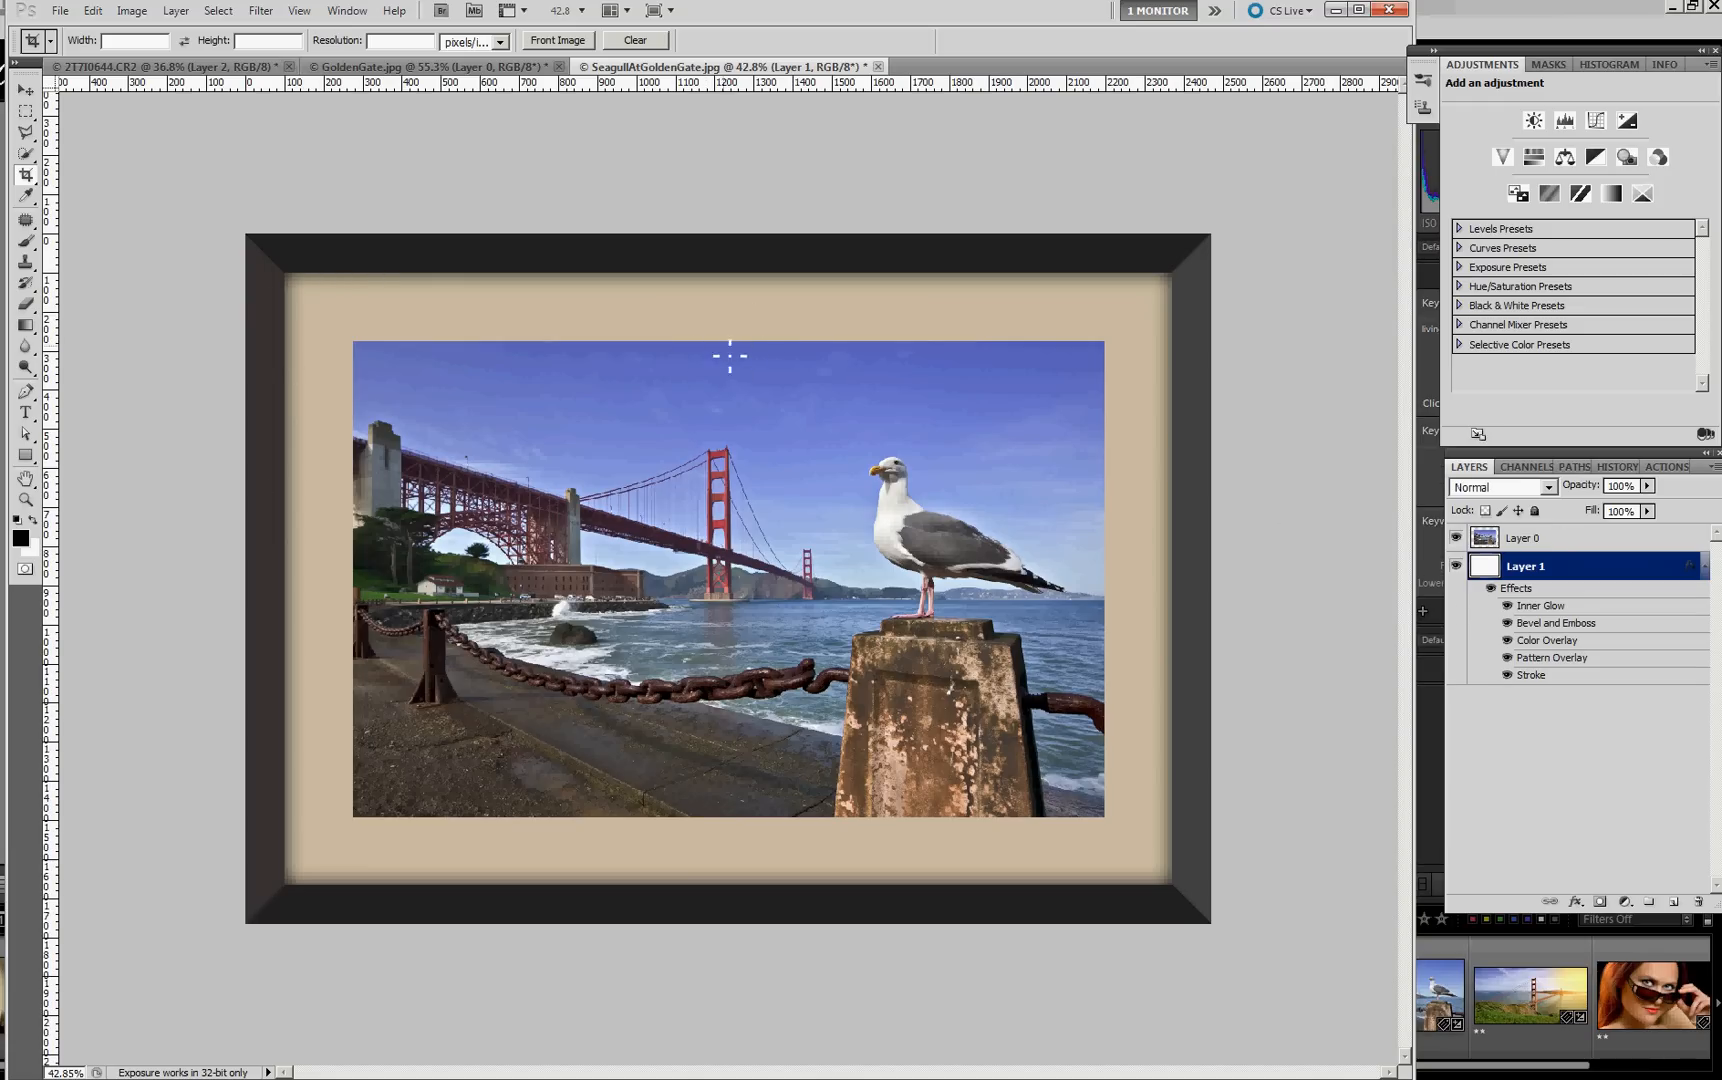
mouse_move(1022, 362)
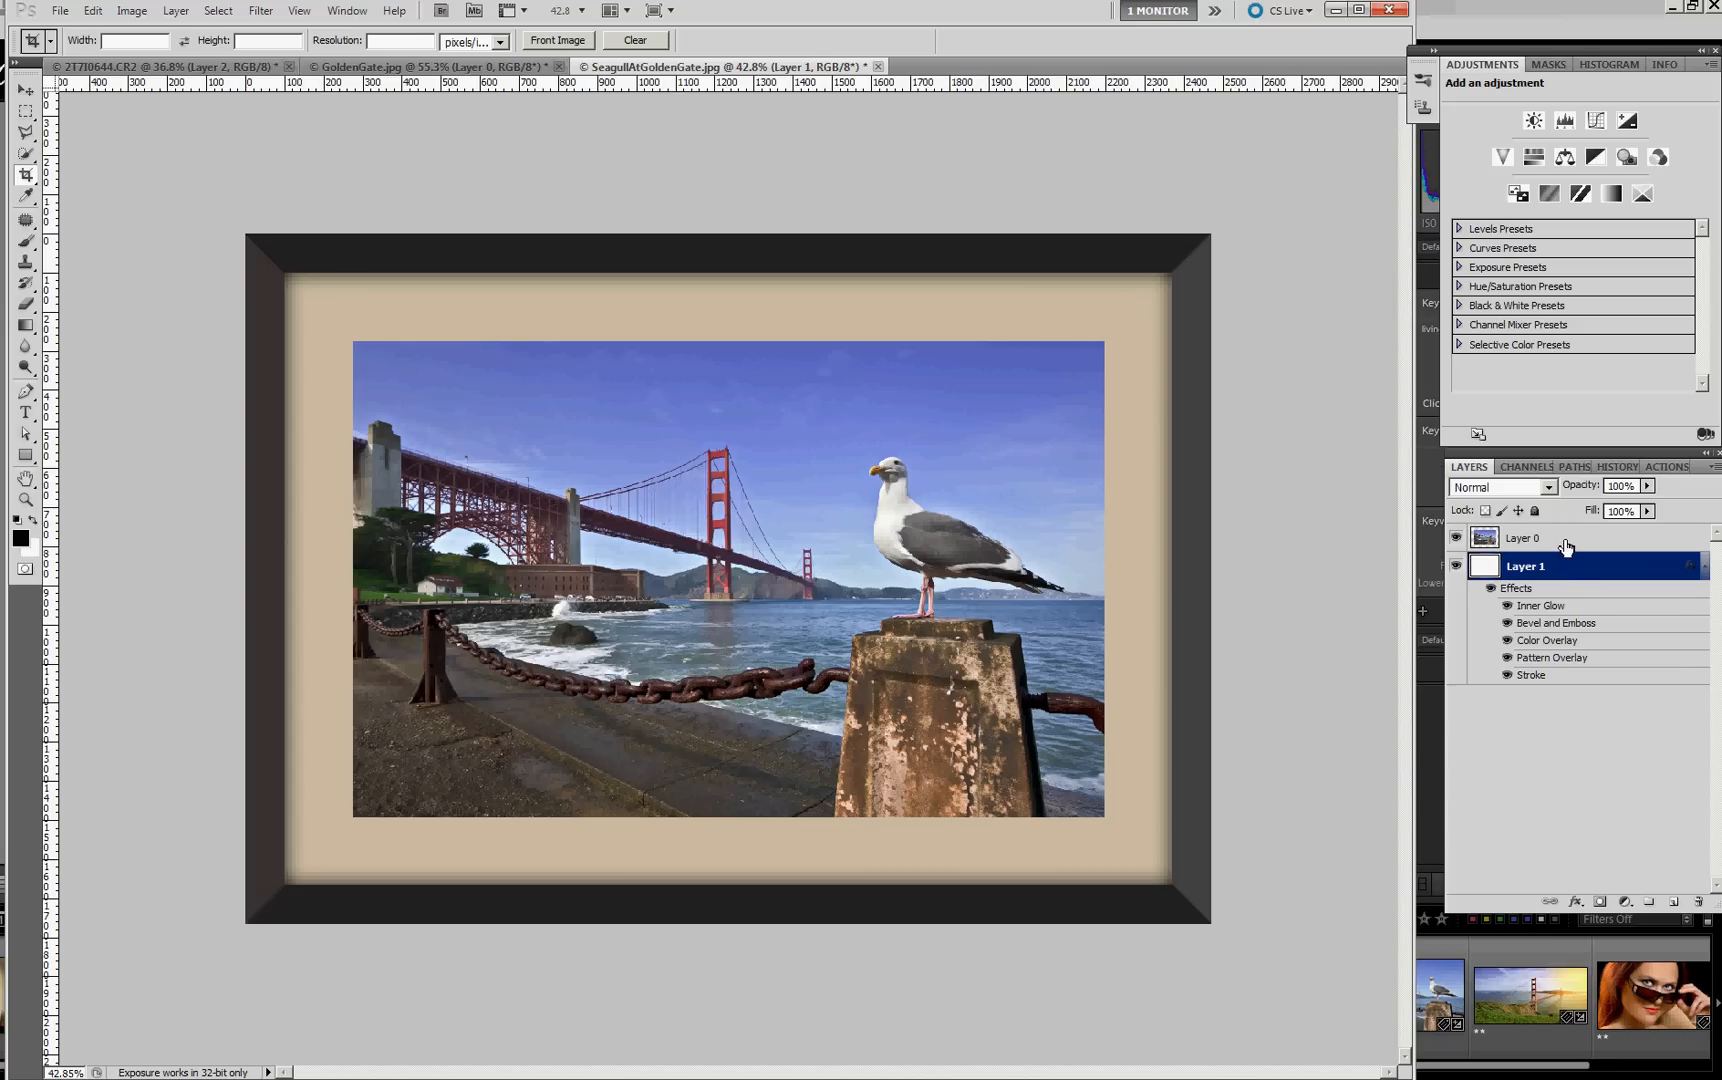
- Give Layer 0 a 4 px black stroke positioned inside the photo's edge
double_click(1524, 564)
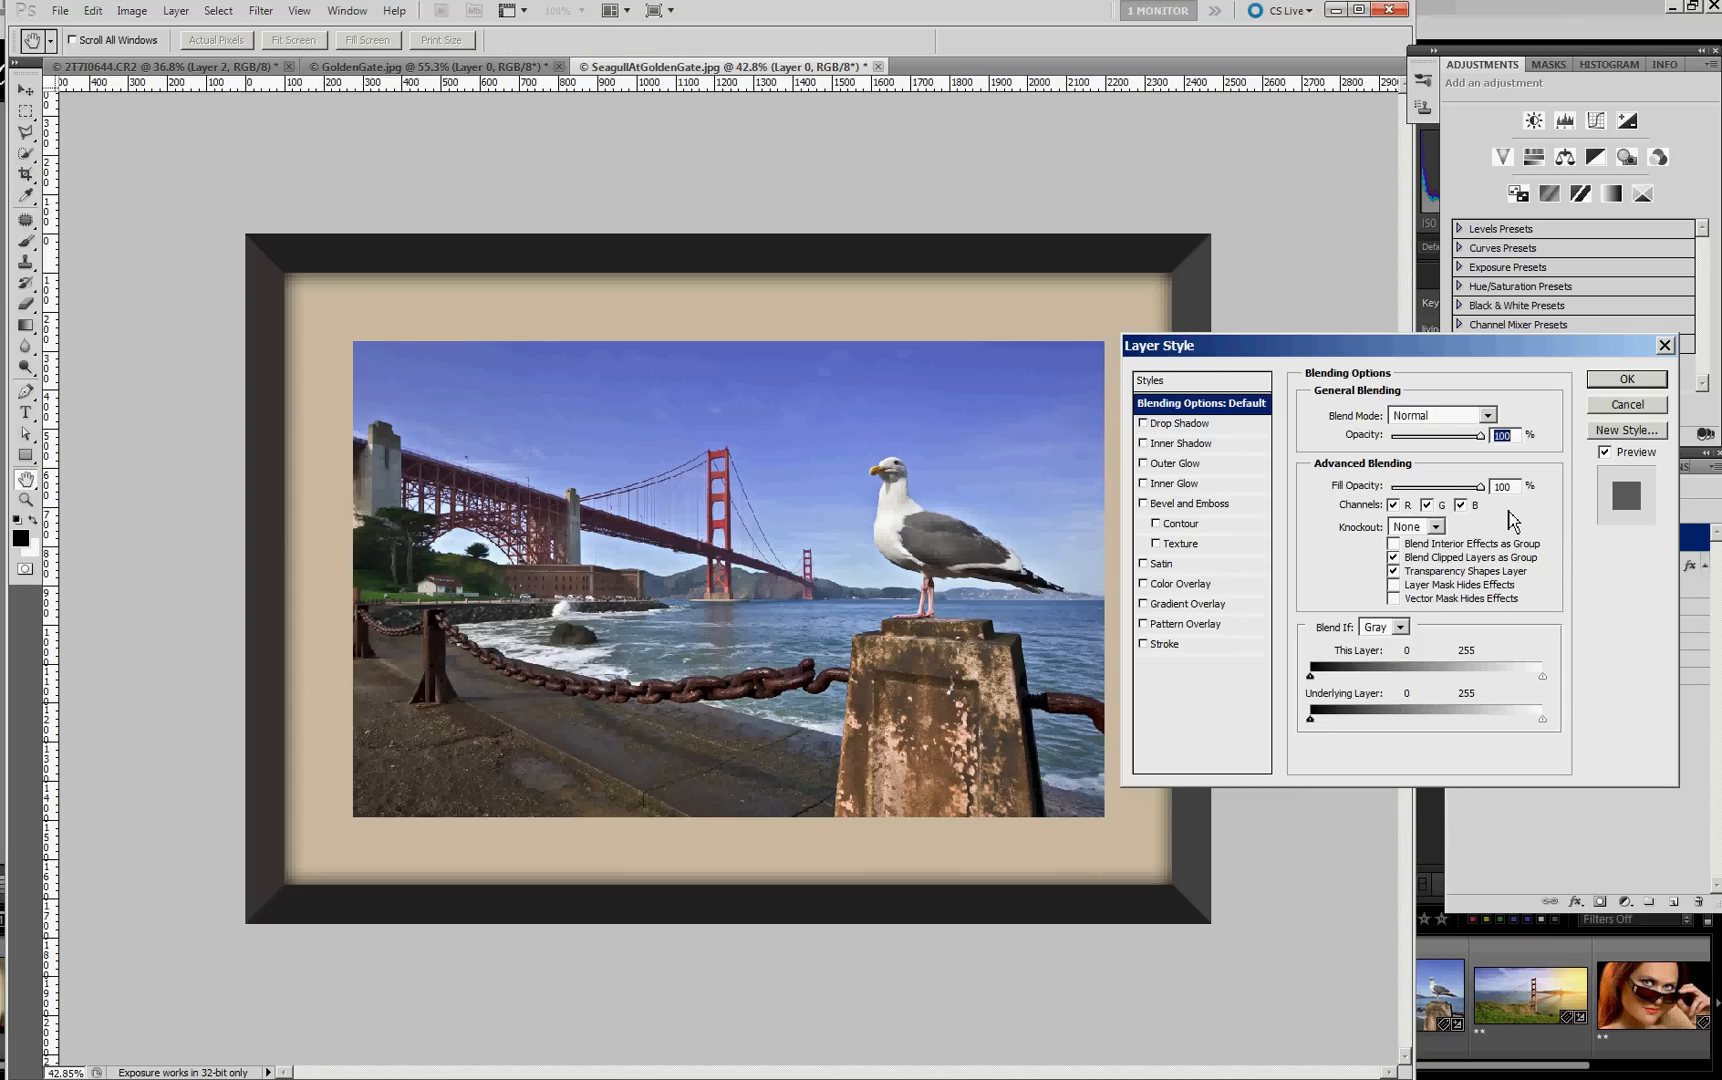
mouse_move(1510, 516)
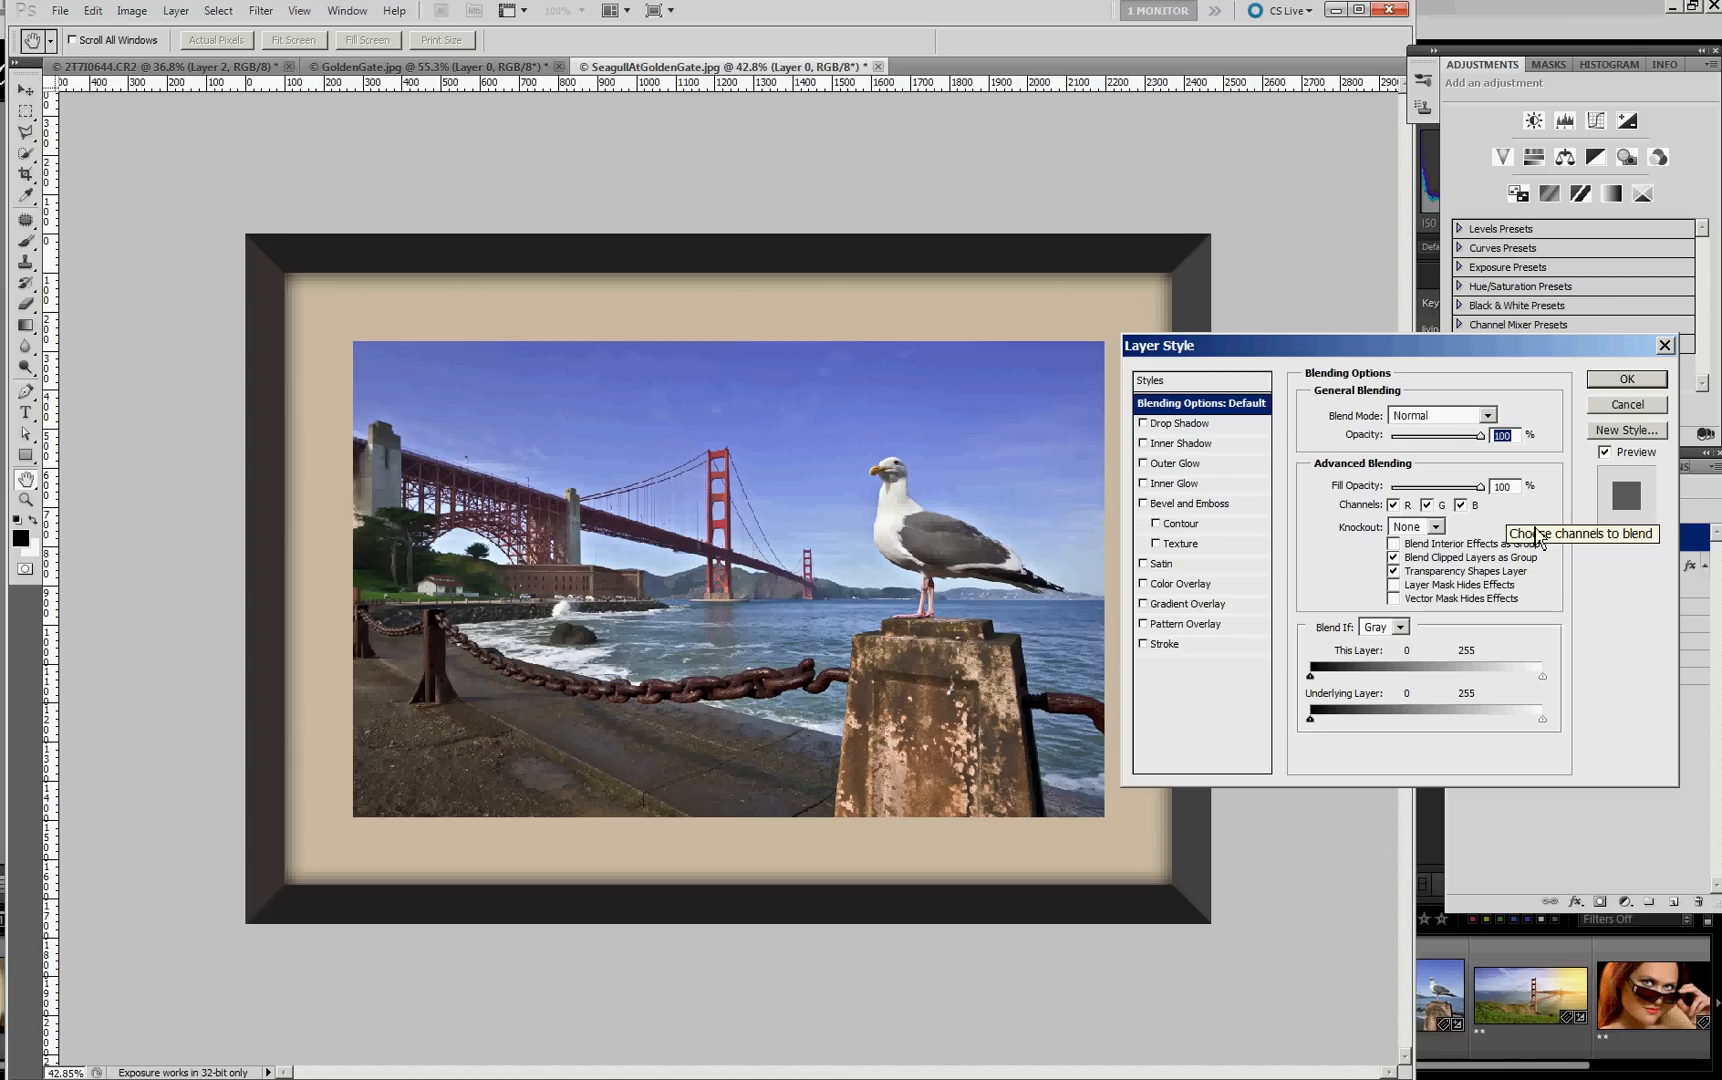
click(1144, 644)
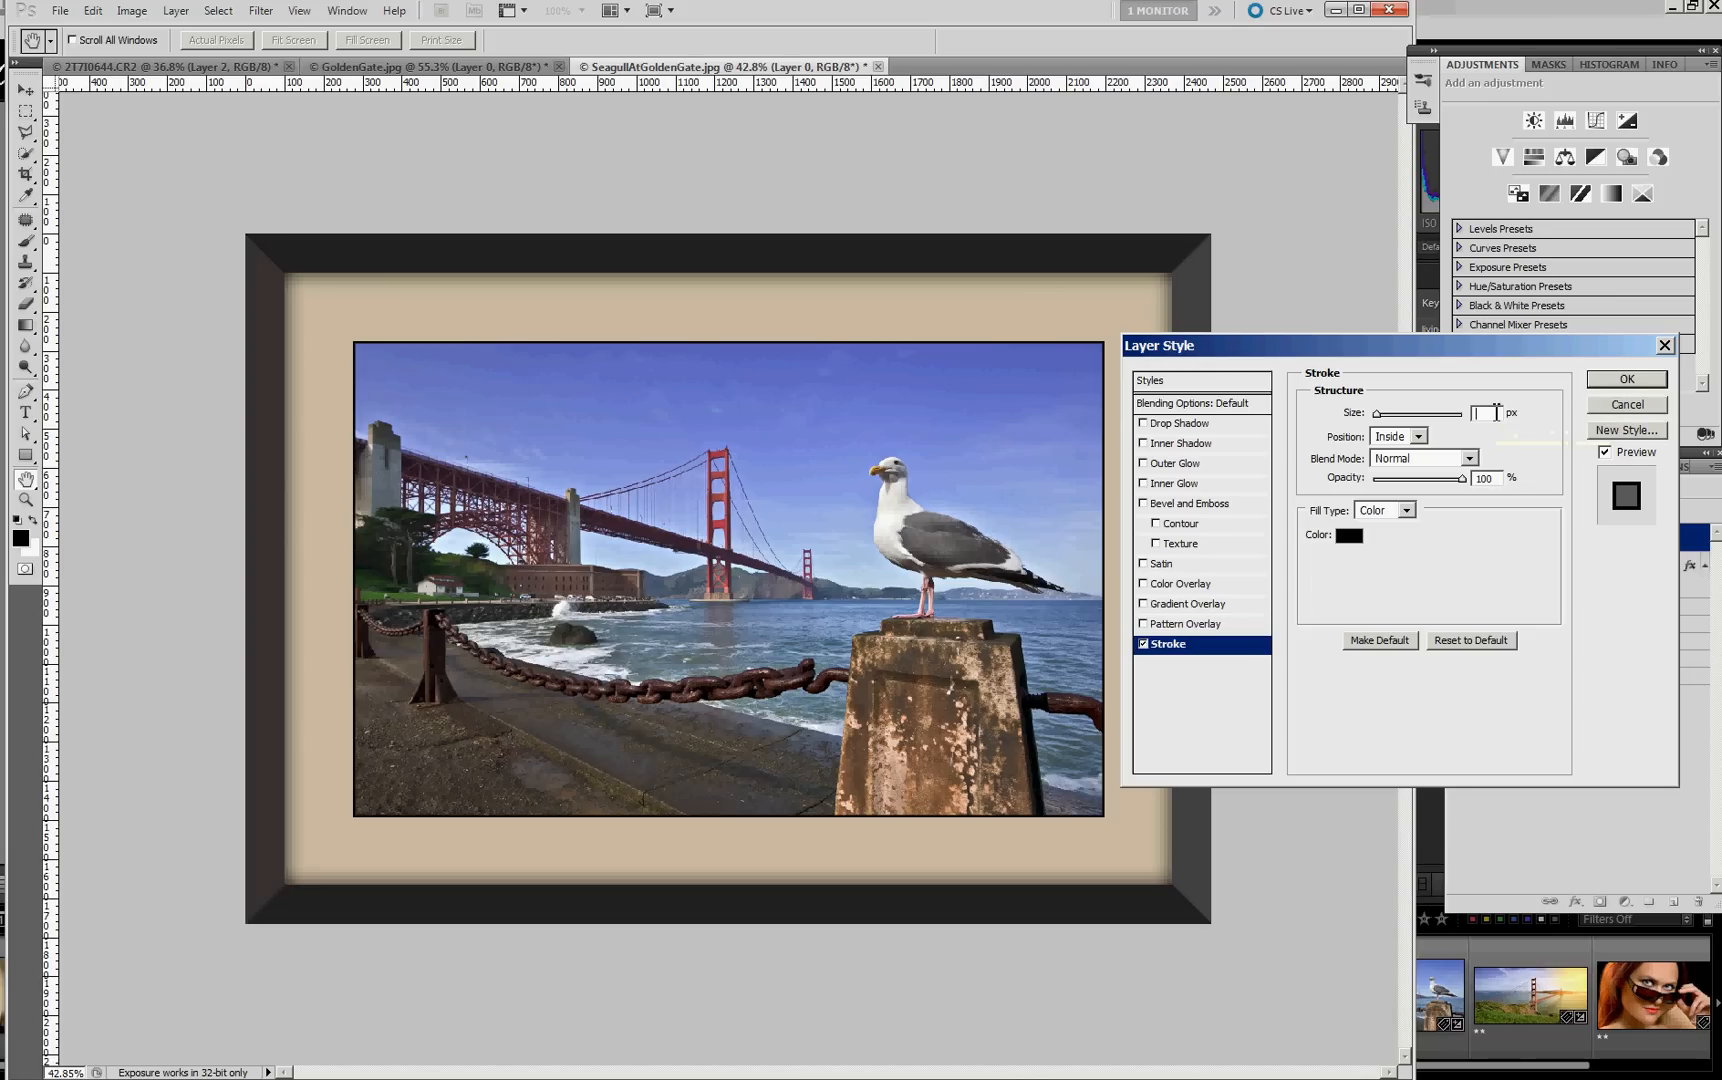
text(4)
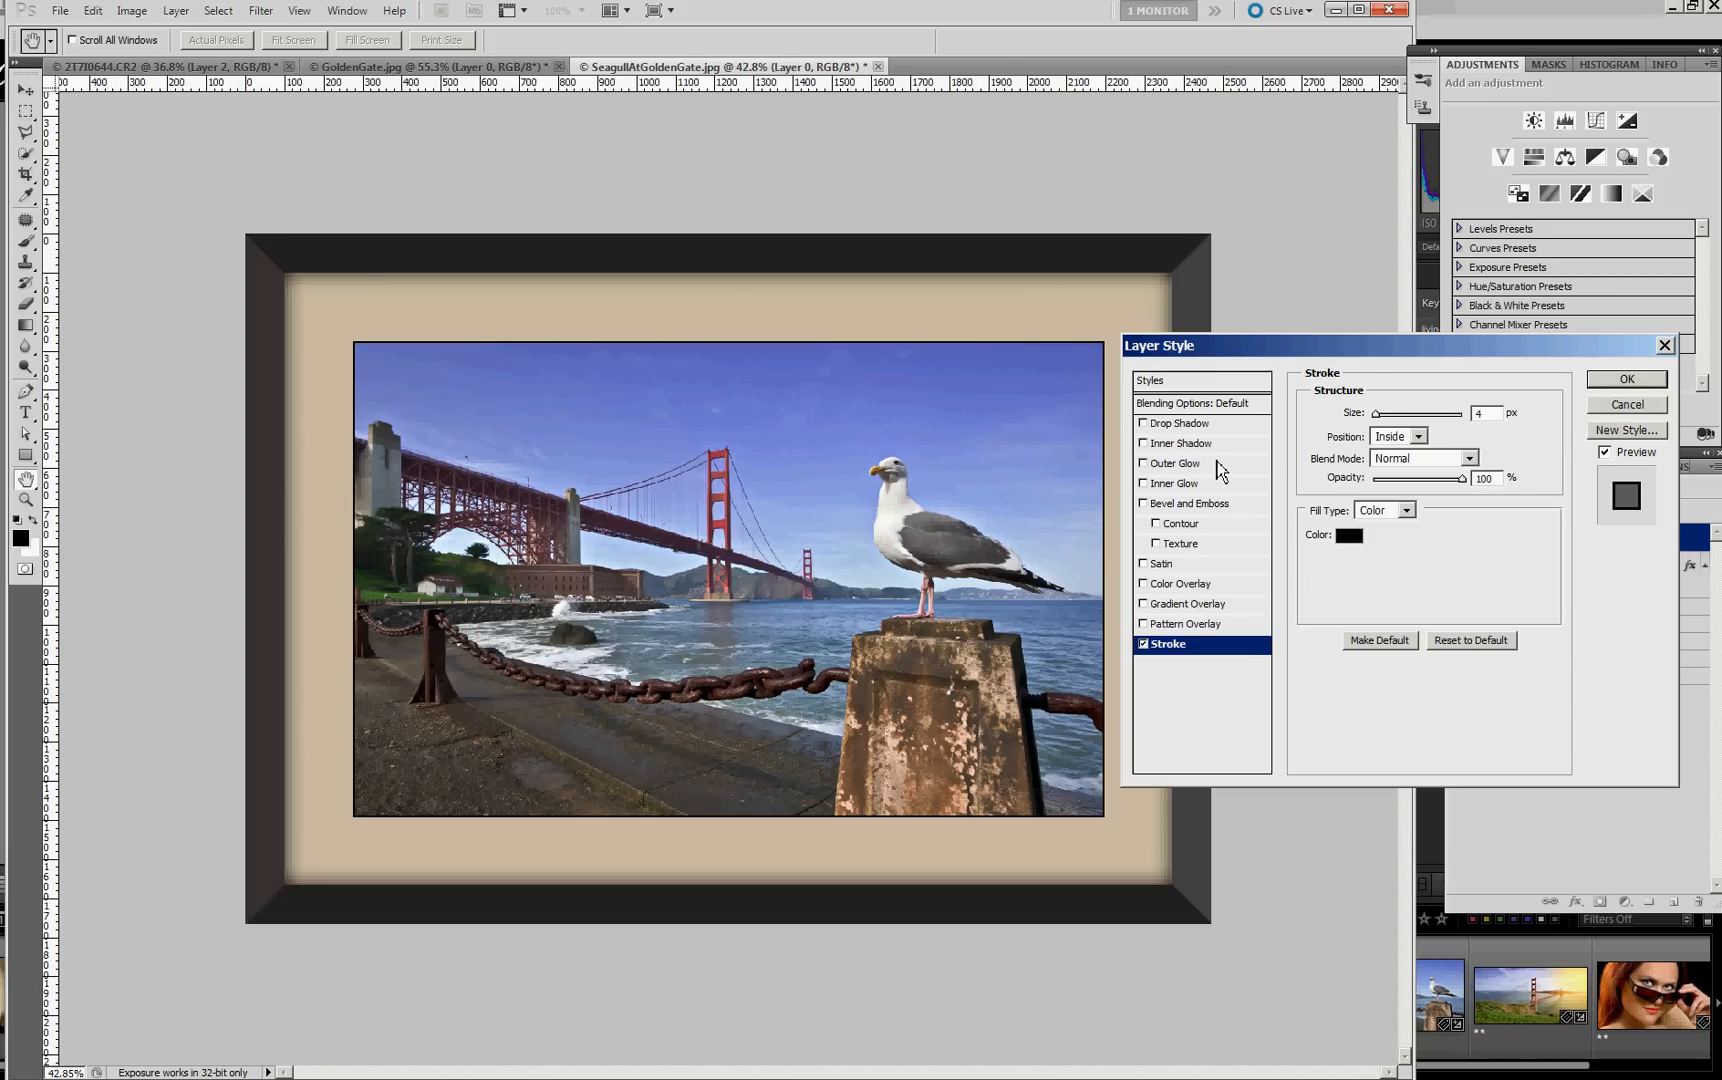
- Enable Inner Shadow at 7 px distance and an Inner Glow on the photo layer
click(1184, 442)
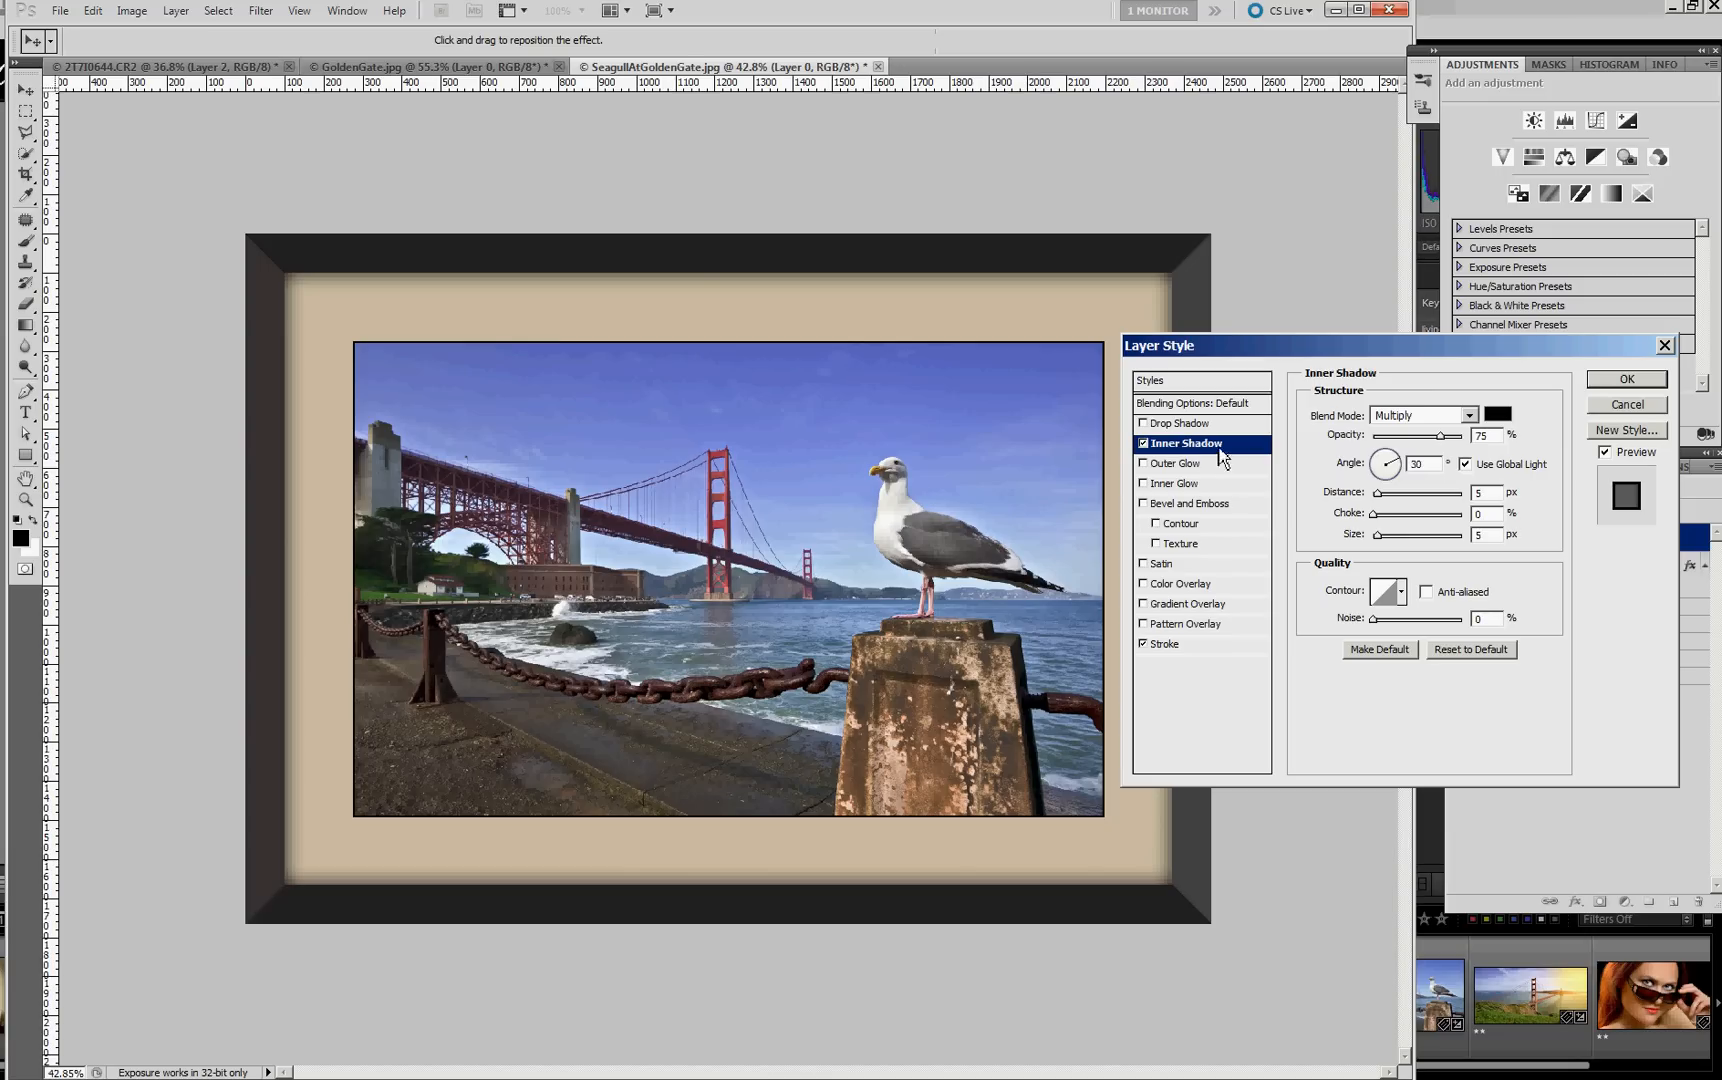
mouse_move(1392, 530)
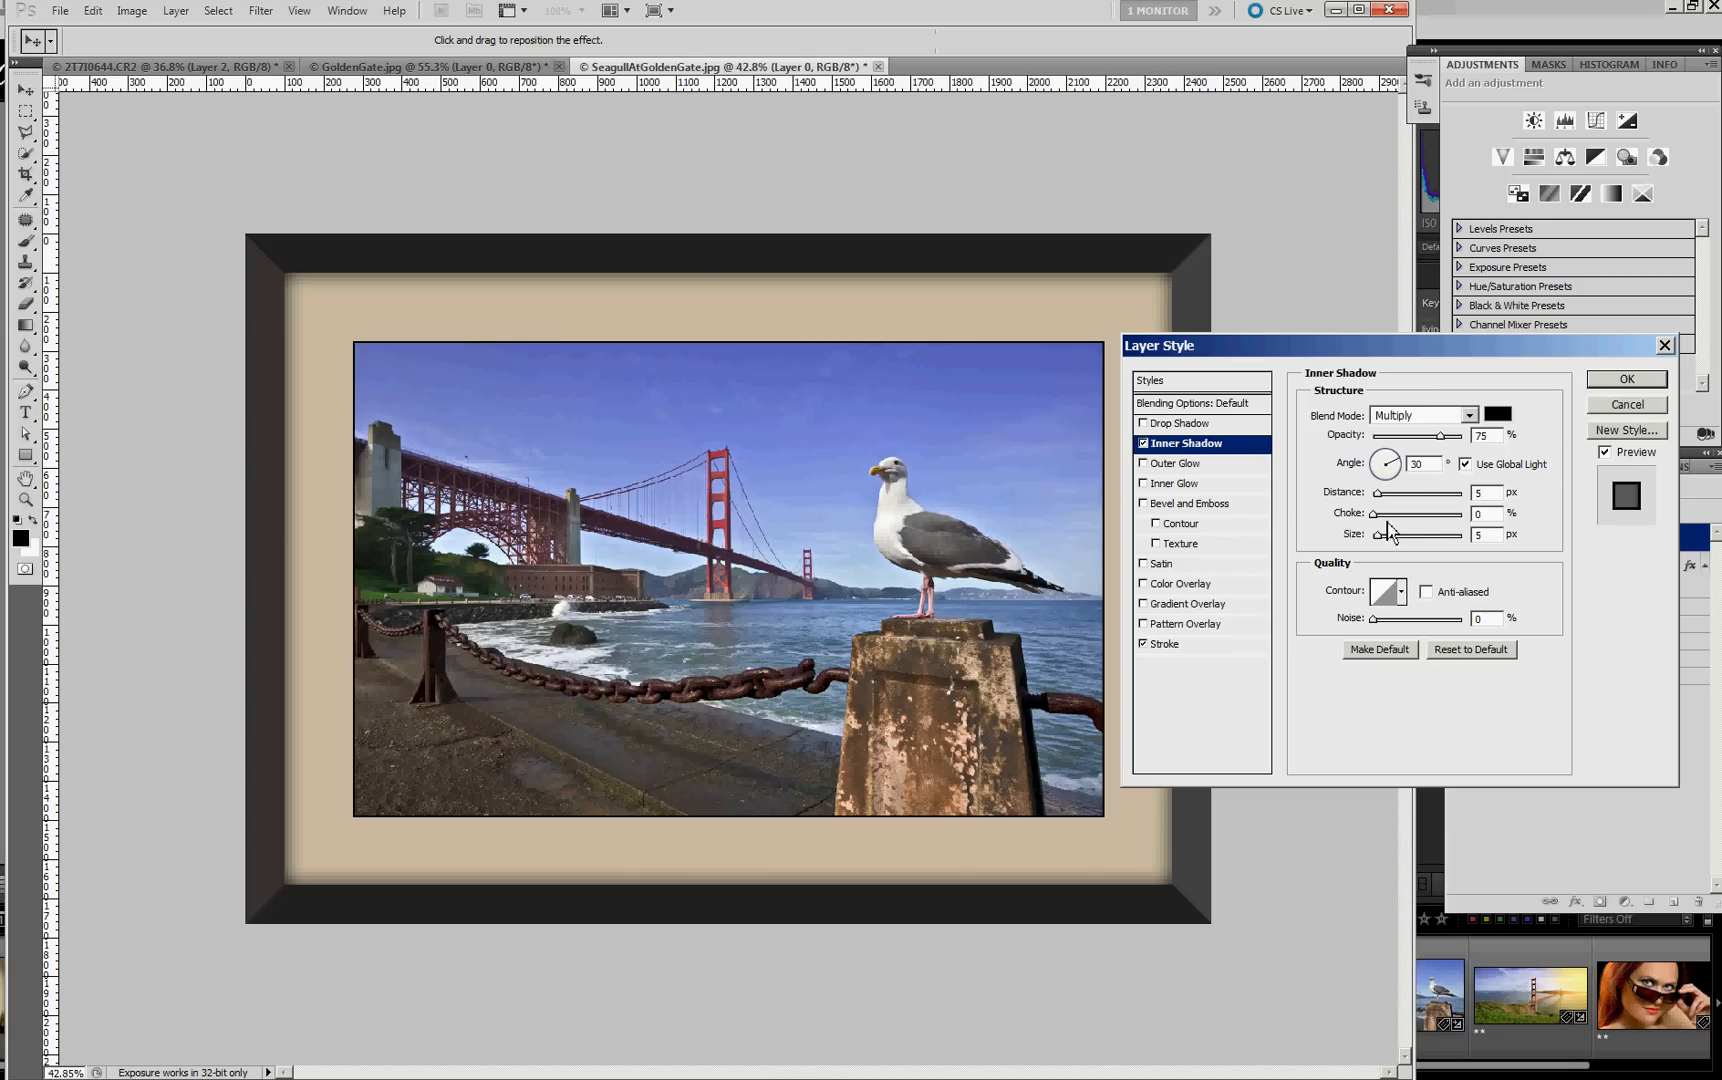
mouse_move(1386, 538)
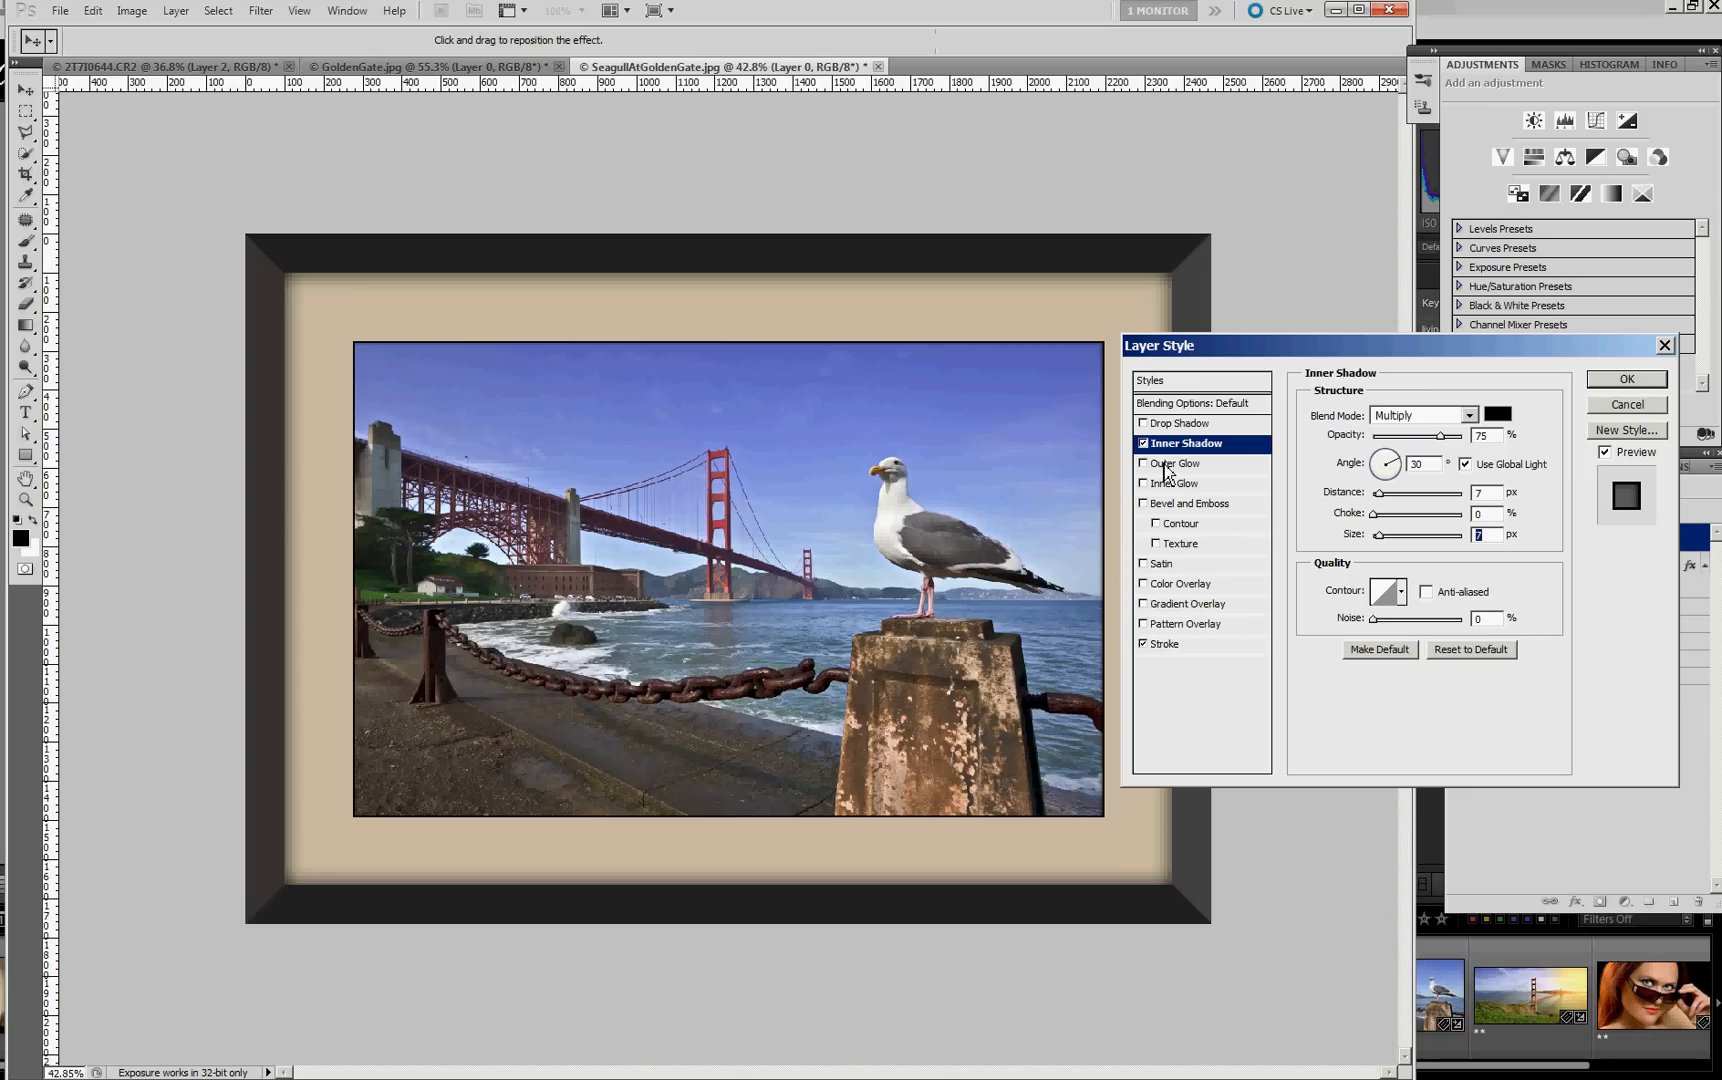
click(1180, 484)
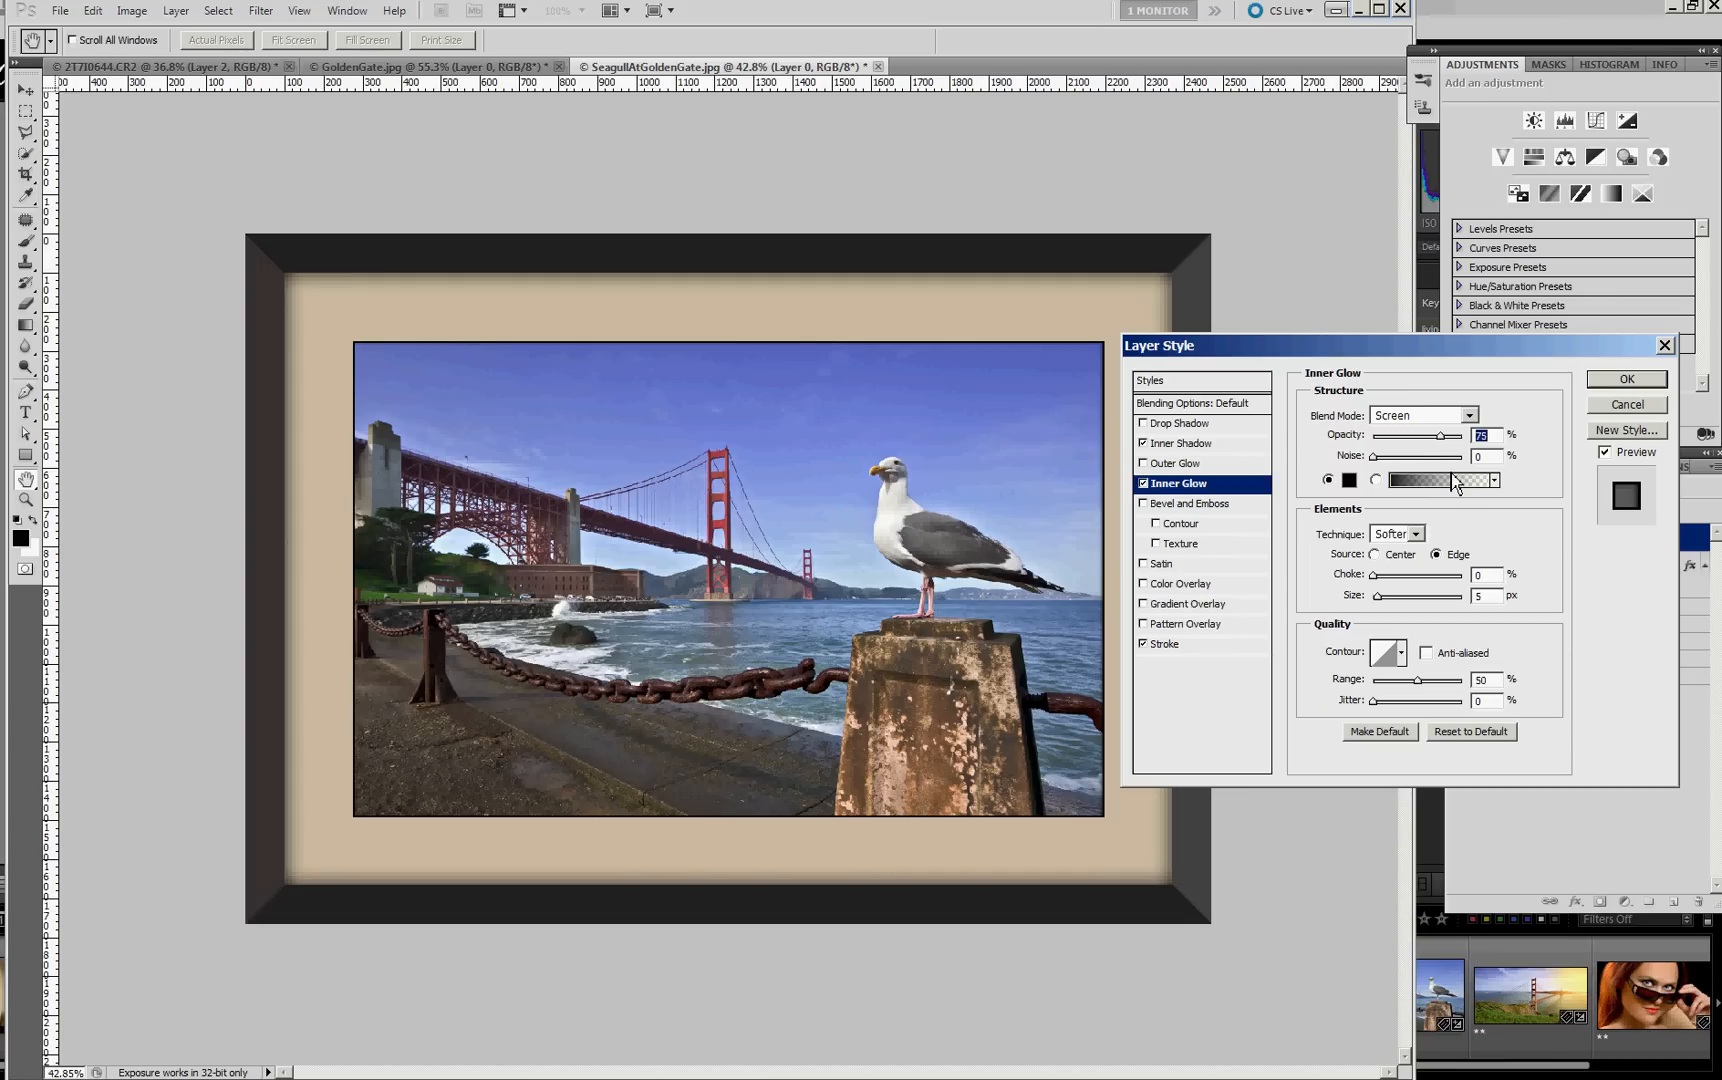
mouse_move(1436, 624)
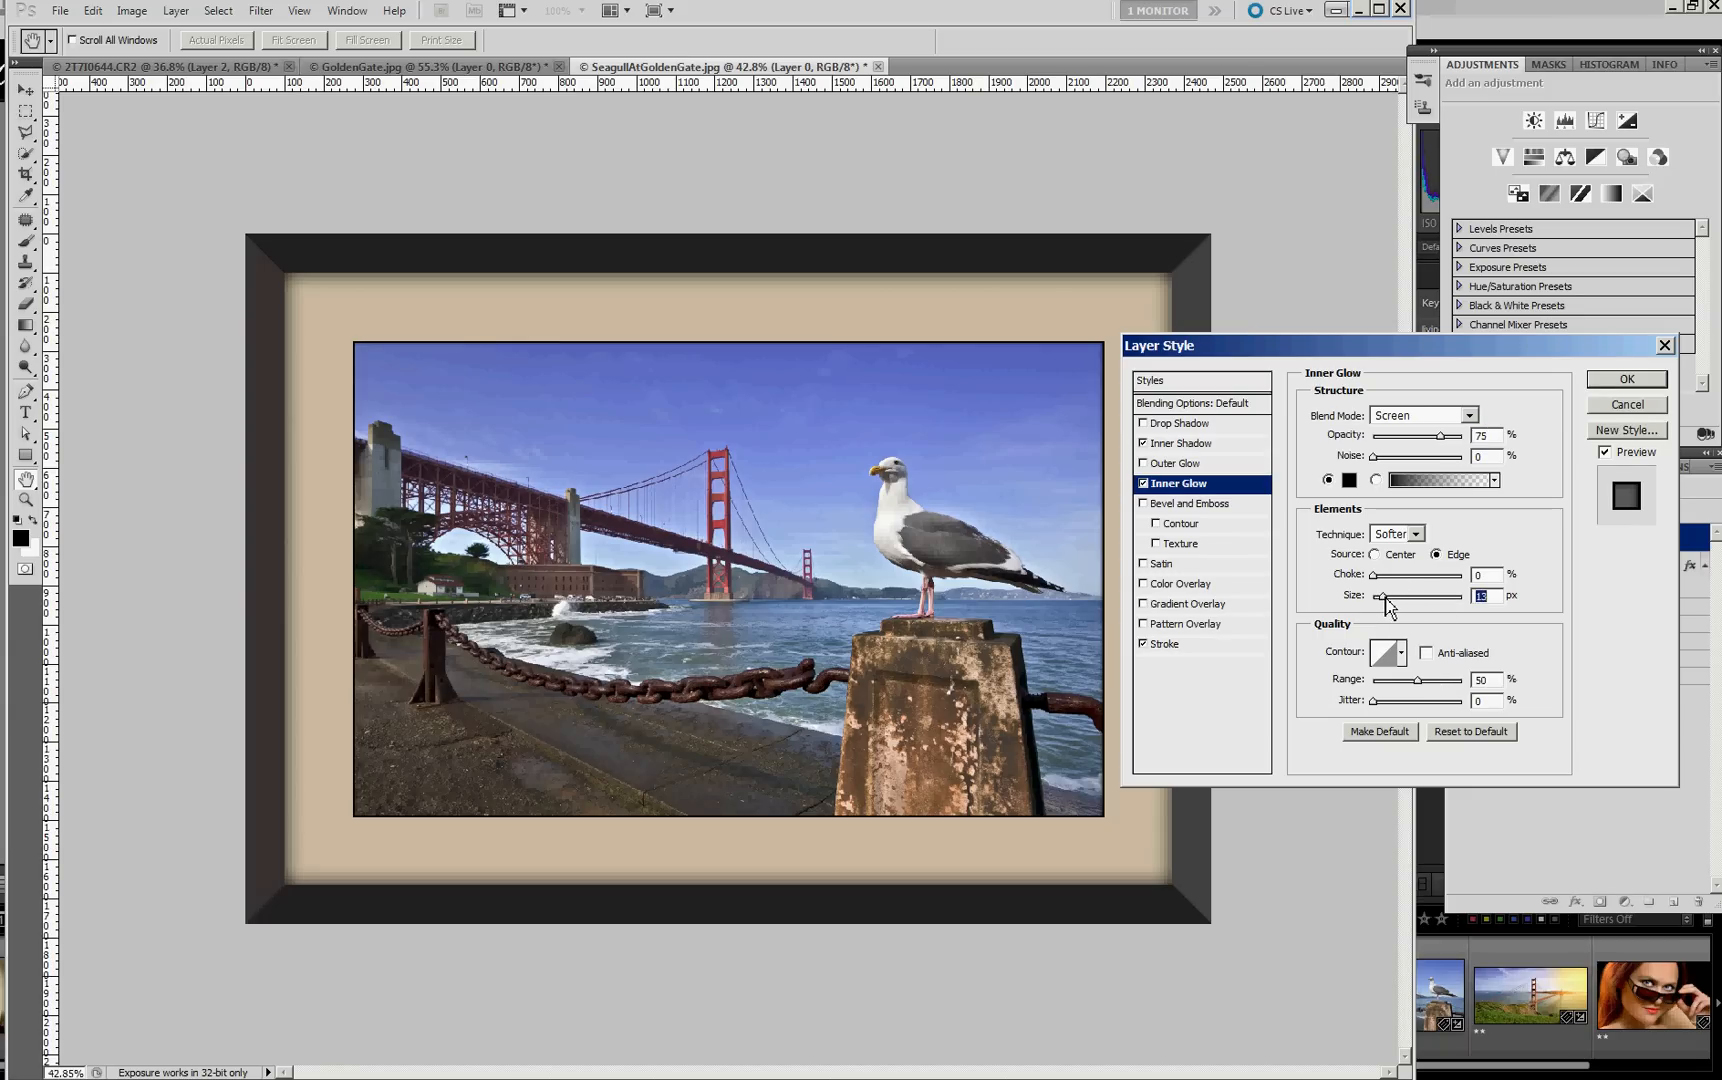
mouse_move(462, 404)
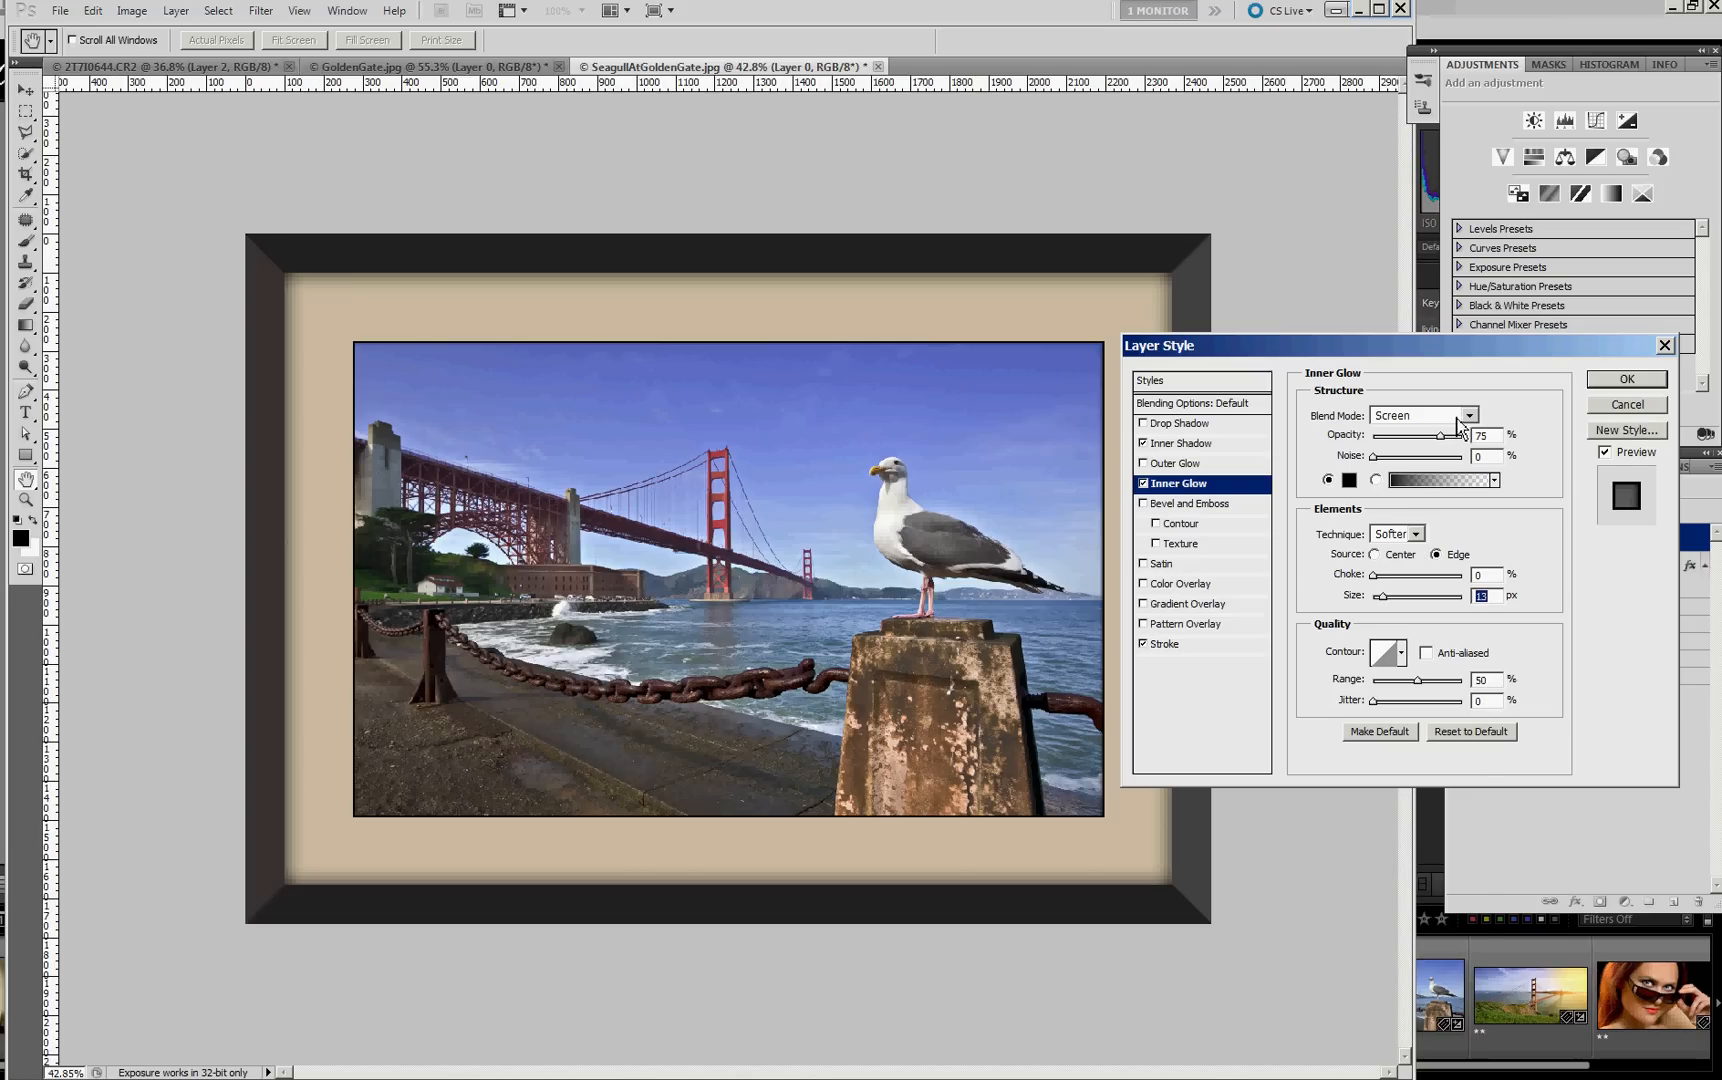
- Set the photo's inner glow to Multiply, widen its size, and apply the photo's layer effects
click(1422, 416)
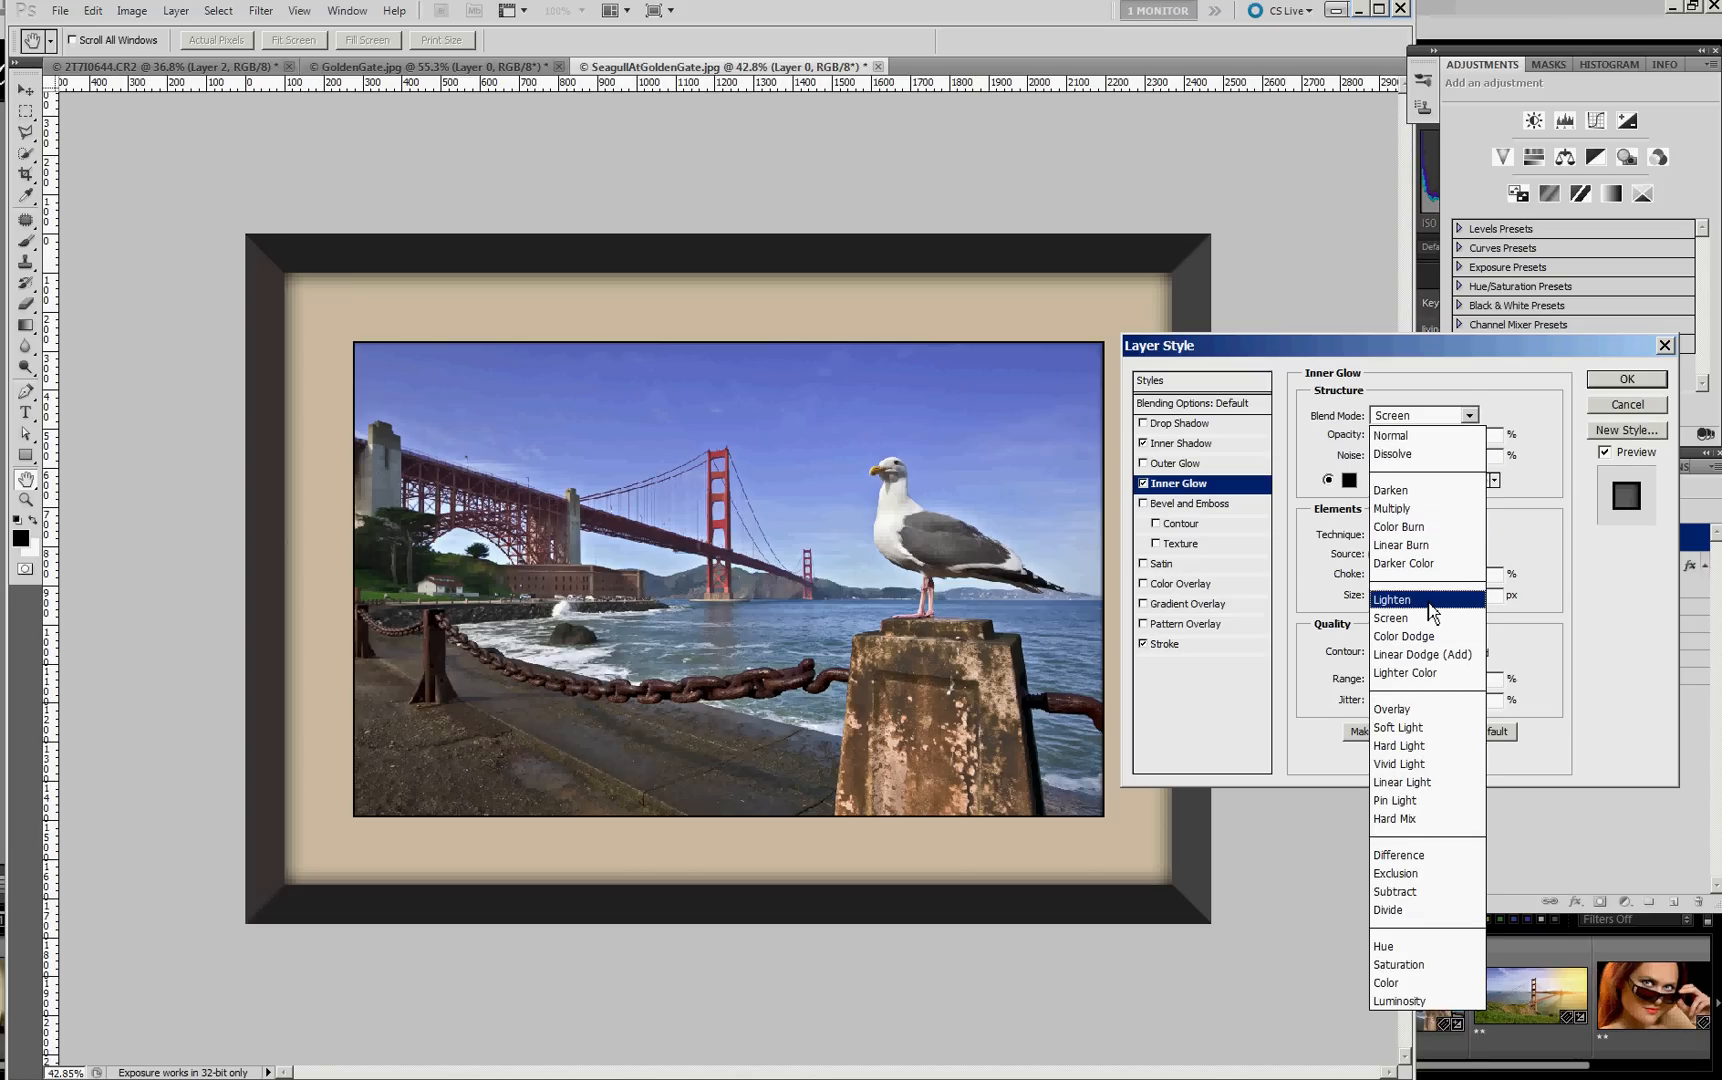
mouse_move(1416, 526)
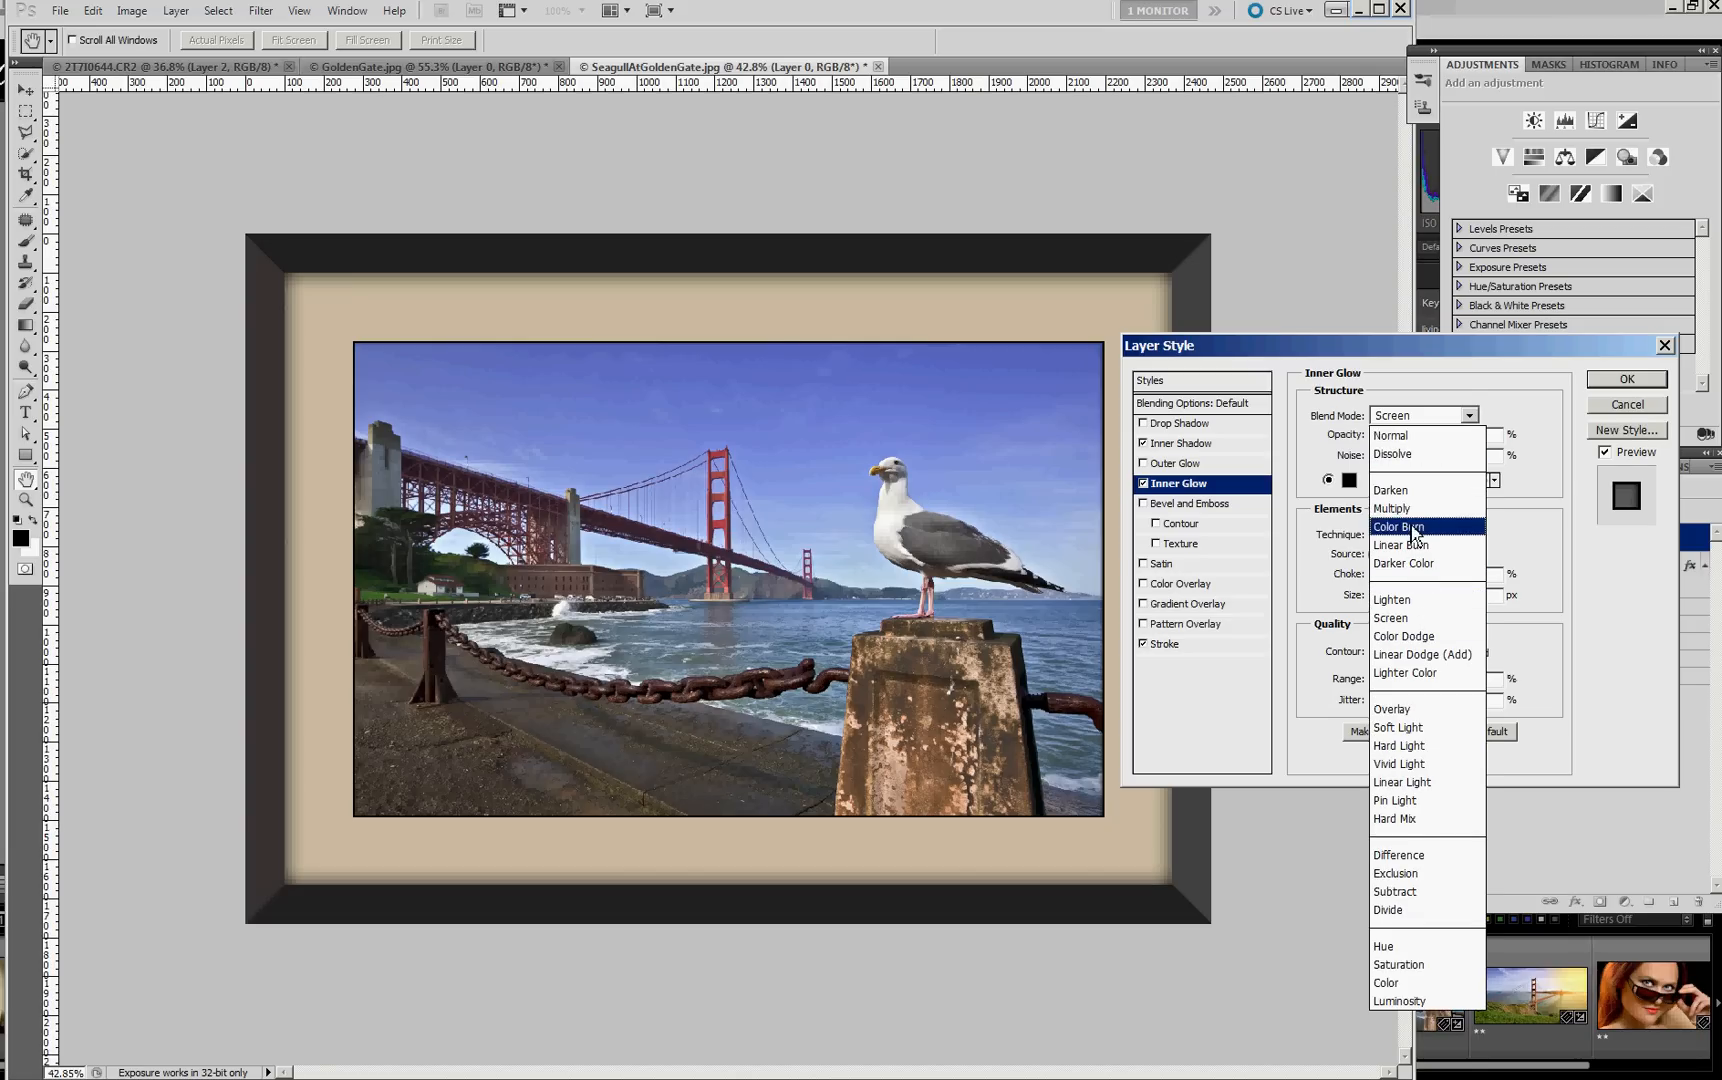
click(1390, 508)
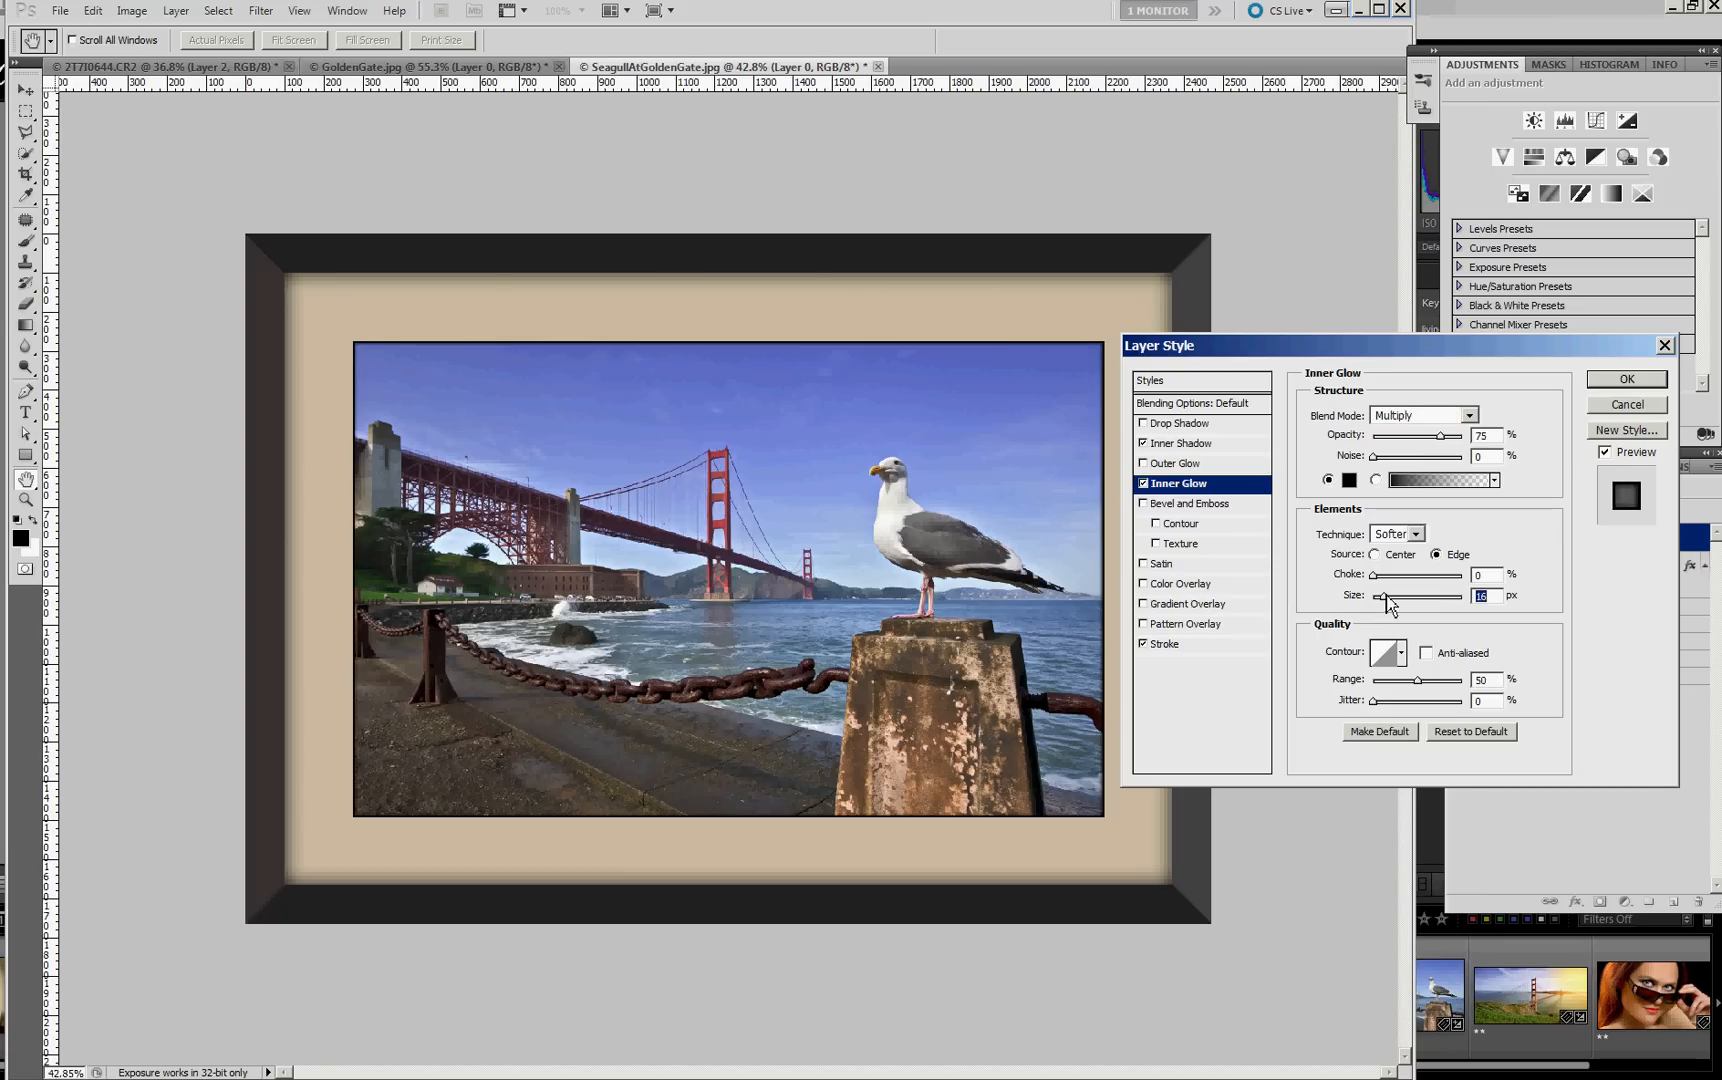
drag(1384, 594, 1400, 594)
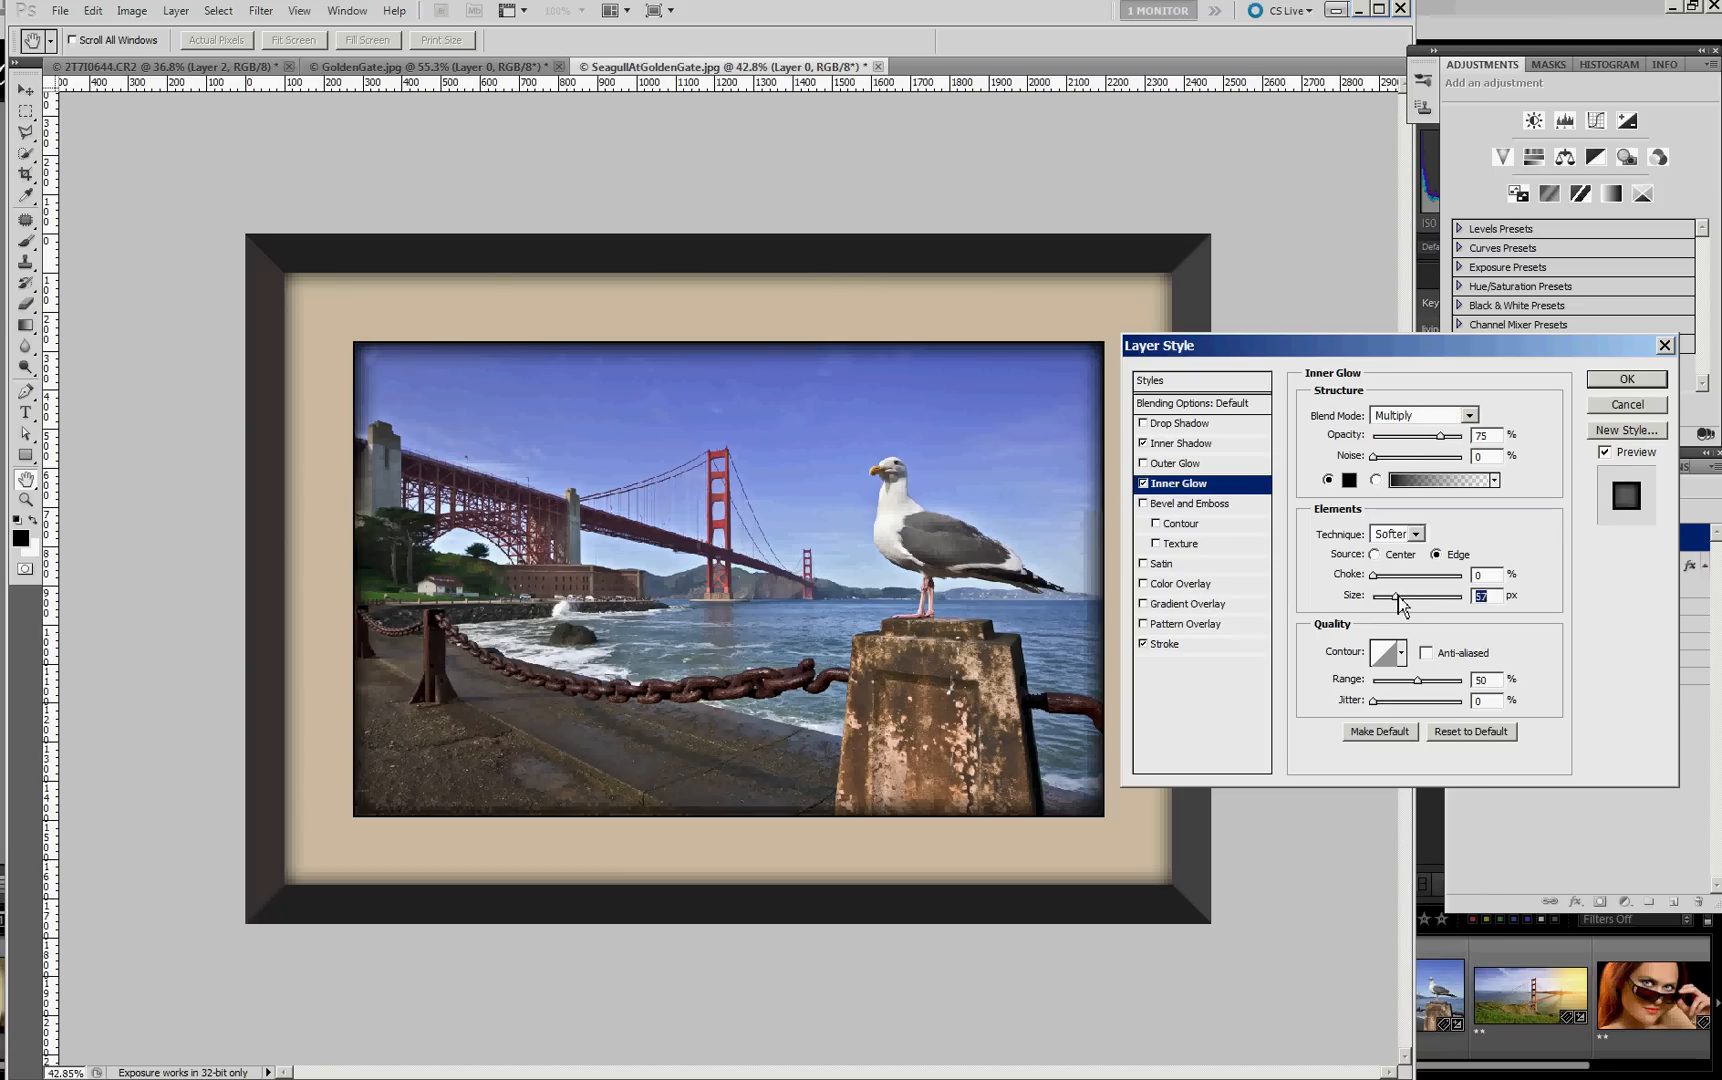
drag(1396, 596, 1386, 596)
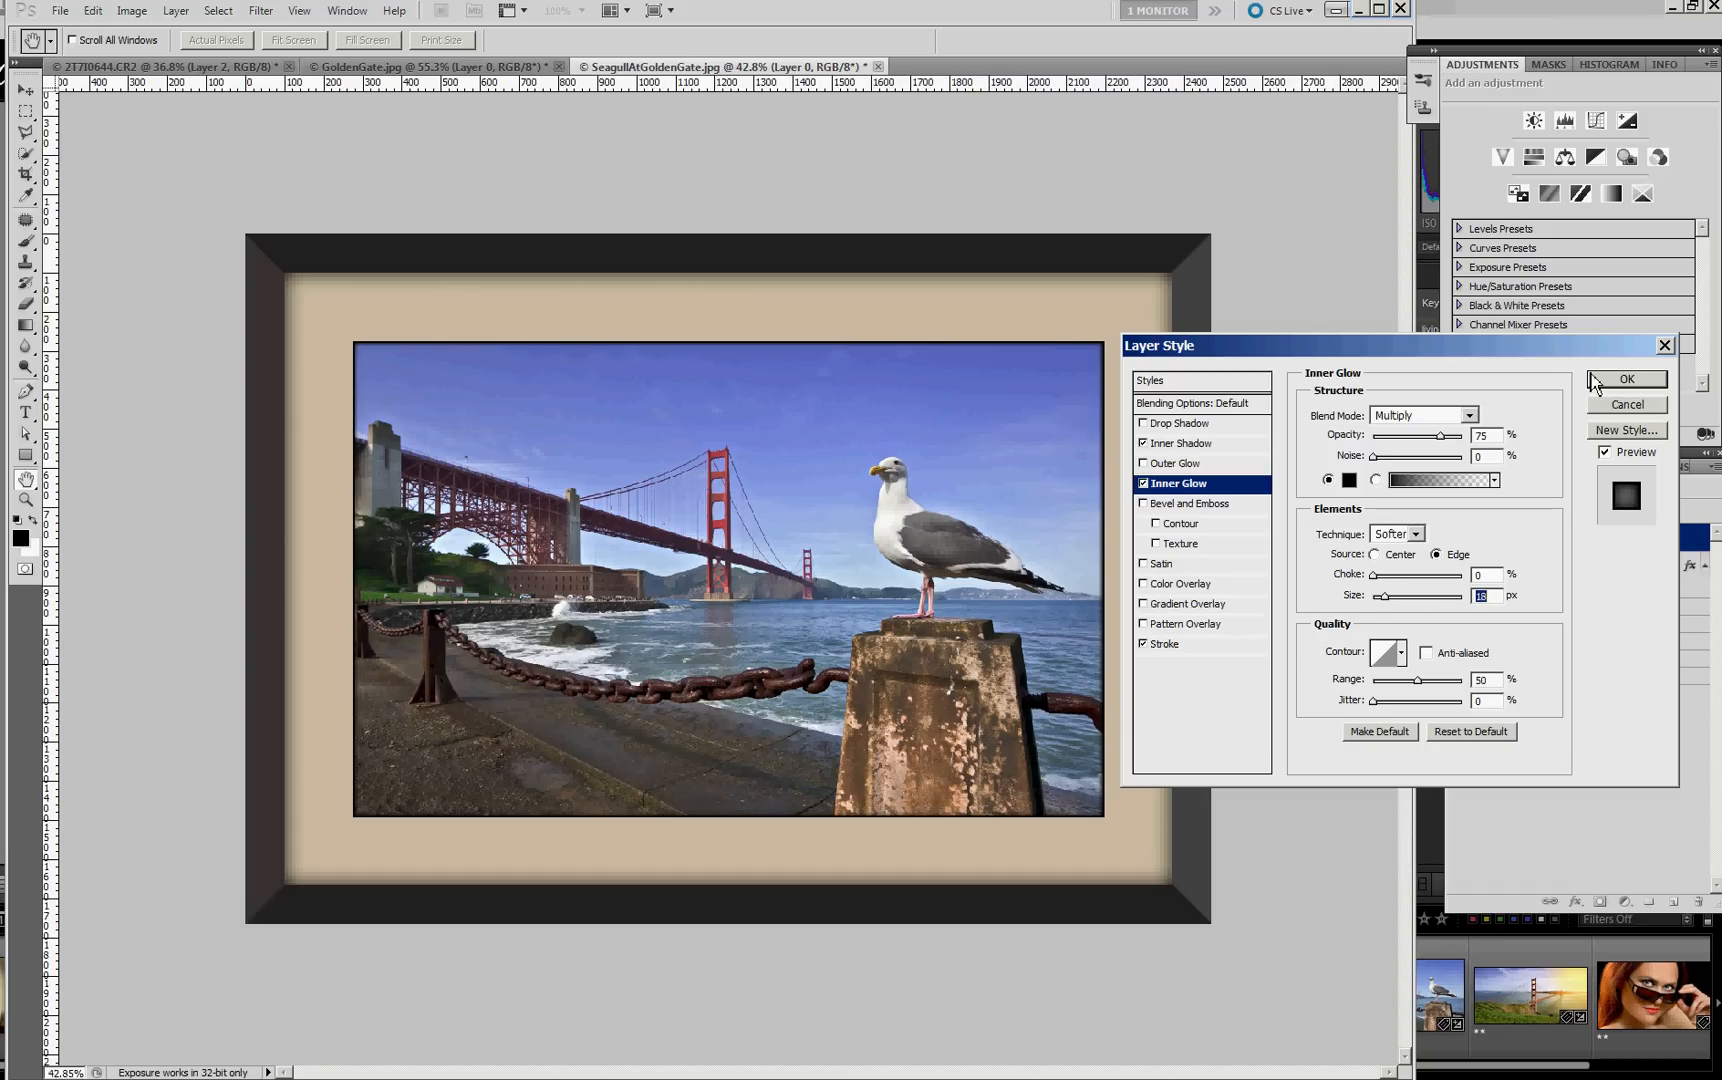
click(1626, 380)
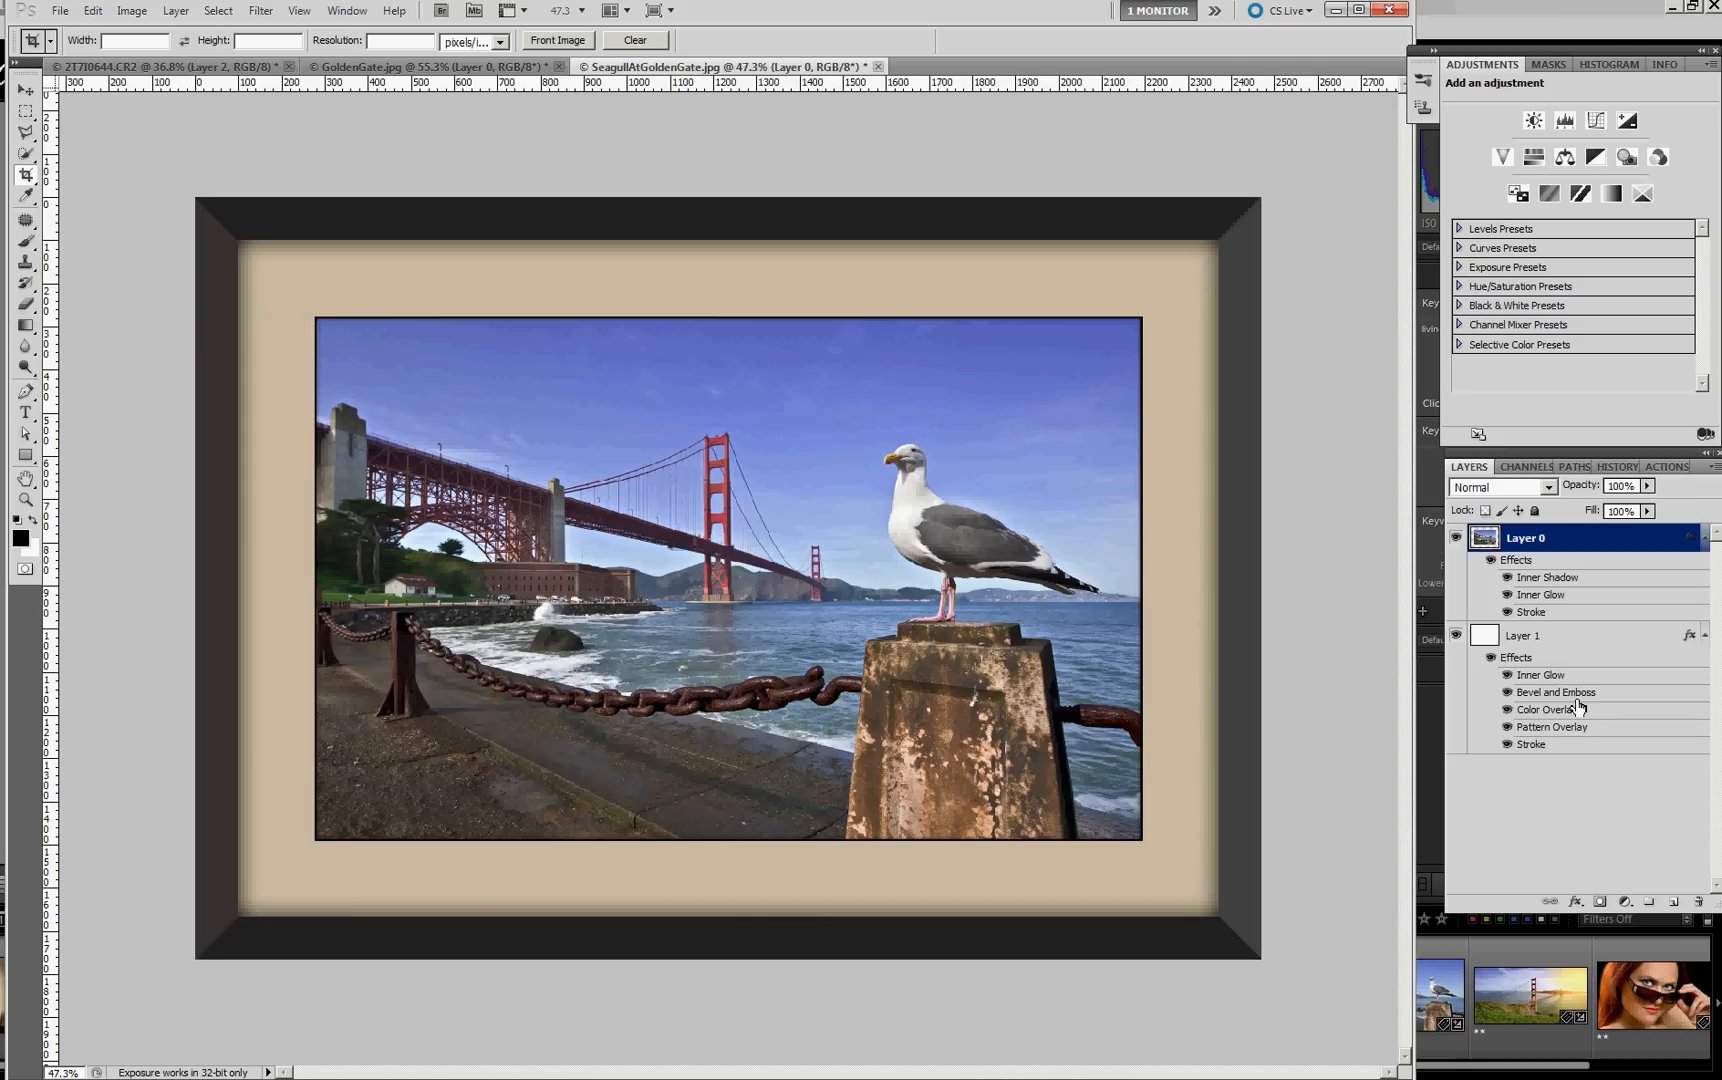
mouse_move(1548, 710)
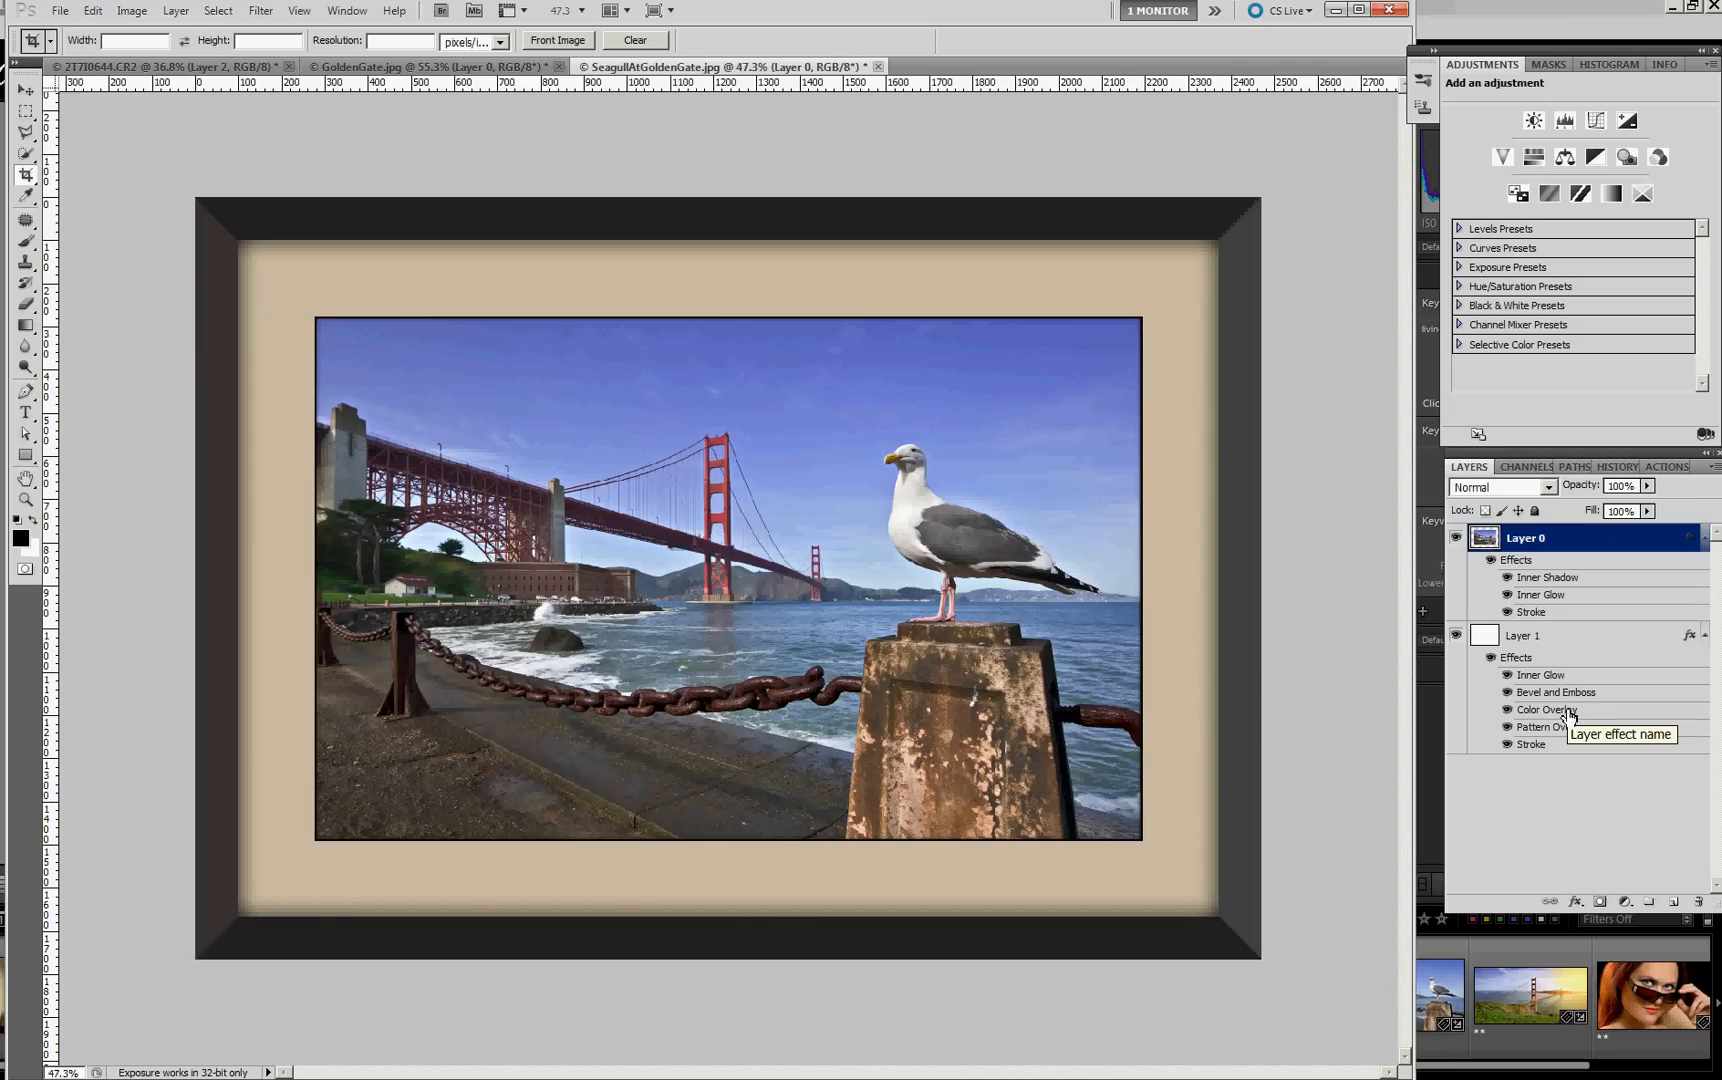
- Reopen Layer 1's Color Overlay, preview greyer tan and blue-grey mat colours, then cancel to keep the tan
double_click(1540, 708)
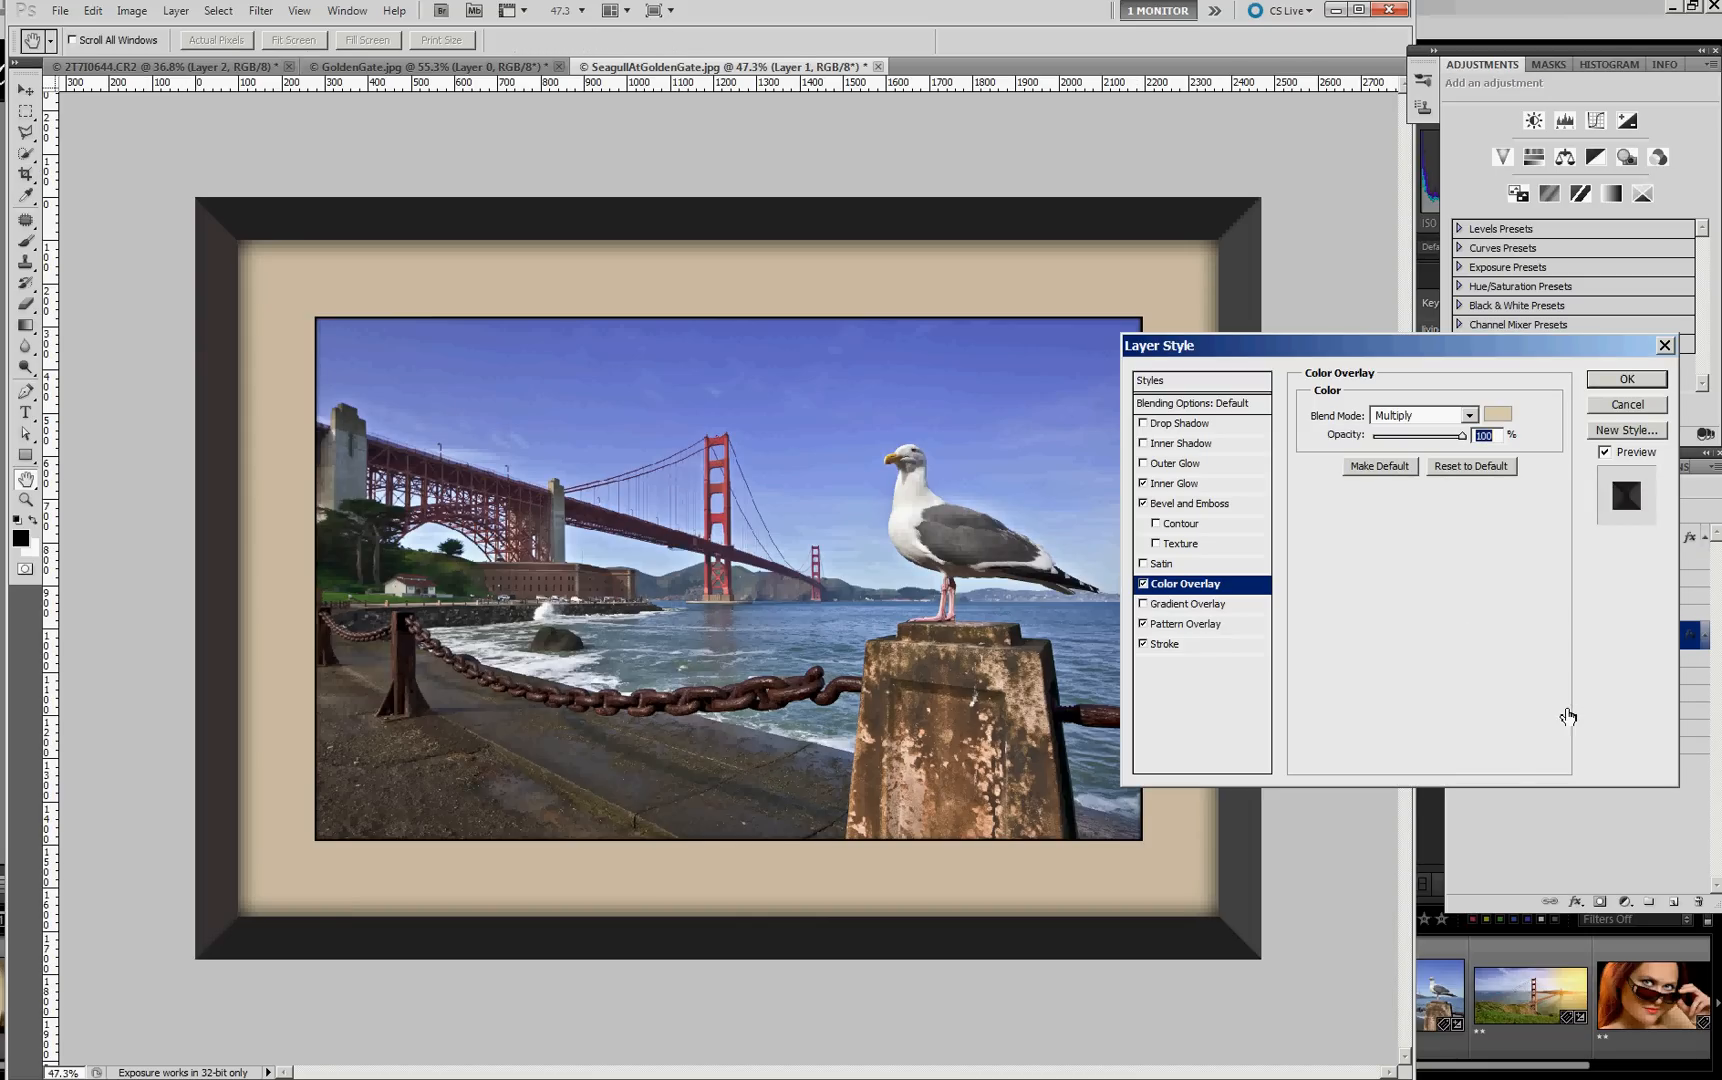
click(1496, 414)
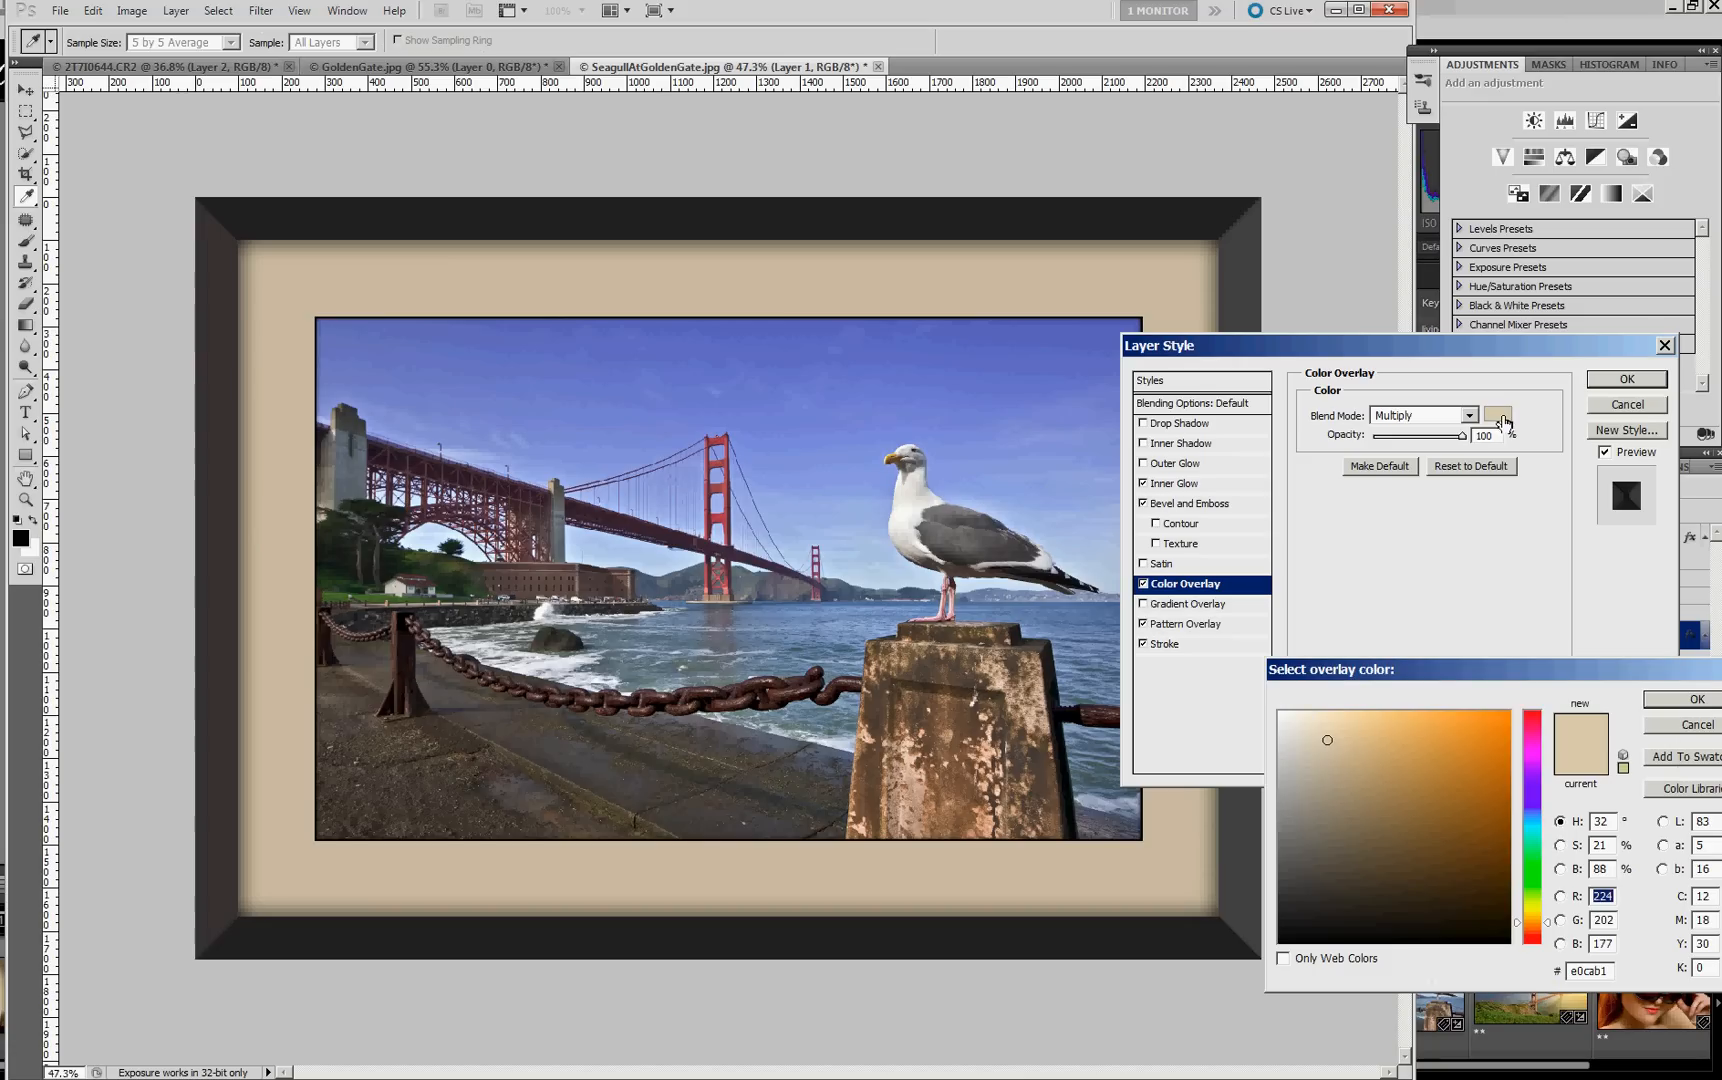
click(1332, 774)
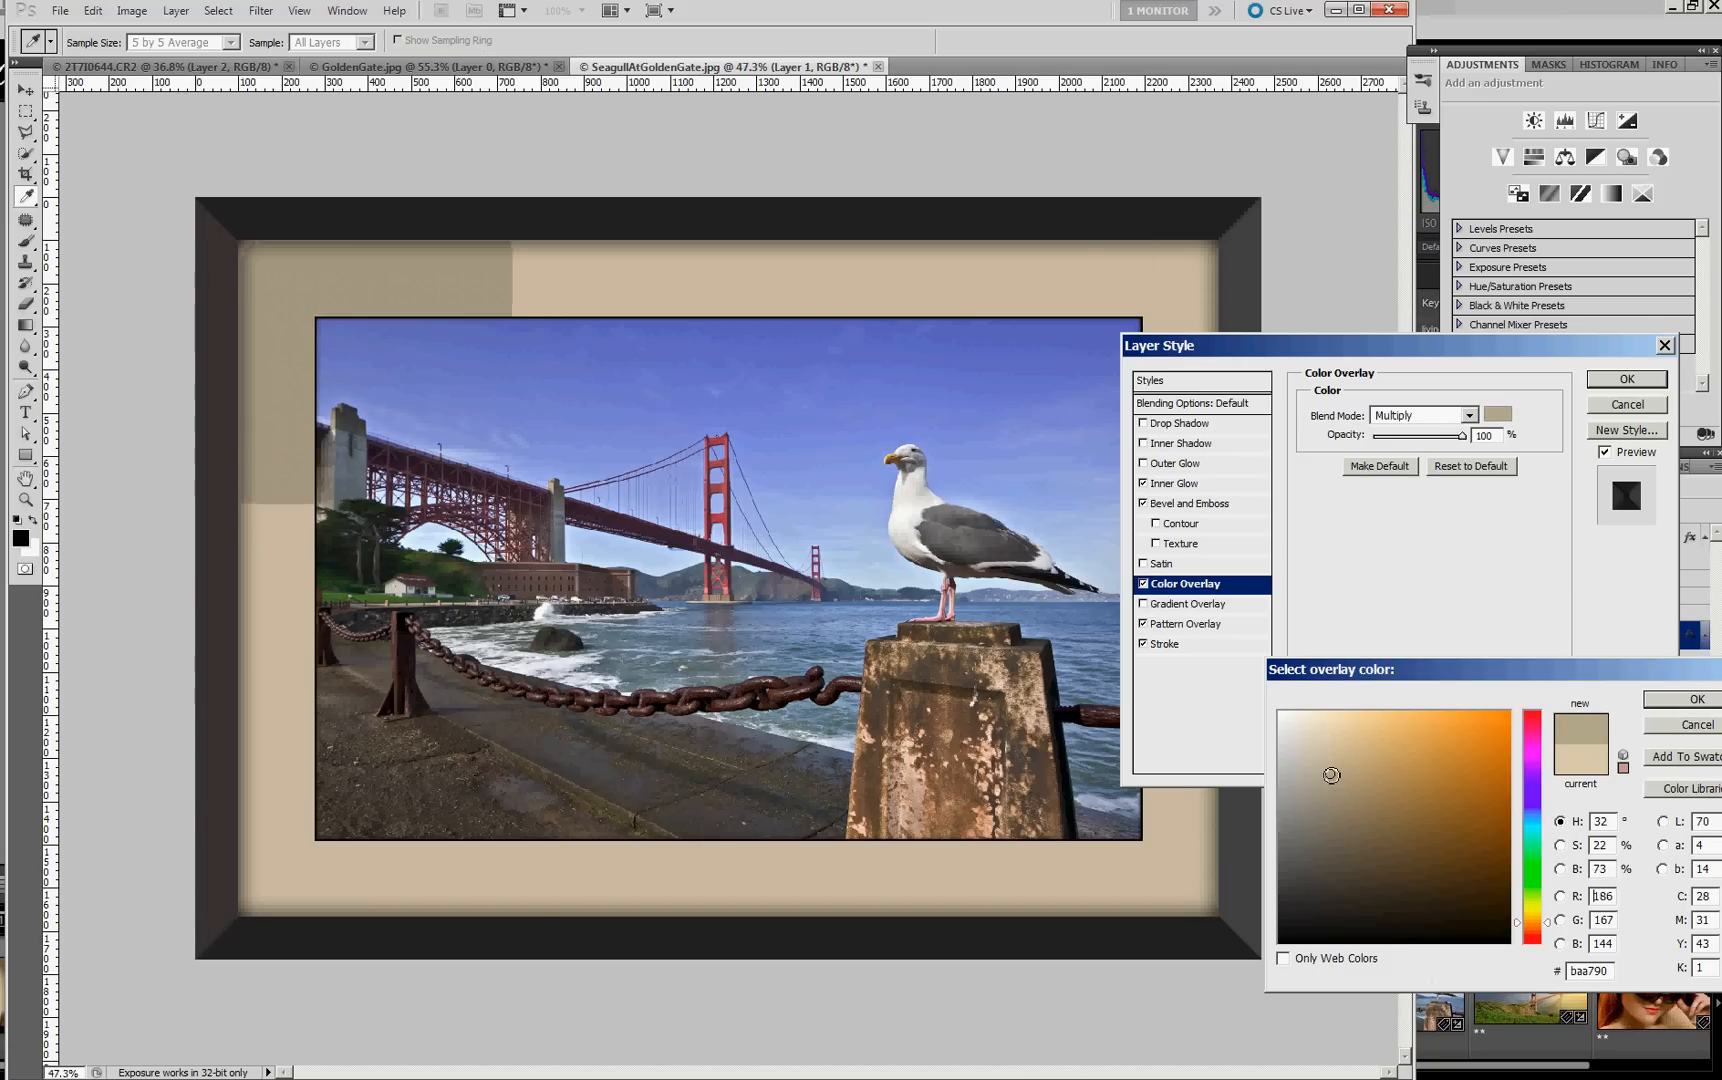
click(1370, 736)
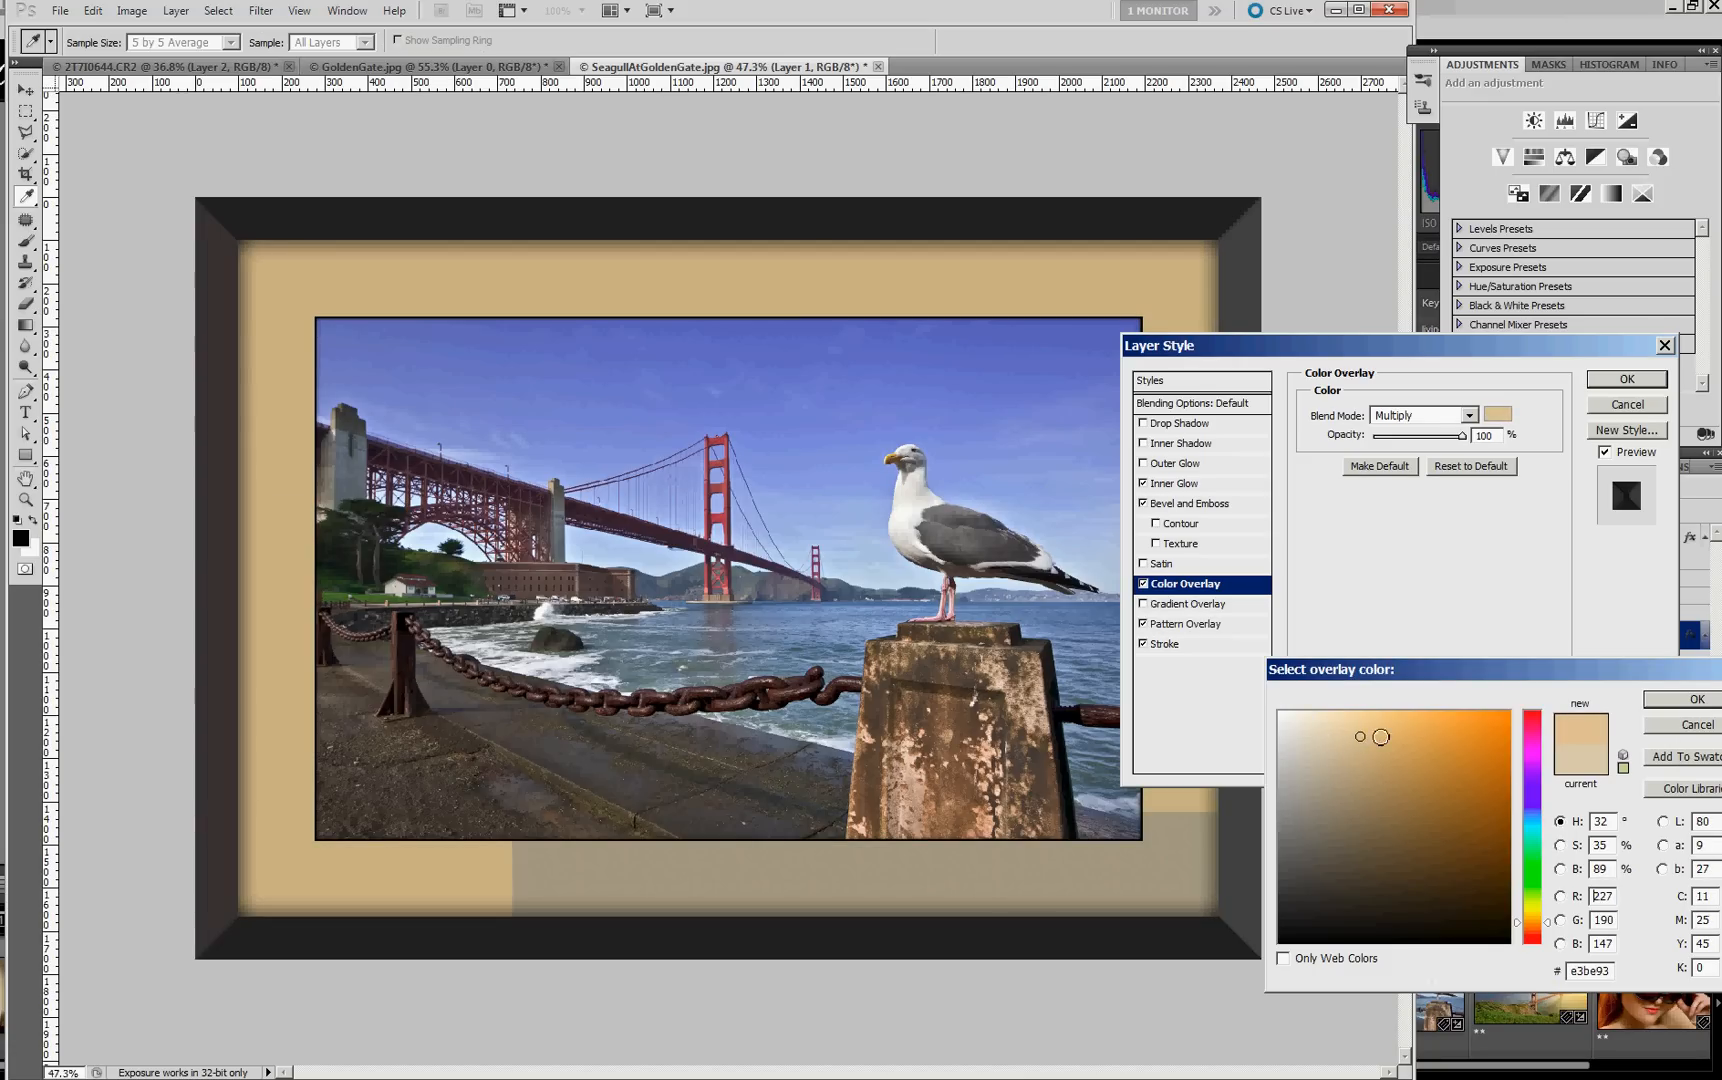
click(1360, 736)
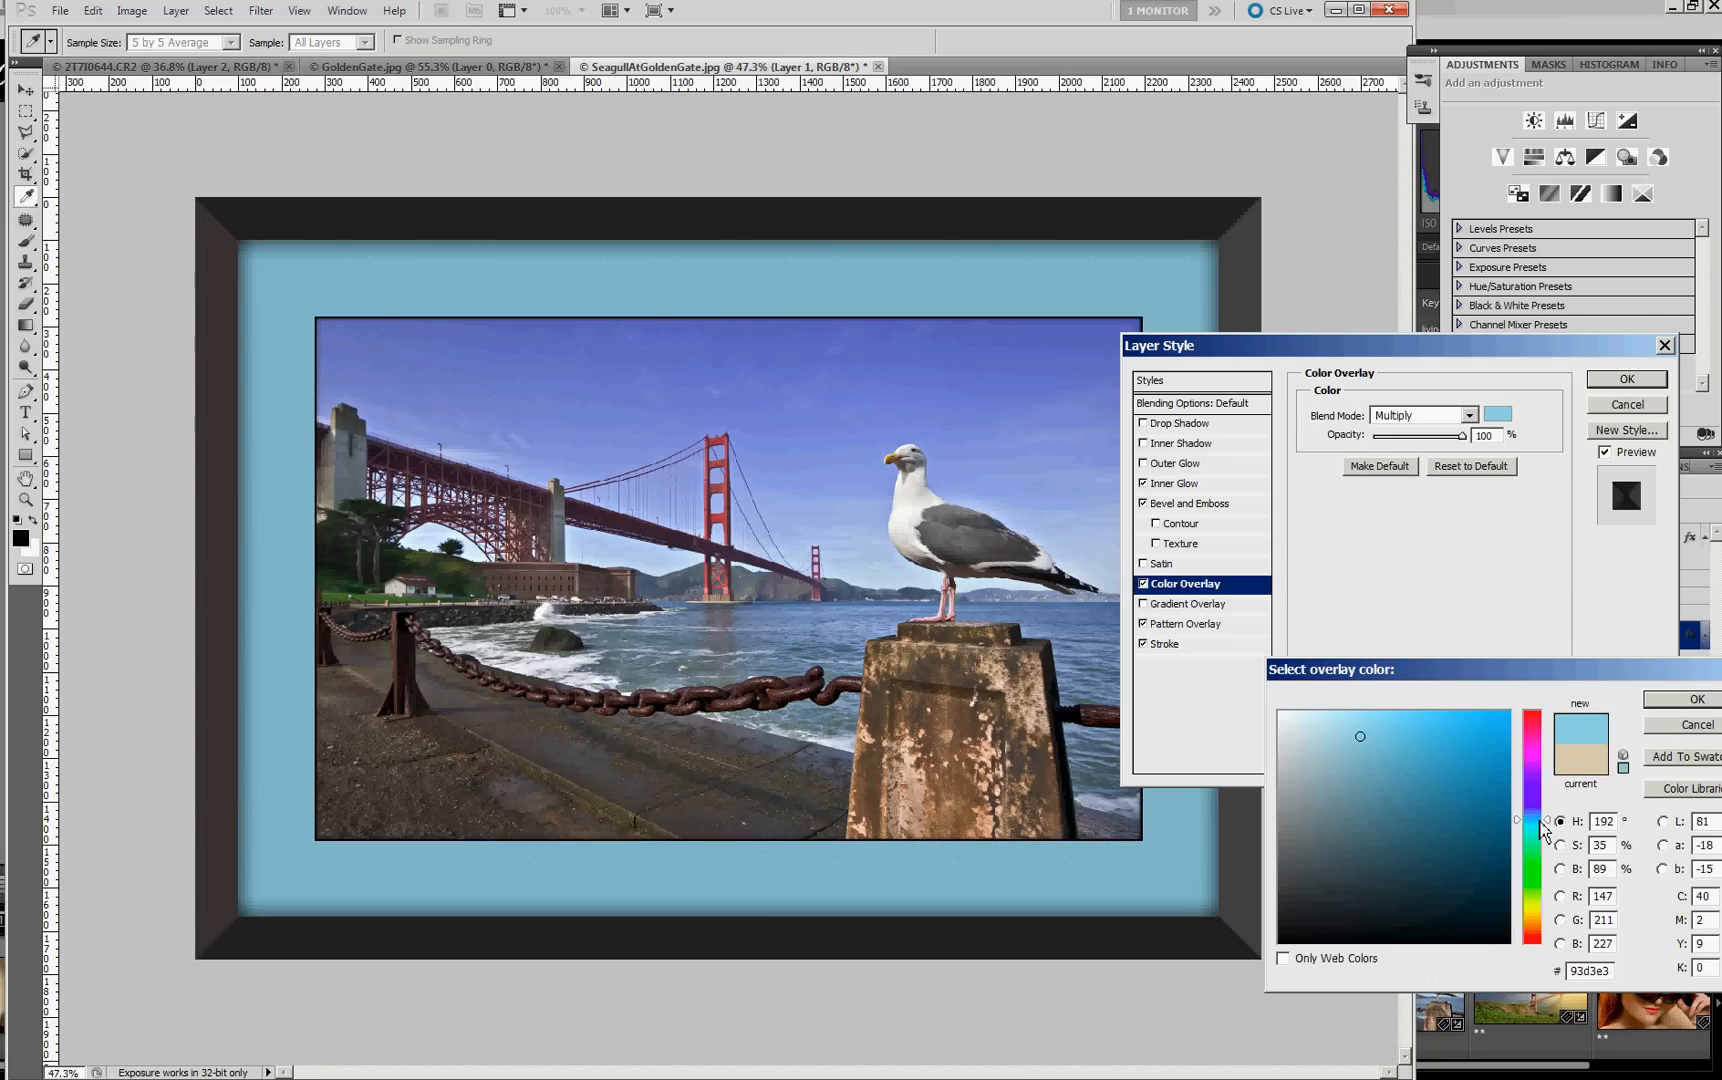
click(1318, 750)
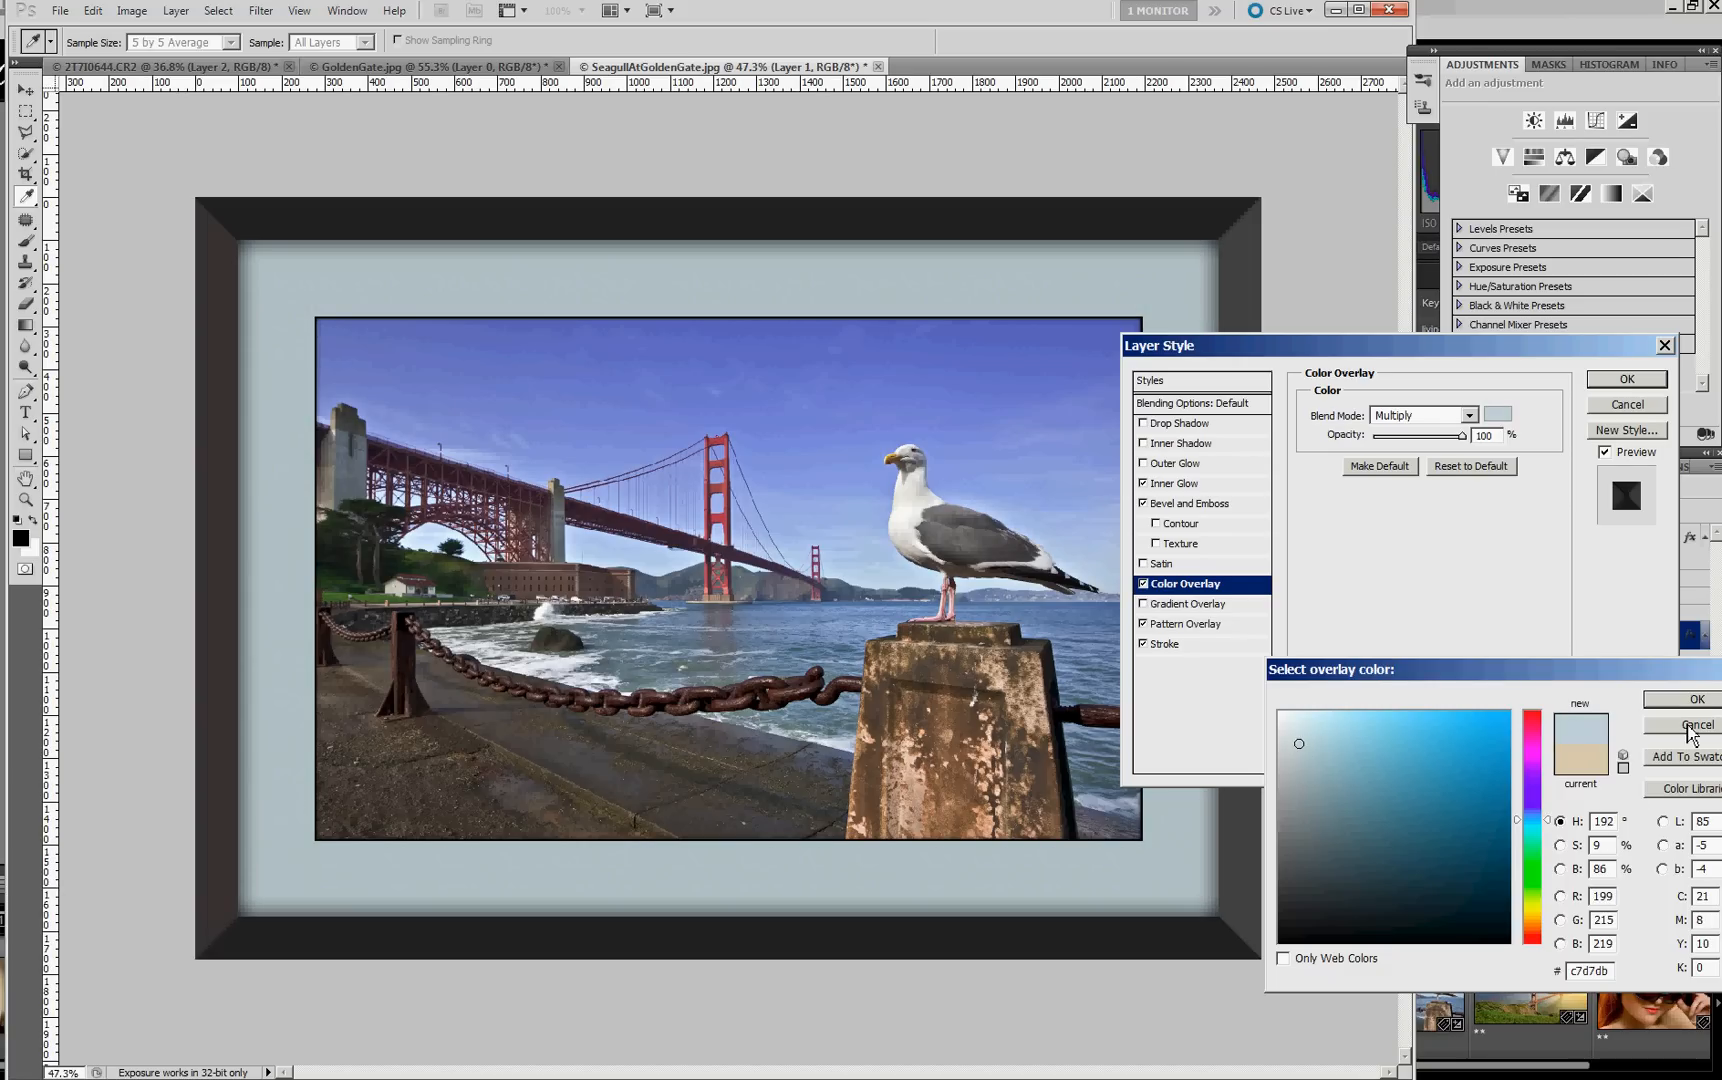
click(1692, 698)
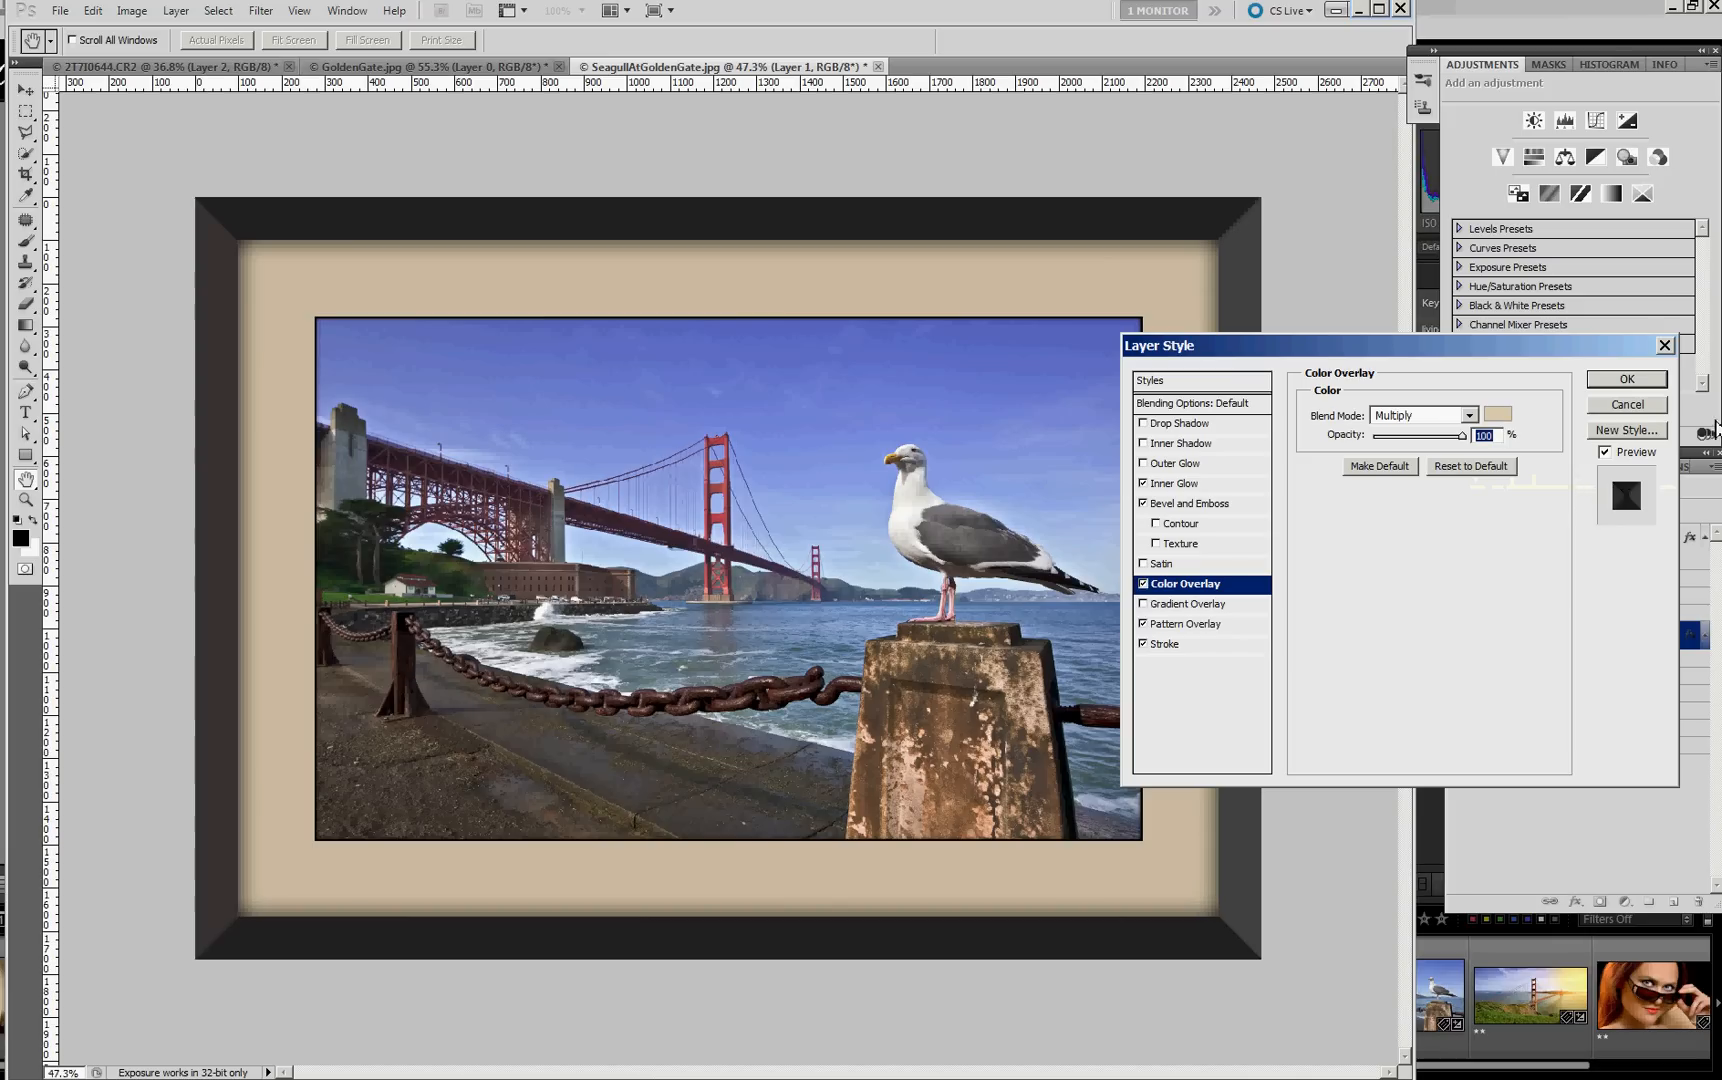
mouse_move(1642, 408)
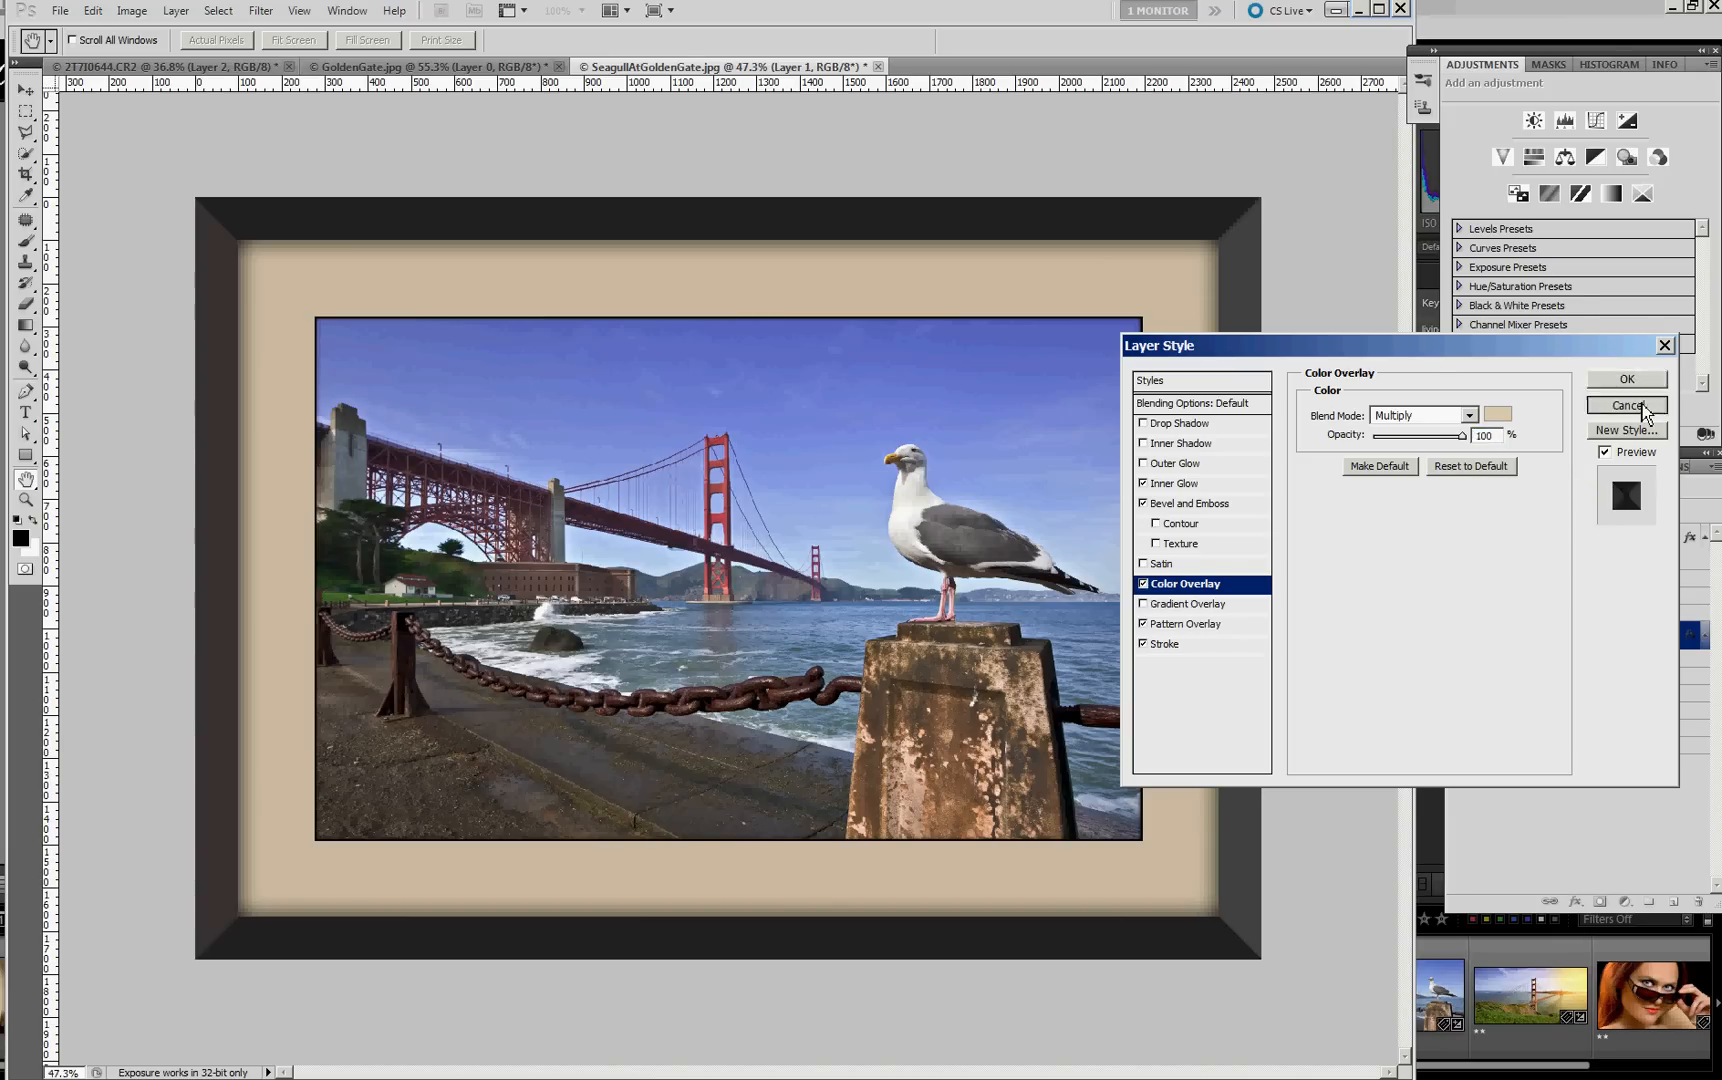
- Cancel the Layer Style dialog, leaving the tan-matted framed photo unchanged
click(1626, 406)
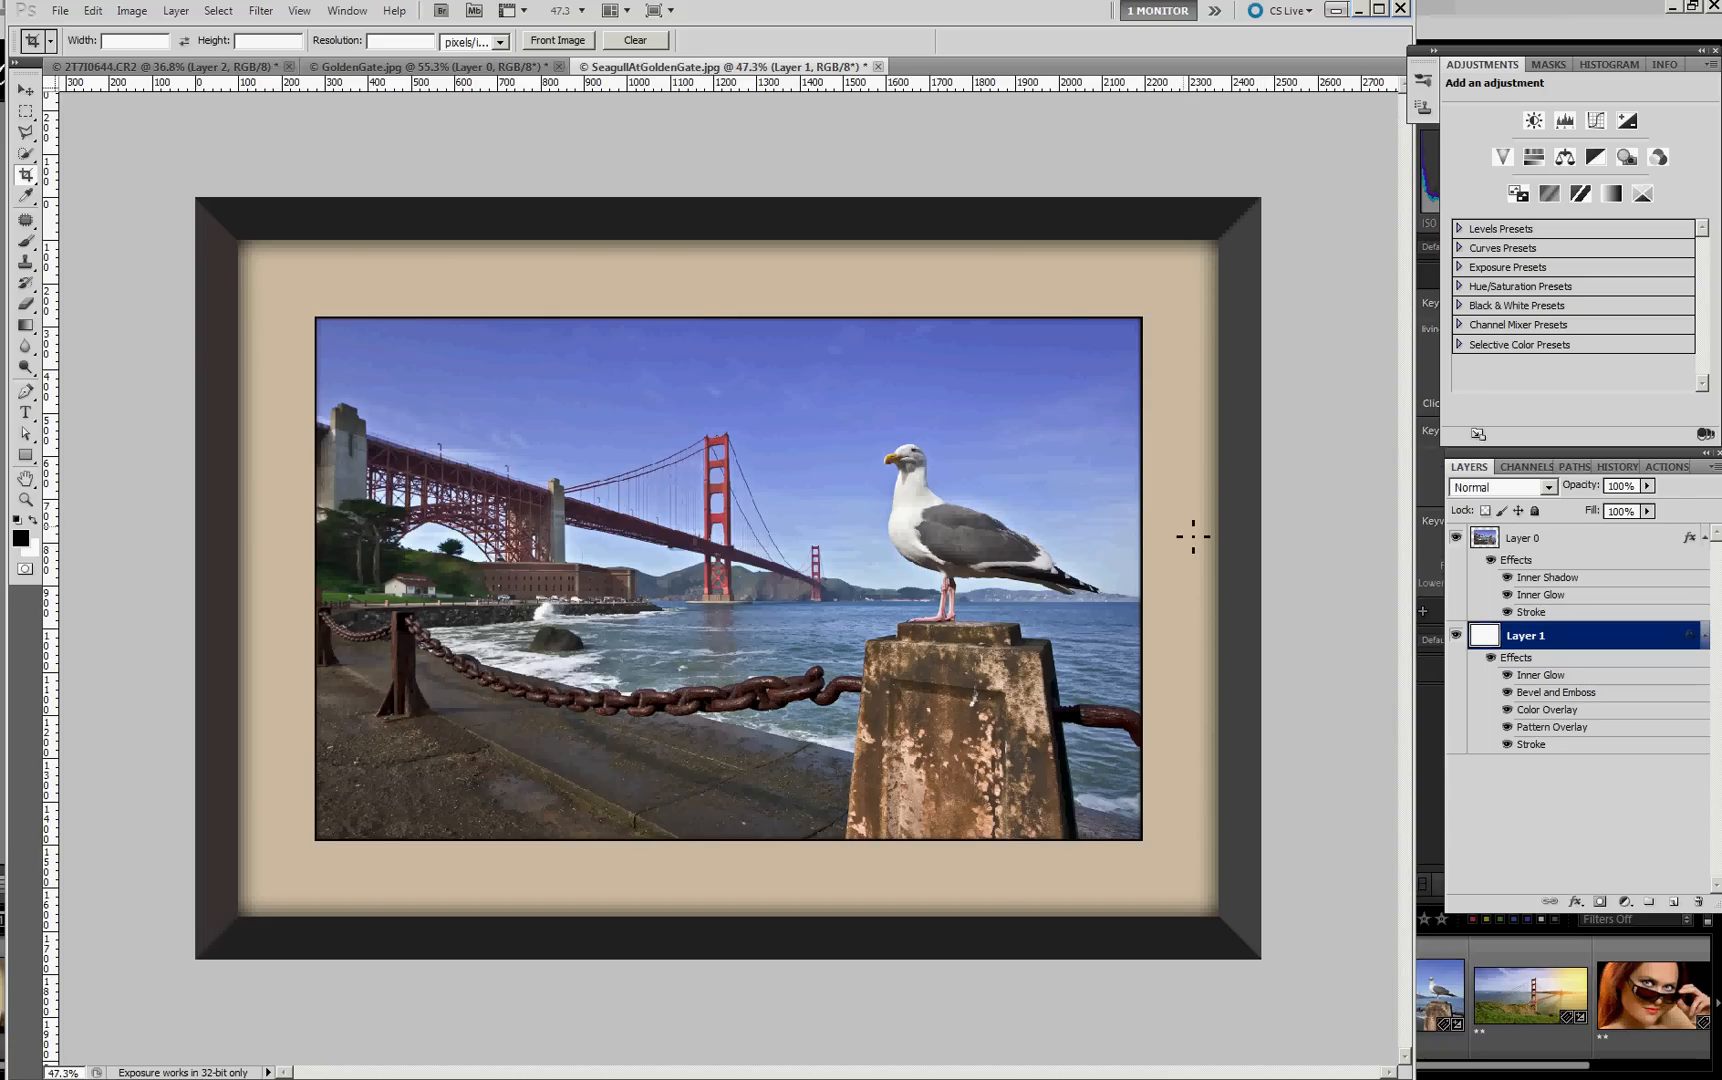
mouse_move(1240, 530)
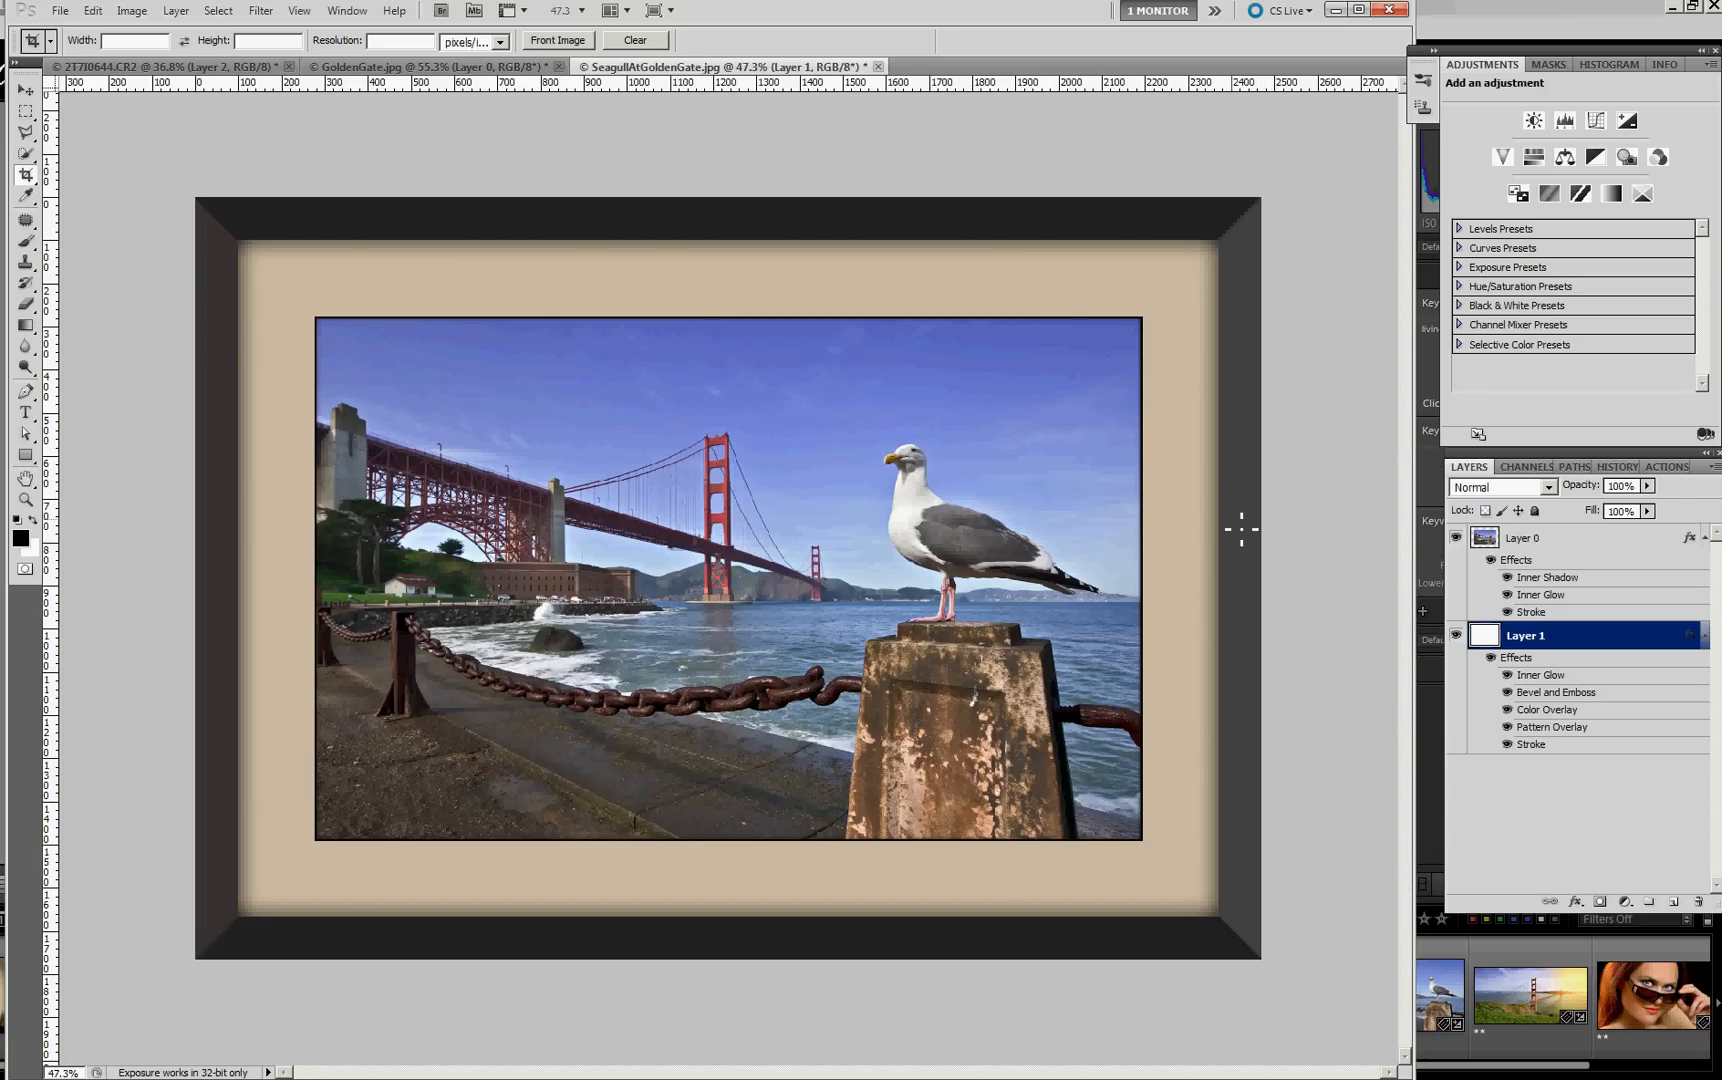
mouse_move(1240, 524)
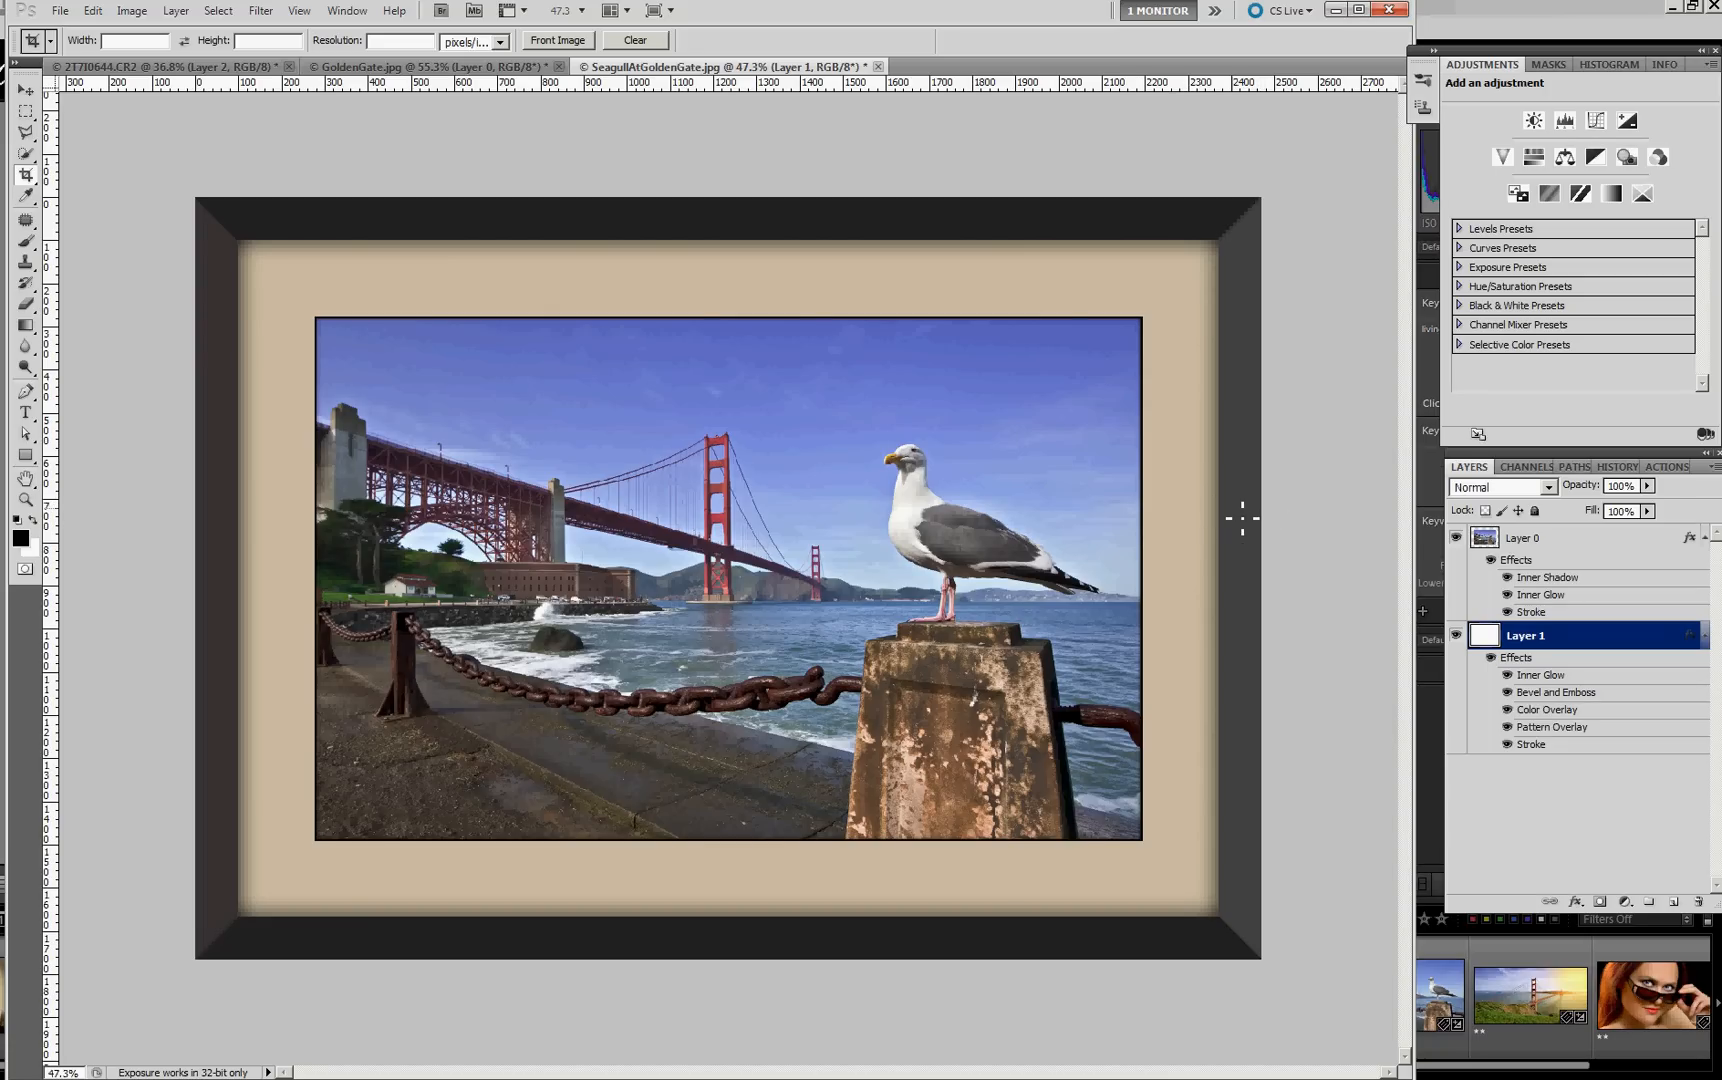